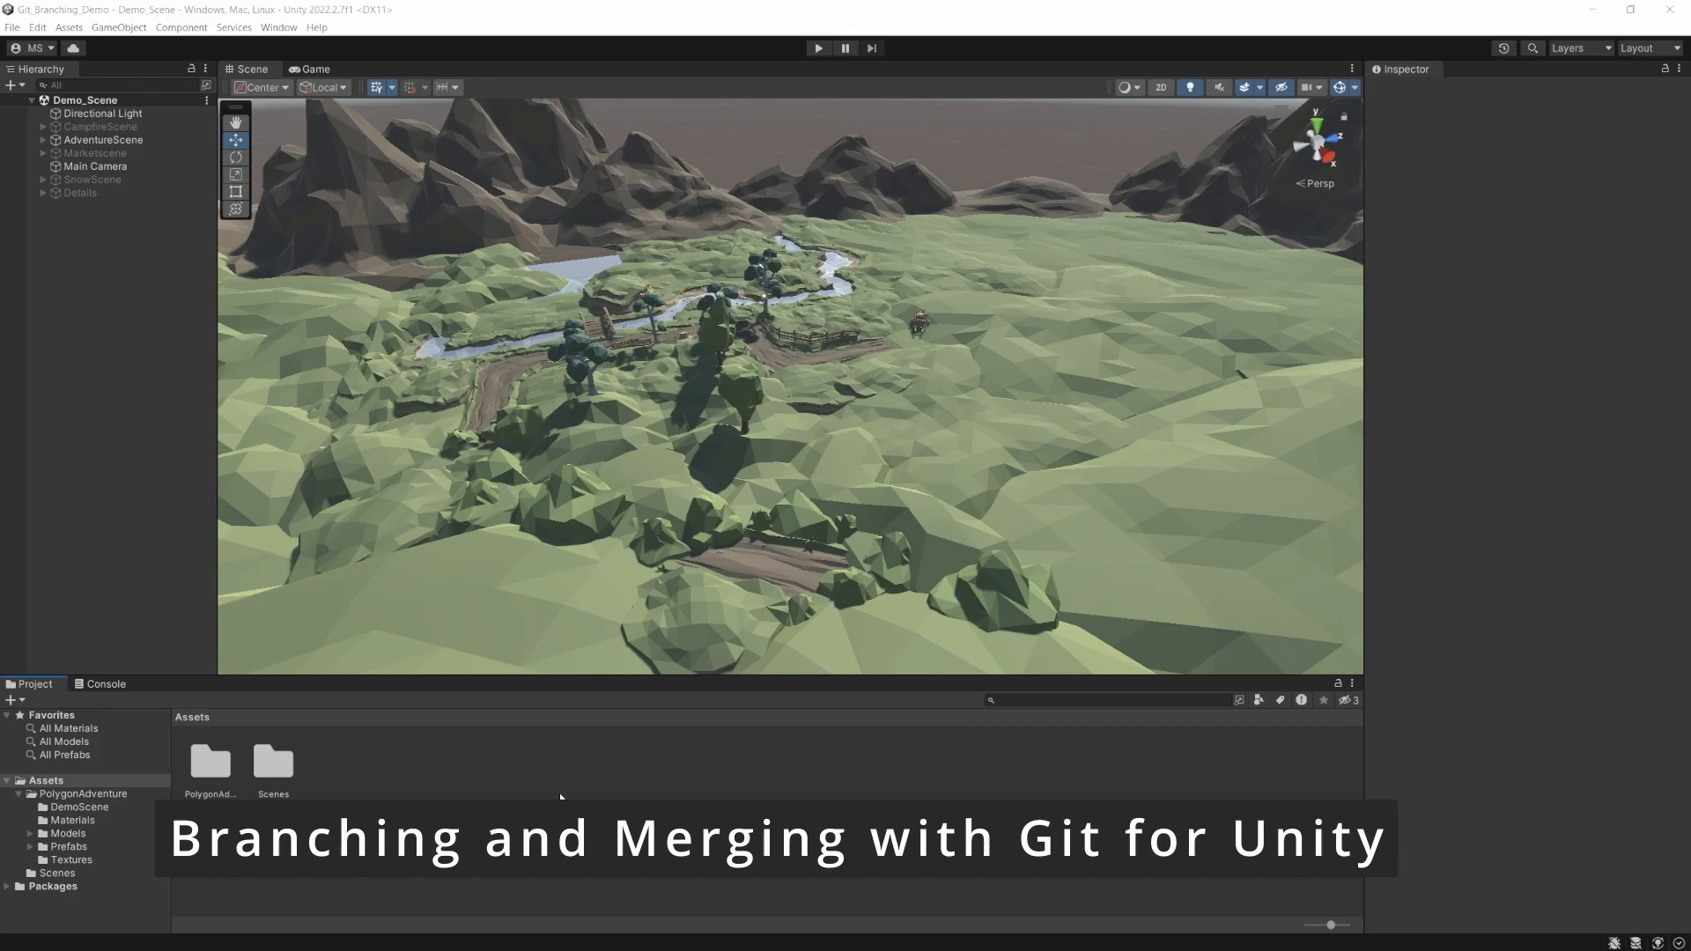
pyautogui.moveTo(580, 770)
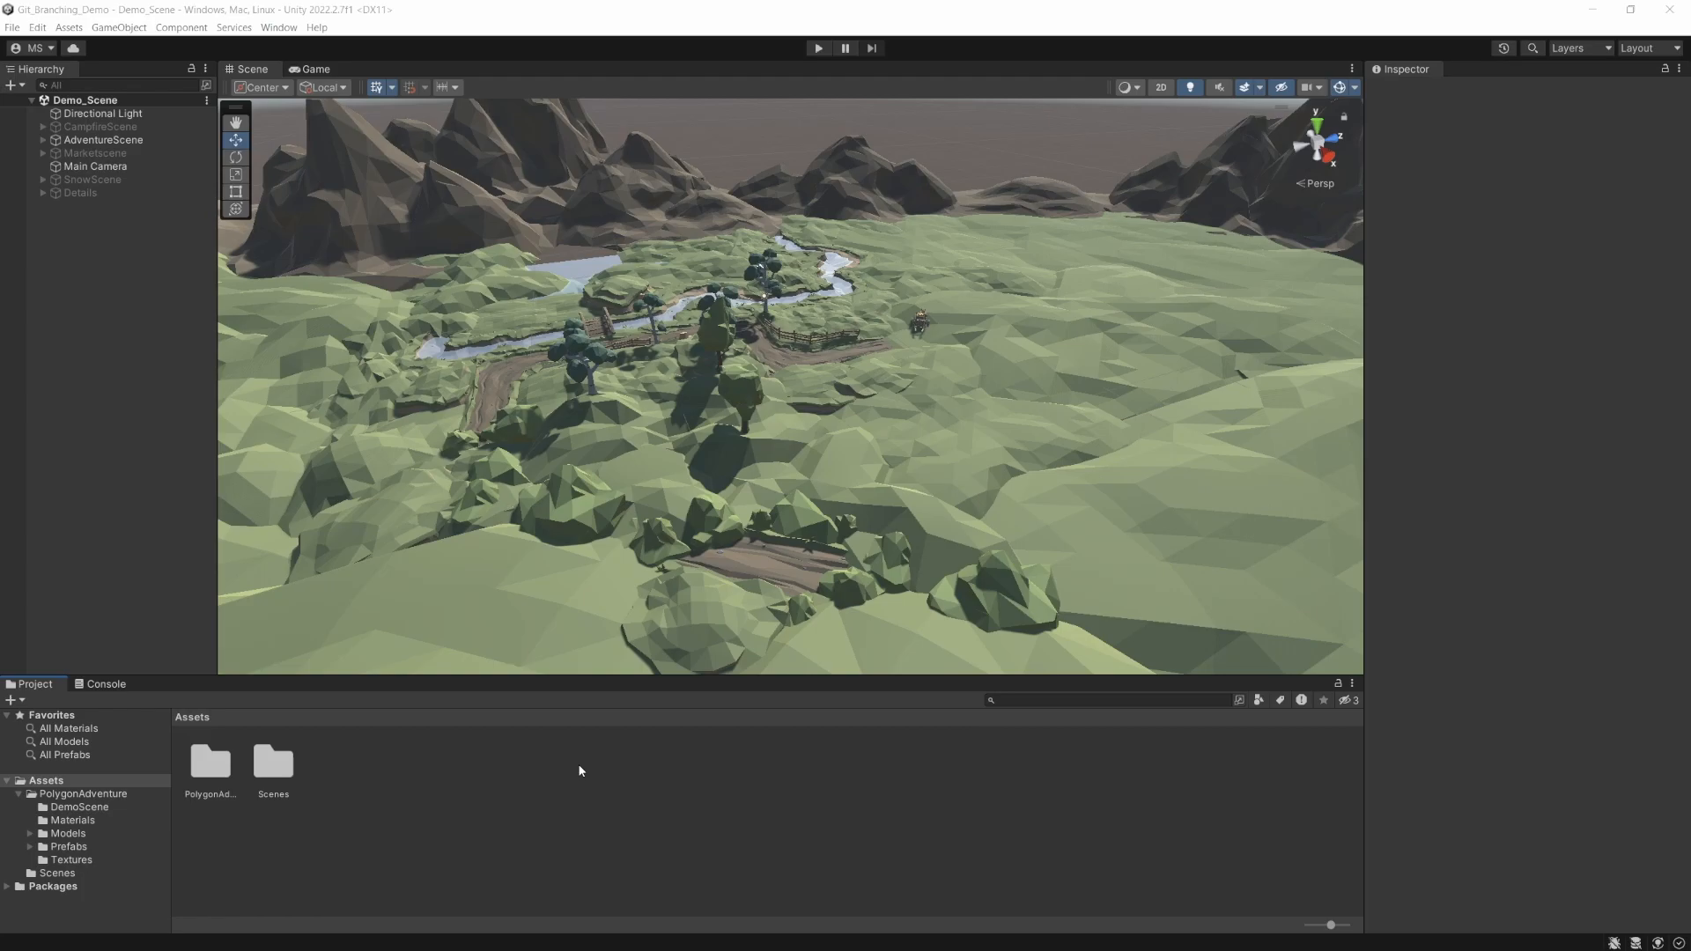
pyautogui.moveTo(580, 729)
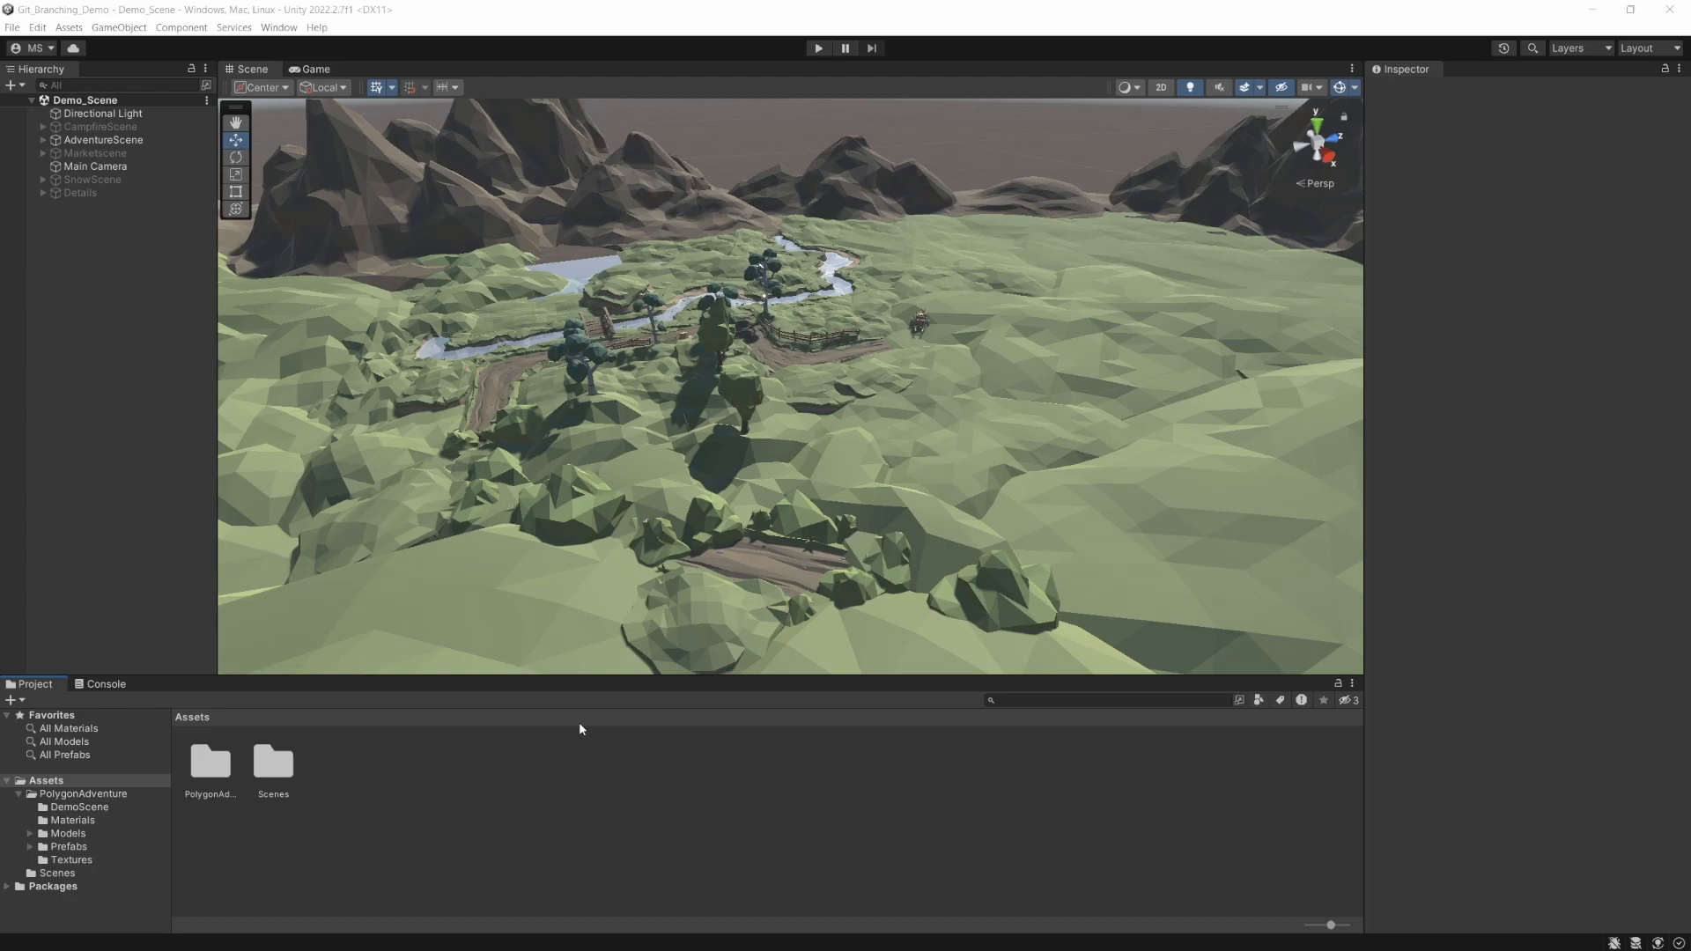
pyautogui.moveTo(571, 720)
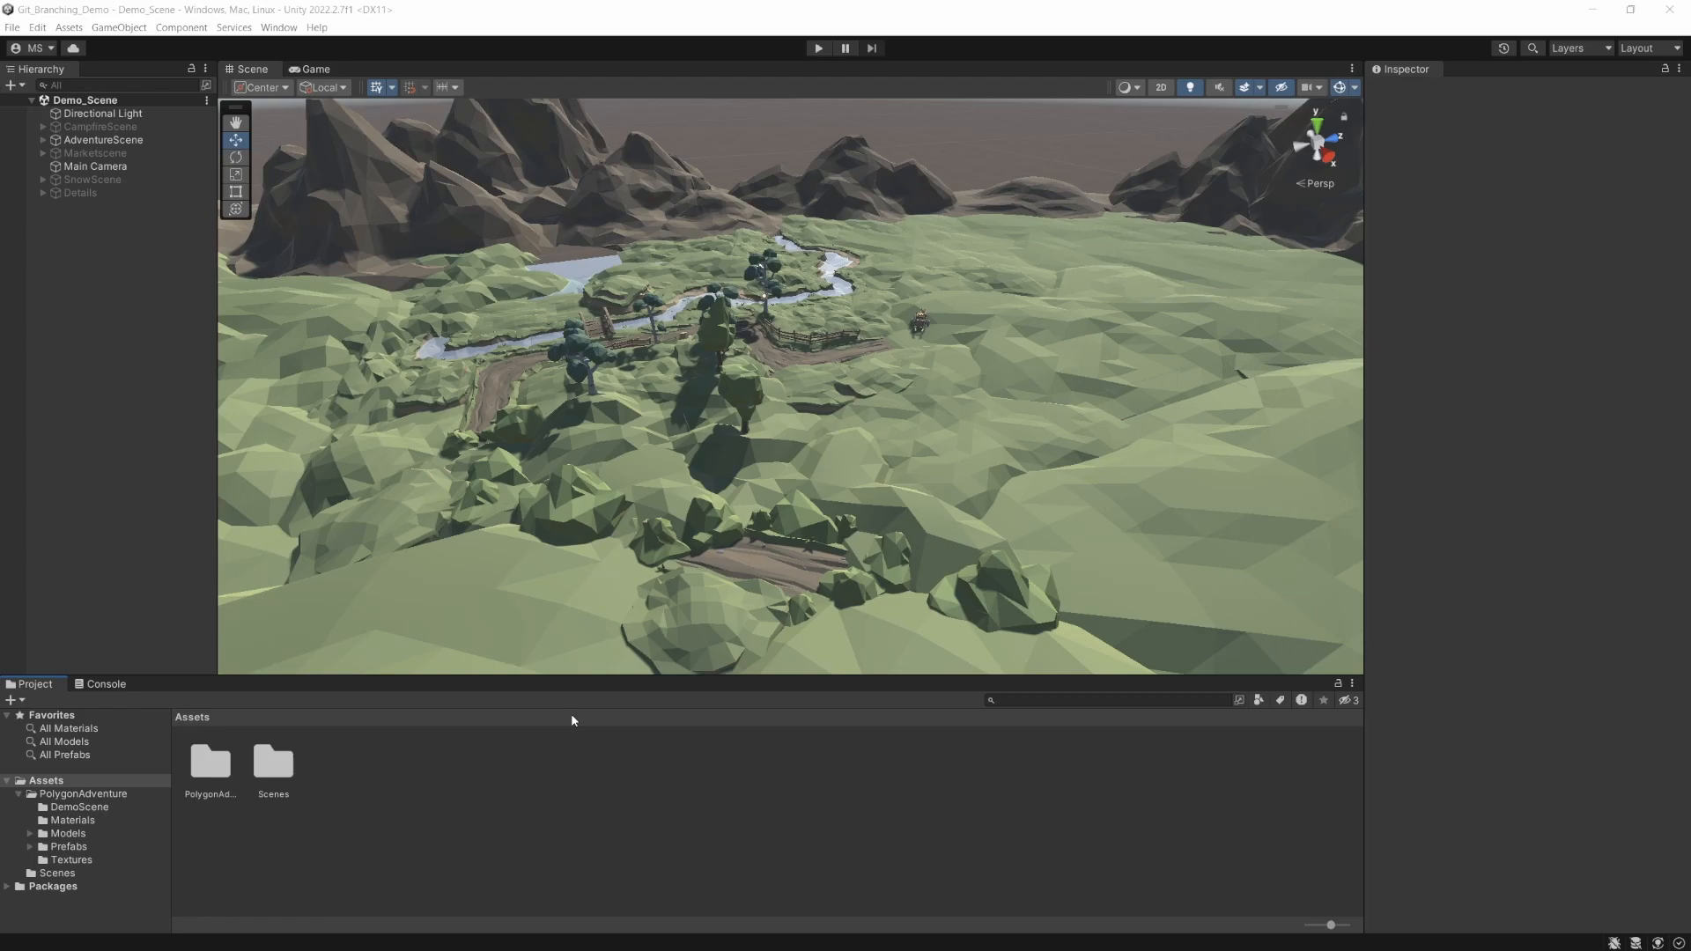
pyautogui.moveTo(666, 772)
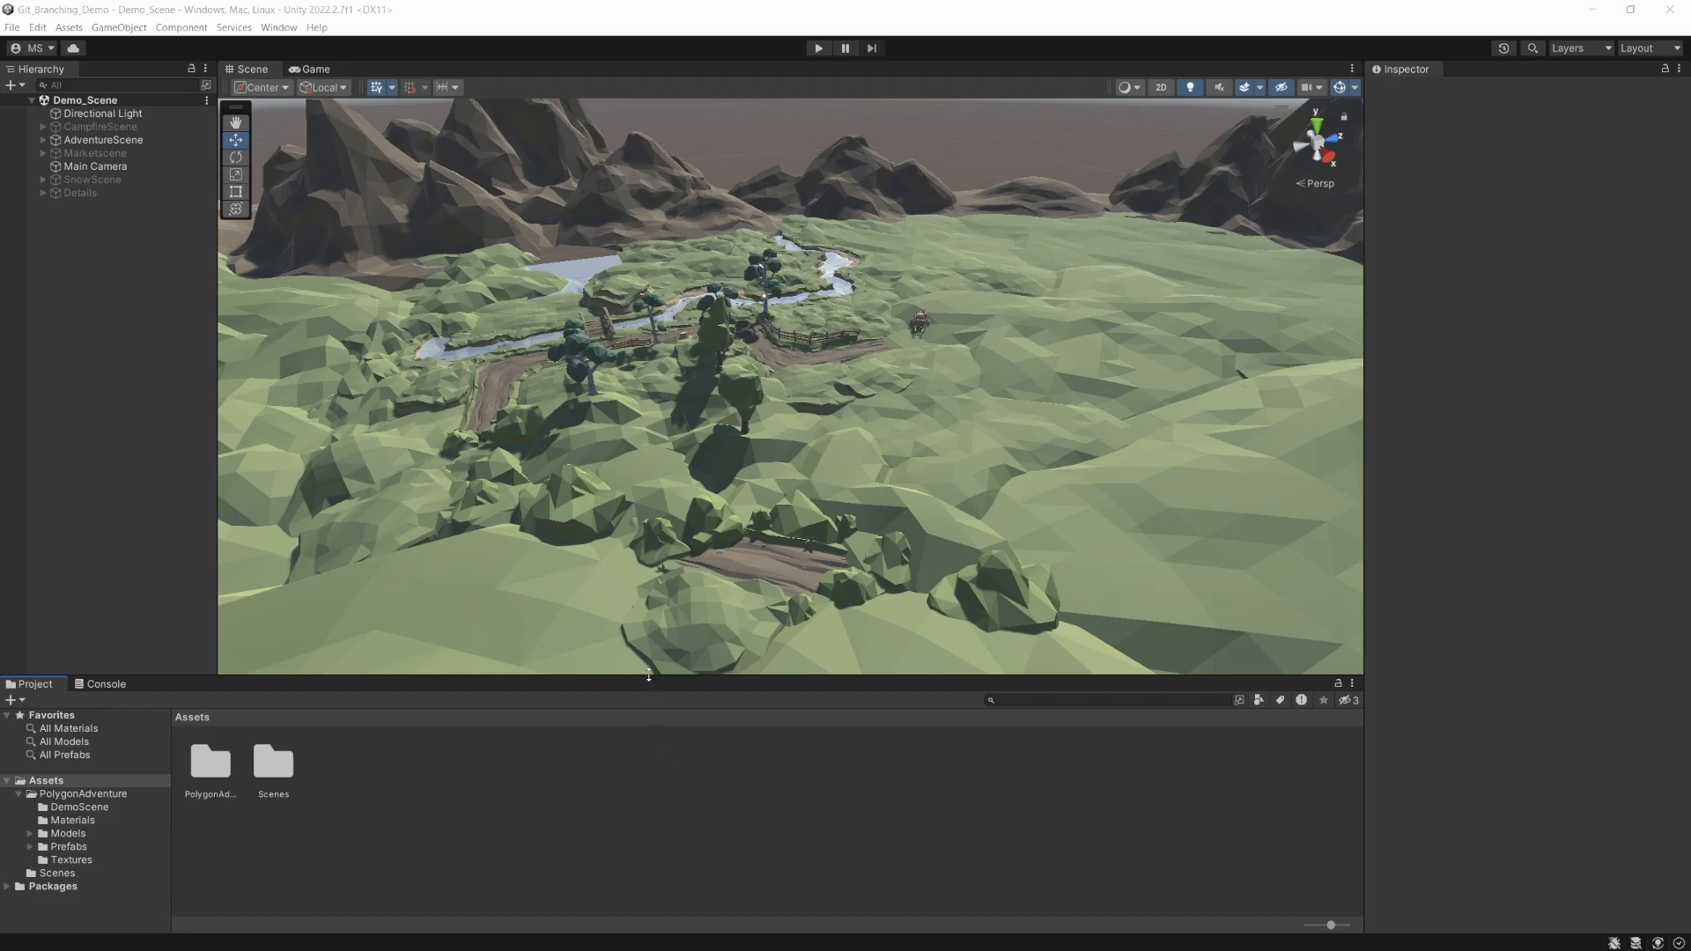
pyautogui.moveTo(661, 515)
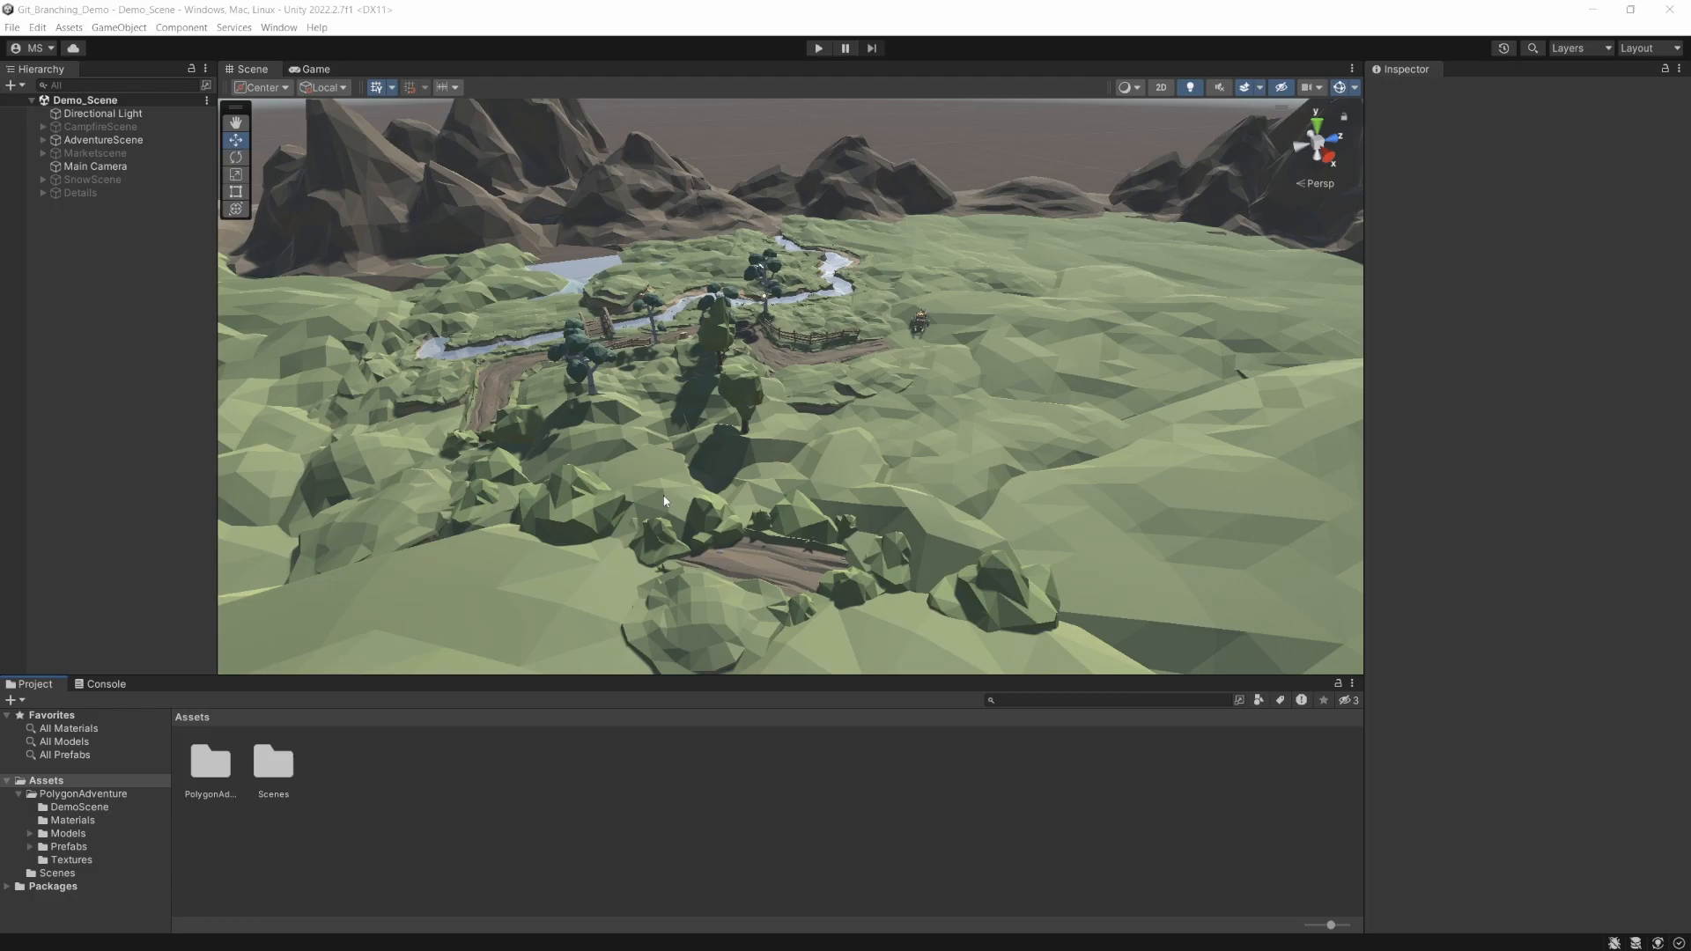
pyautogui.moveTo(682, 434)
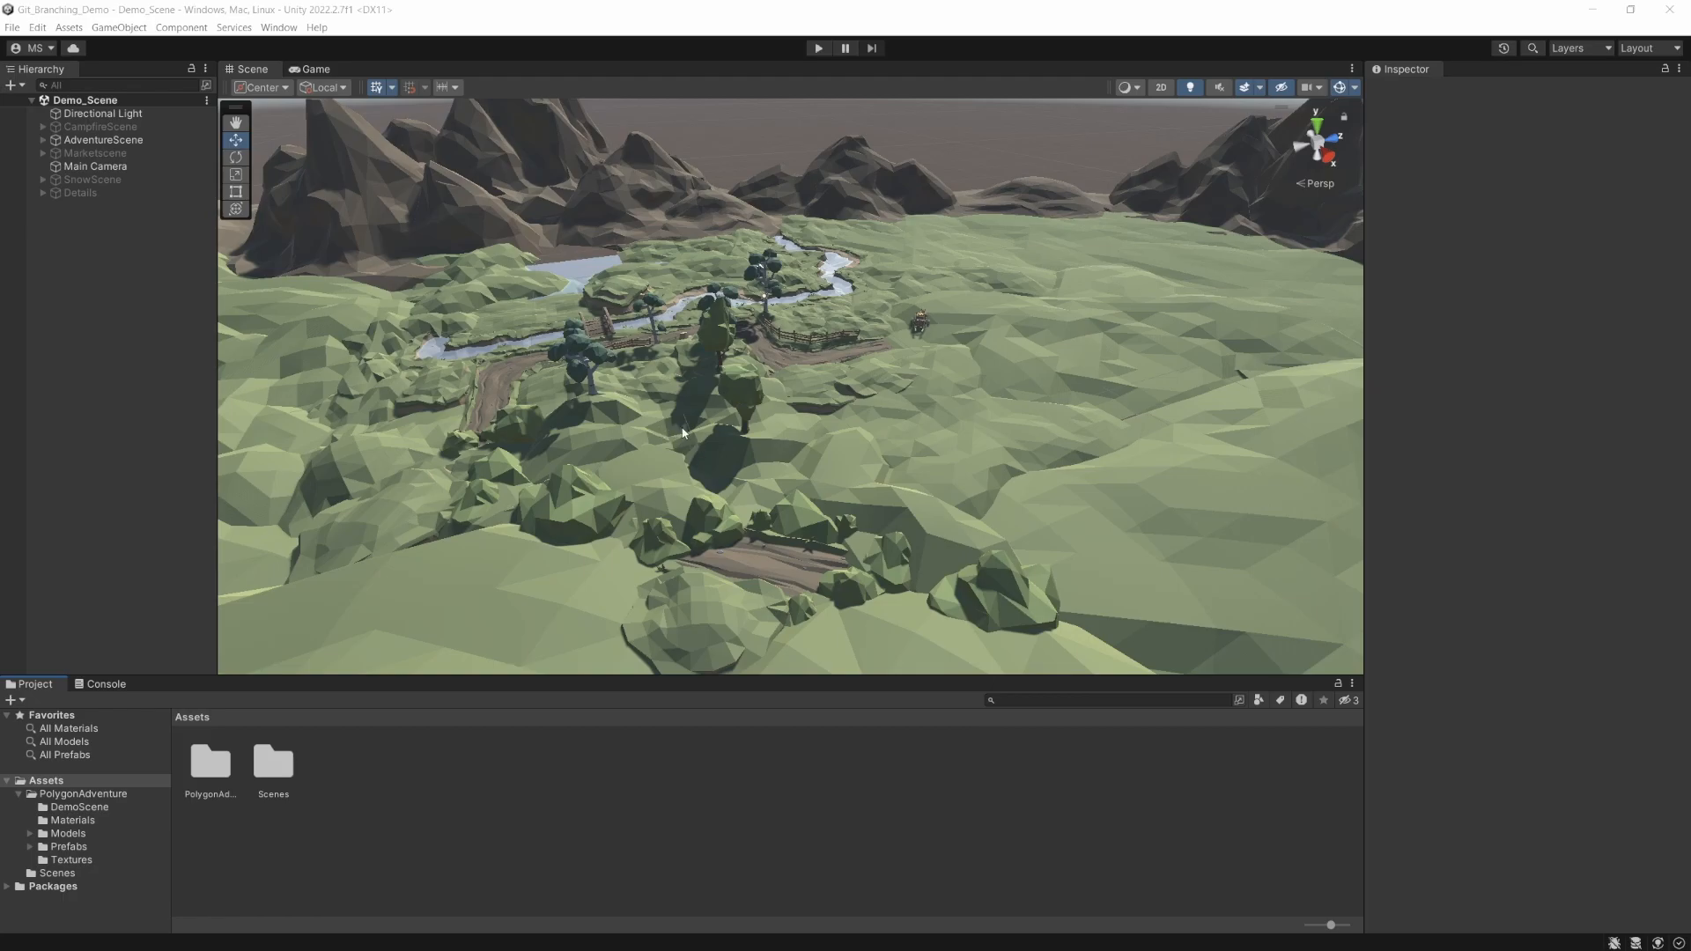
pyautogui.moveTo(703, 414)
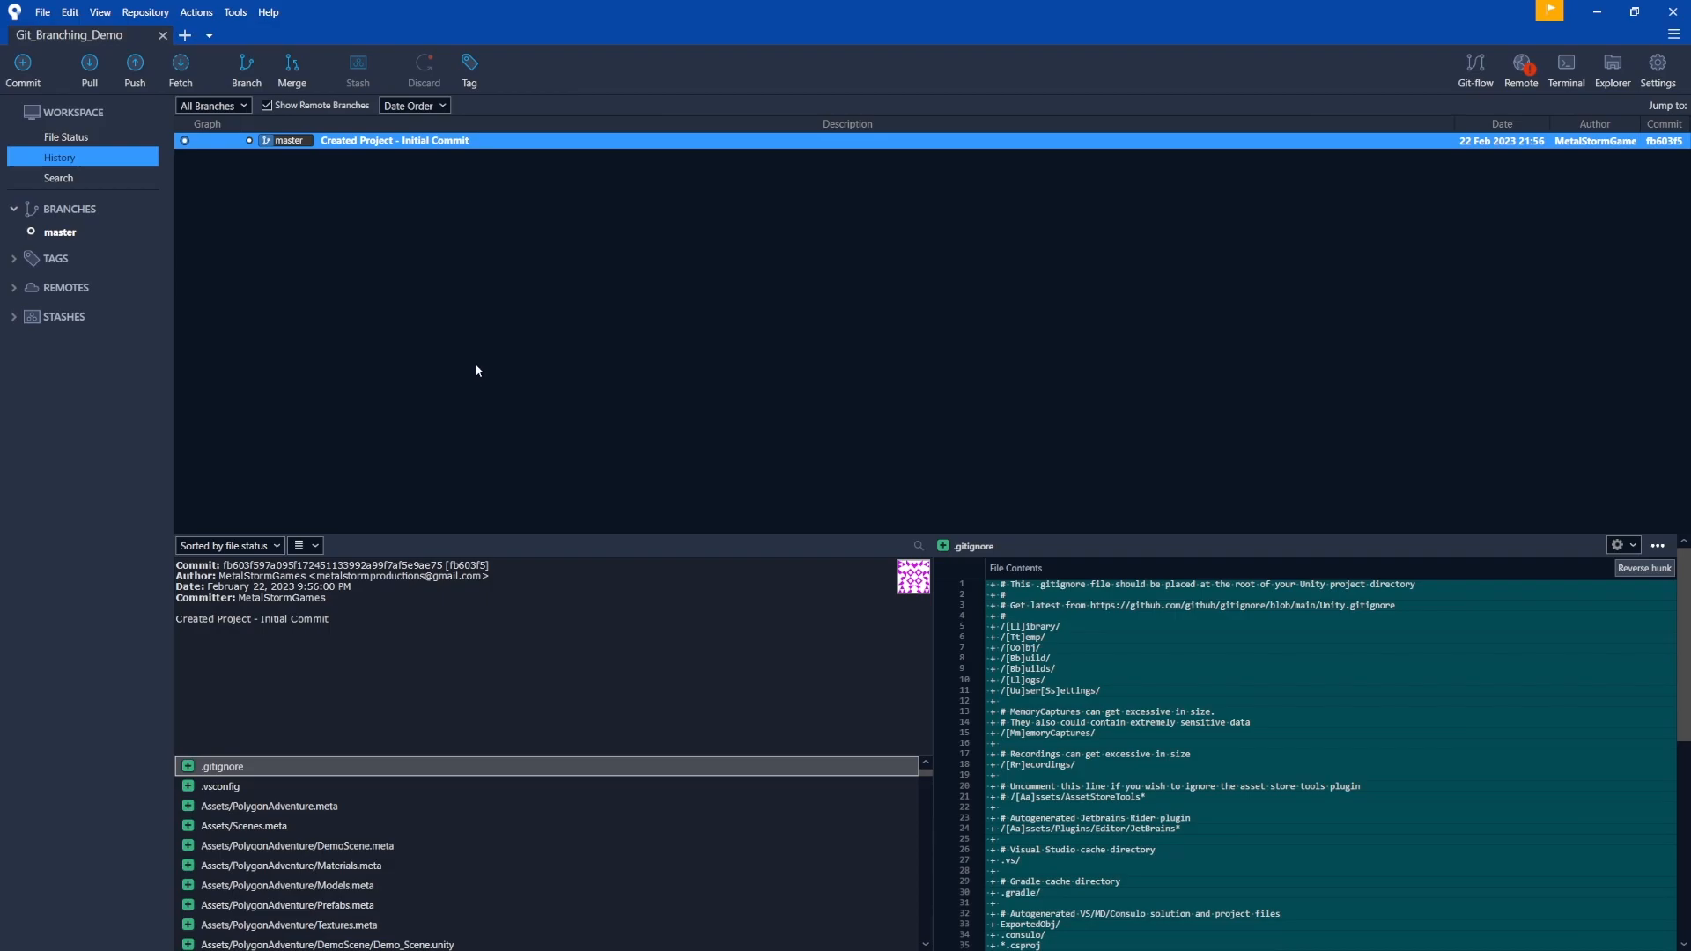
pyautogui.moveTo(437, 166)
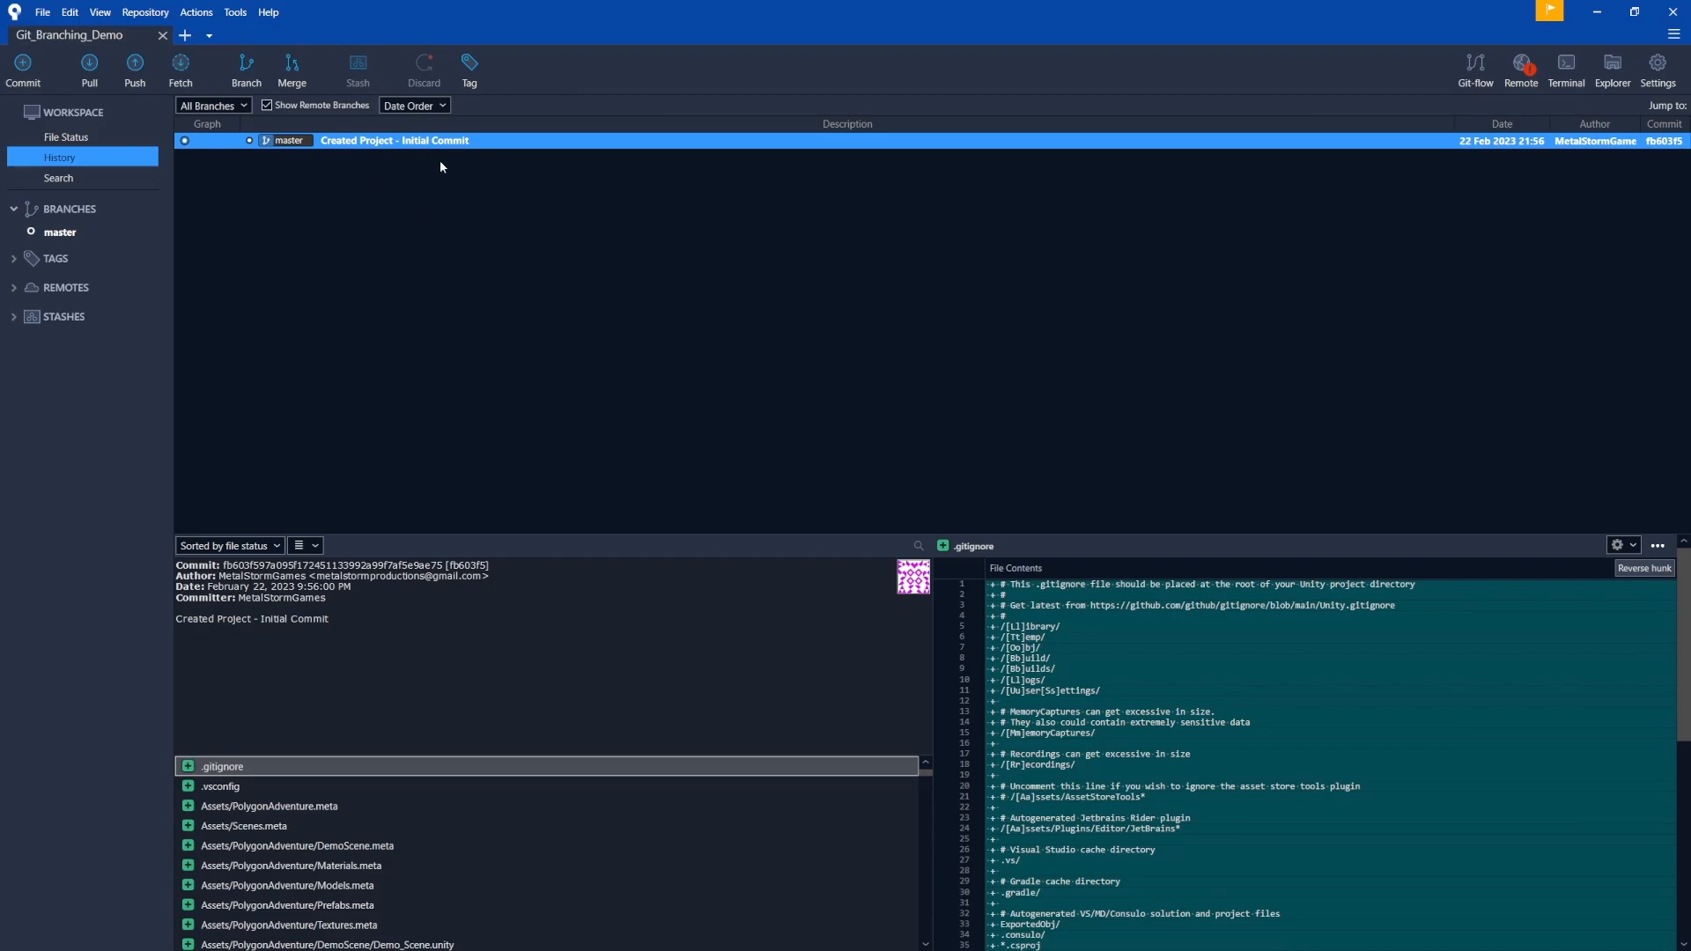
pyautogui.moveTo(400, 190)
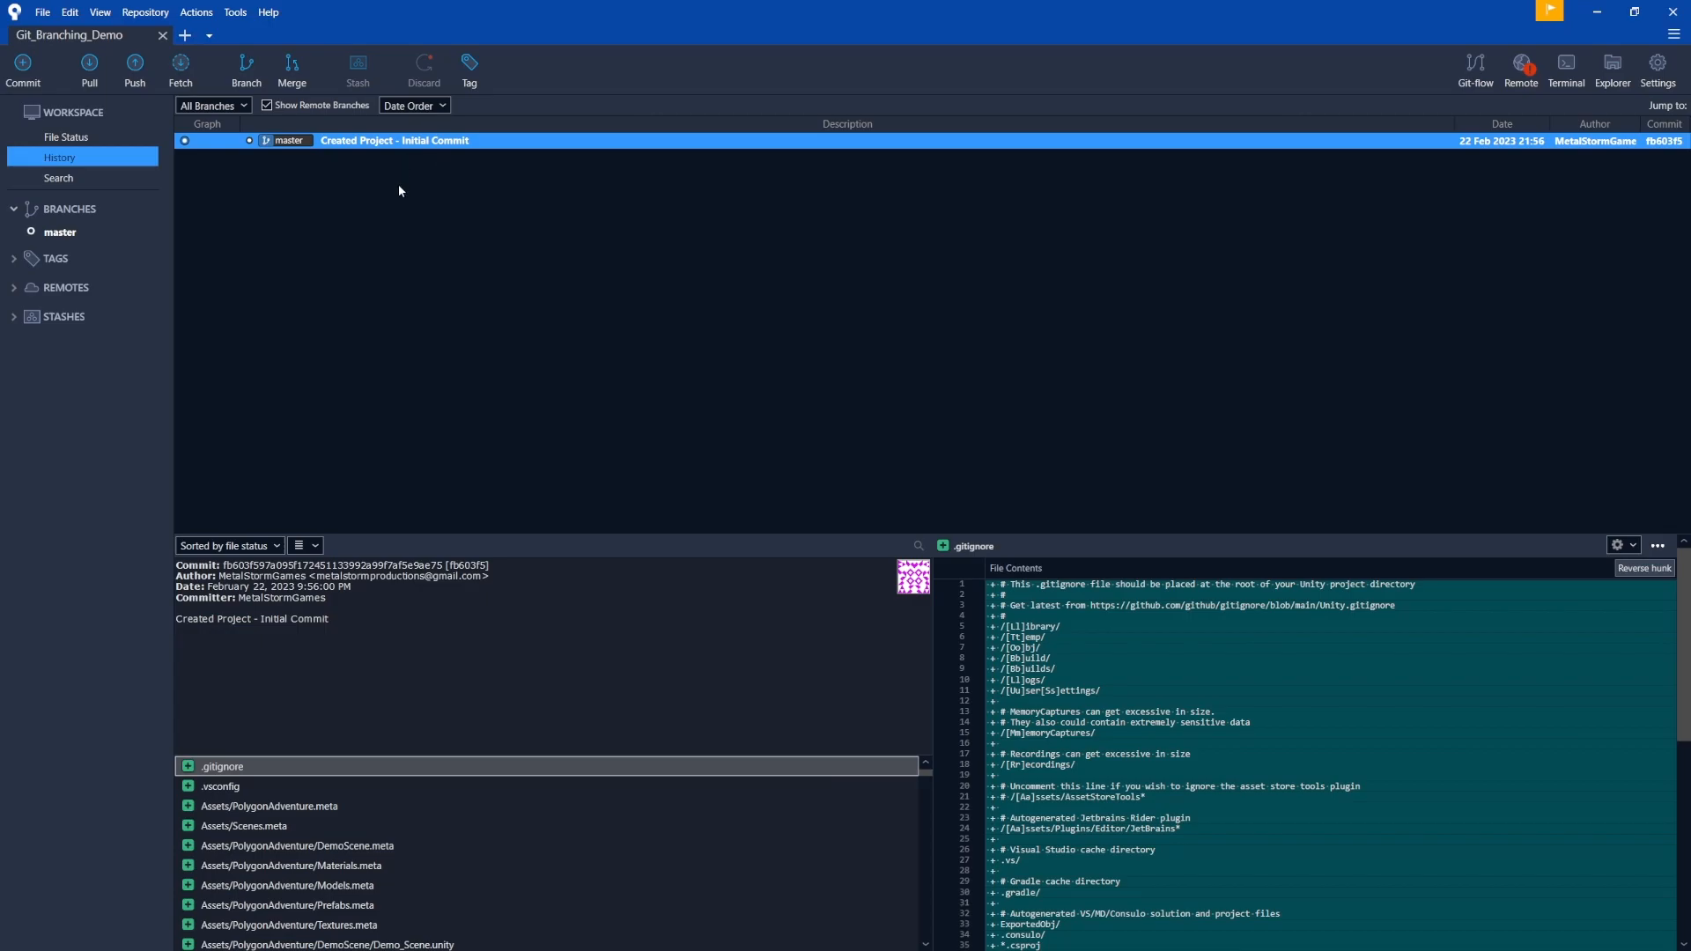
pyautogui.moveTo(426, 151)
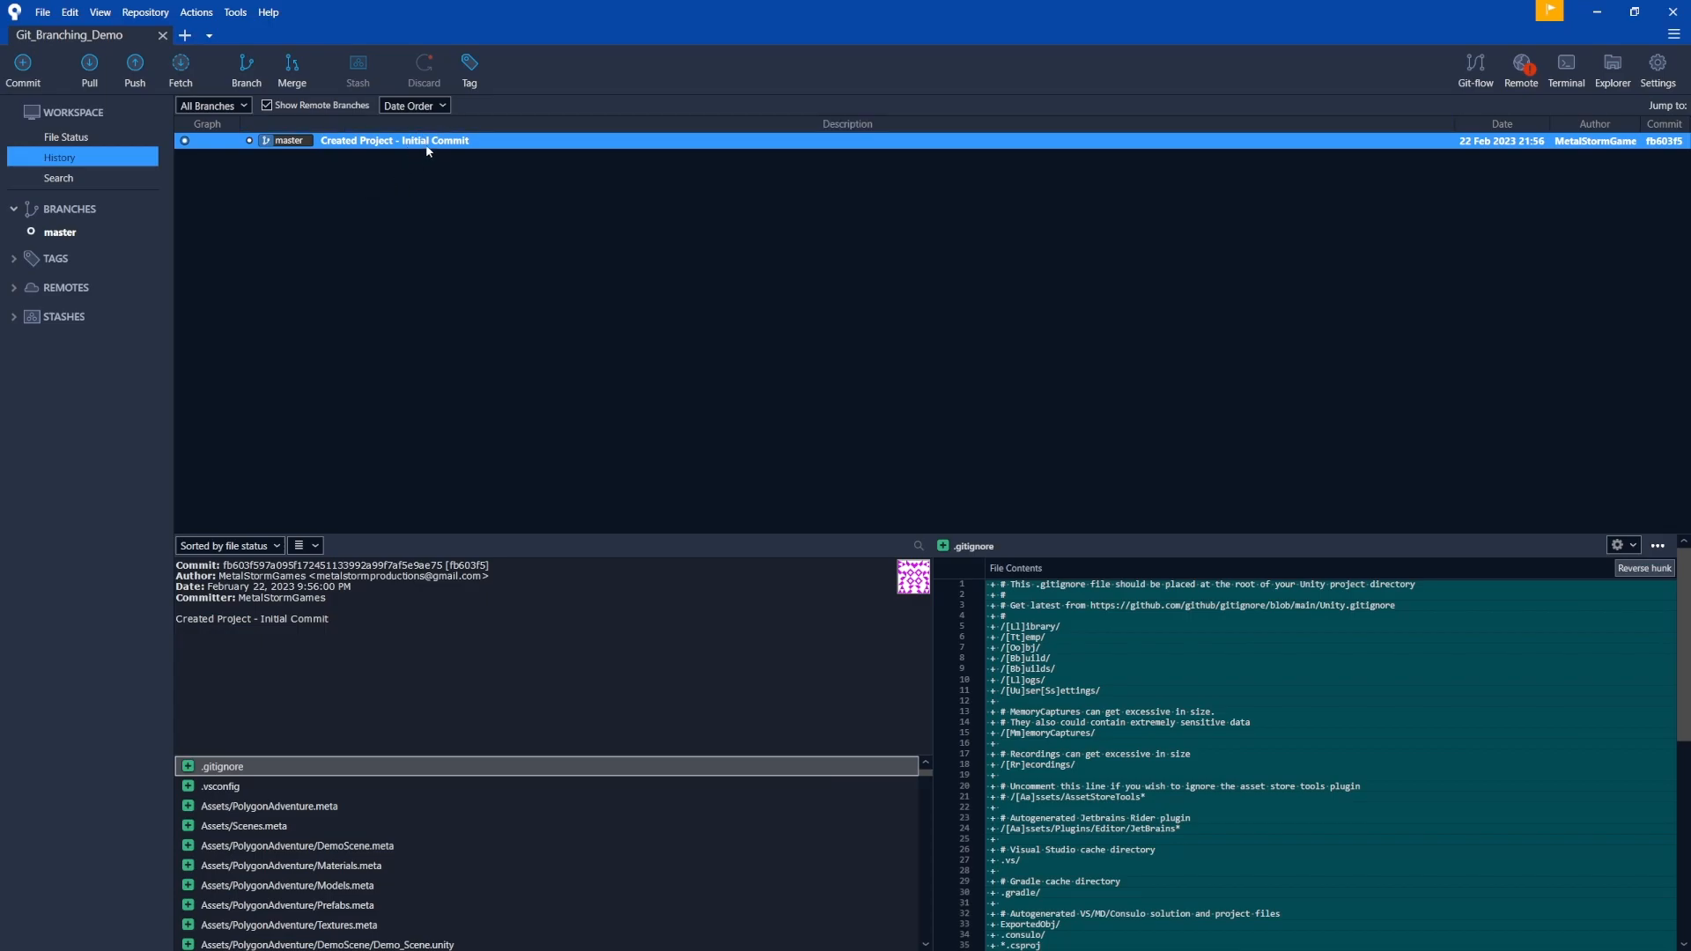
pyautogui.moveTo(353, 170)
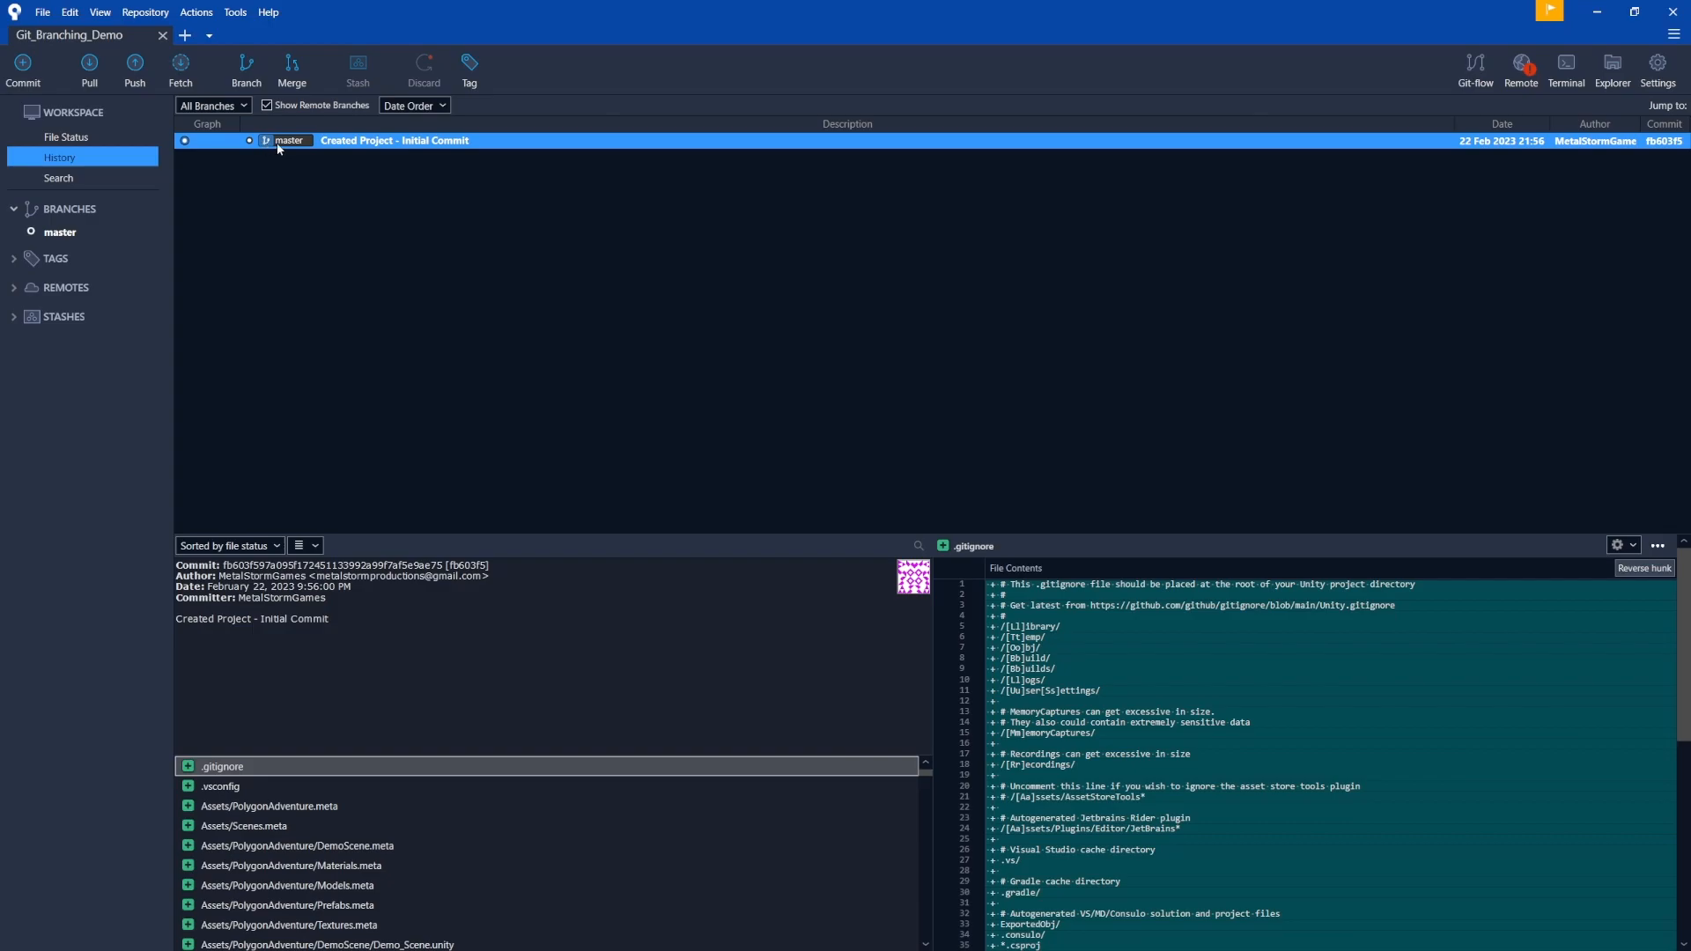
pyautogui.moveTo(275, 148)
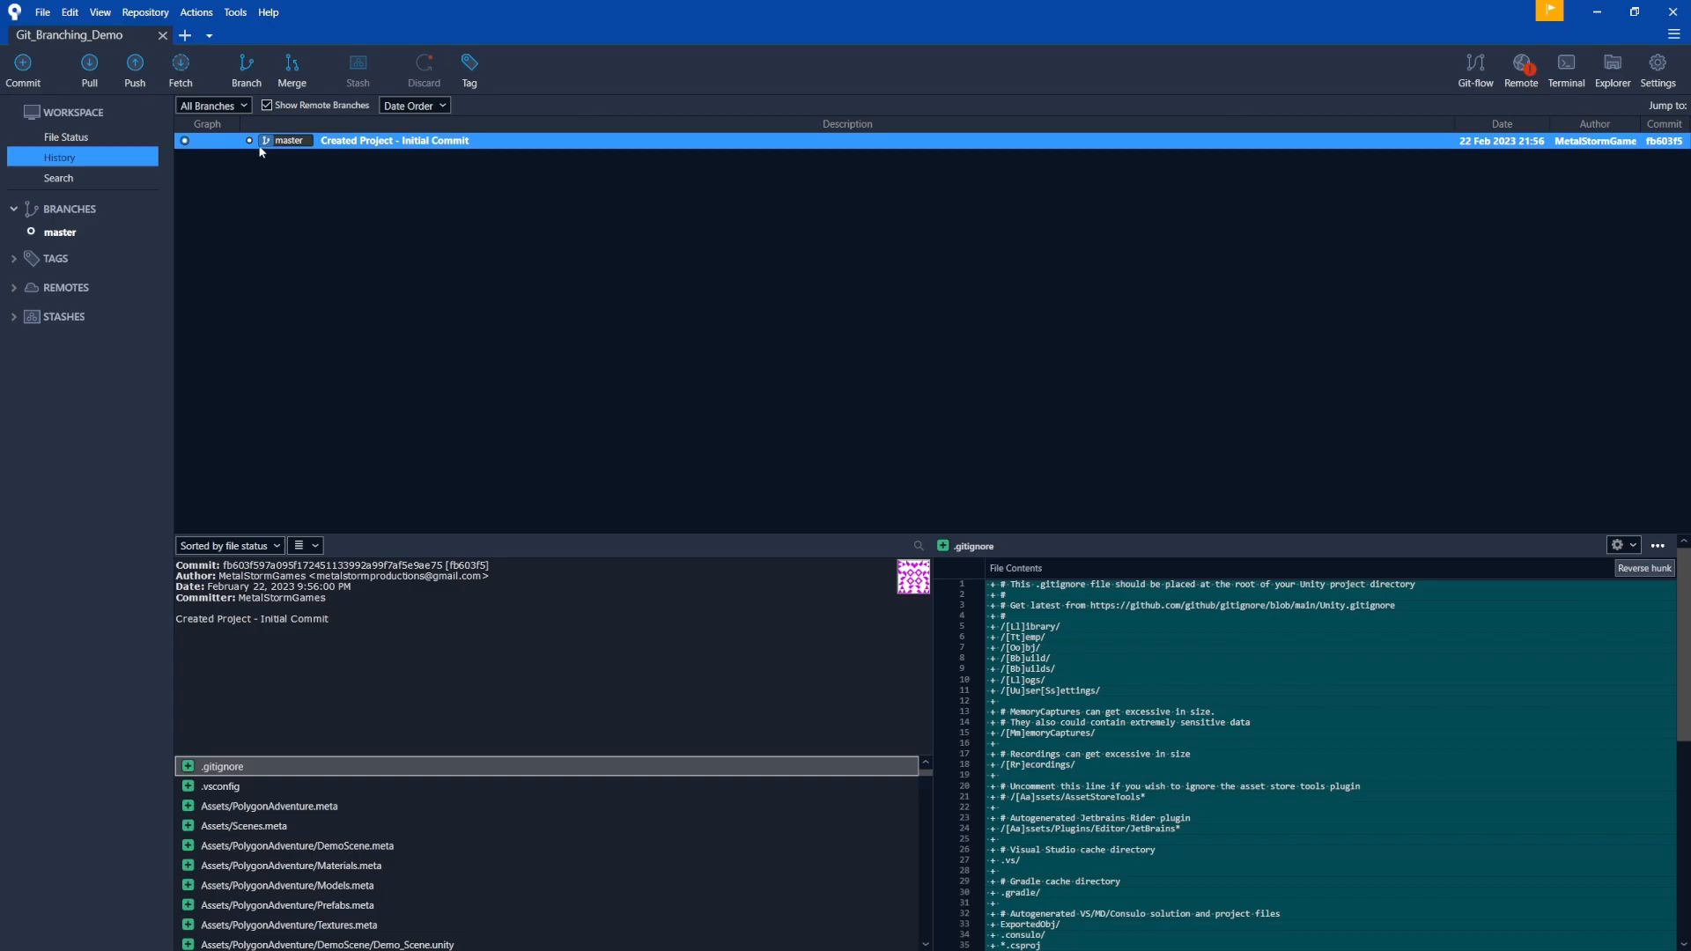
pyautogui.moveTo(286, 155)
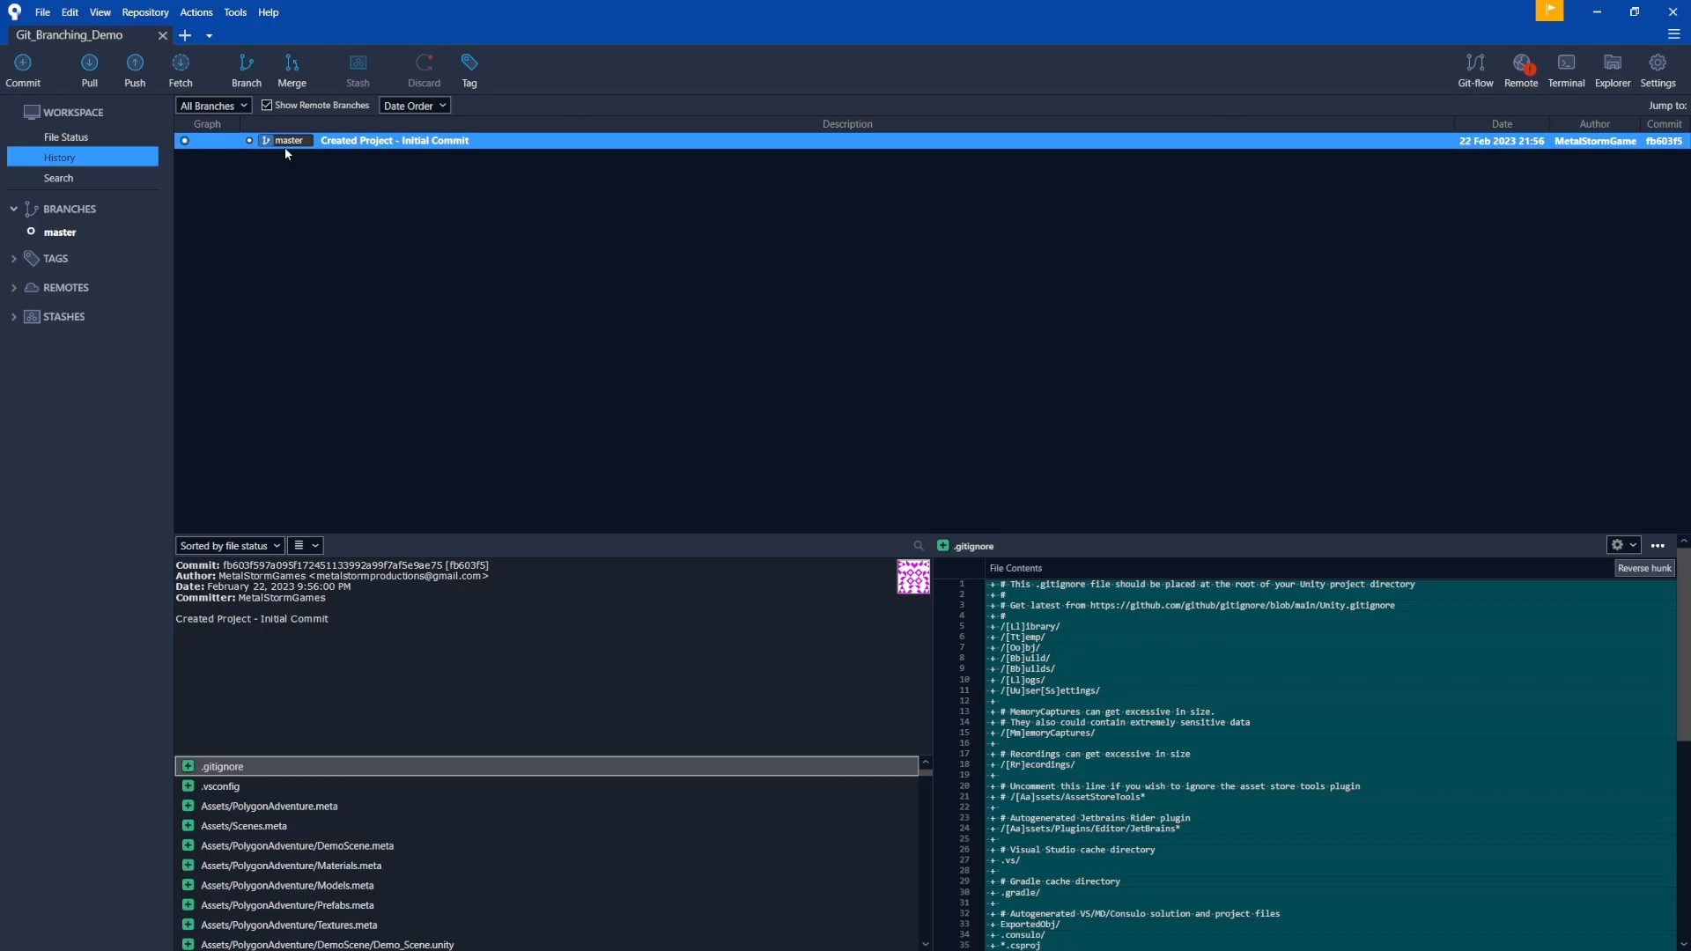
pyautogui.moveTo(285, 144)
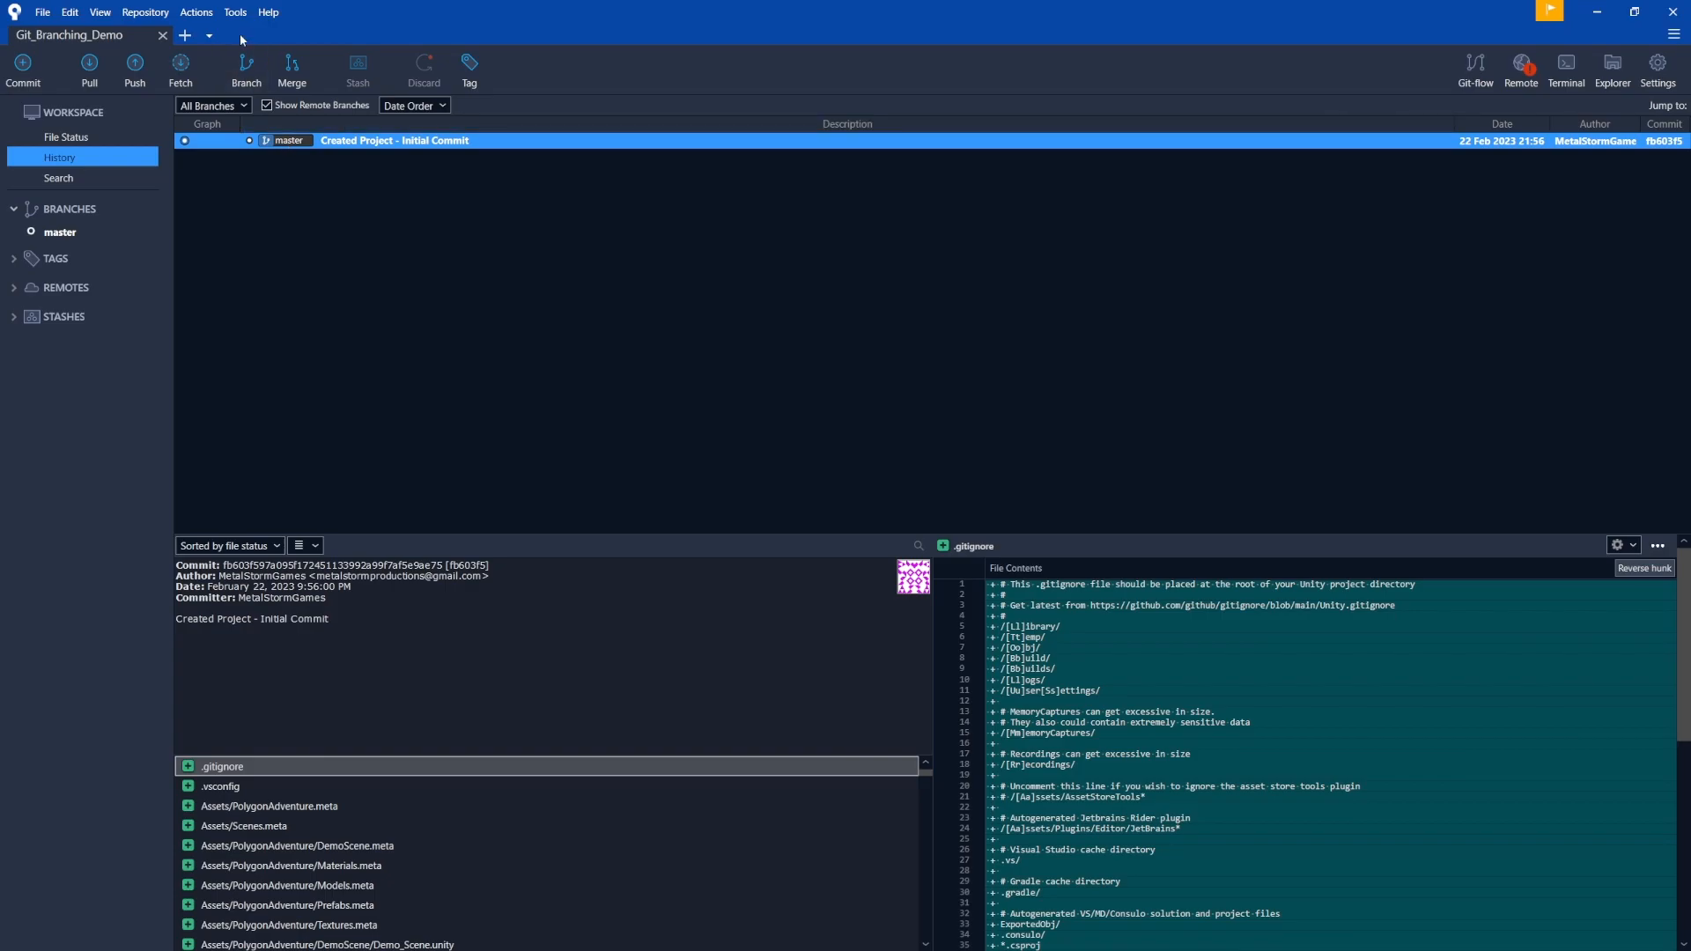
pyautogui.moveTo(234, 12)
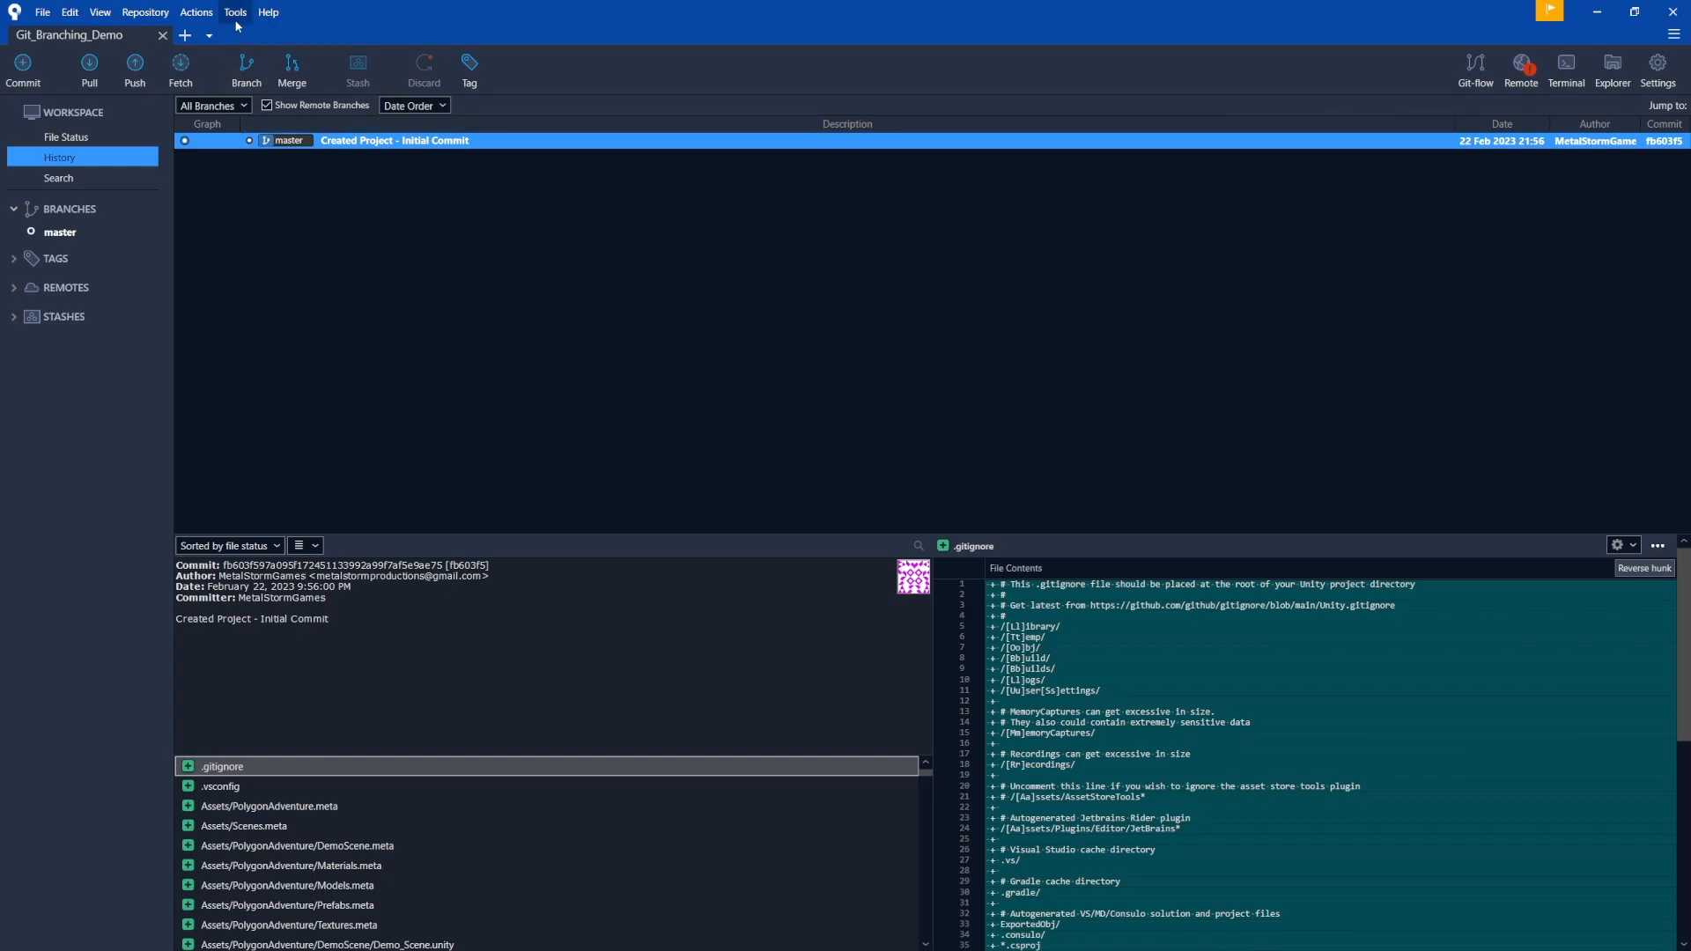
# Enable 'Do not fast-forward when merging, always create commit' in the Git options and confirm with OK
pyautogui.click(234, 13)
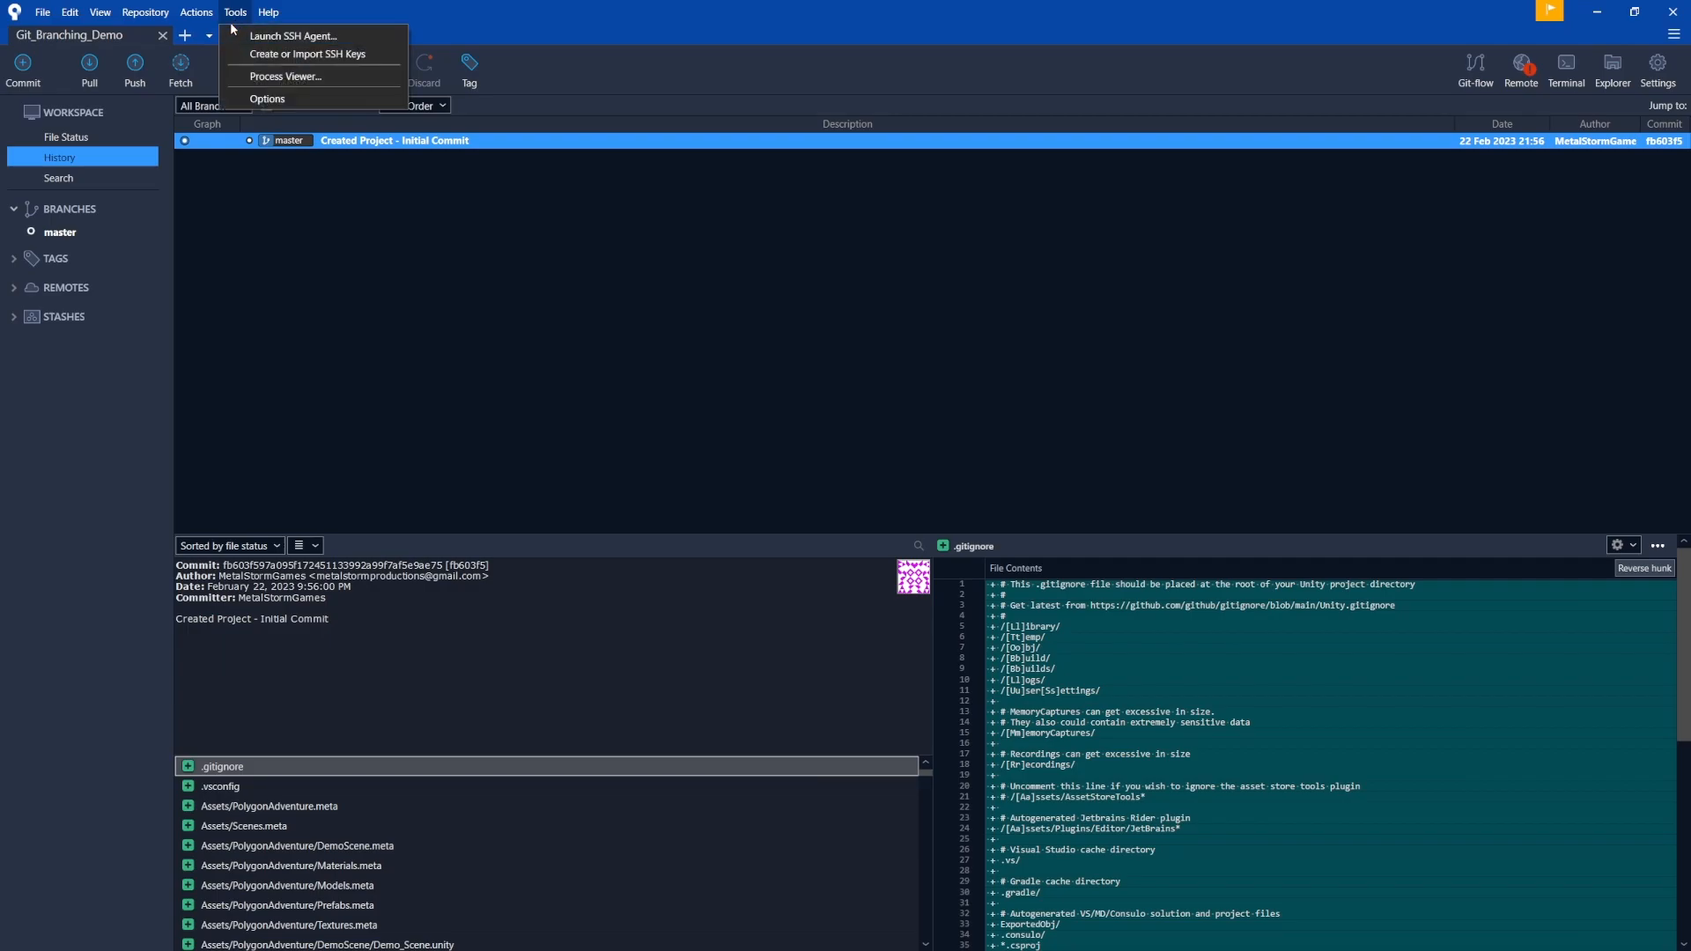
pyautogui.moveTo(266, 98)
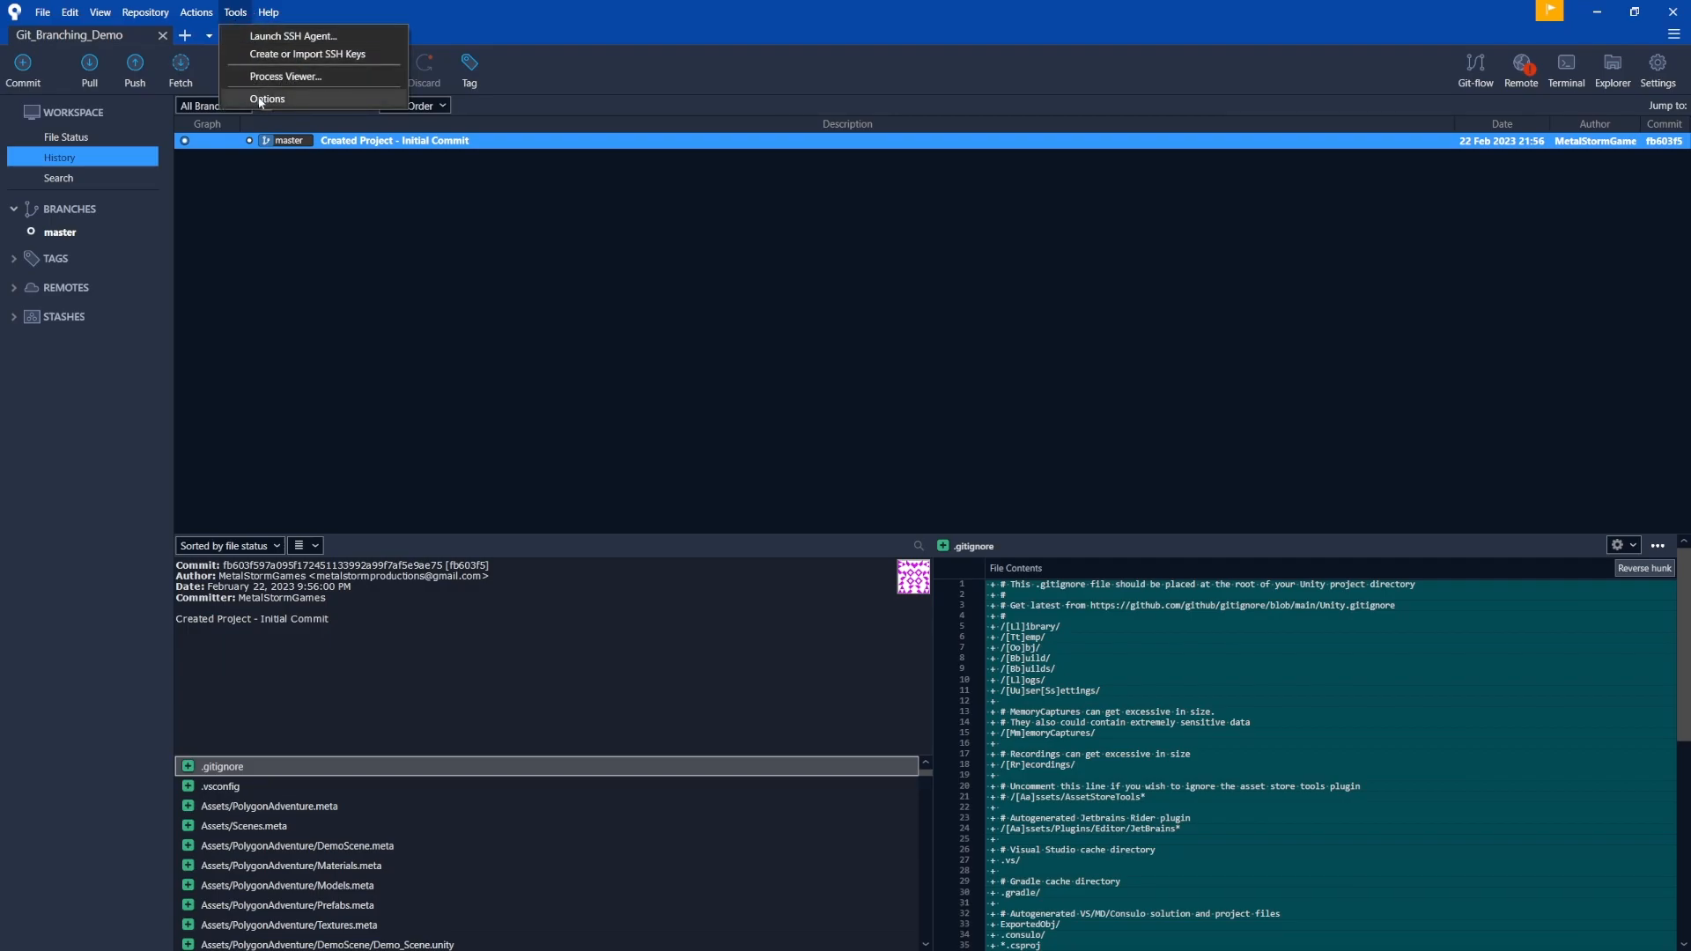
pyautogui.click(266, 99)
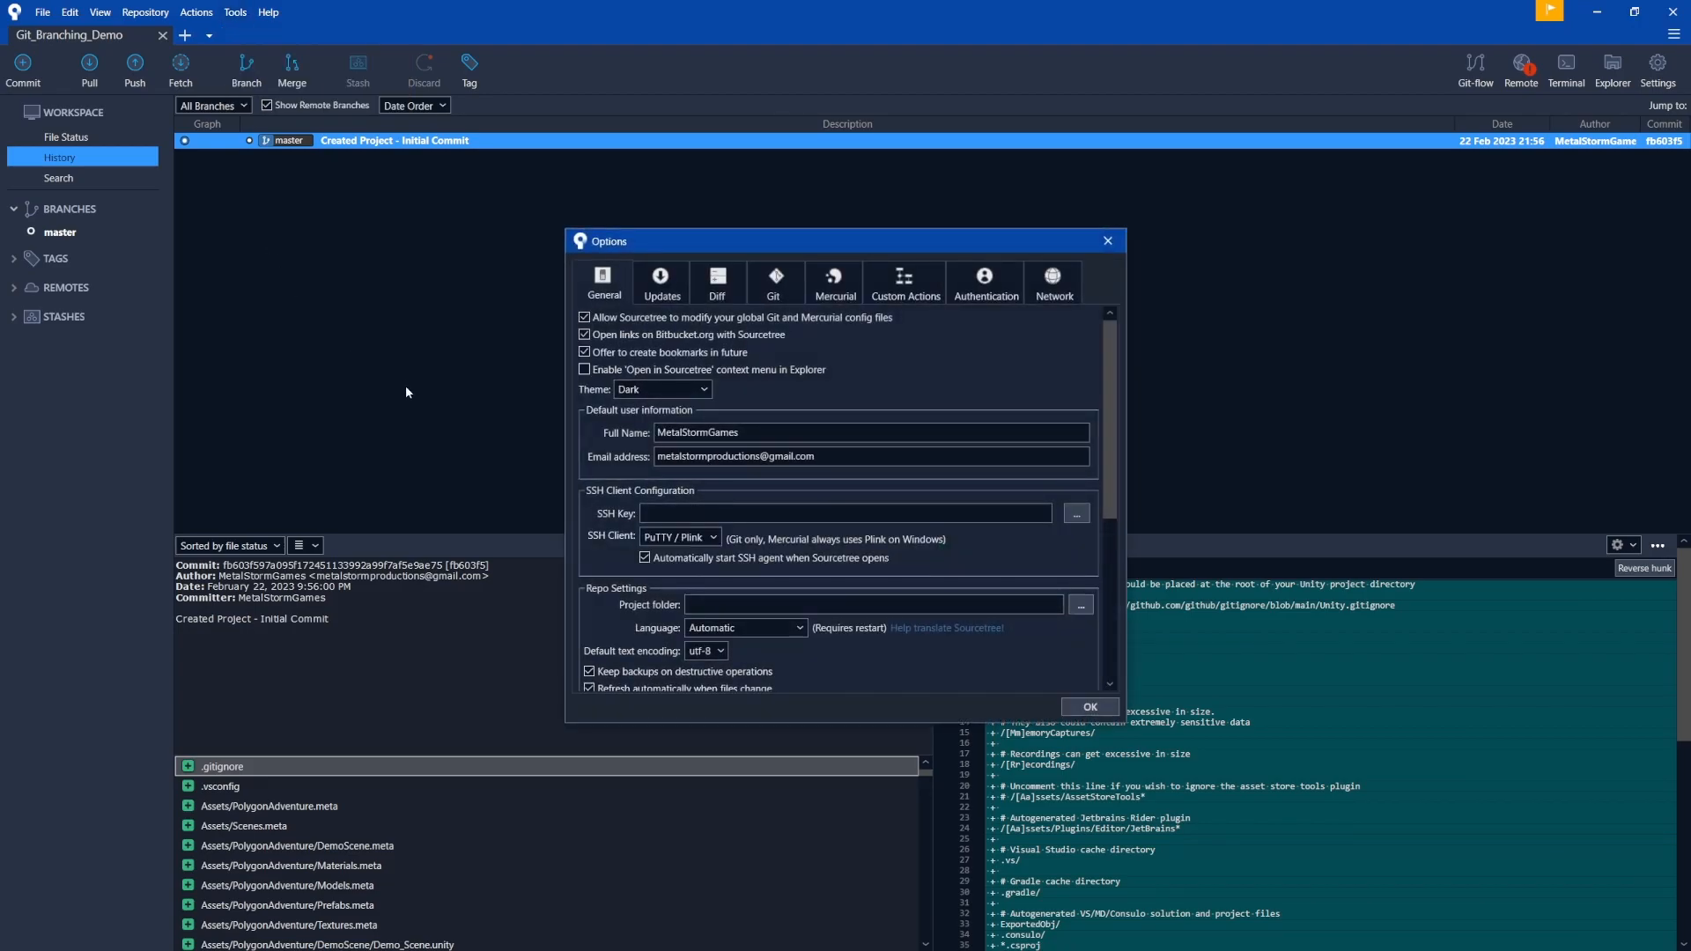
pyautogui.click(774, 281)
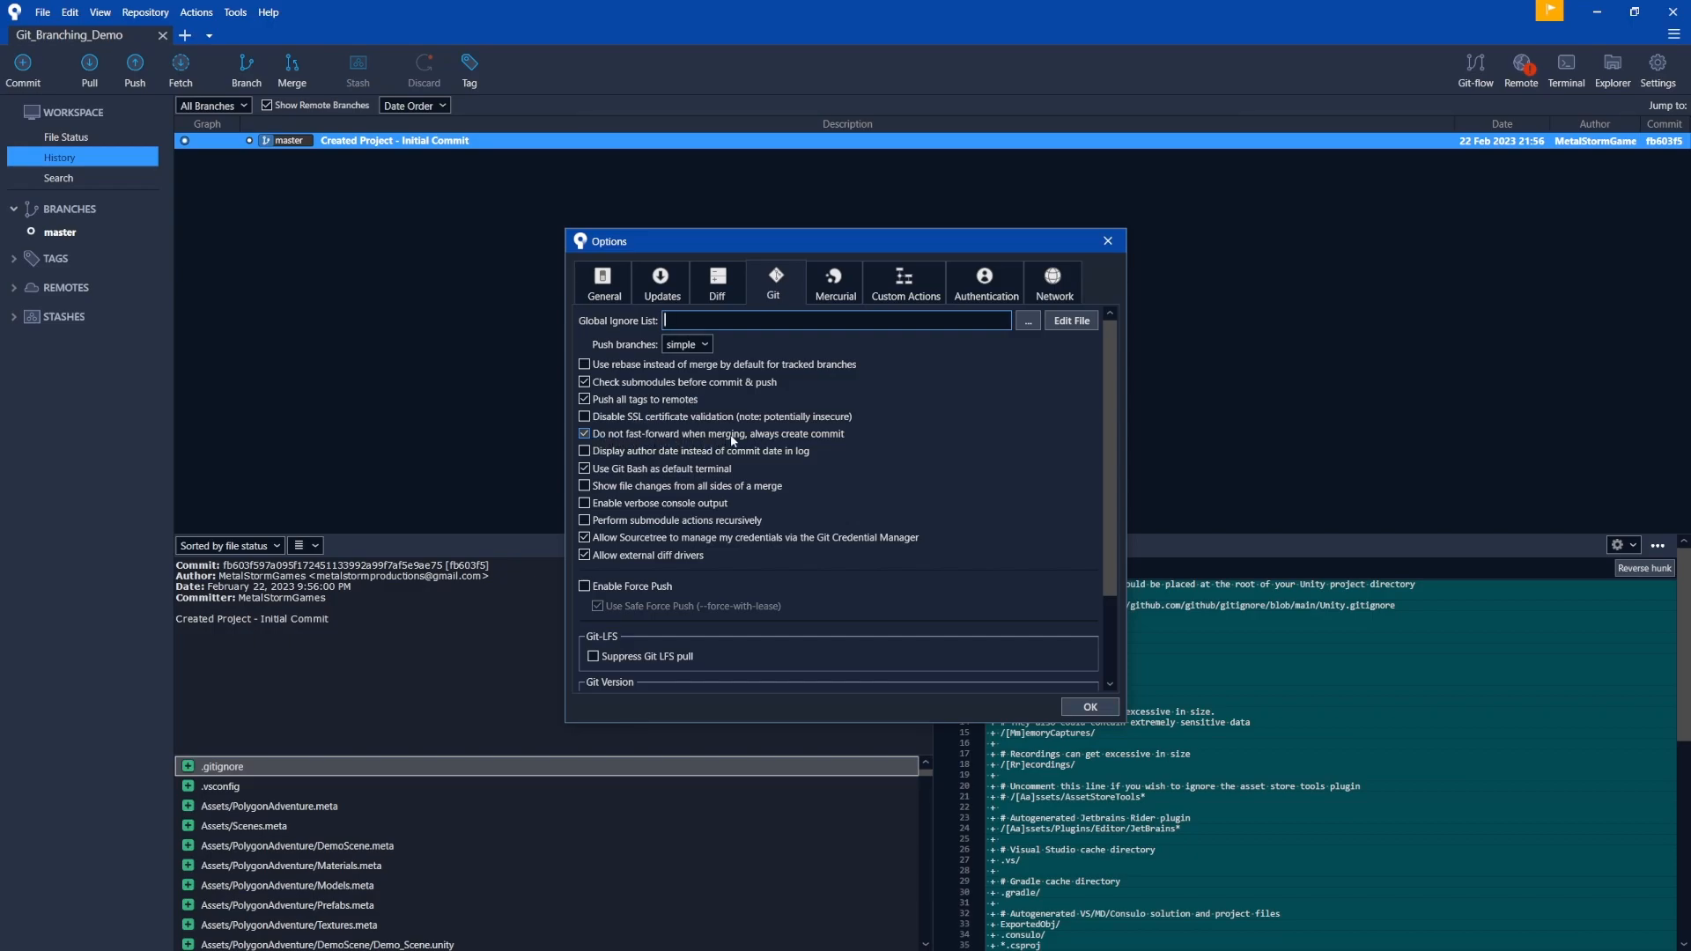
pyautogui.moveTo(828, 437)
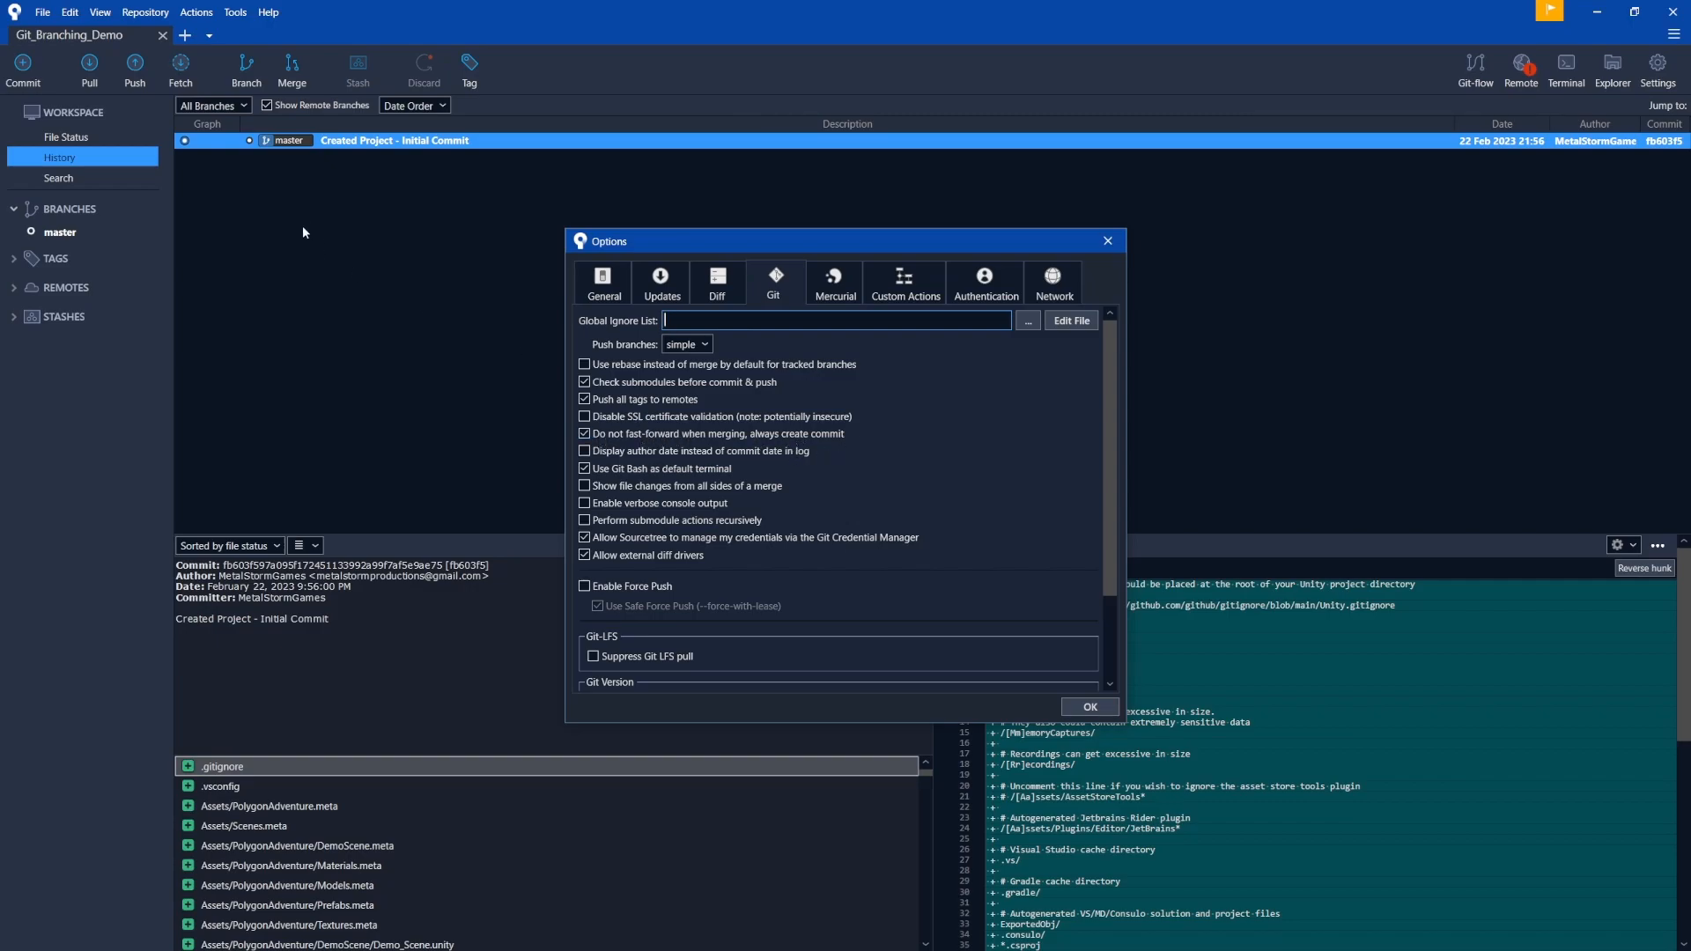
pyautogui.moveTo(273, 227)
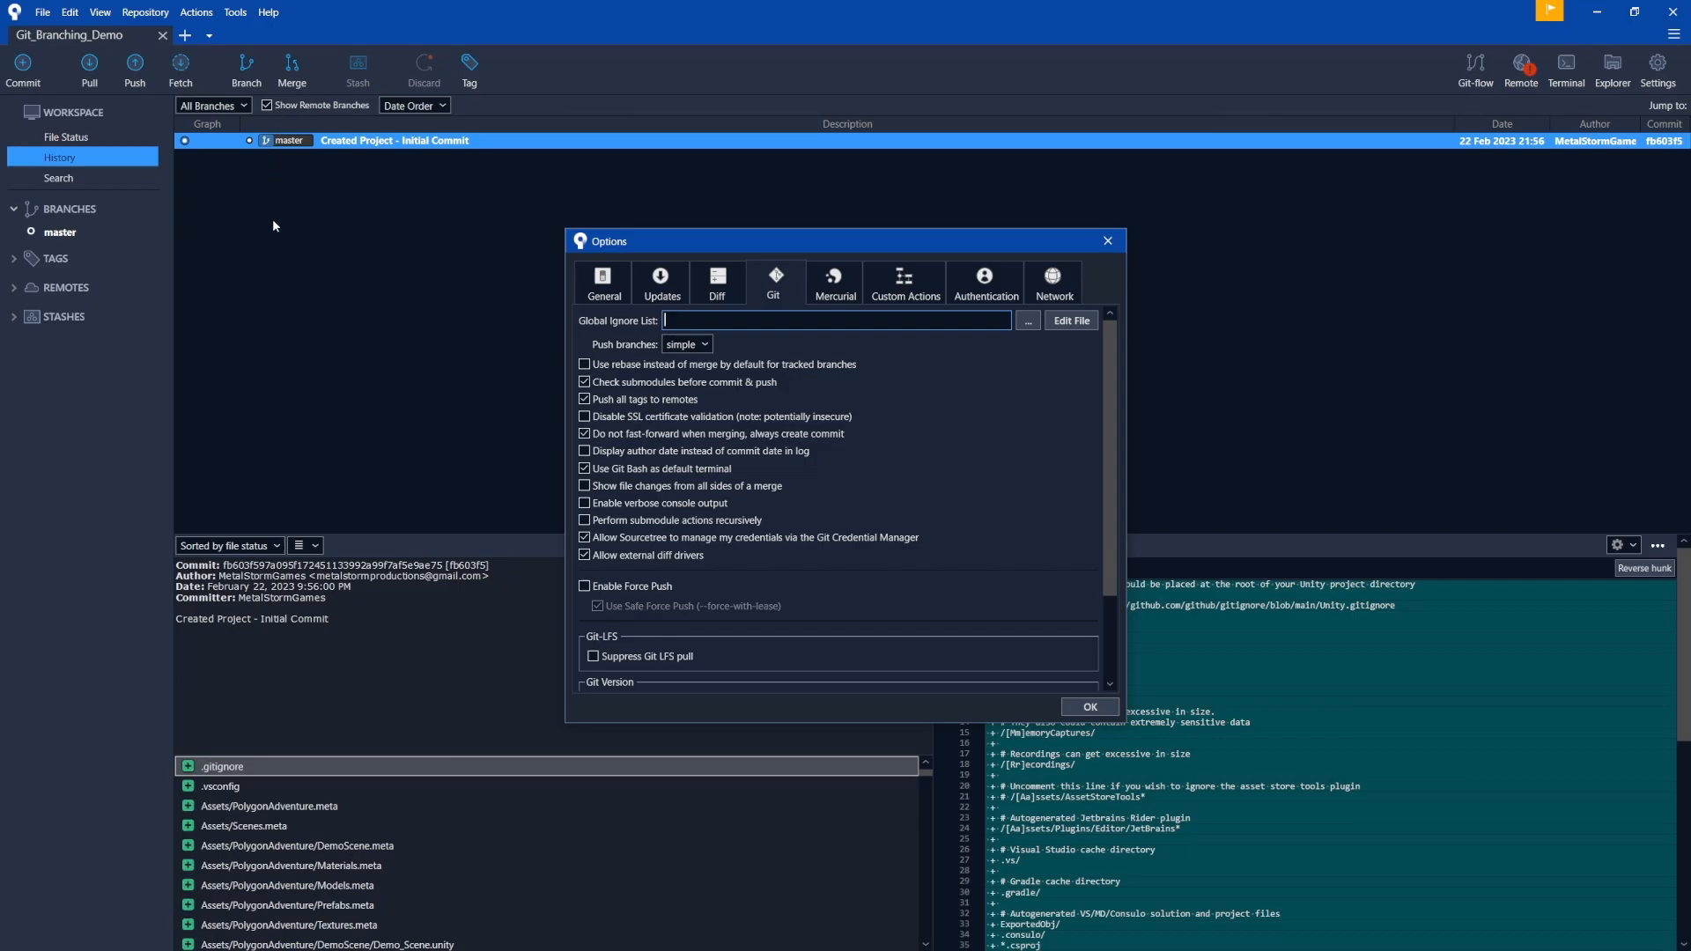
pyautogui.moveTo(671, 449)
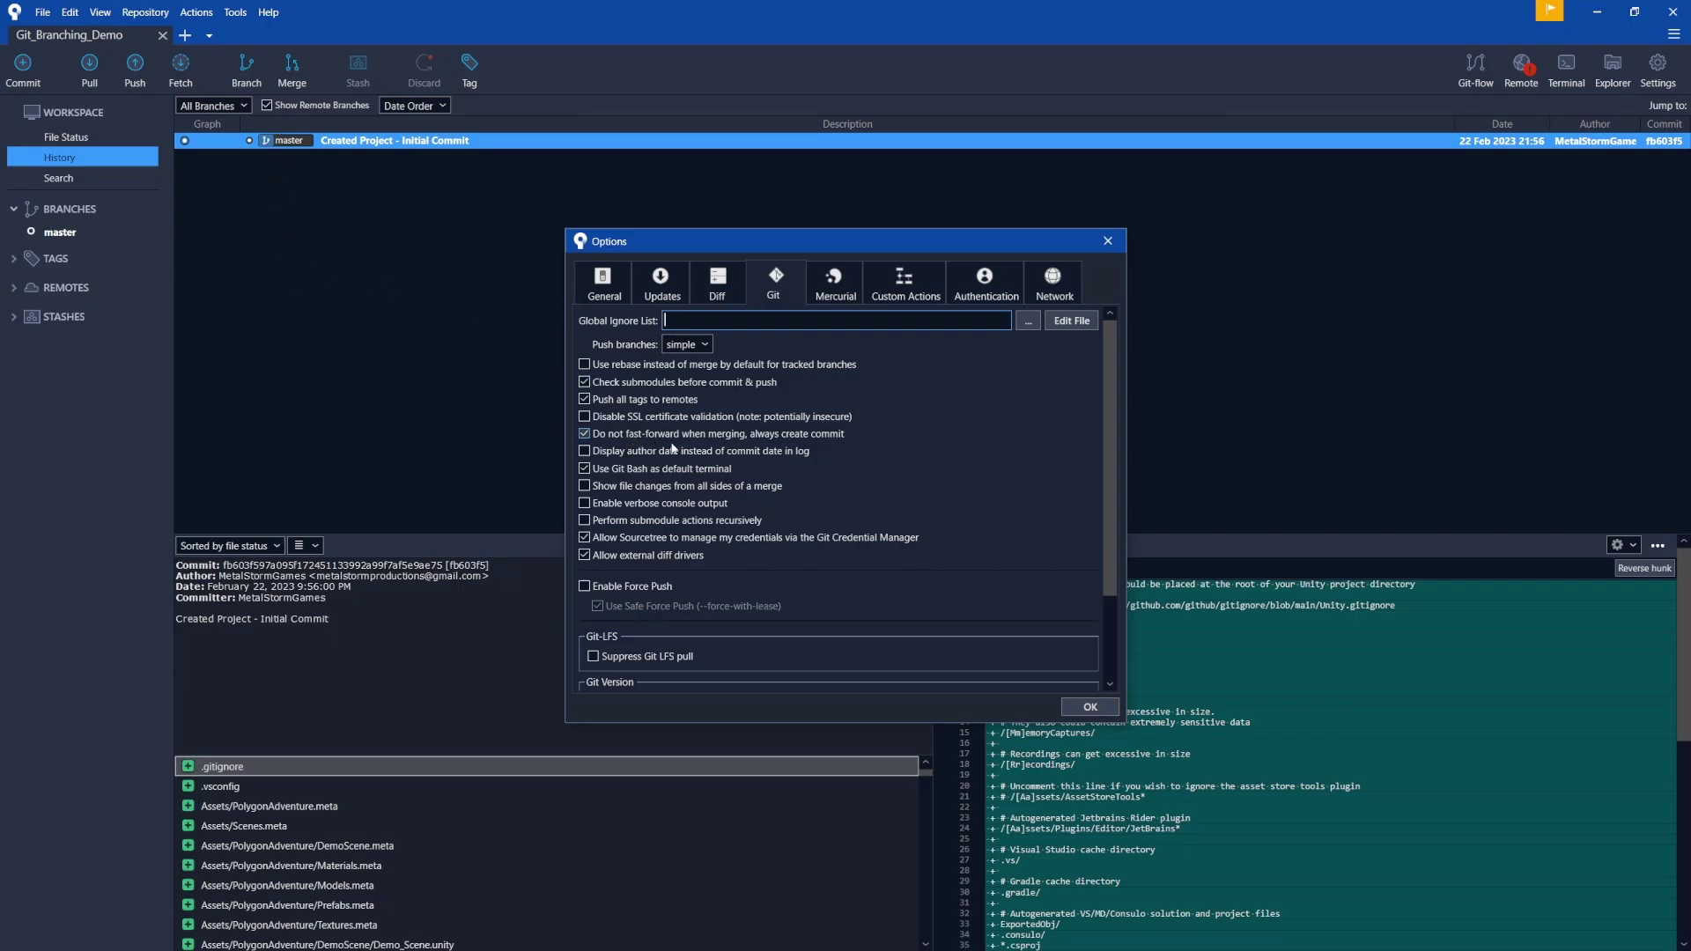
pyautogui.click(1087, 706)
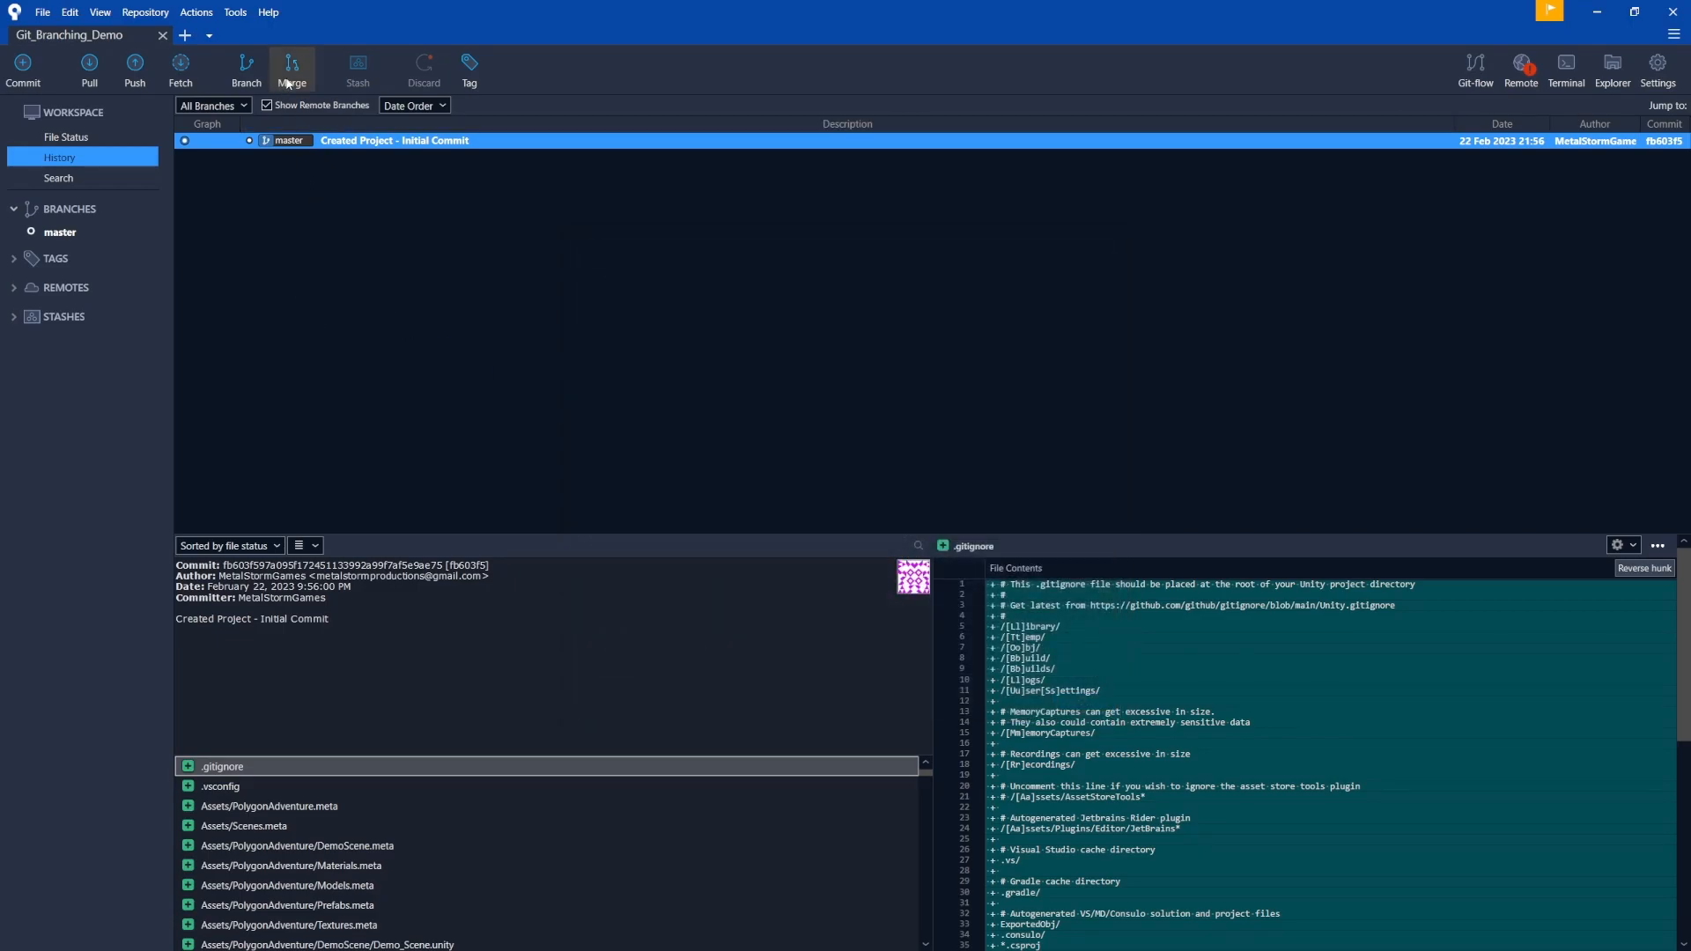
pyautogui.moveTo(296, 77)
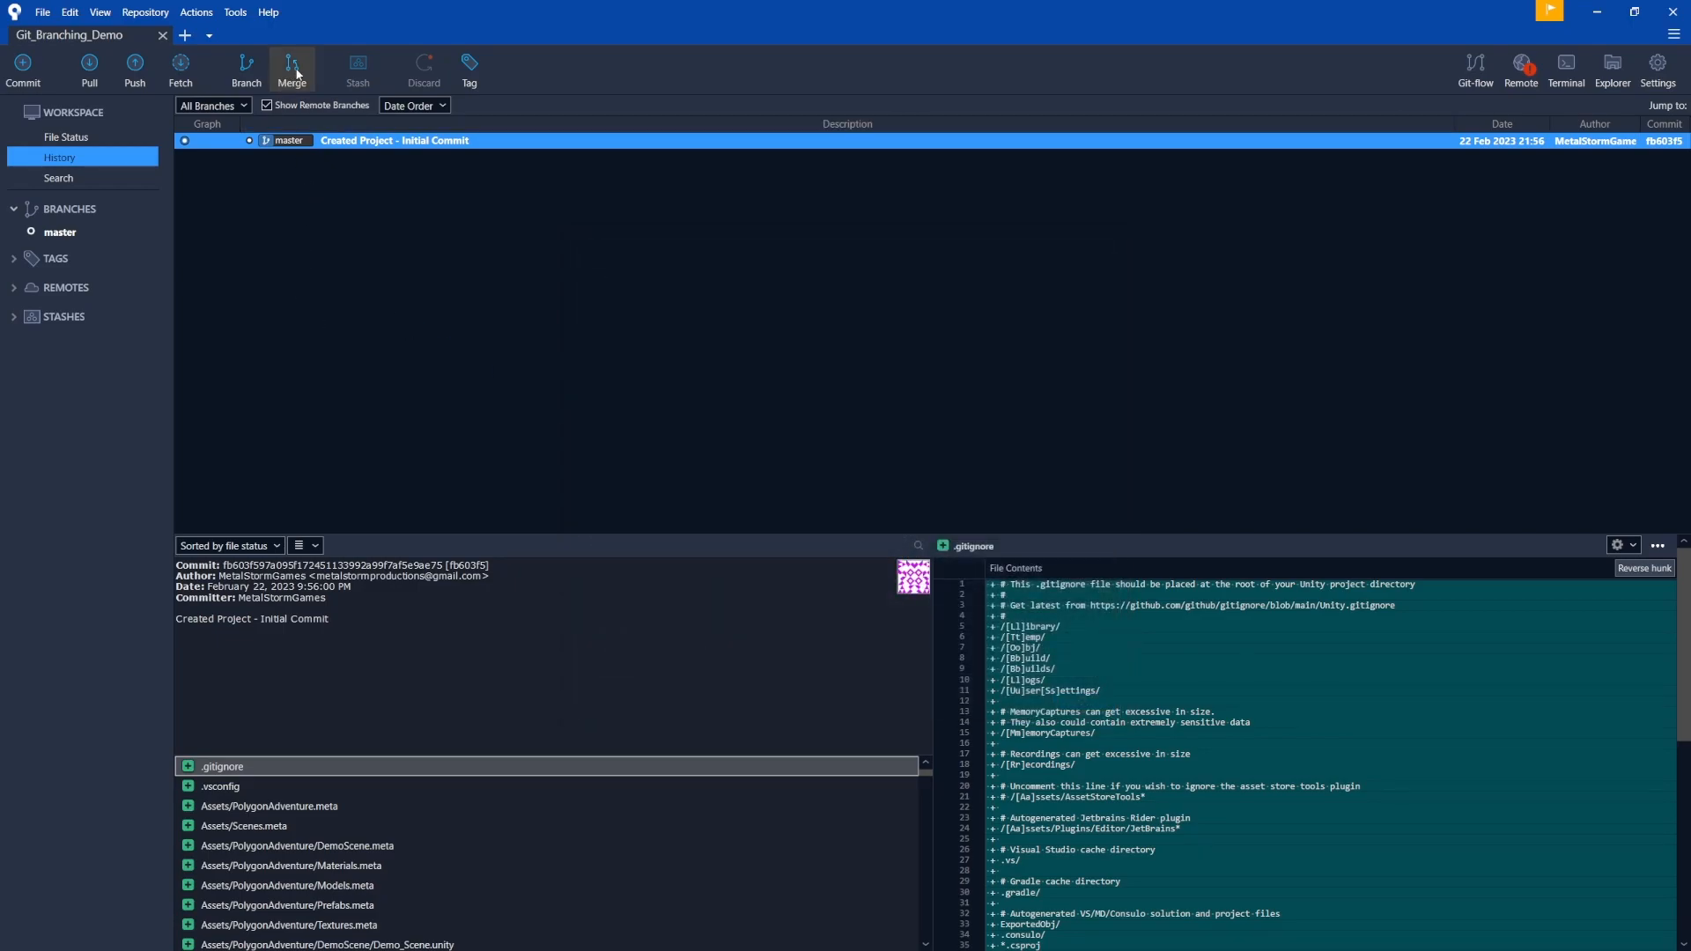
# Start a merge with 'Create a new commit even if fast-forward is possible' ticked
pyautogui.click(291, 69)
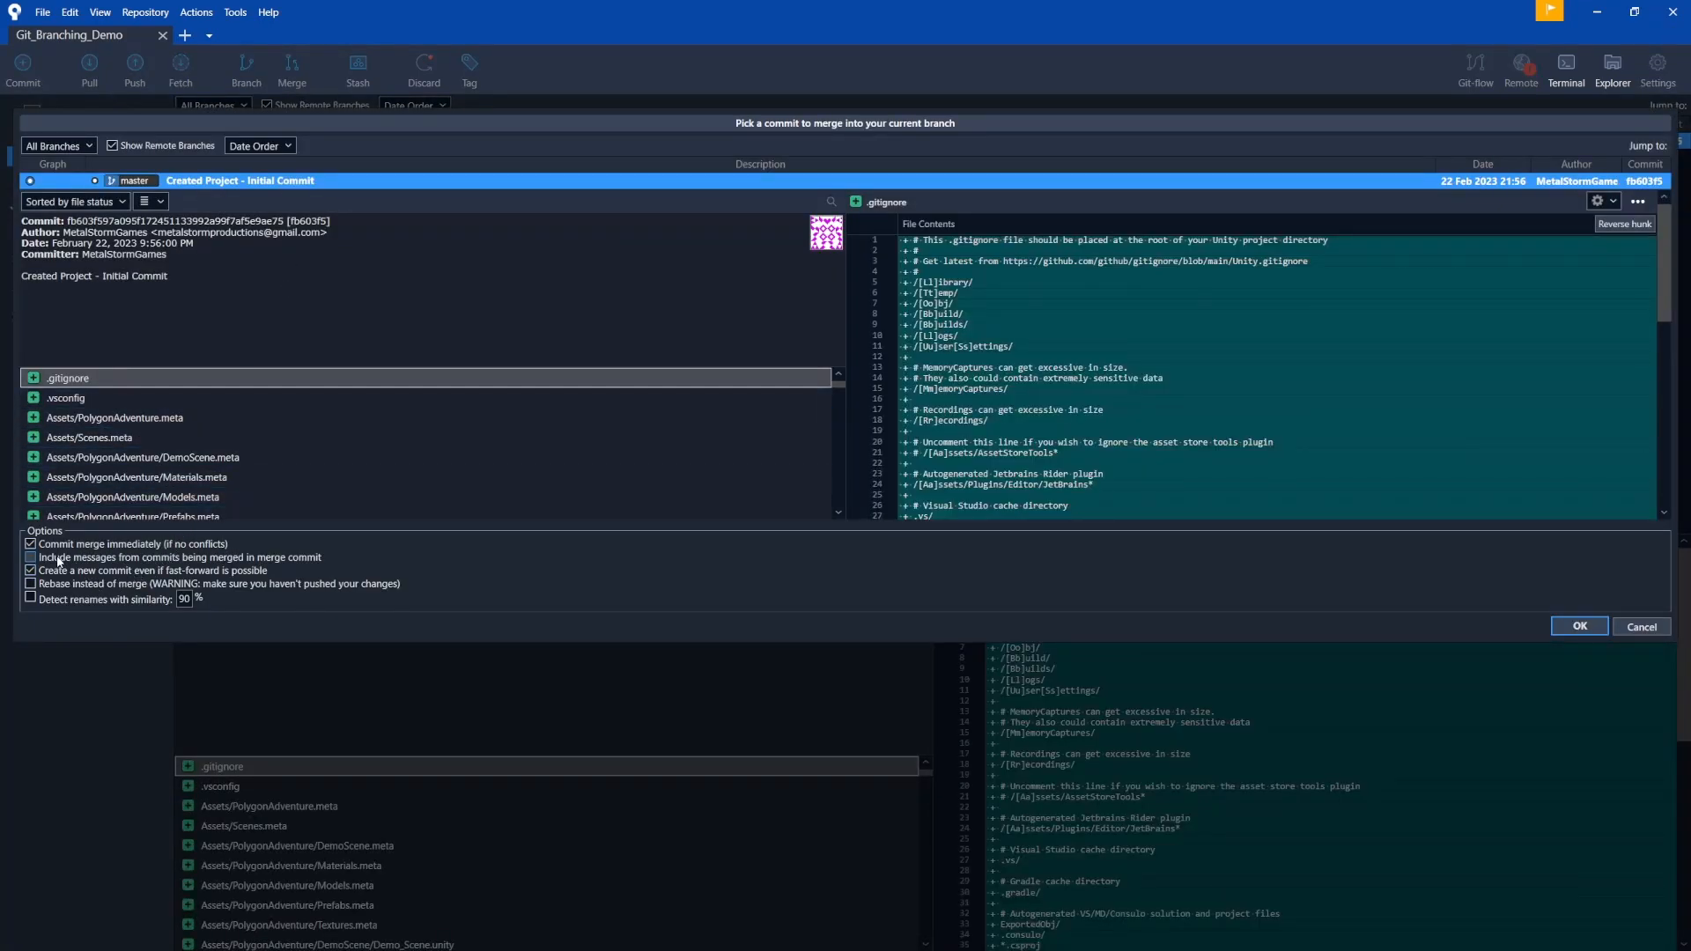
pyautogui.click(32, 571)
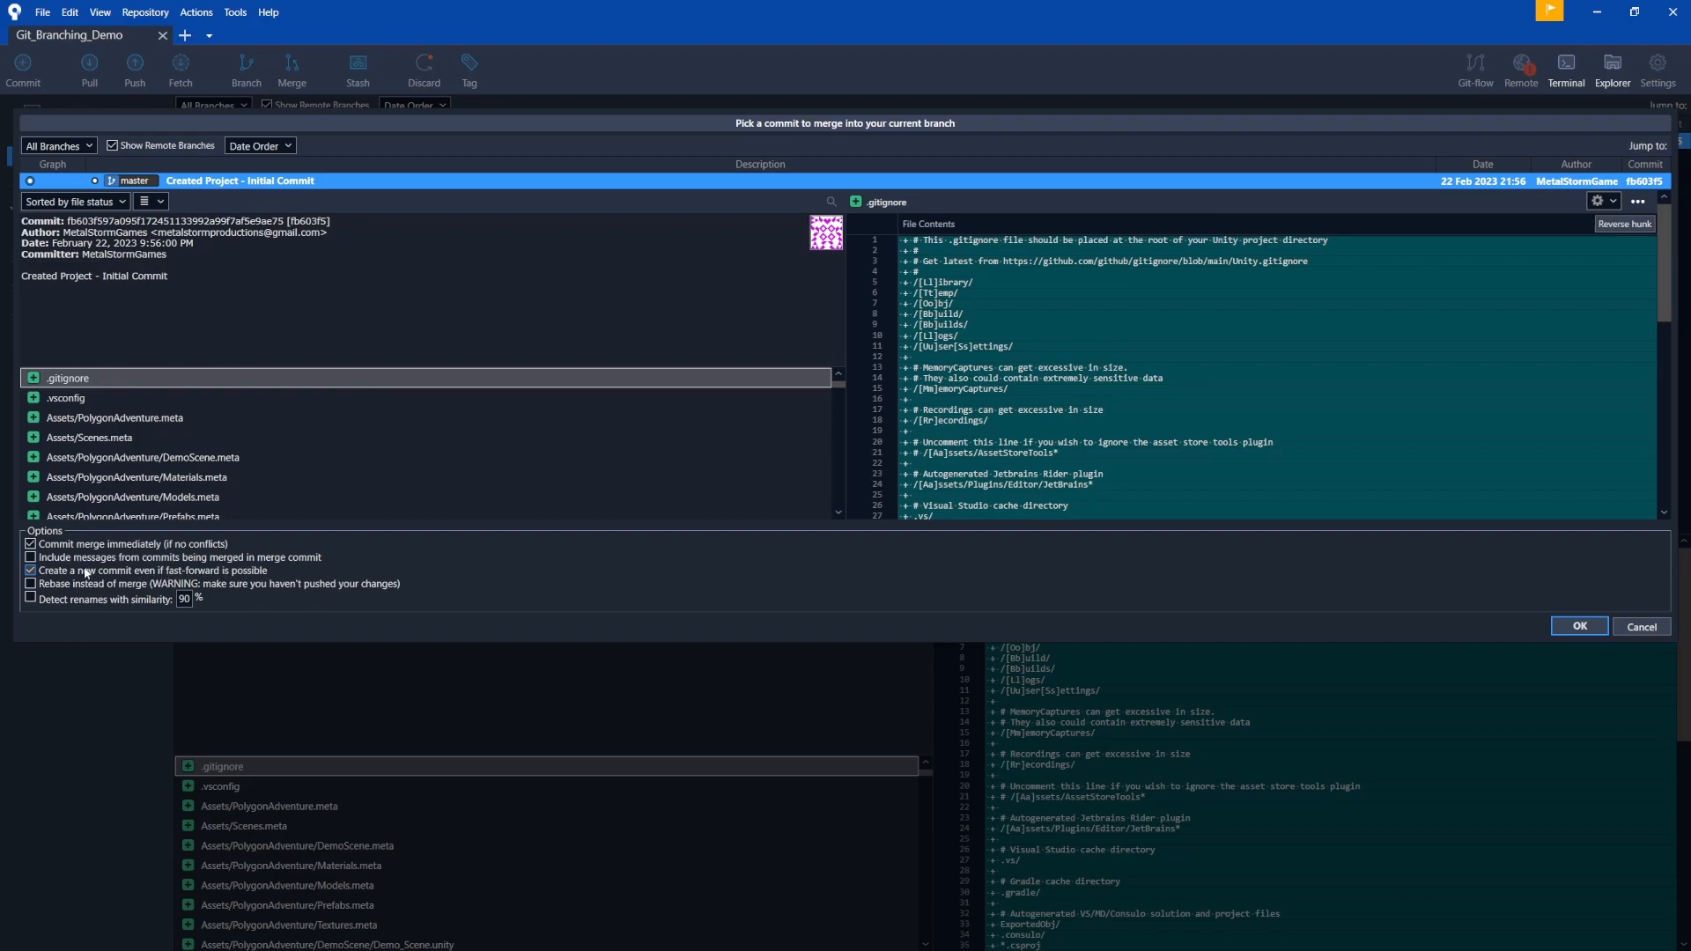
pyautogui.moveTo(259, 577)
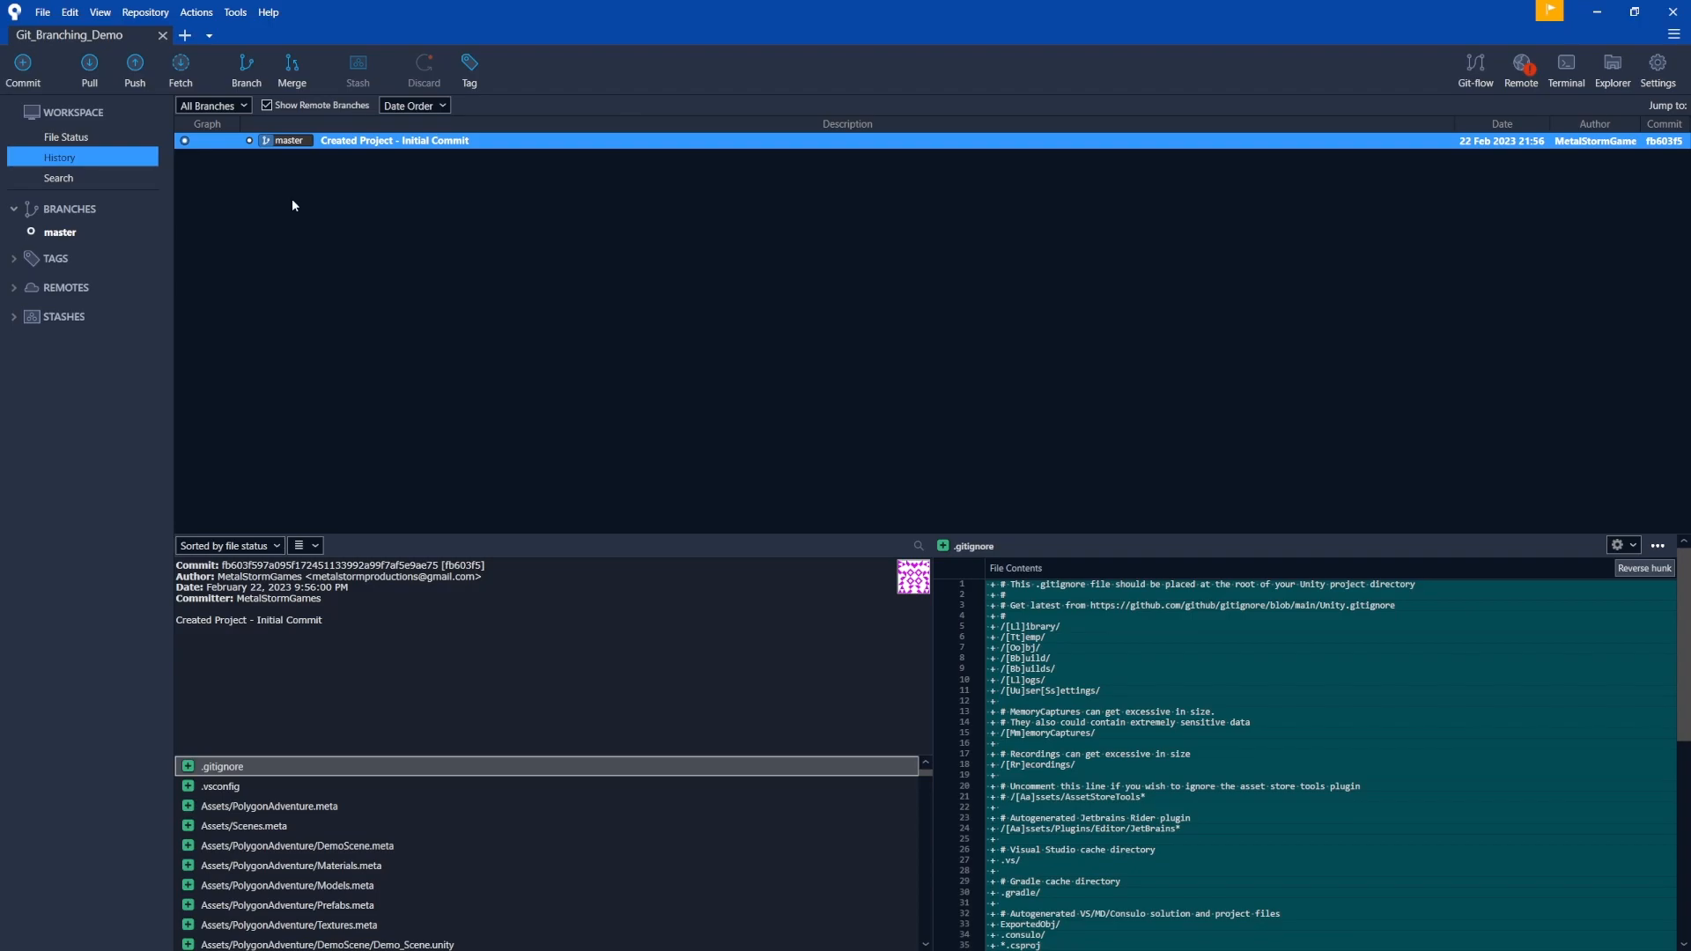
pyautogui.moveTo(67, 178)
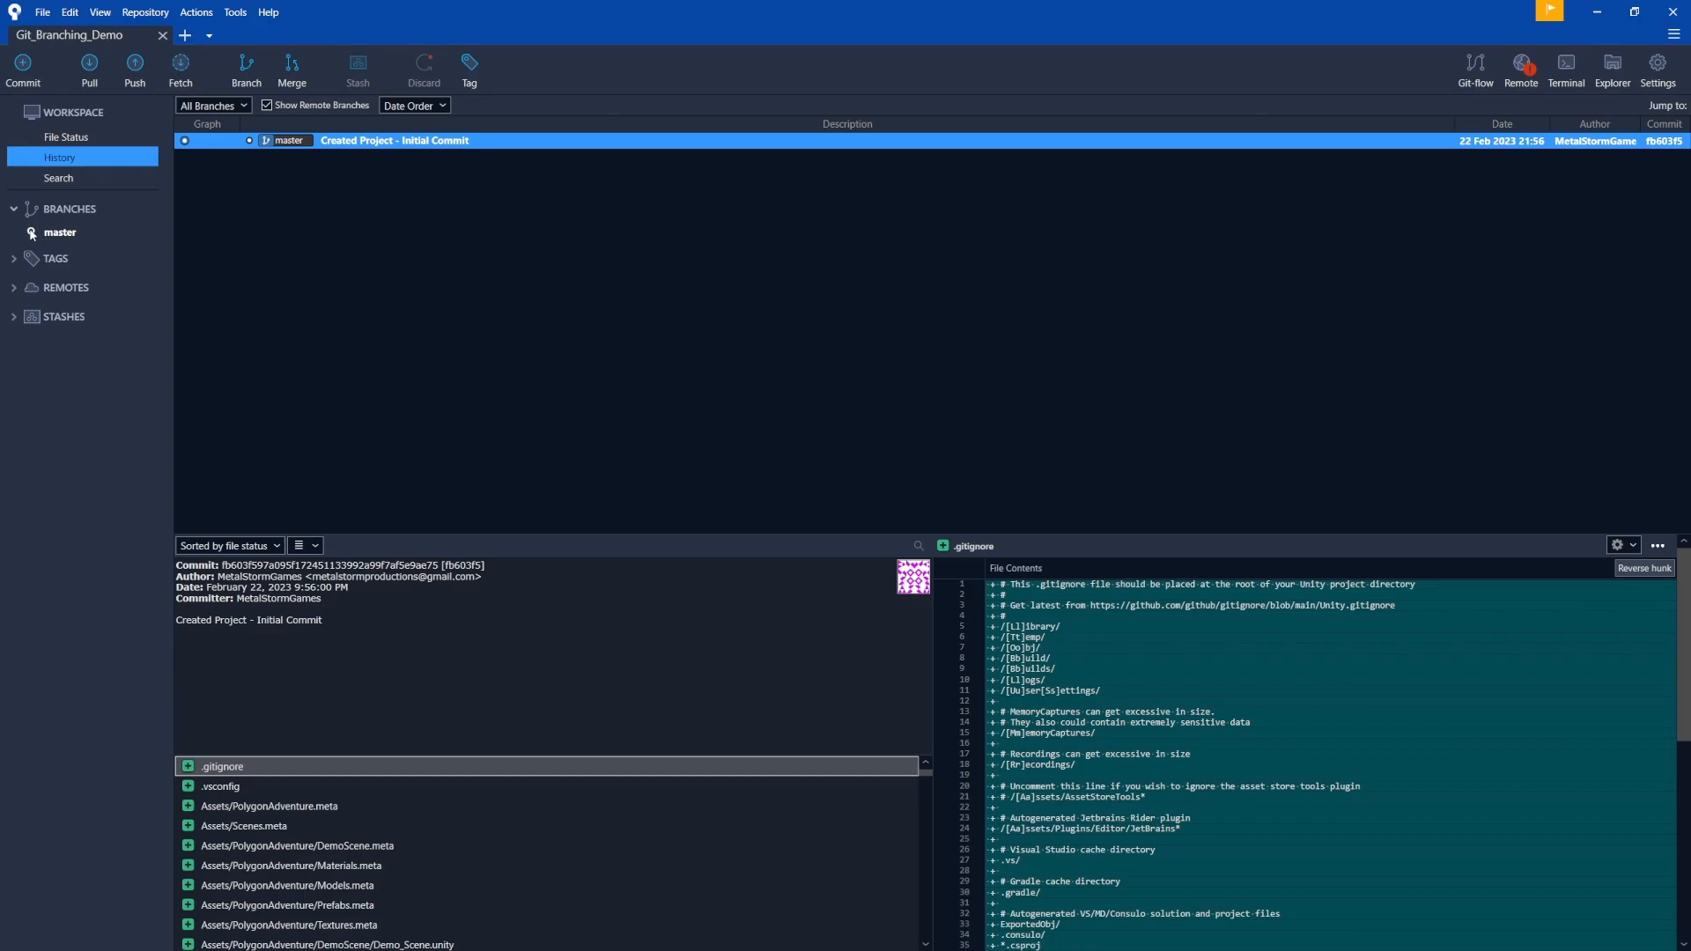
pyautogui.moveTo(35, 232)
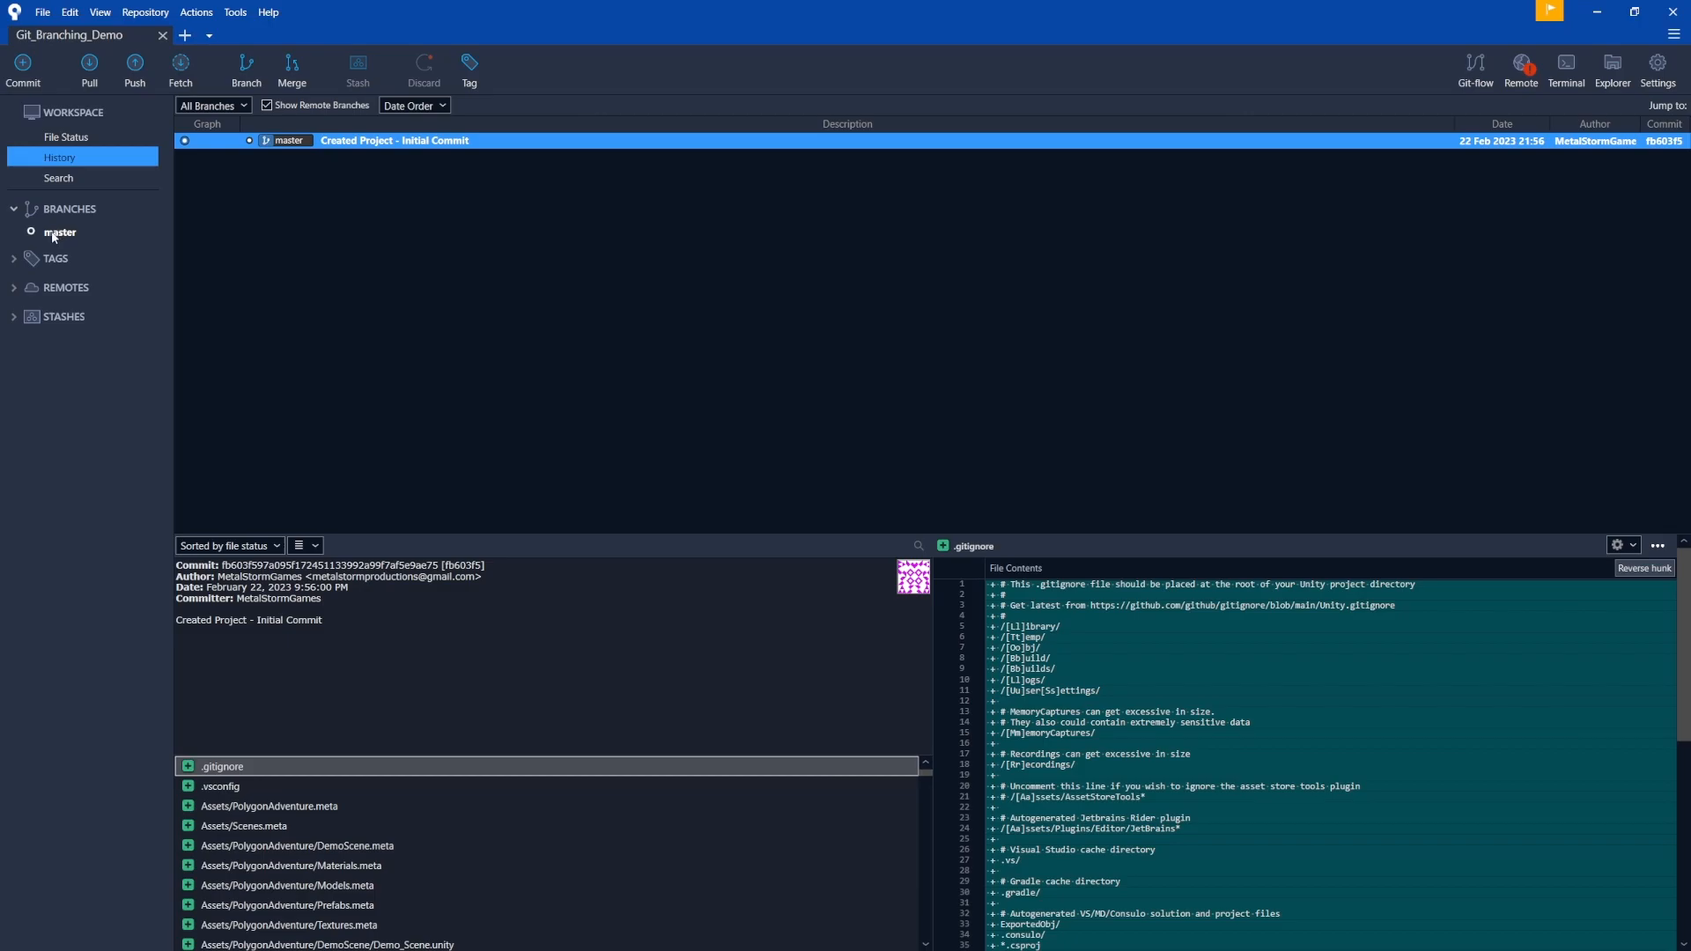
pyautogui.moveTo(51, 238)
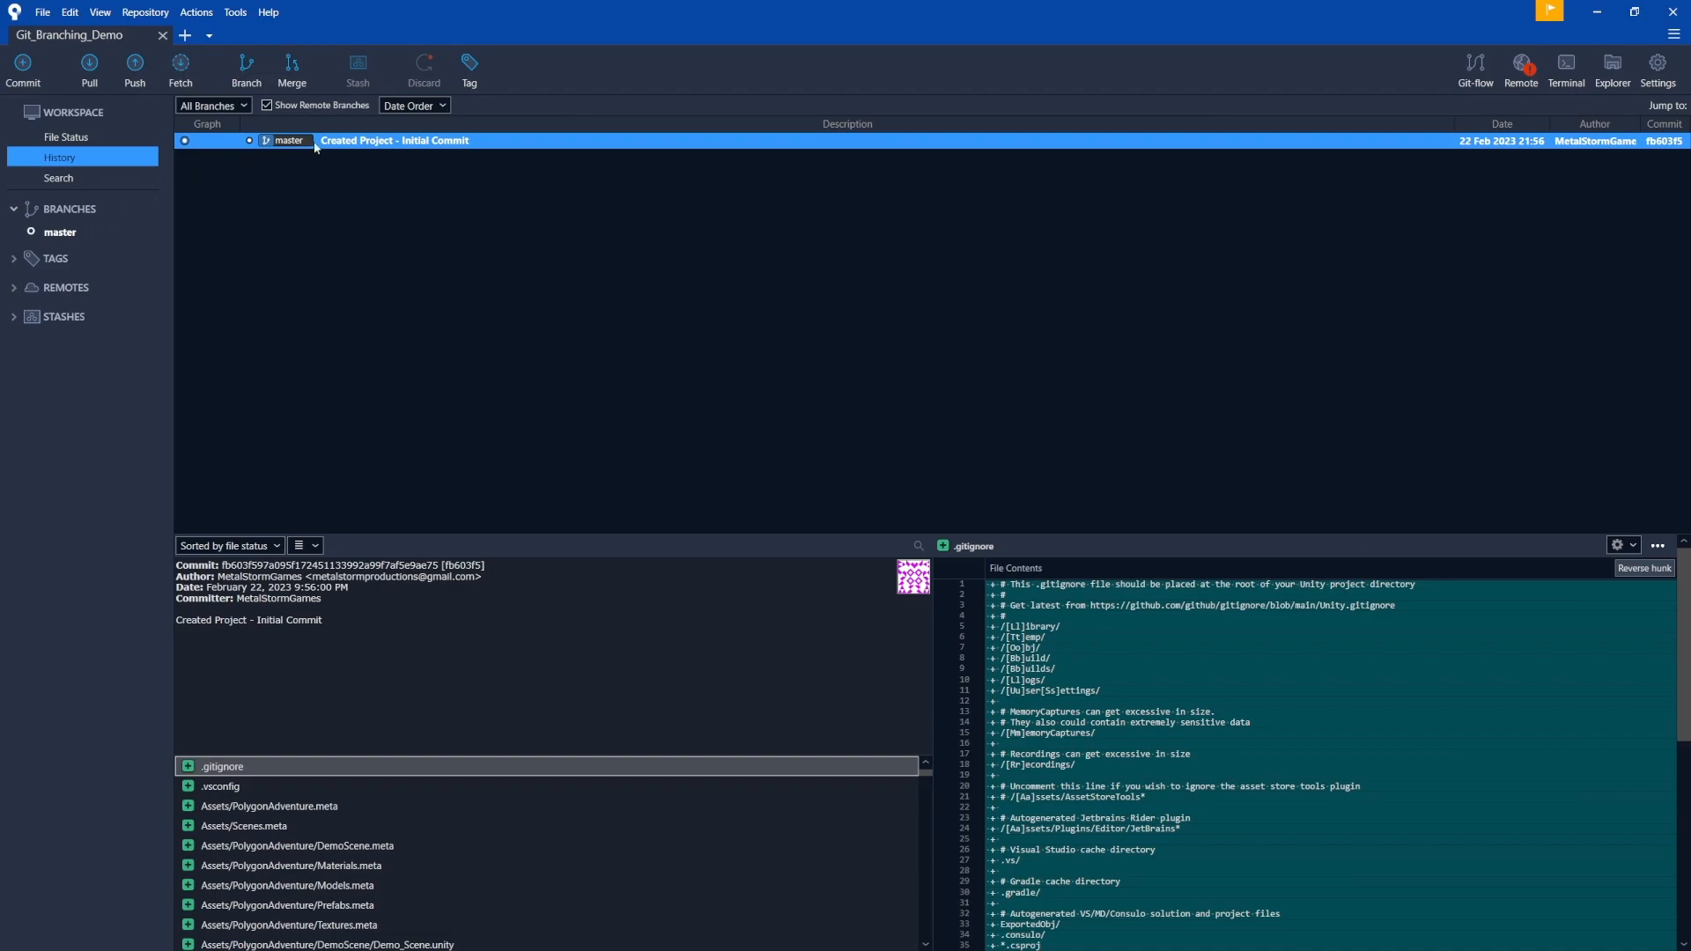
pyautogui.moveTo(361, 143)
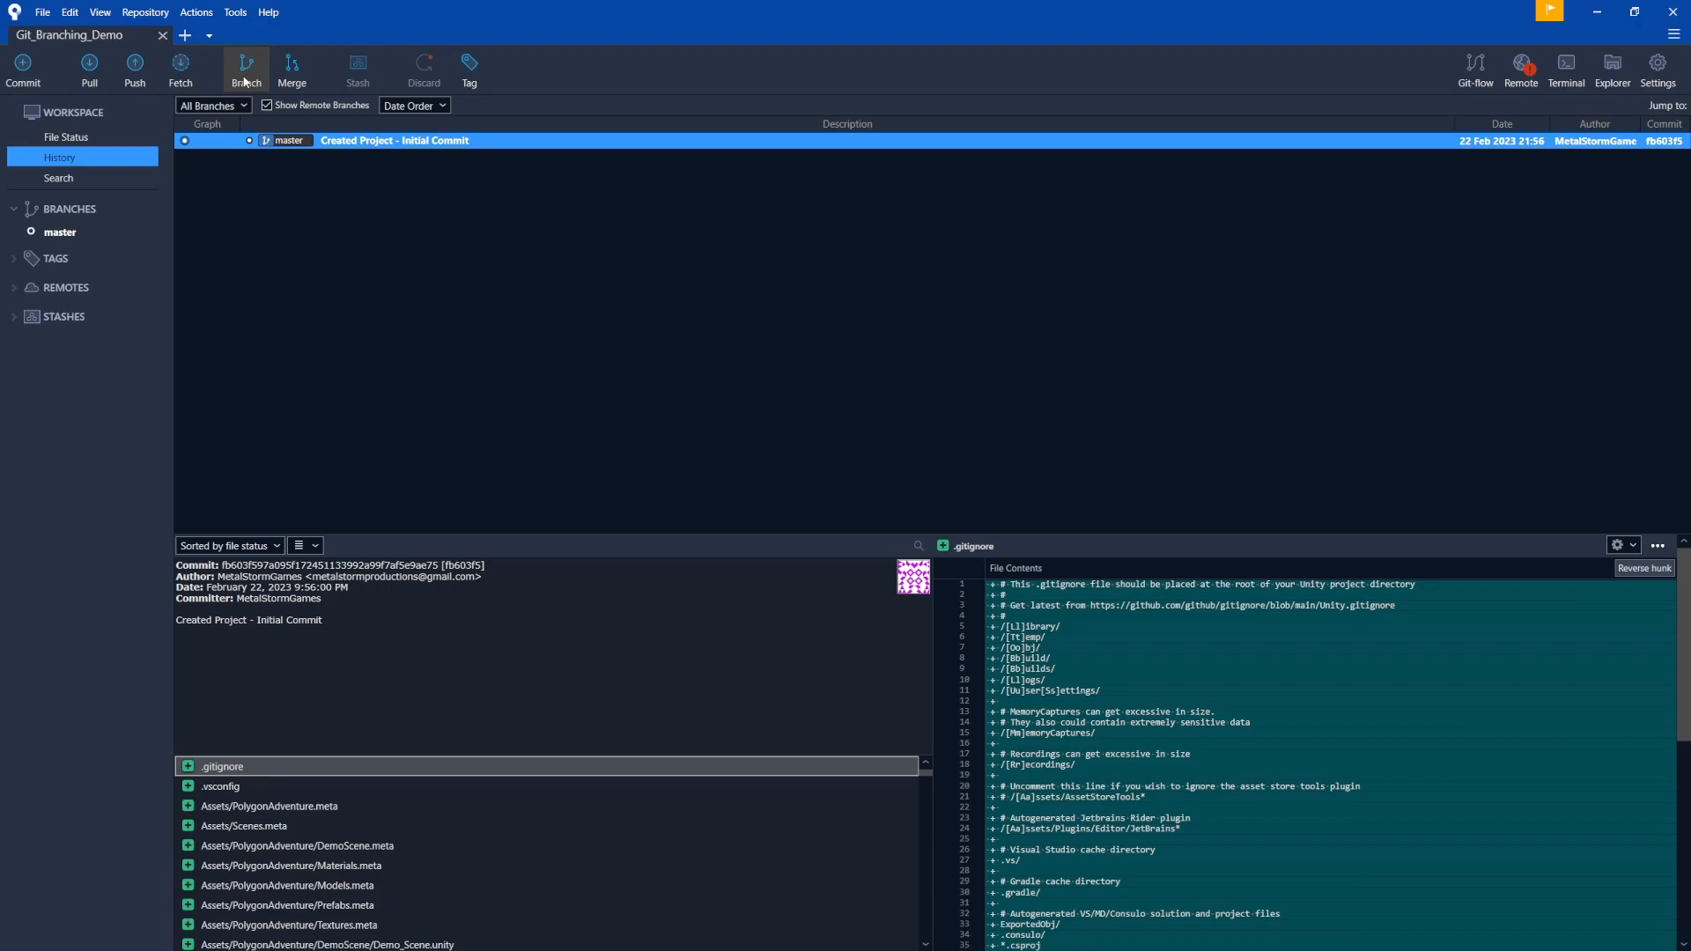
# Create a new branch named CampFire and check it out
pyautogui.click(247, 69)
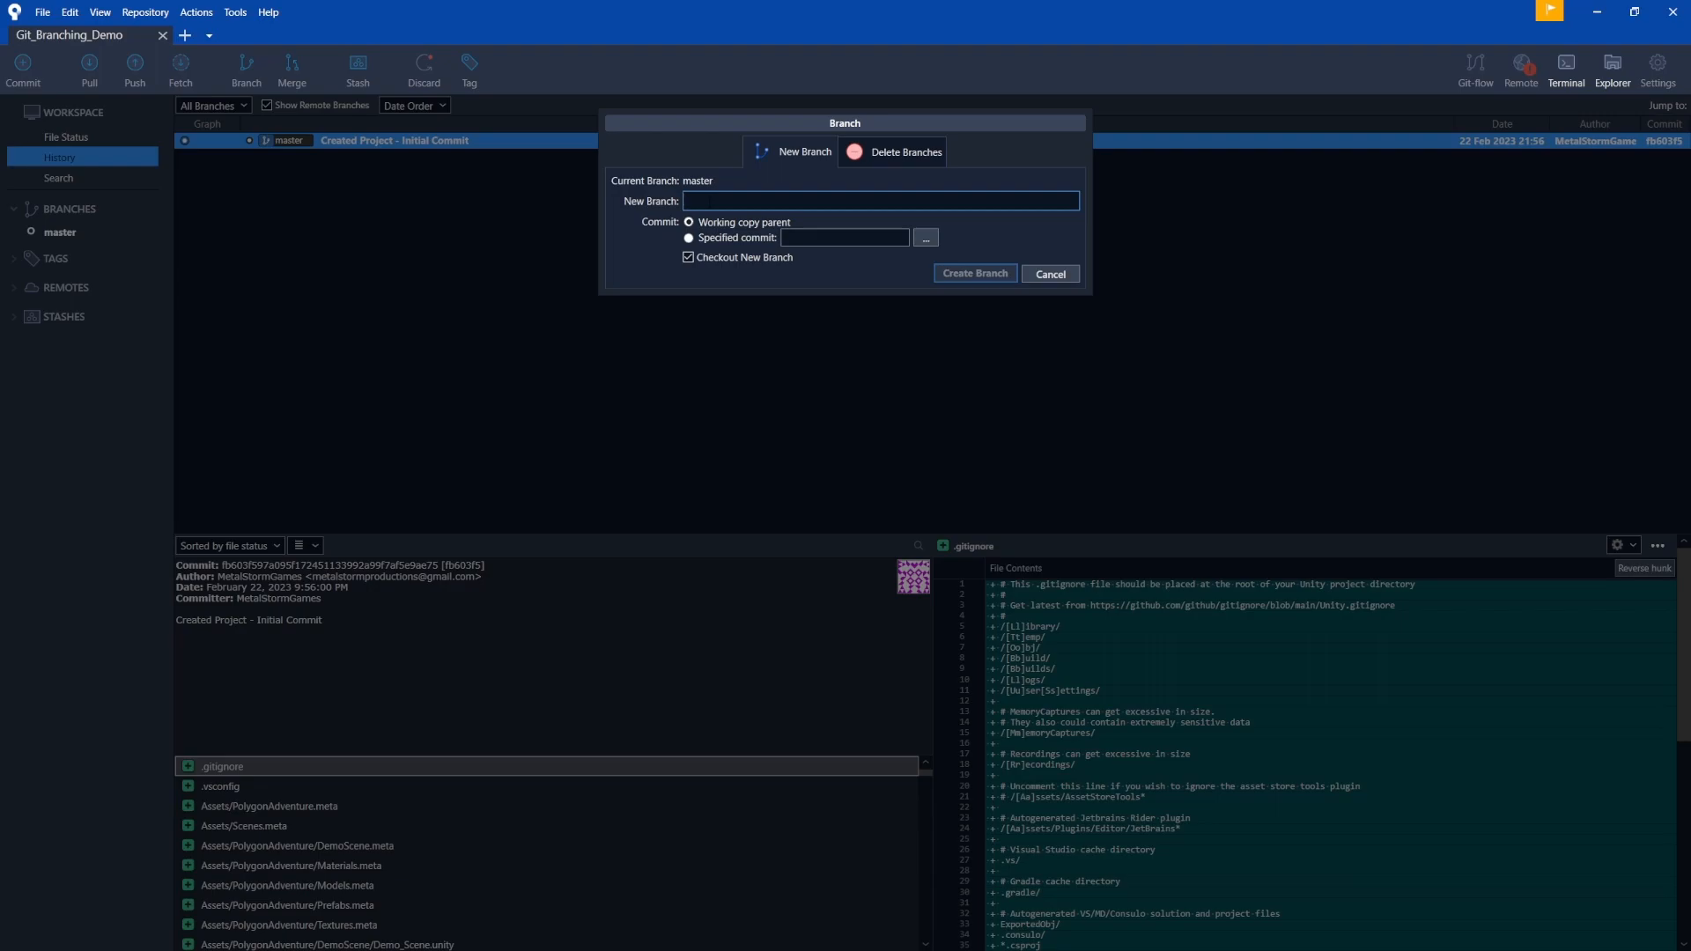
pyautogui.write('Camp')
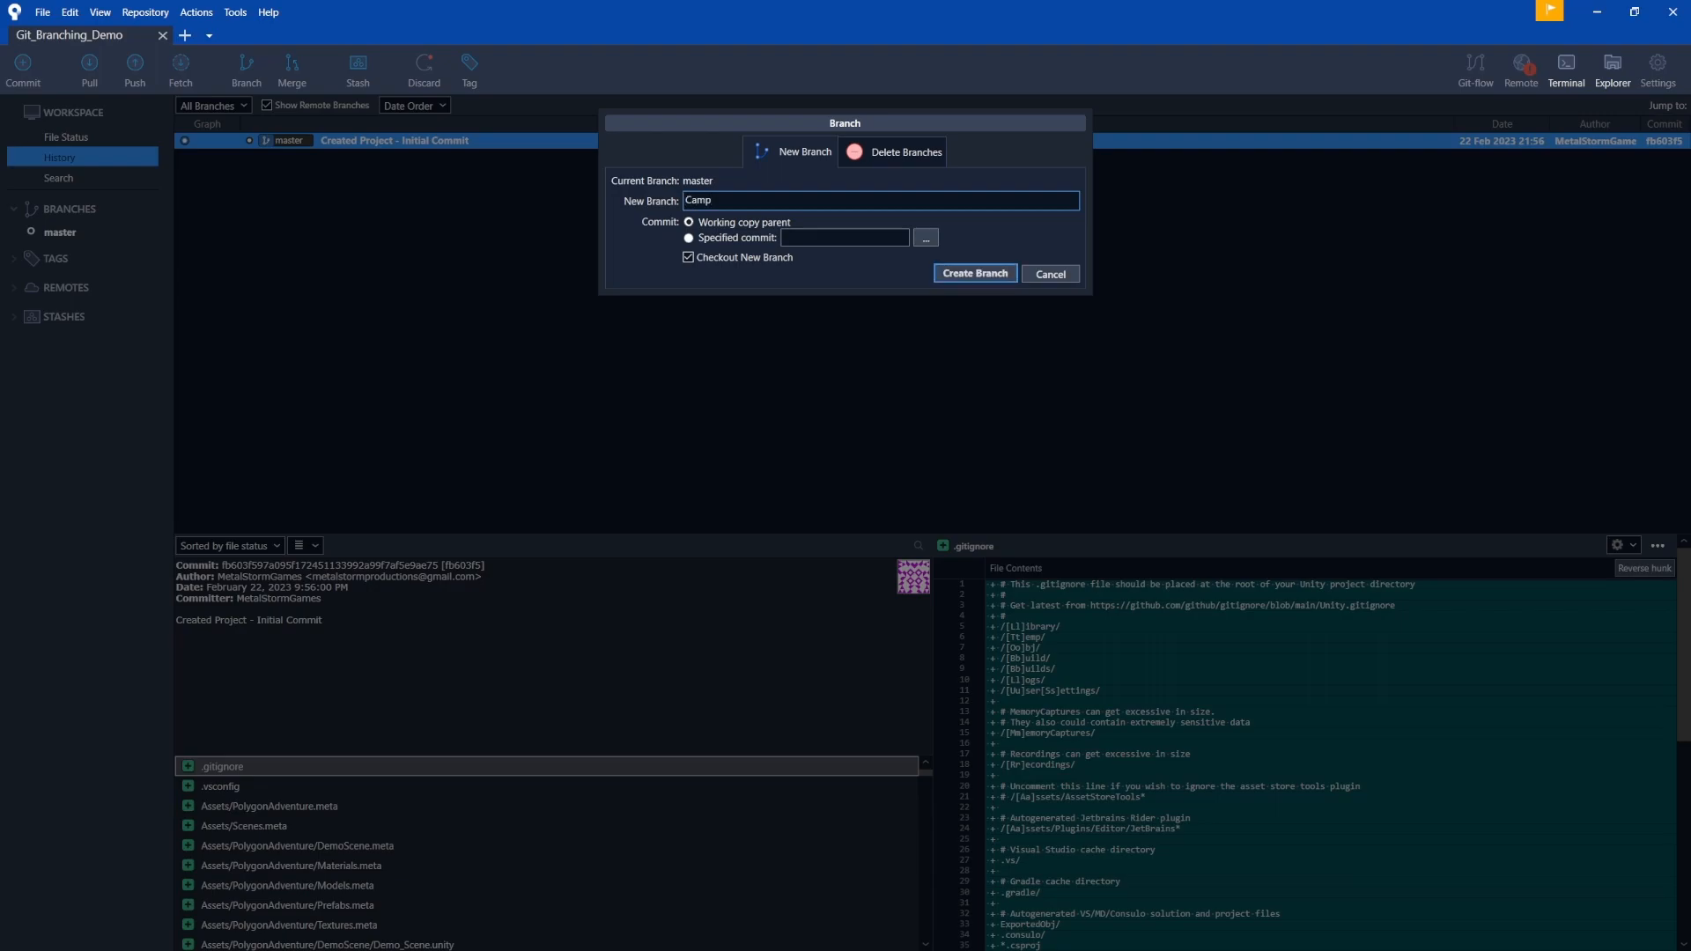
pyautogui.write('Fire')
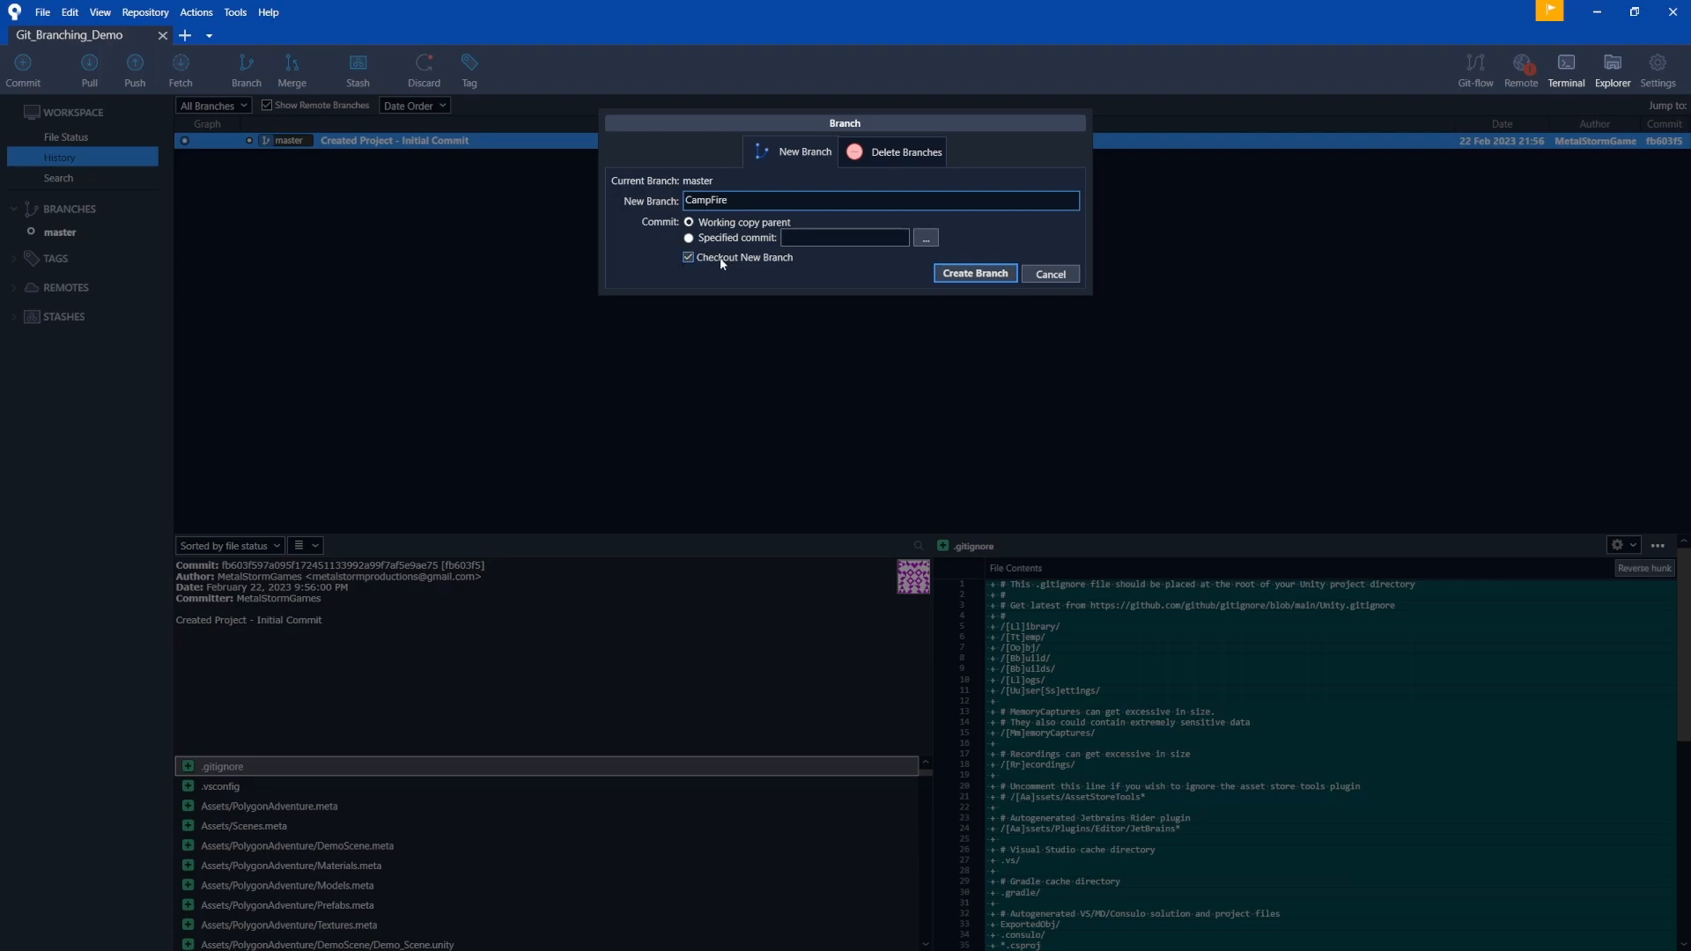
pyautogui.moveTo(925, 271)
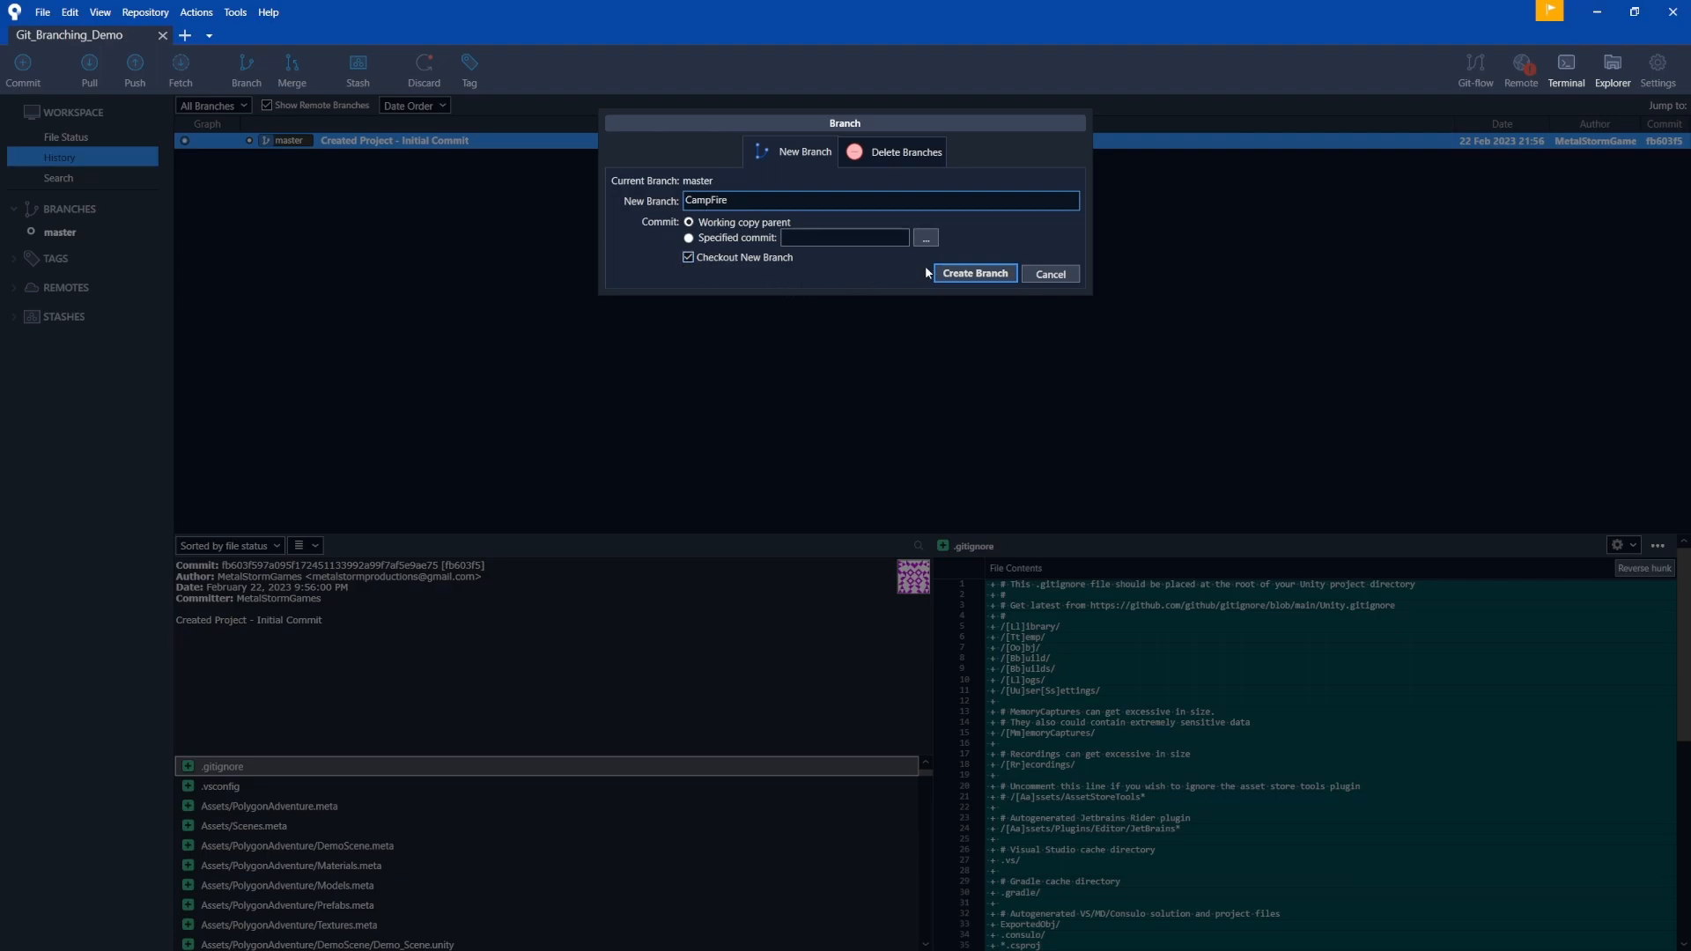
pyautogui.click(973, 273)
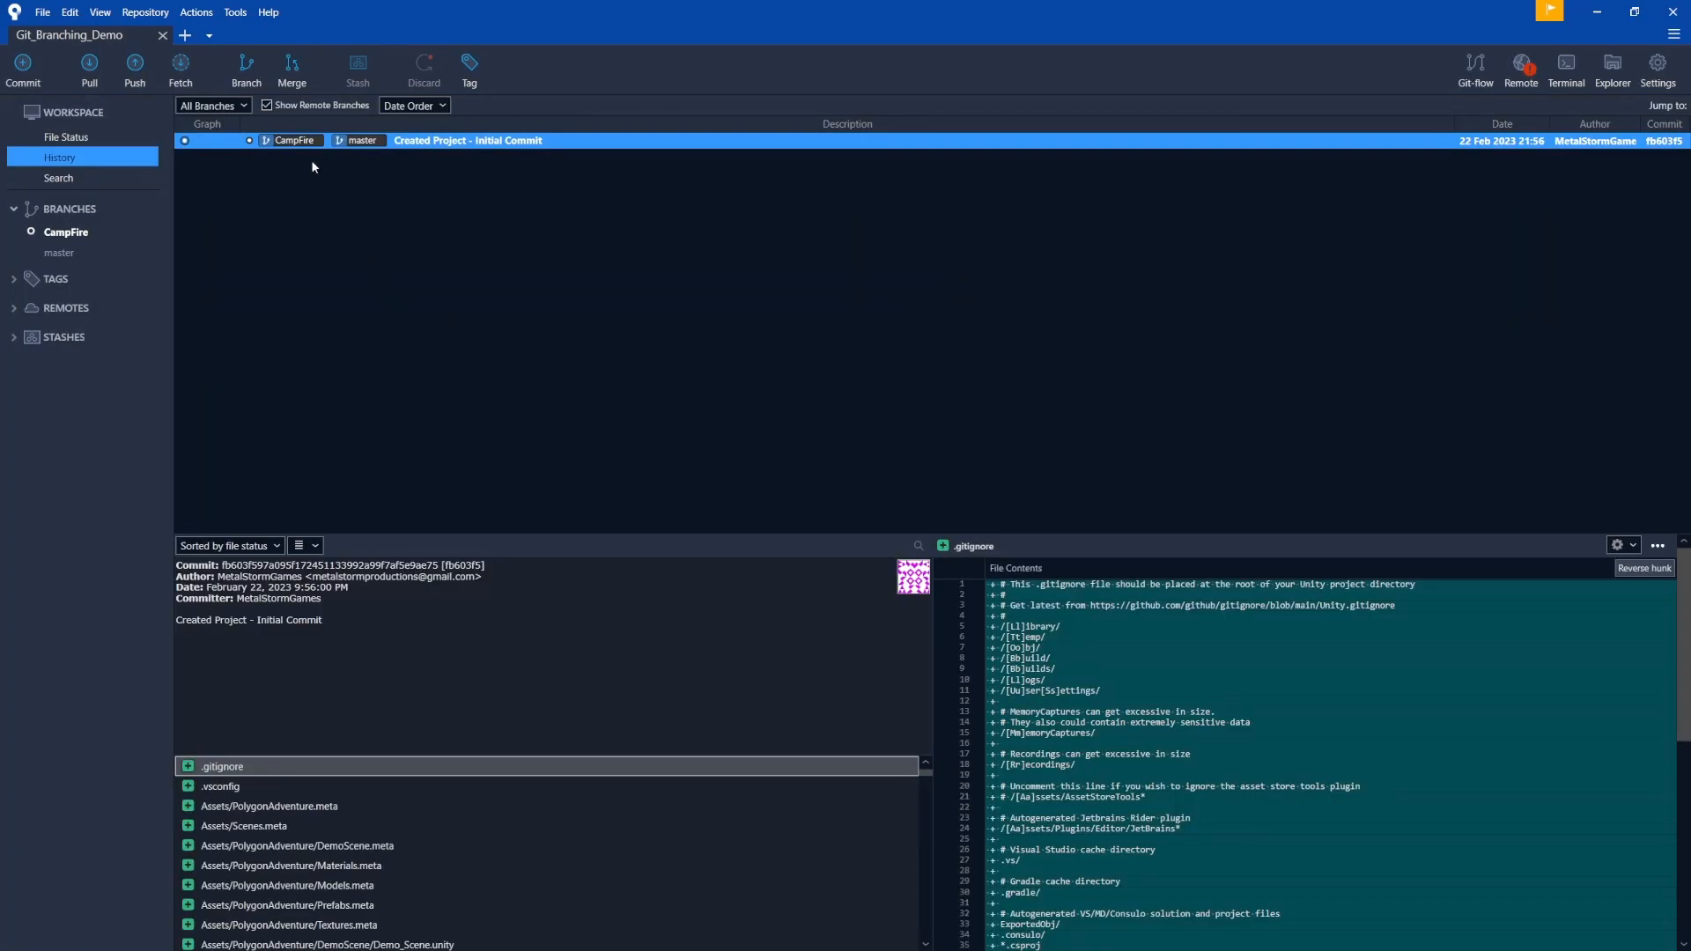
pyautogui.moveTo(268, 141)
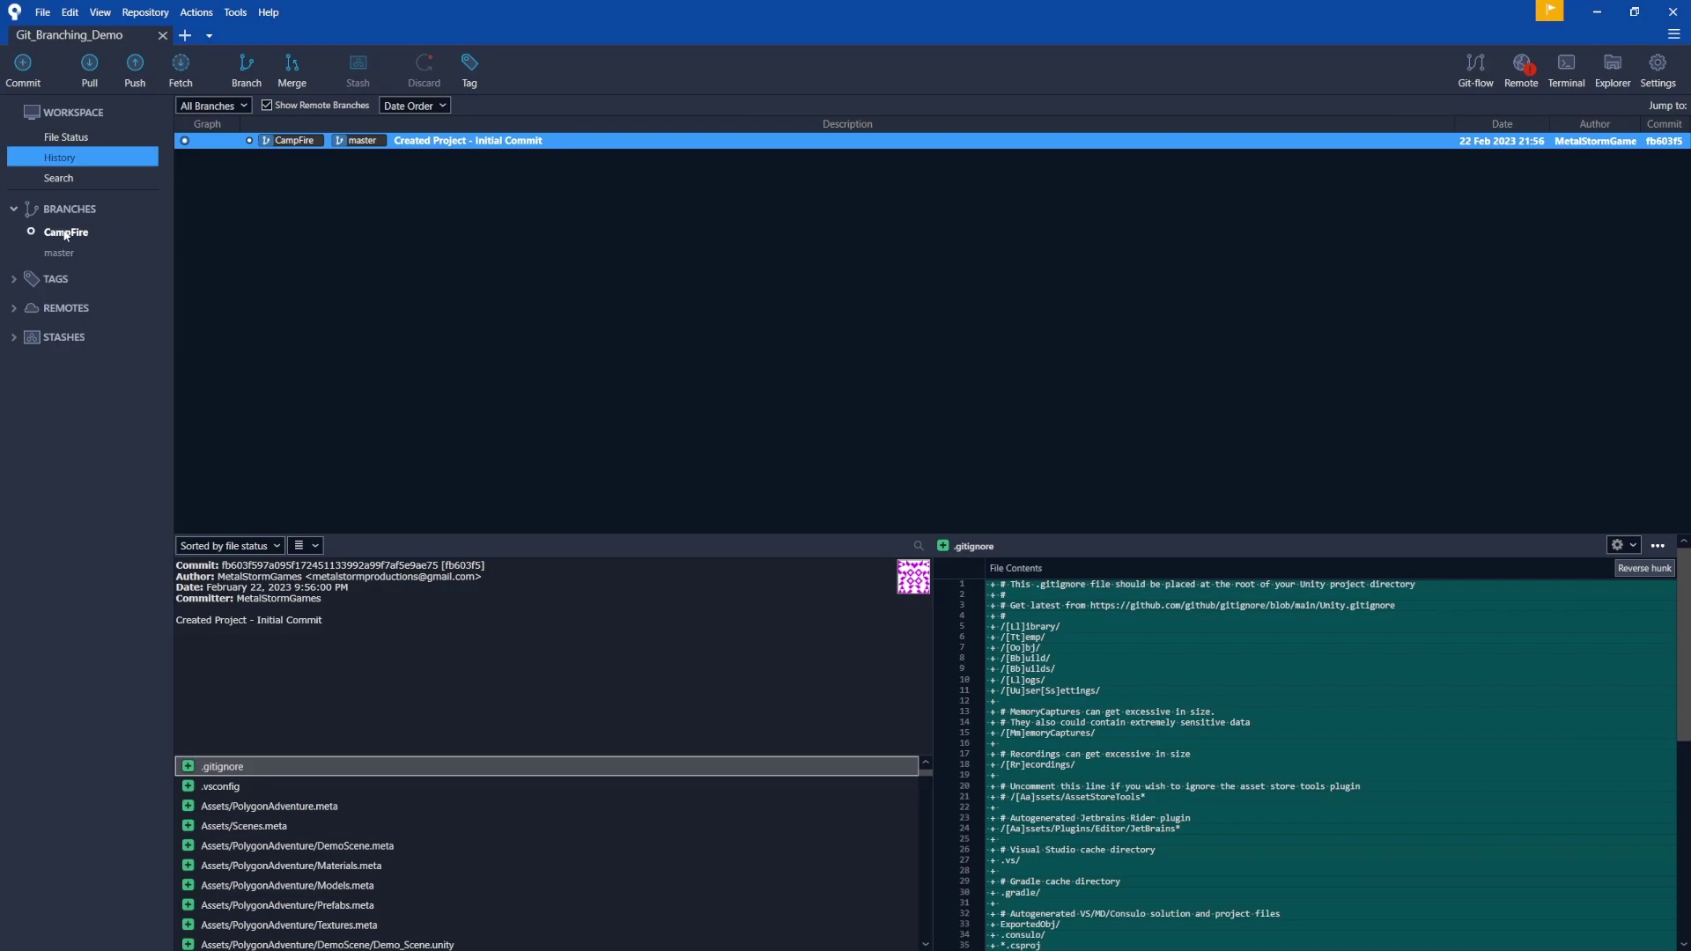
pyautogui.moveTo(197, 247)
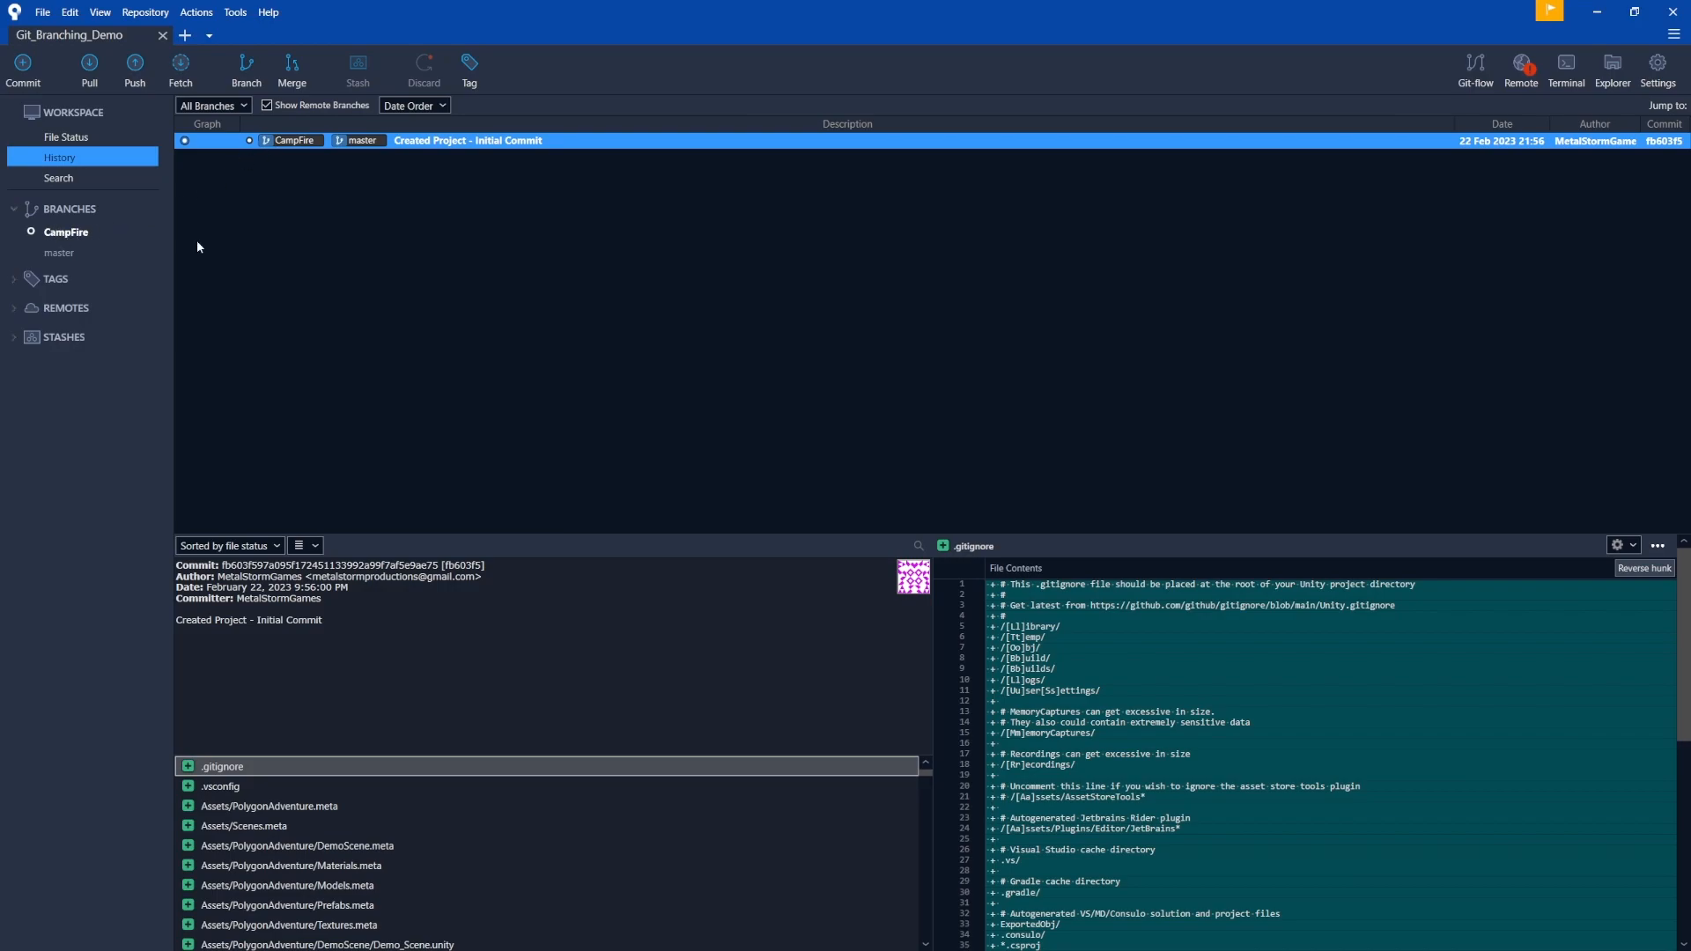
pyautogui.moveTo(190, 243)
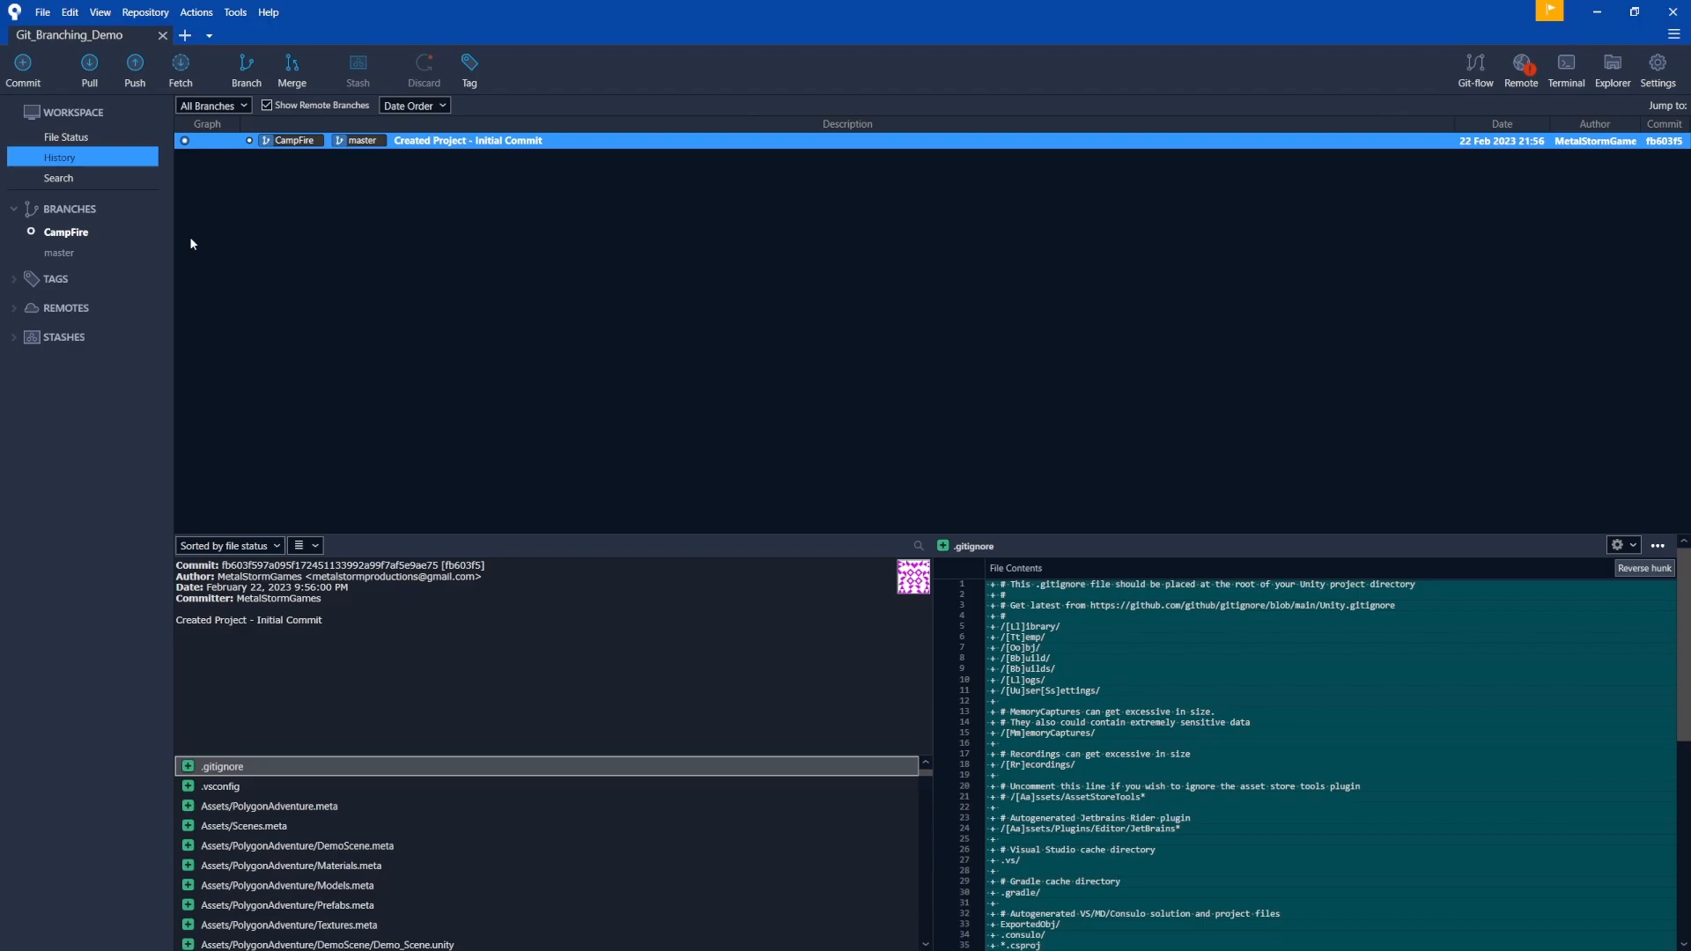
pyautogui.moveTo(33, 238)
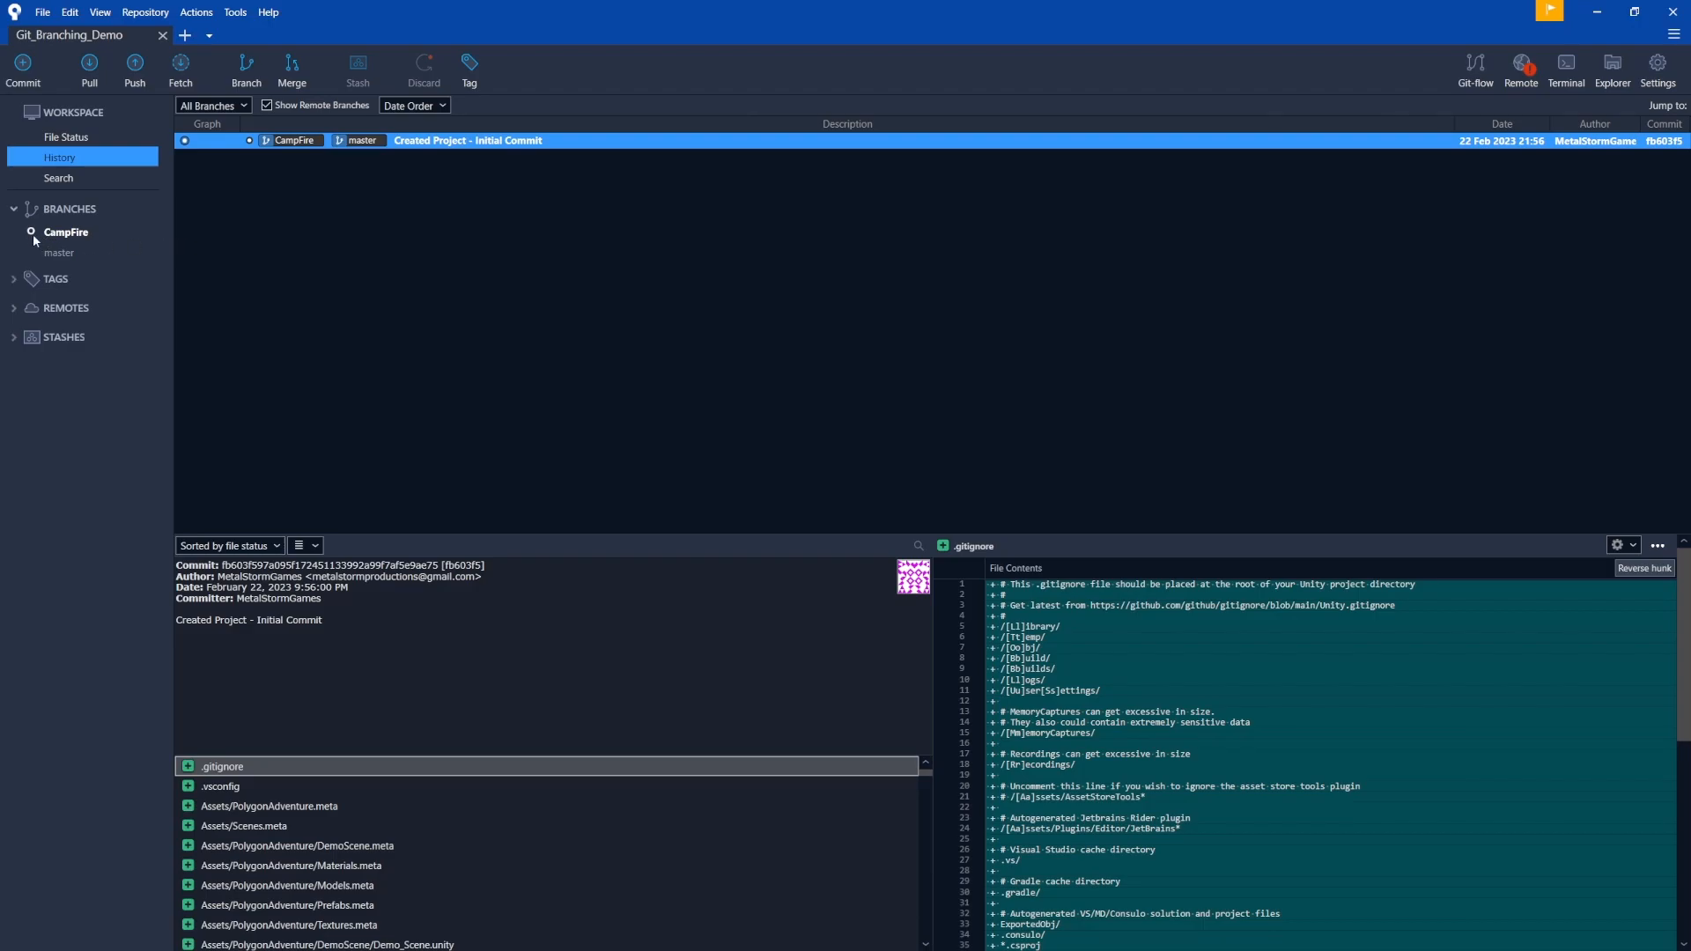
pyautogui.moveTo(49, 242)
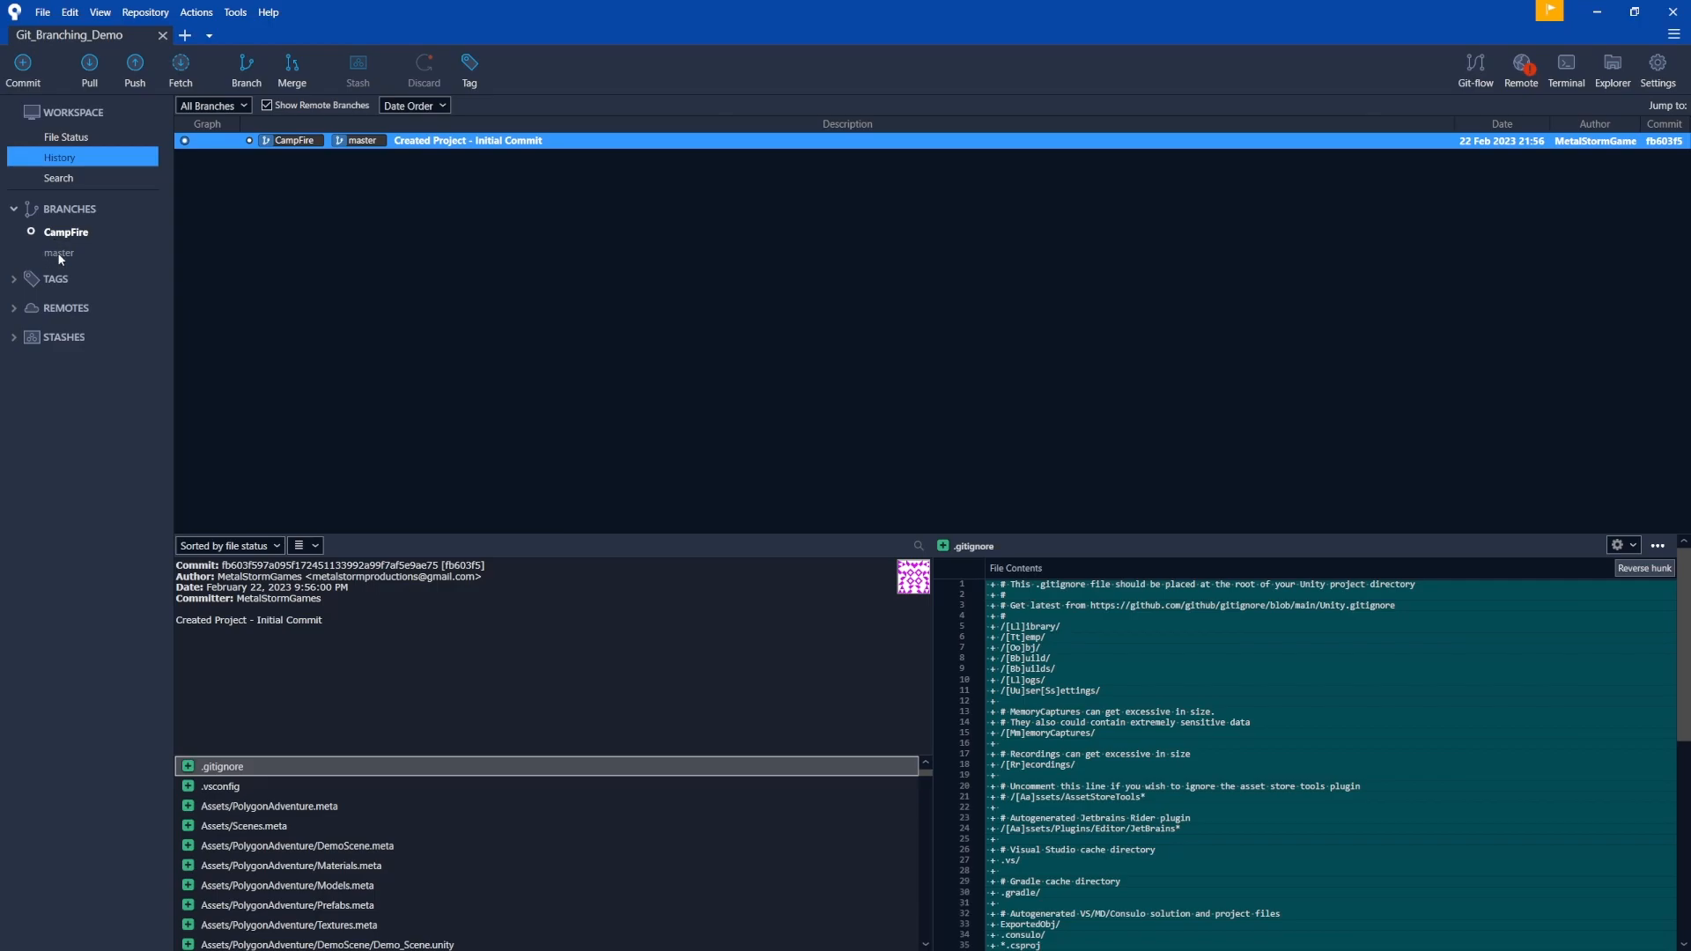
# Check out master from the BRANCHES sidebar, then switch back to CampFire
pyautogui.click(60, 251)
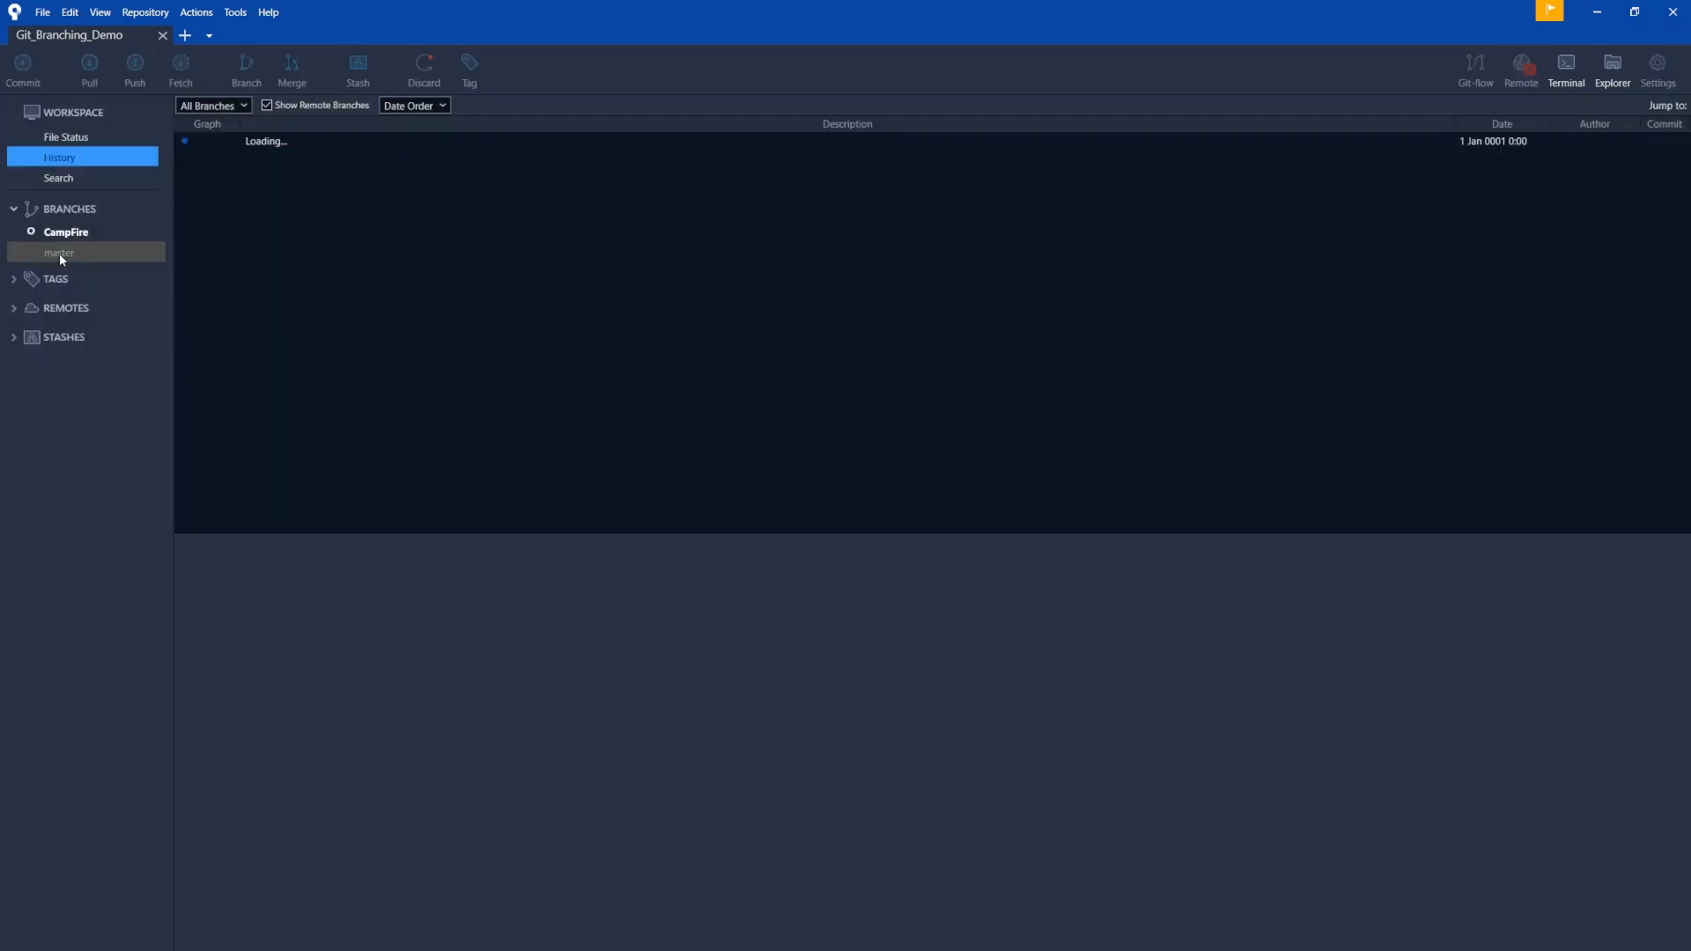
pyautogui.click(60, 252)
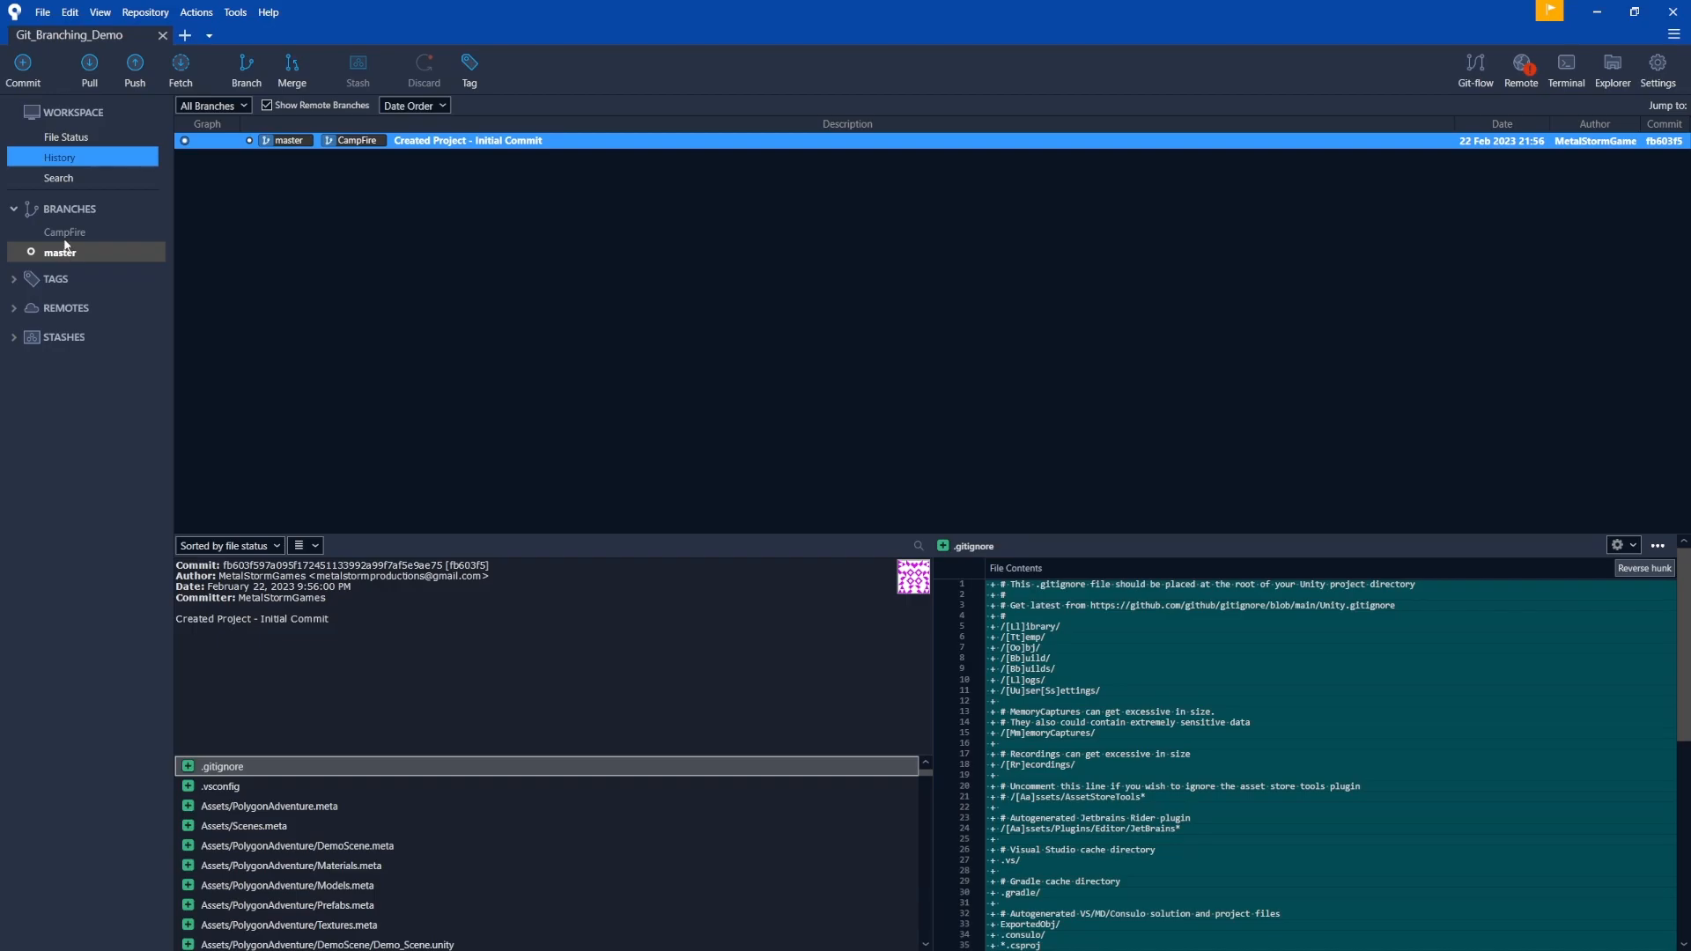
pyautogui.moveTo(63, 234)
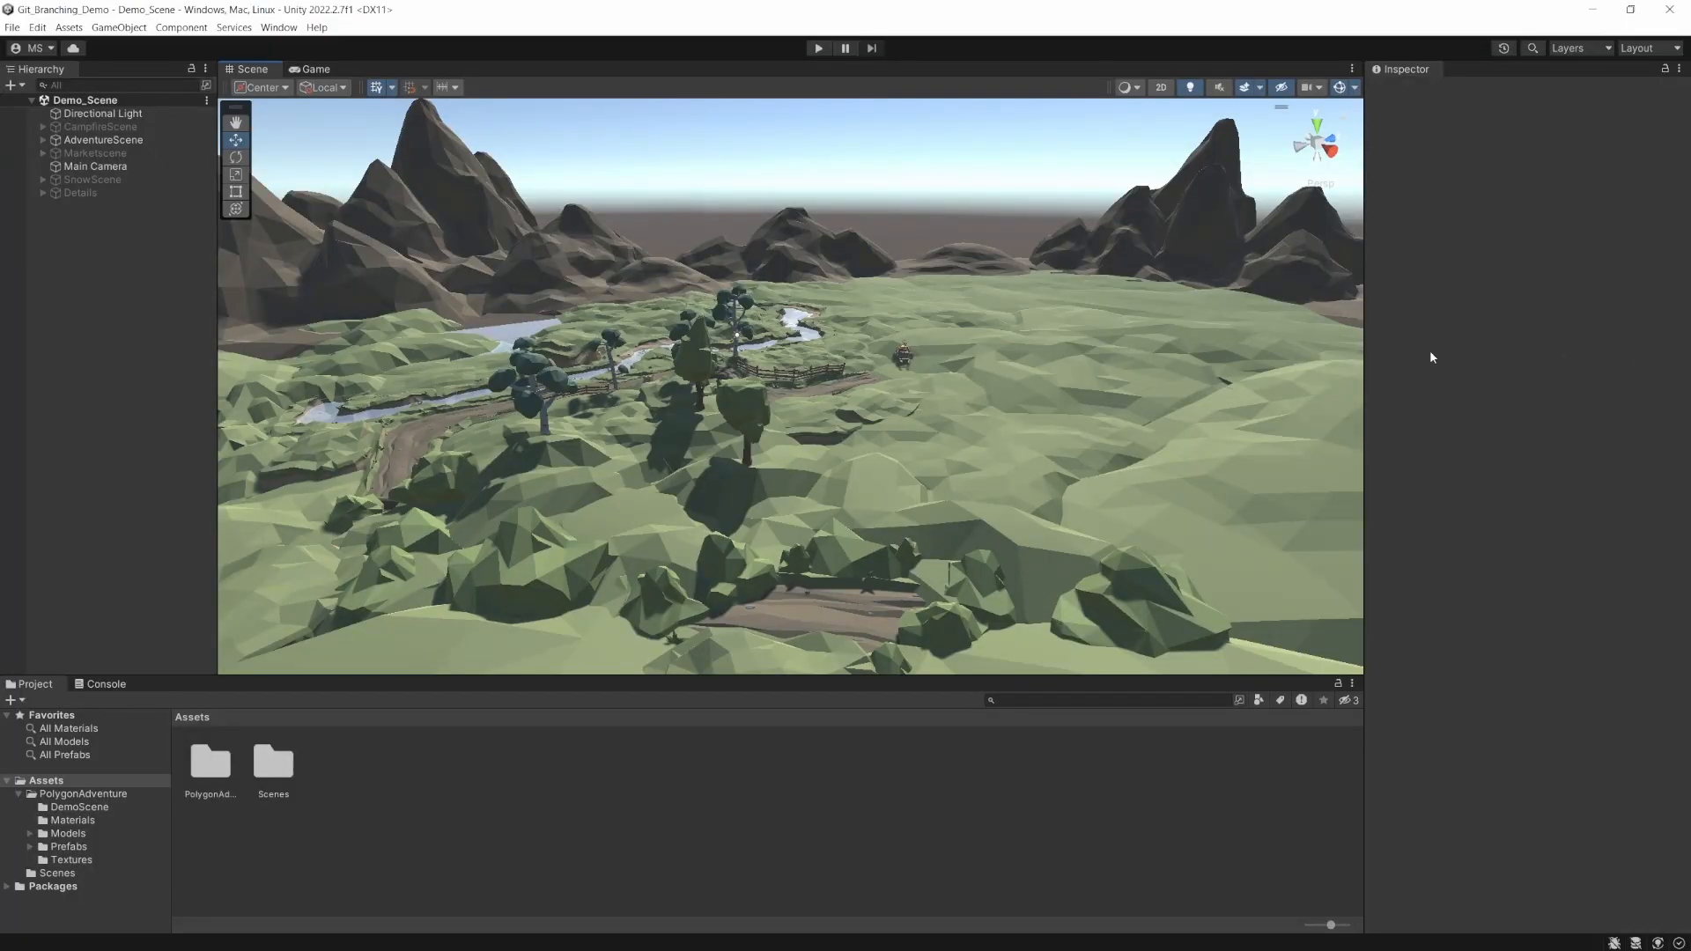
pyautogui.moveTo(1080, 349)
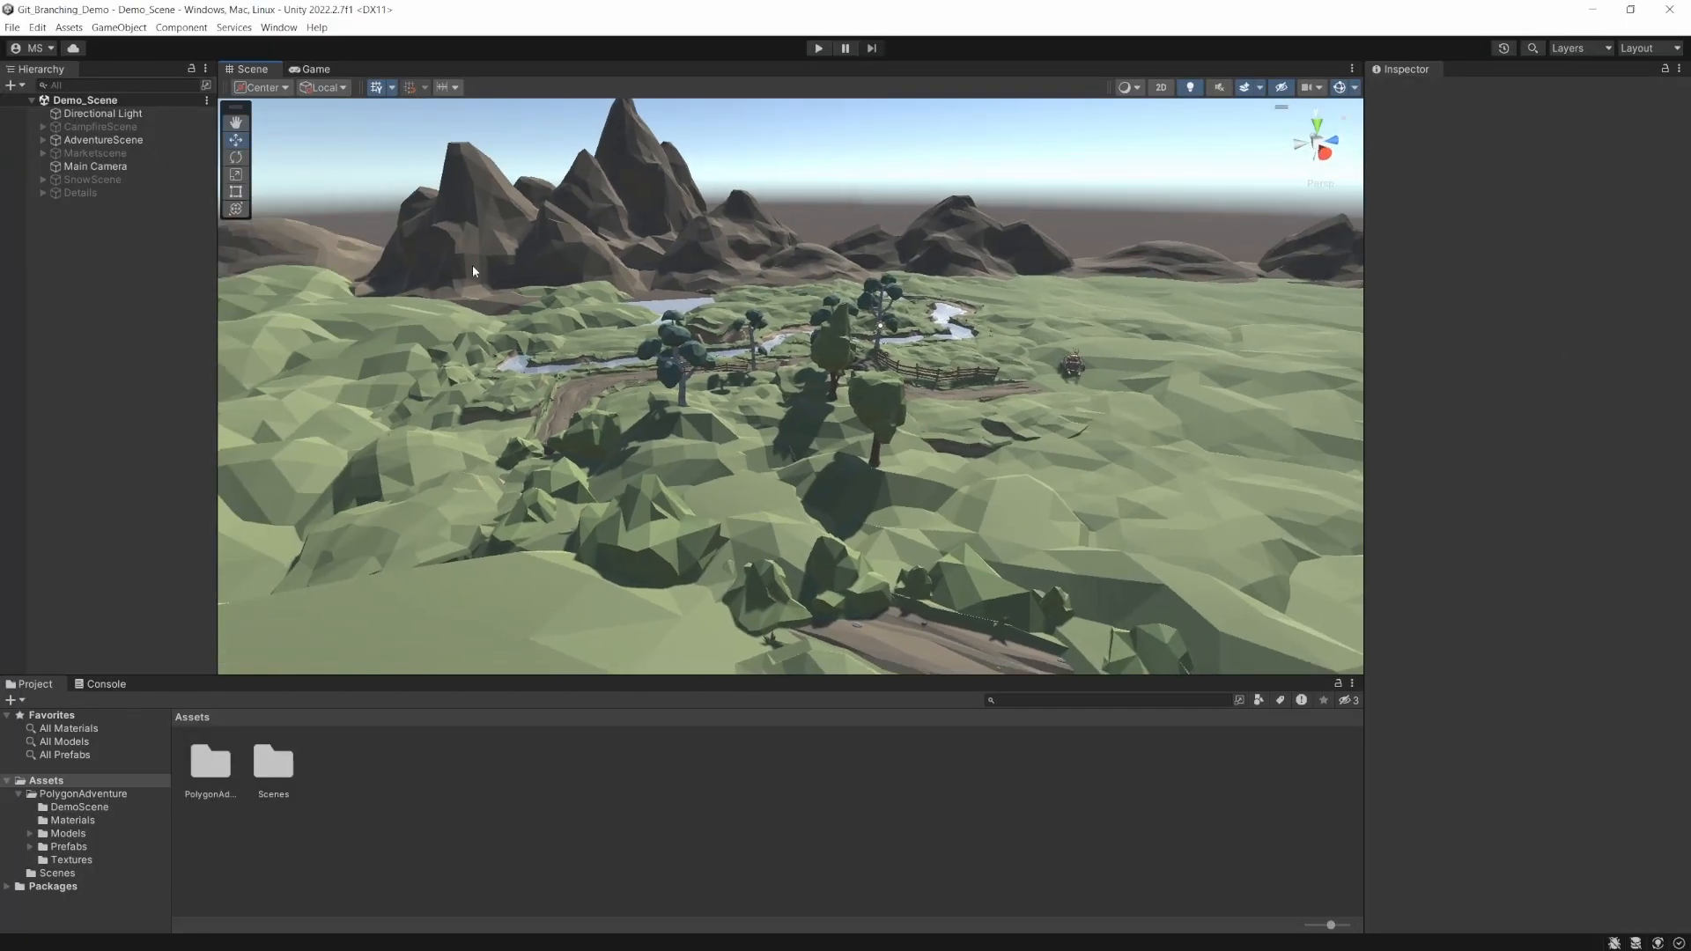
# Return to Sourcetree with CampFire as the current branch after viewing the scene
pyautogui.click(99, 127)
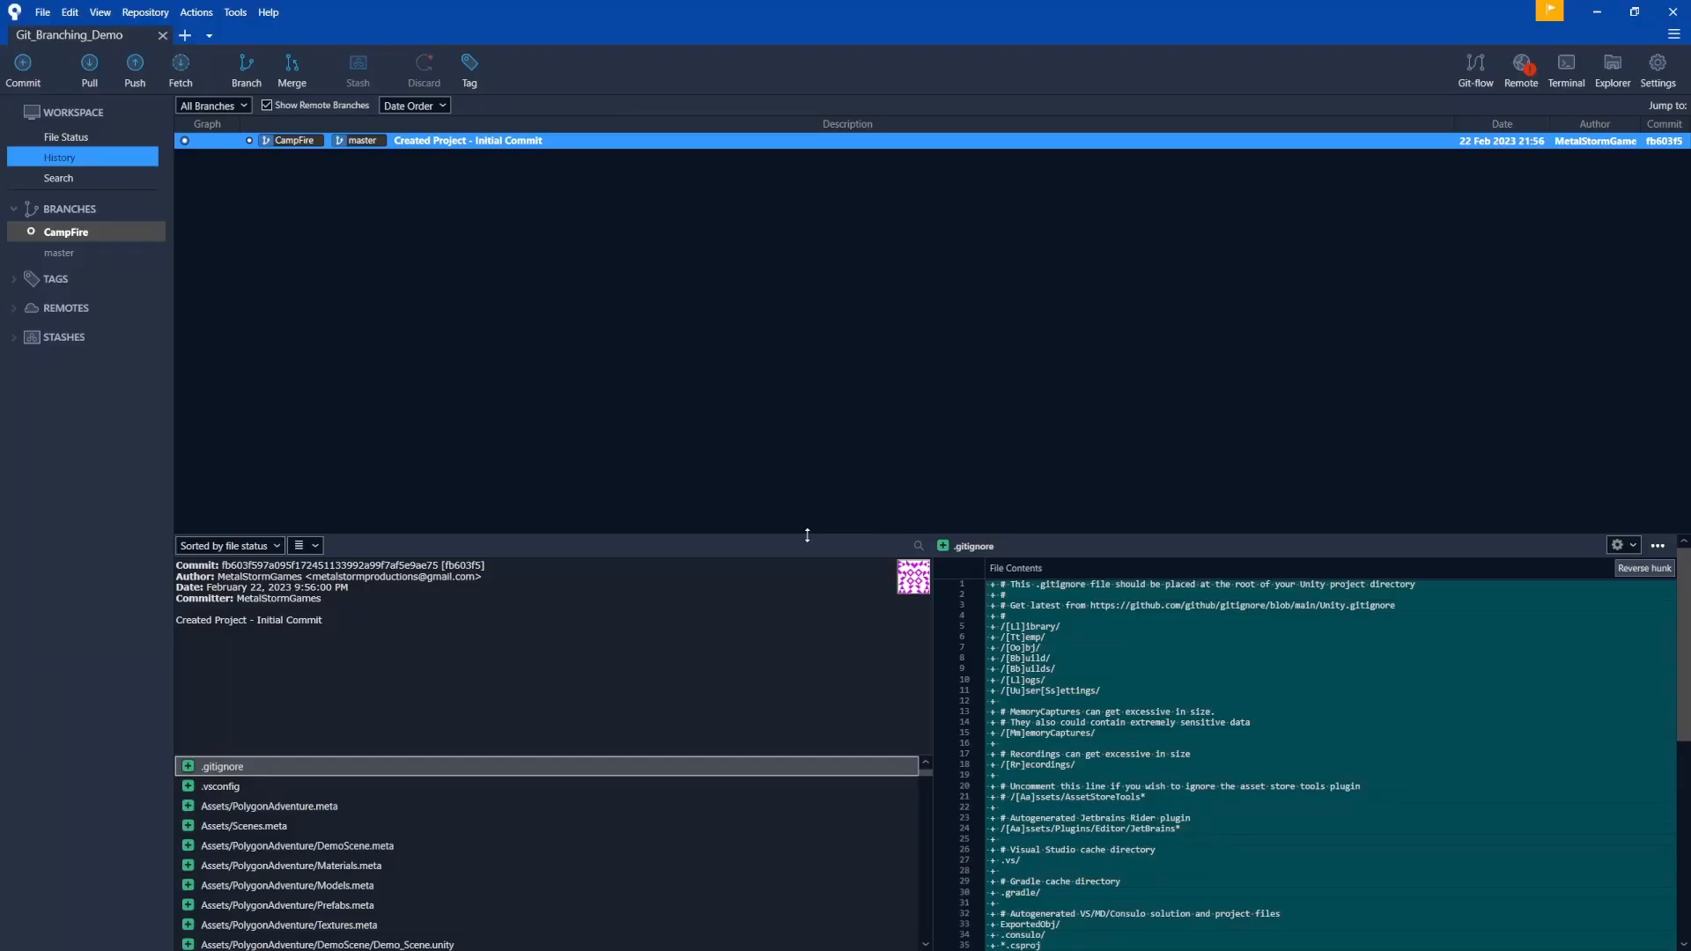
# Stage the modified Demo_Scene.unity and write the commit message 'Added Campfire'
pyautogui.click(65, 137)
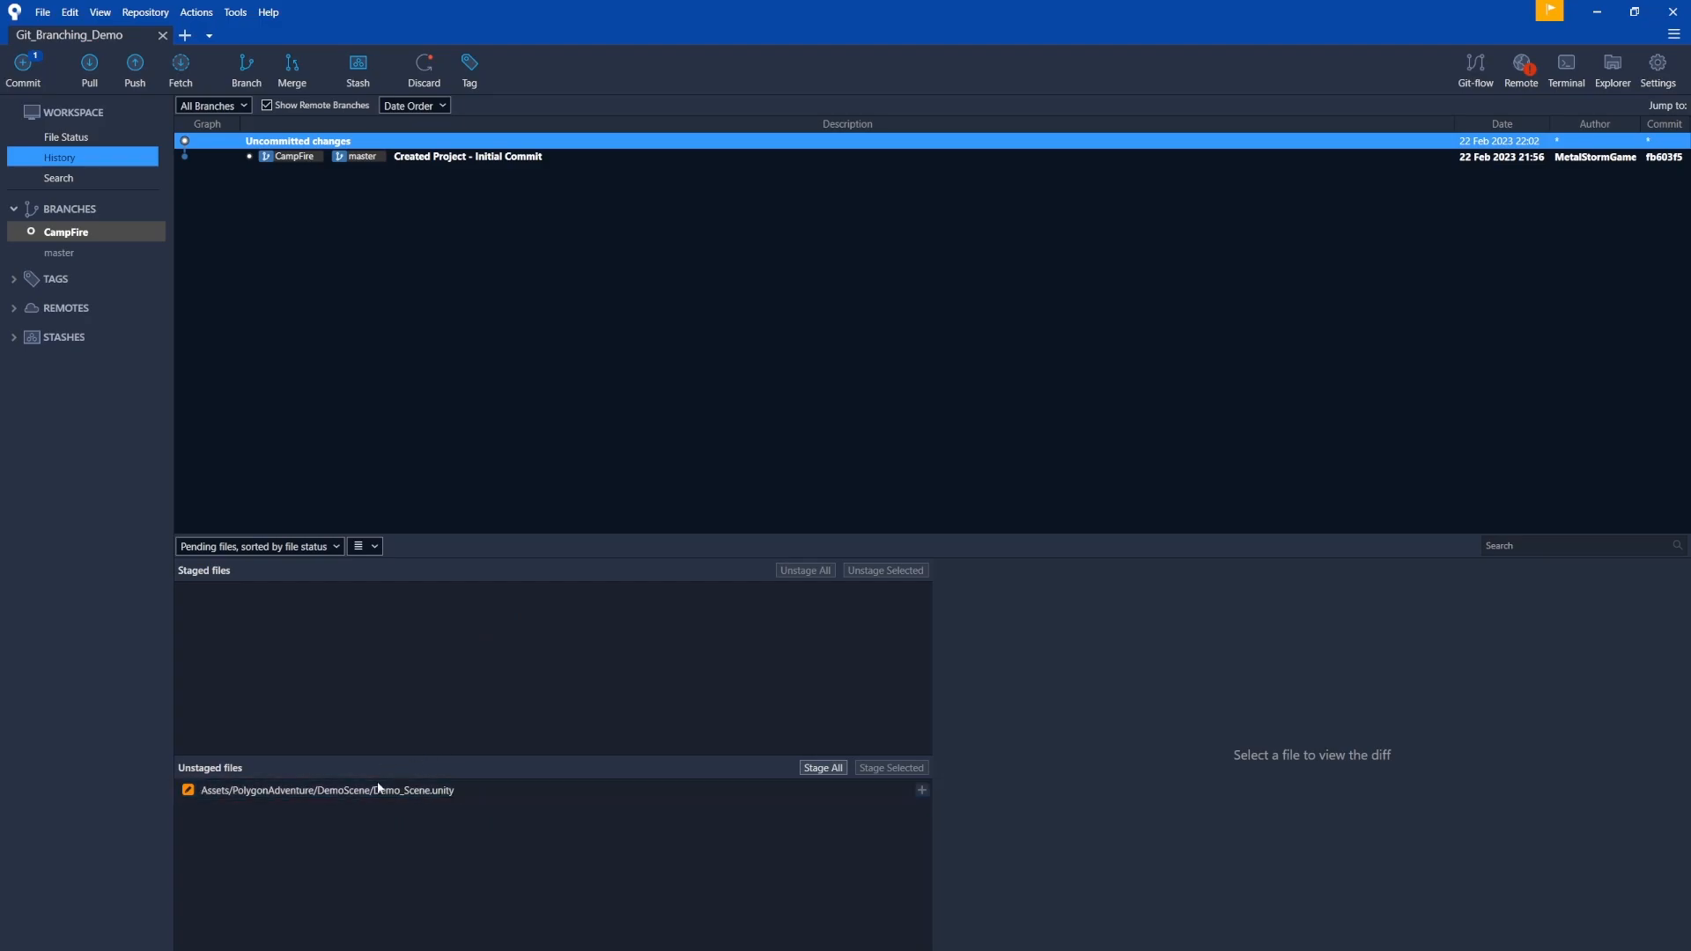
pyautogui.click(65, 135)
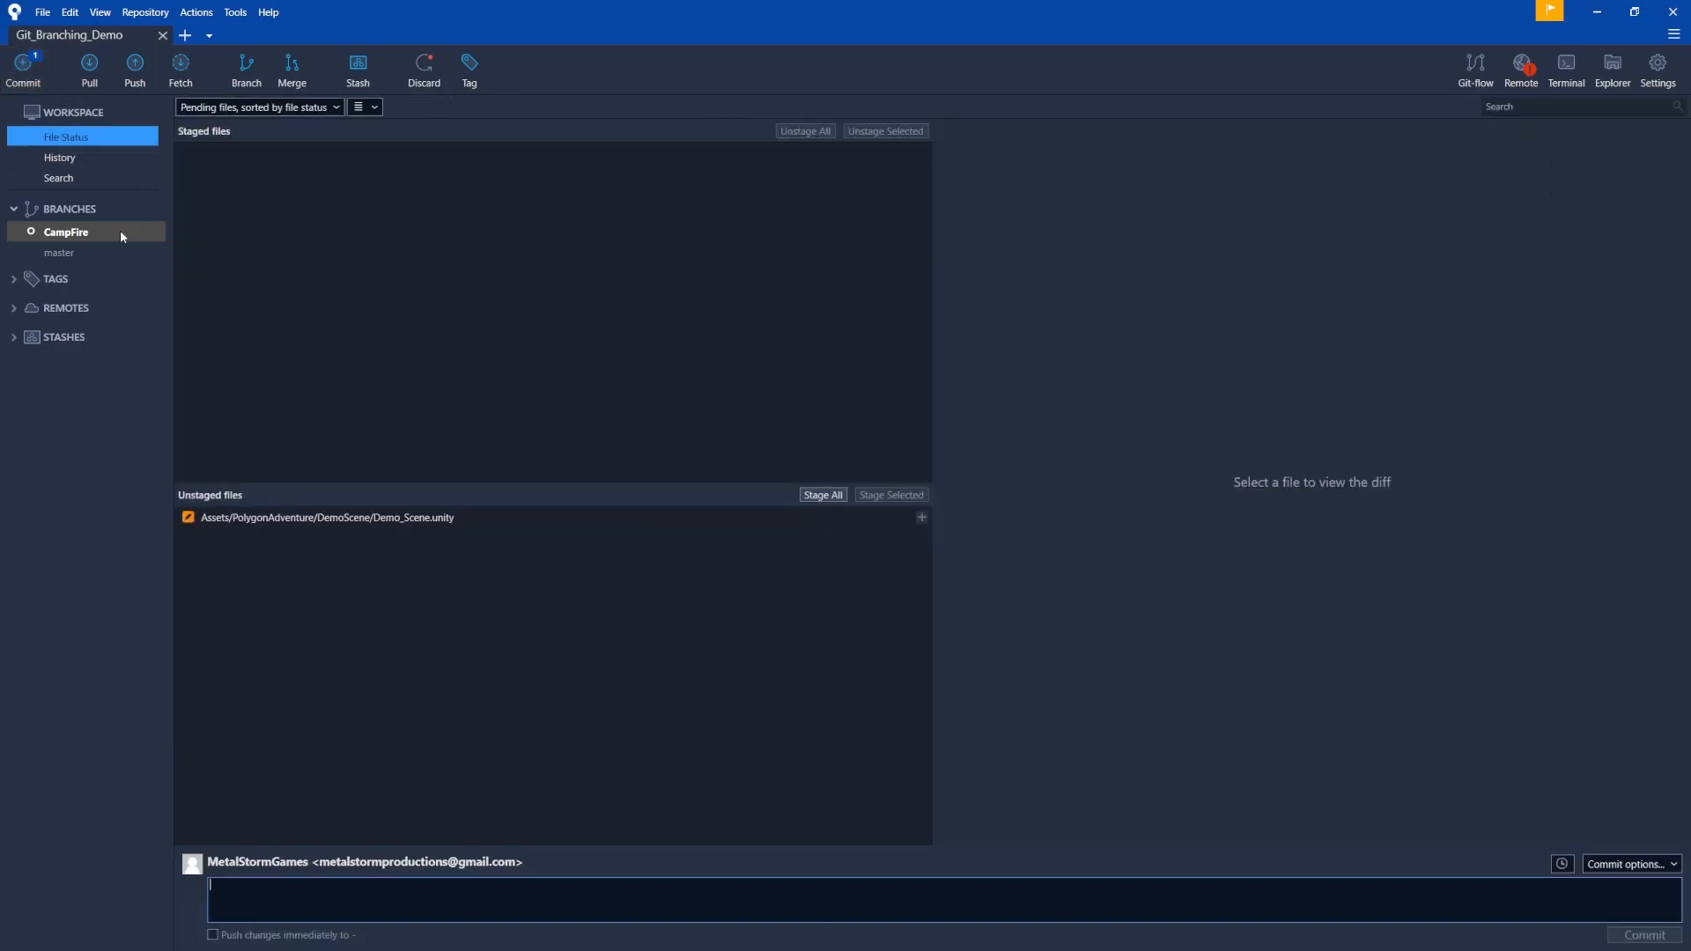
pyautogui.moveTo(491, 608)
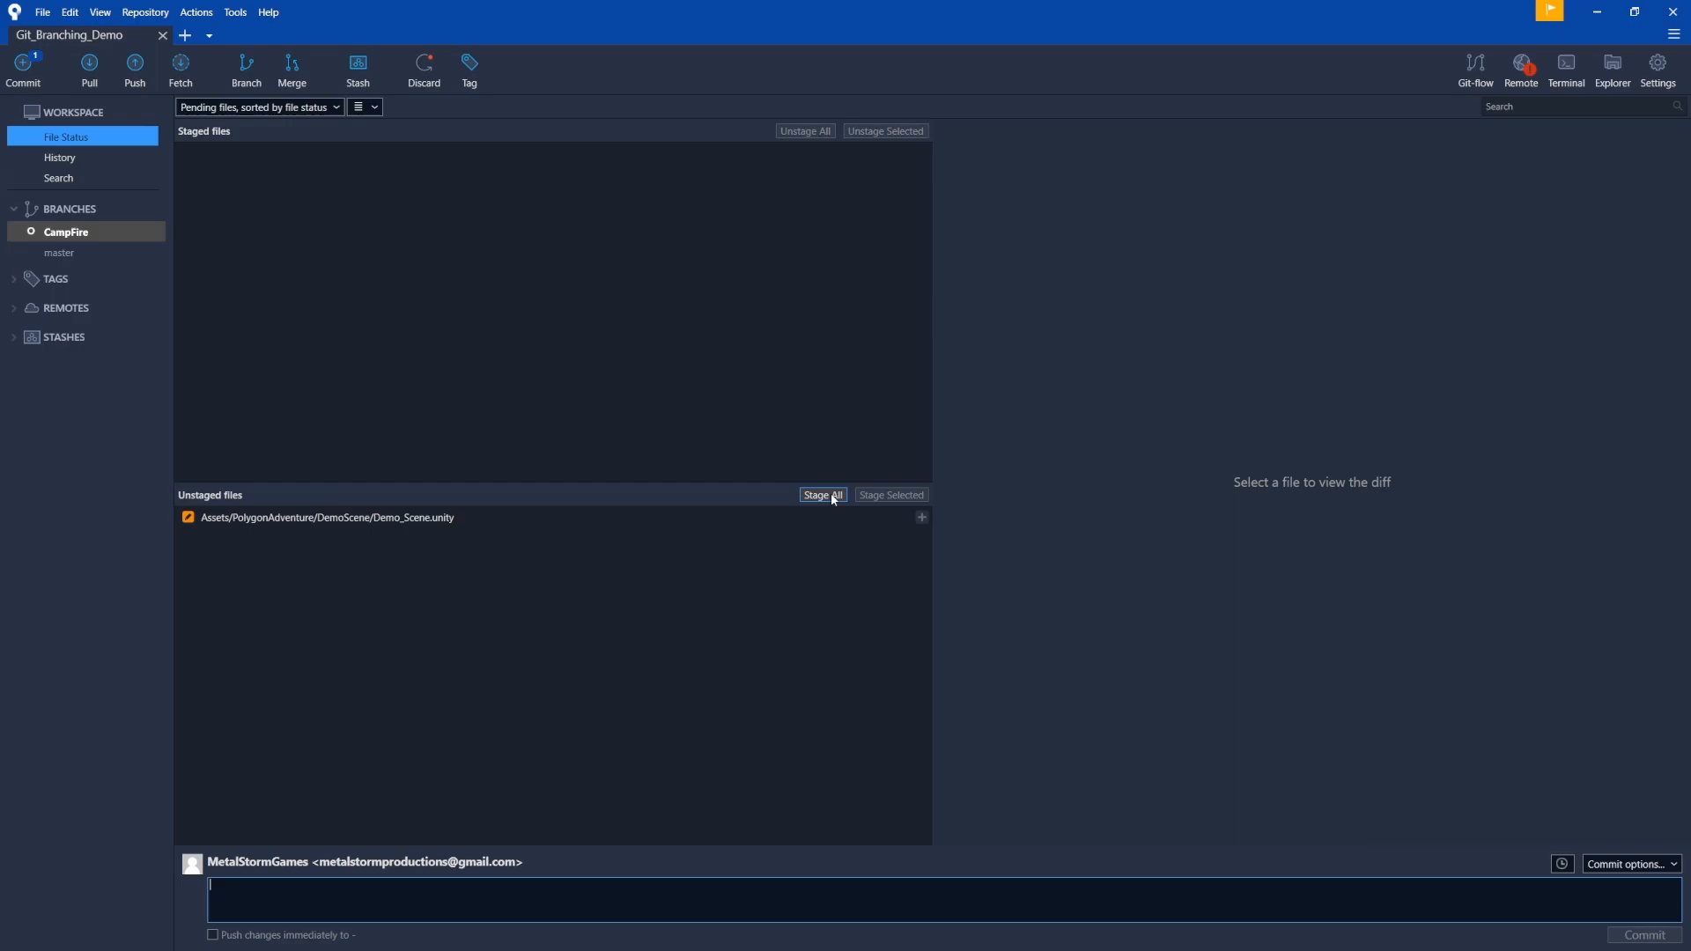
pyautogui.click(823, 495)
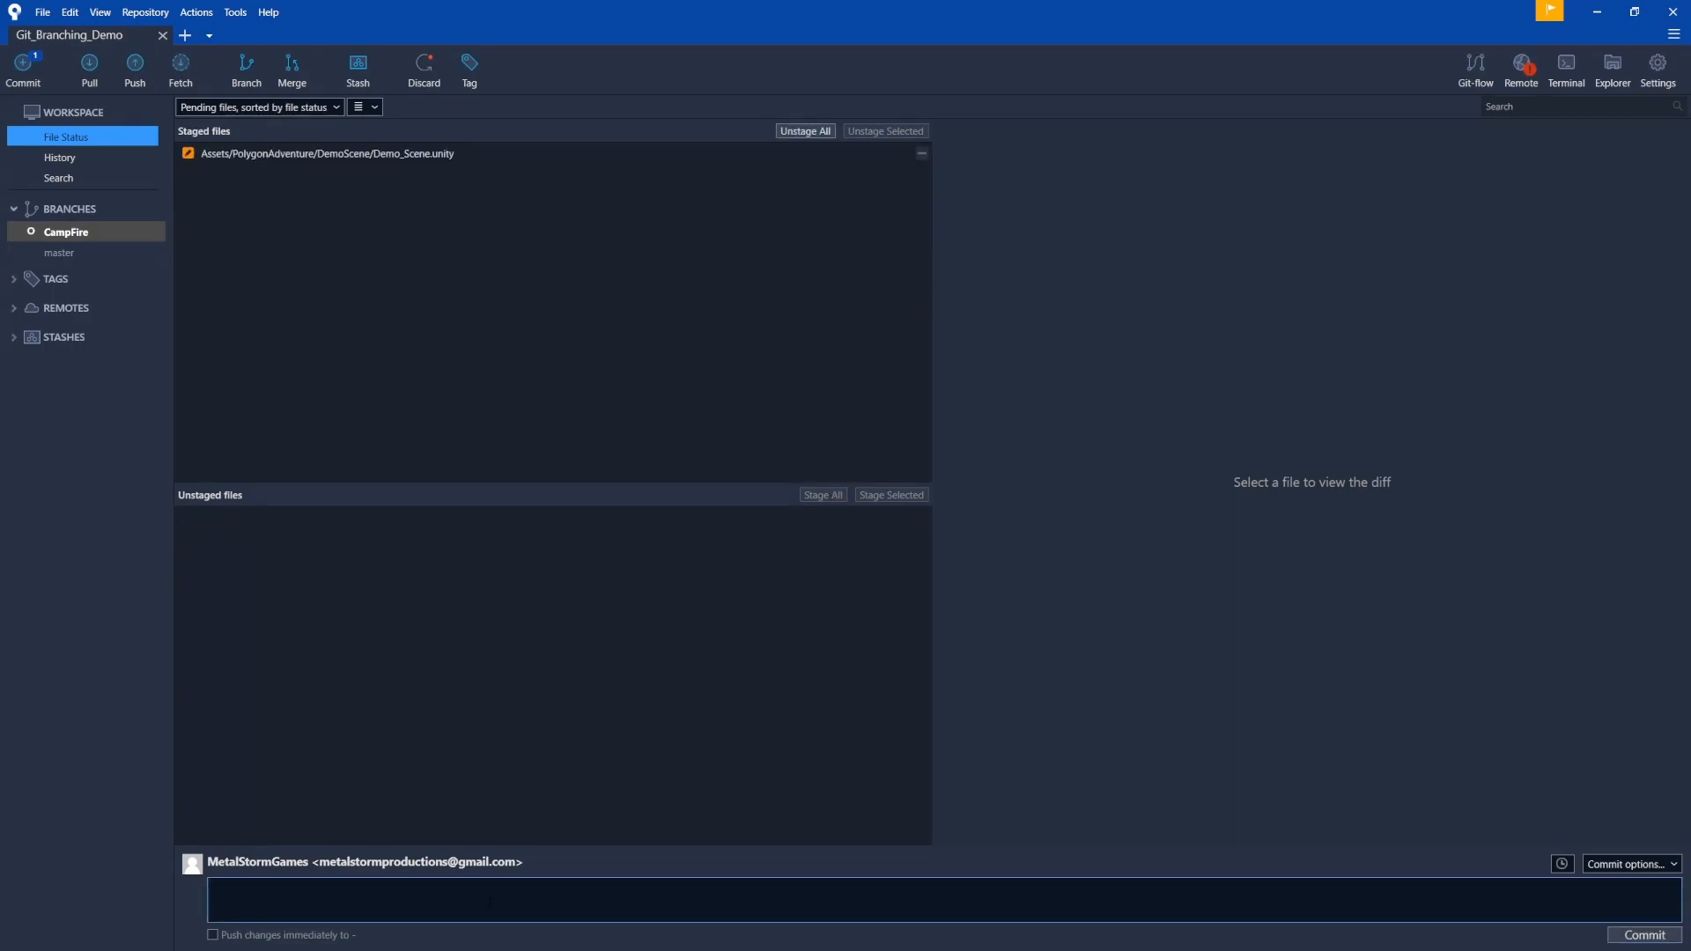
pyautogui.write('Added Cam')
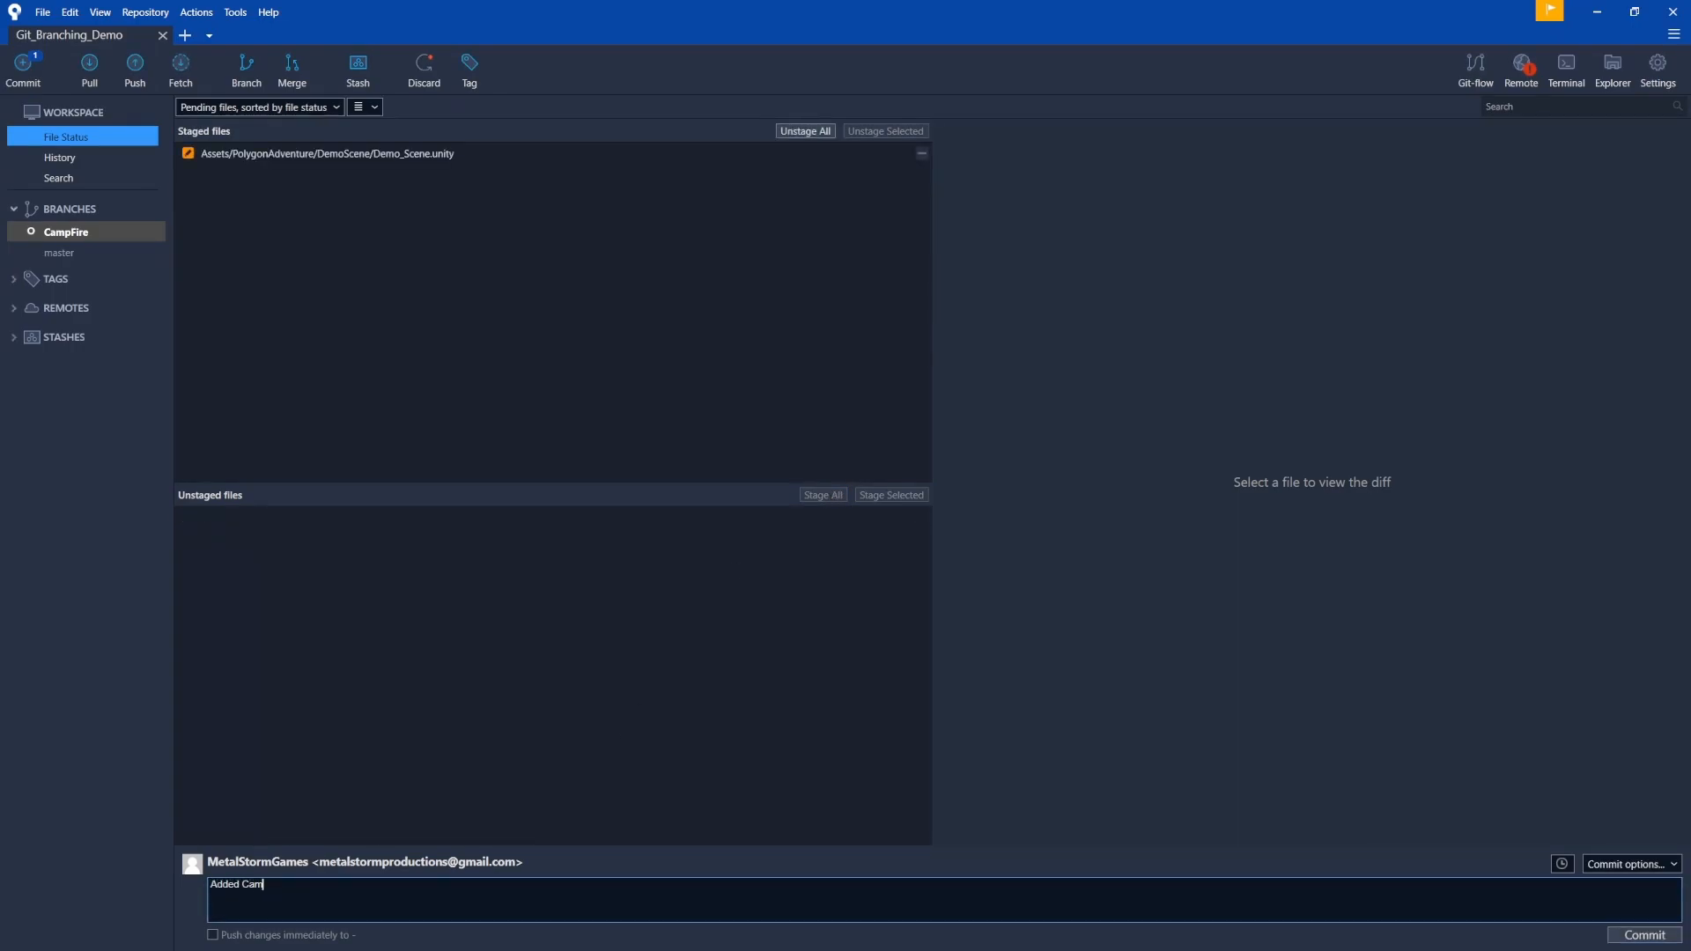
pyautogui.write('pfire')
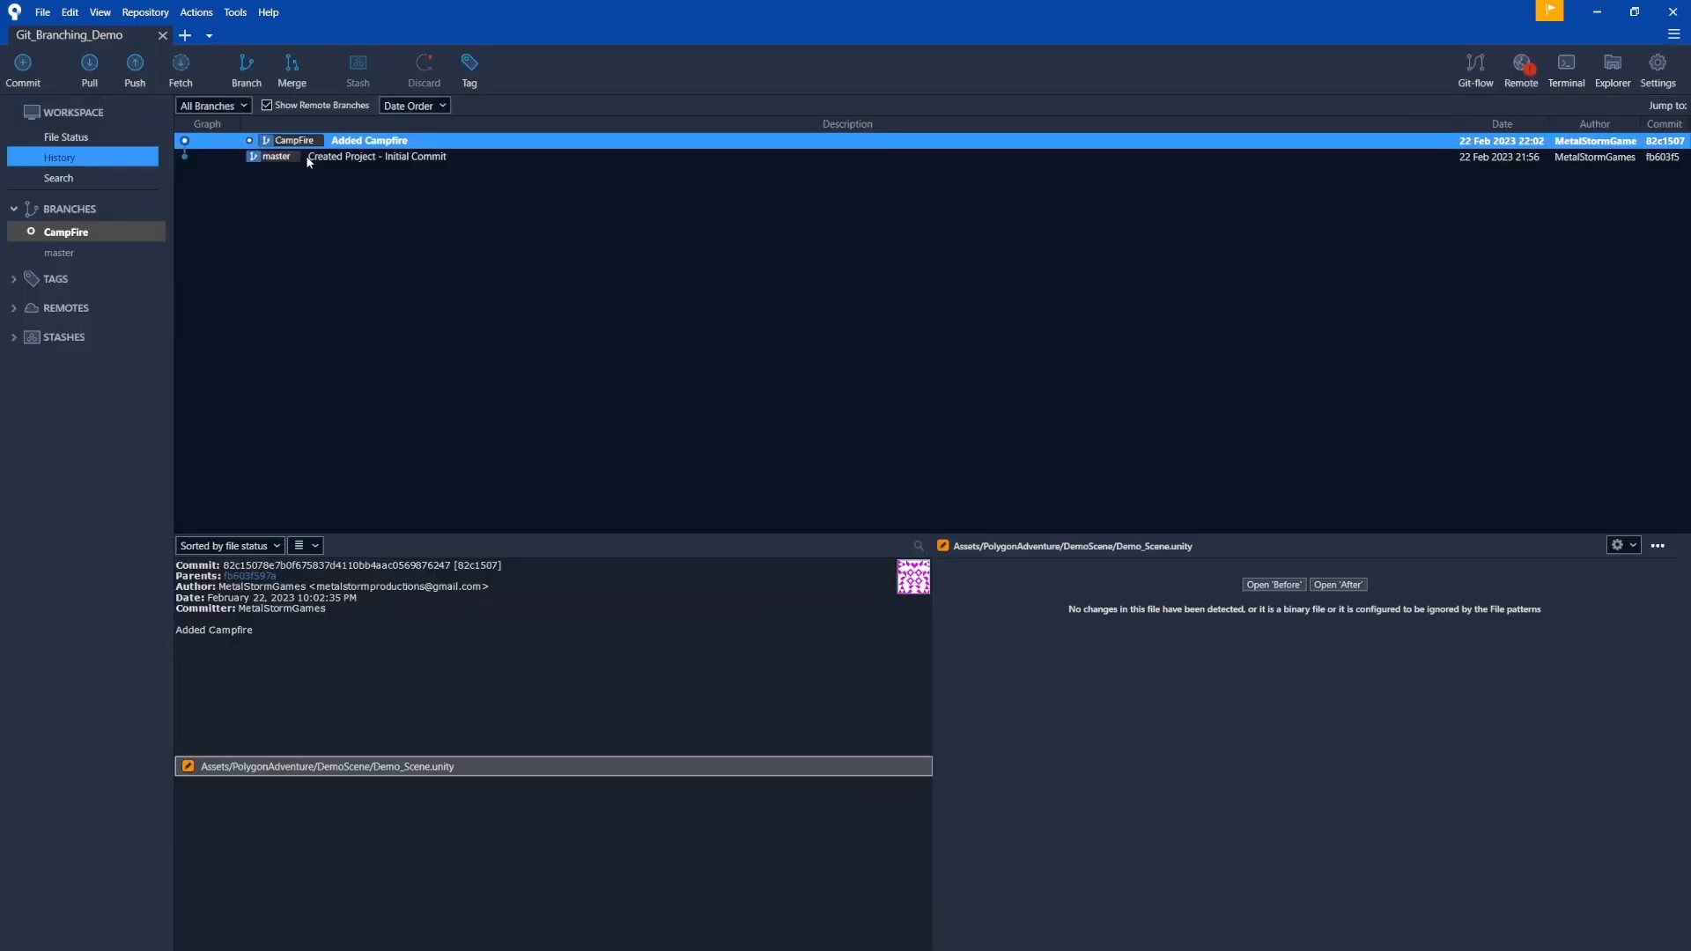
pyautogui.moveTo(288, 141)
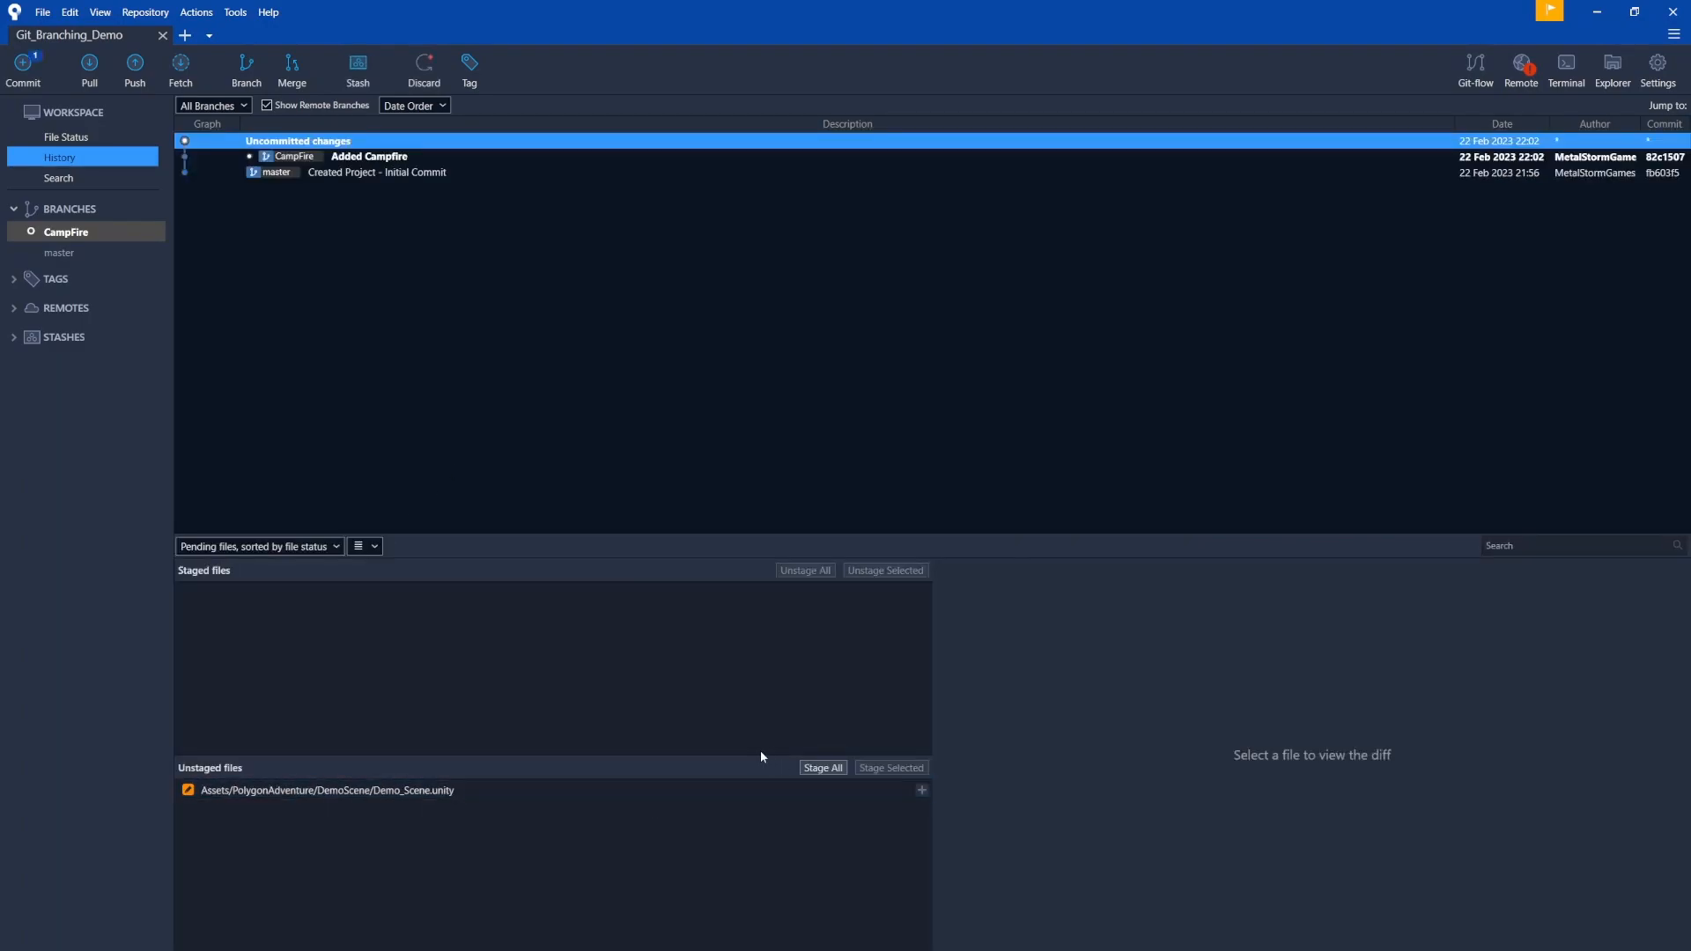
# Stage the changed scene file and commit it on CampFire as 'Moved tree'
pyautogui.click(65, 137)
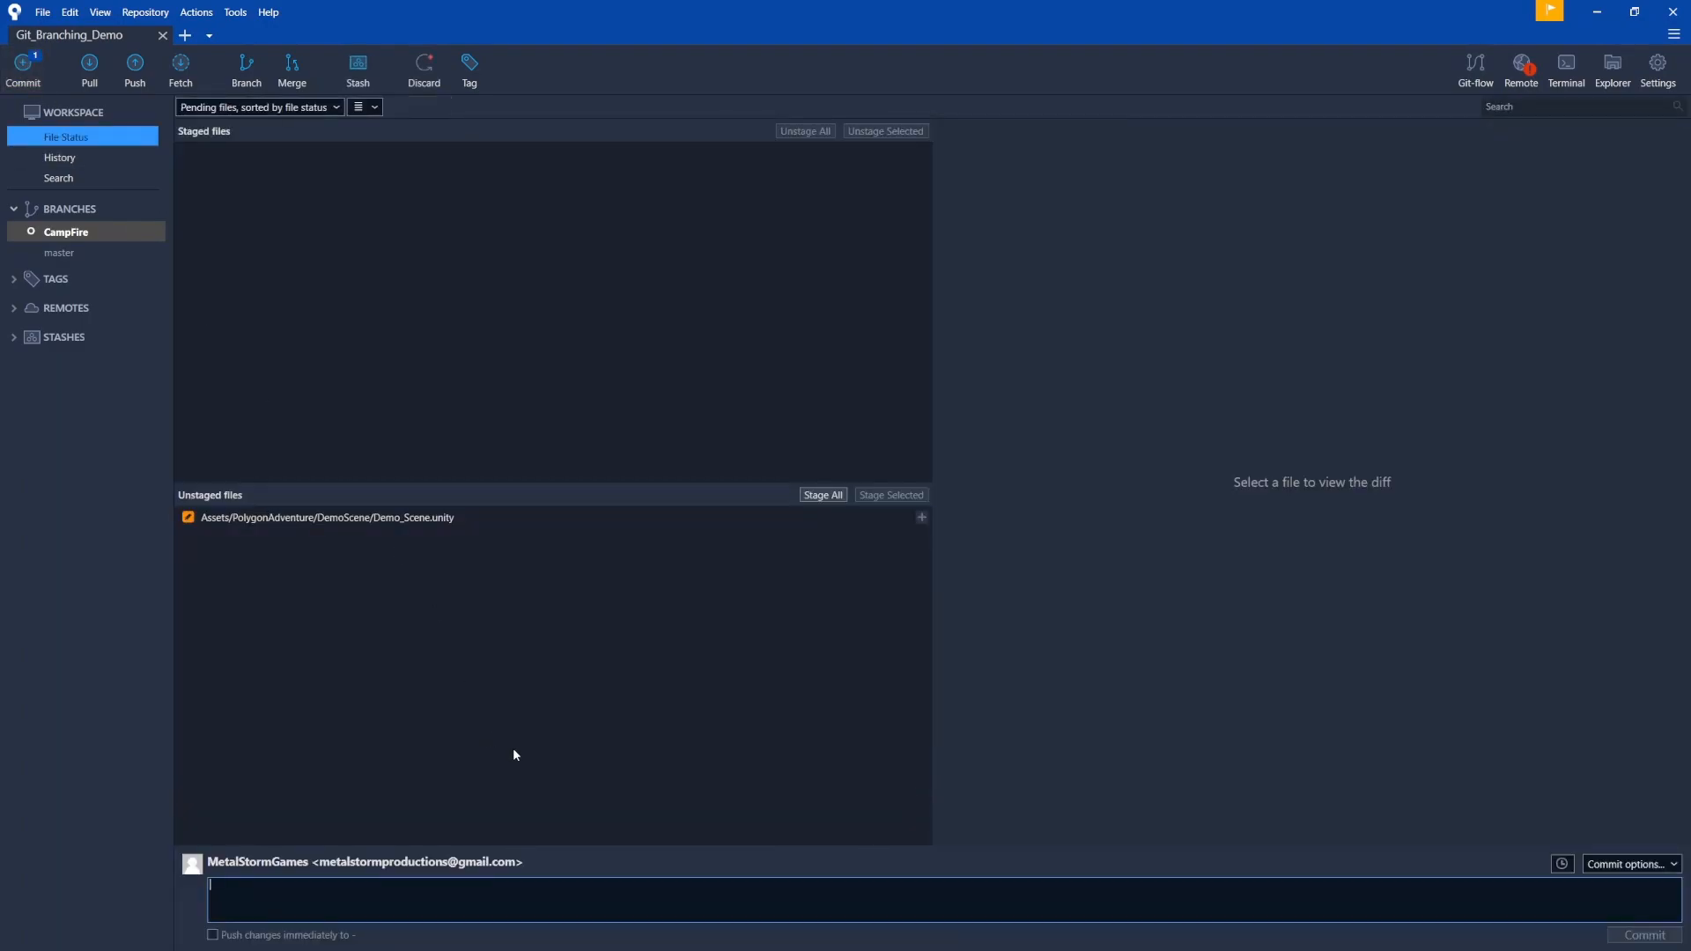
pyautogui.click(823, 495)
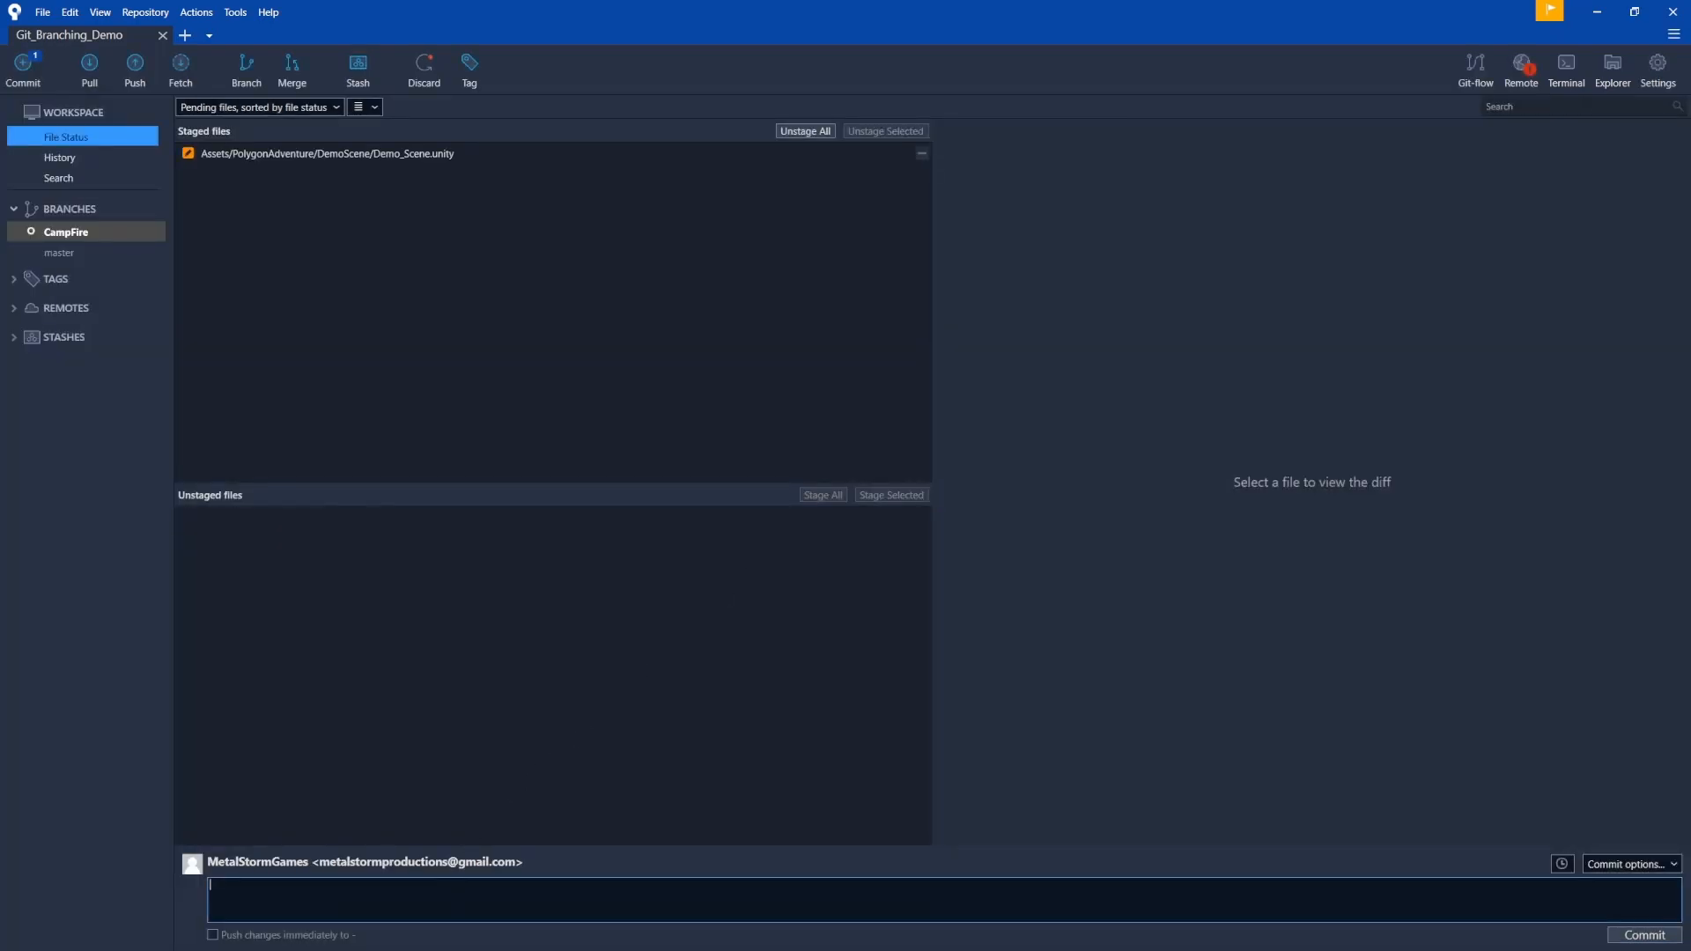
pyautogui.write('Moved')
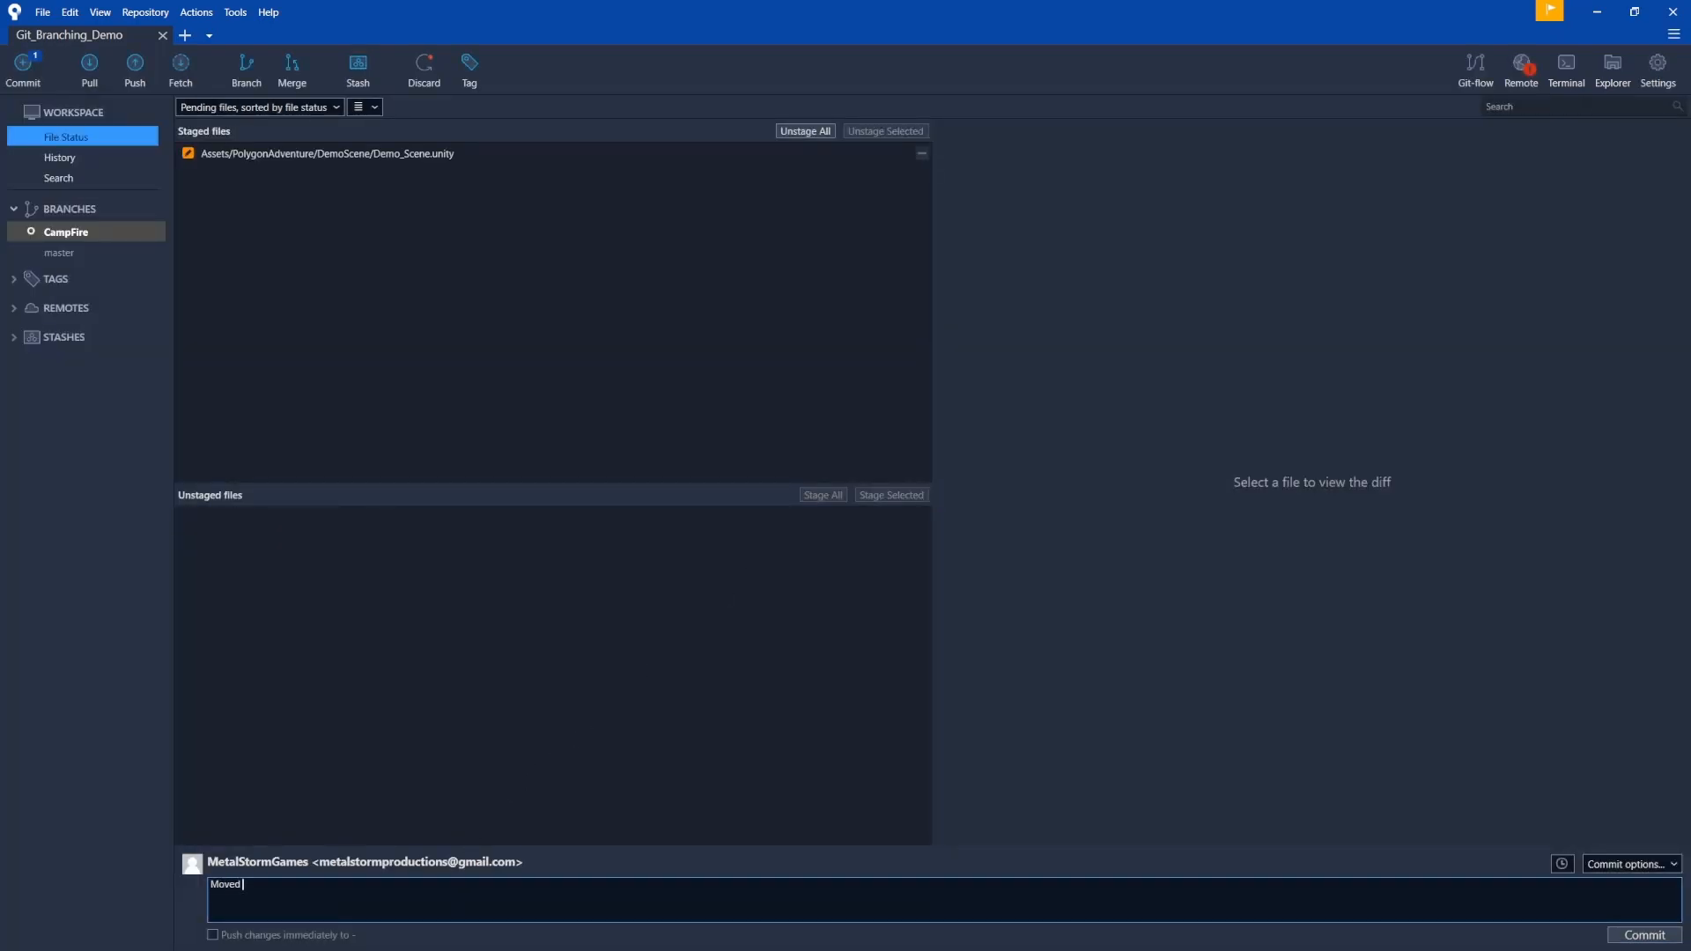
pyautogui.write('tree')
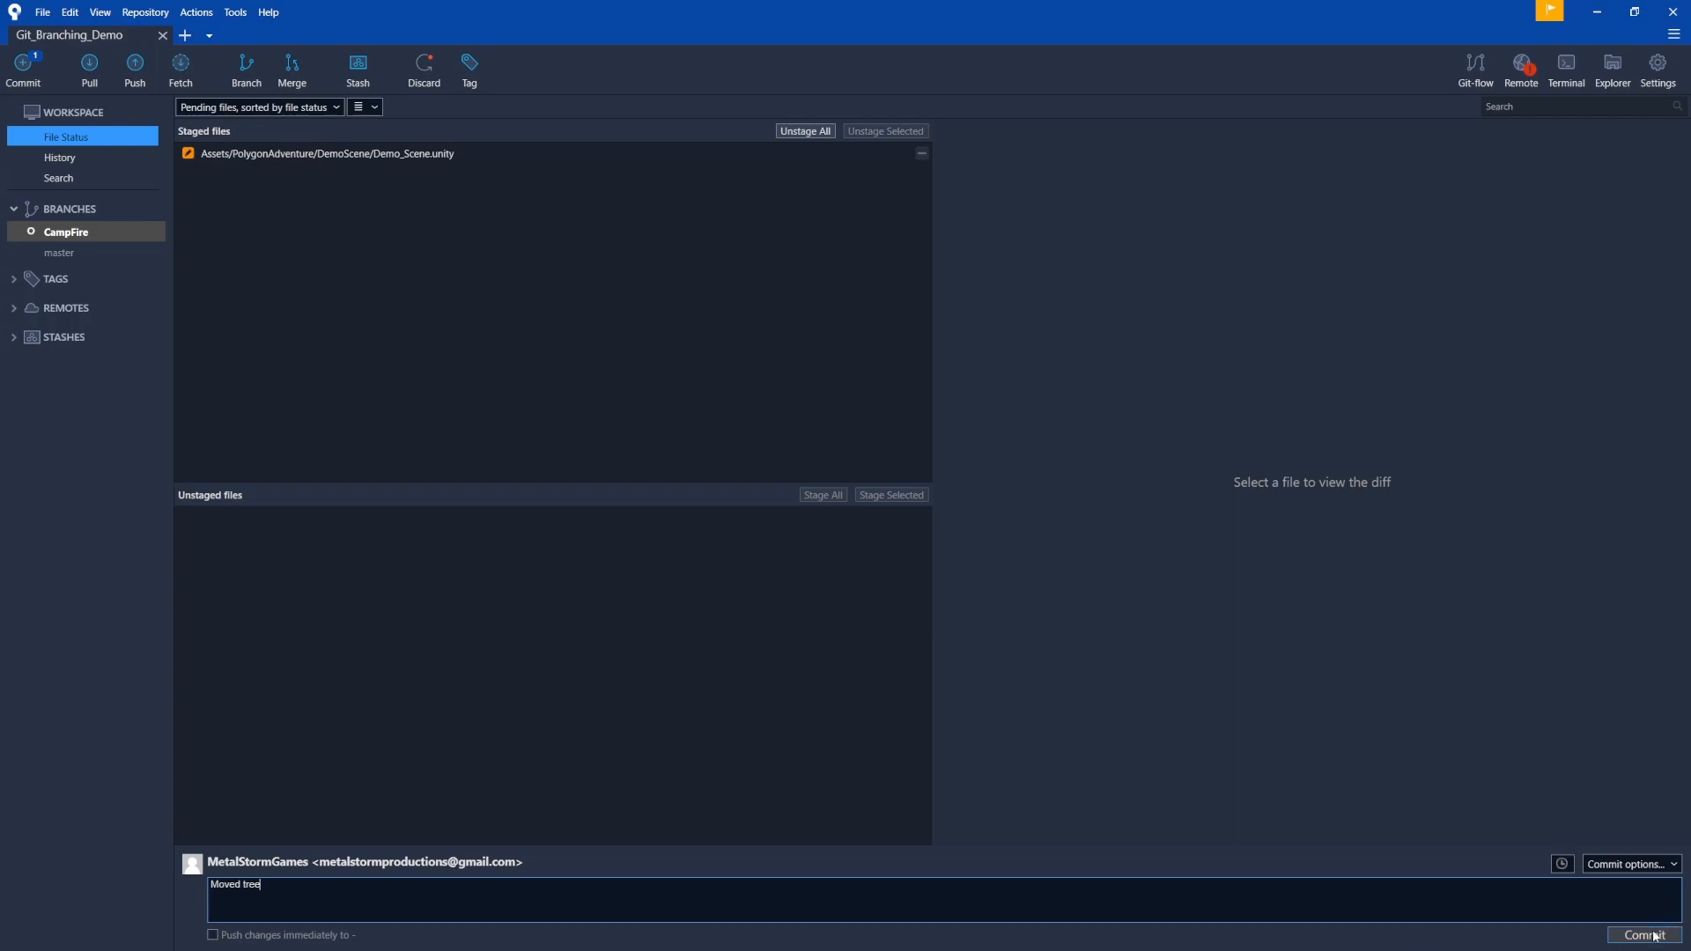
pyautogui.click(1640, 935)
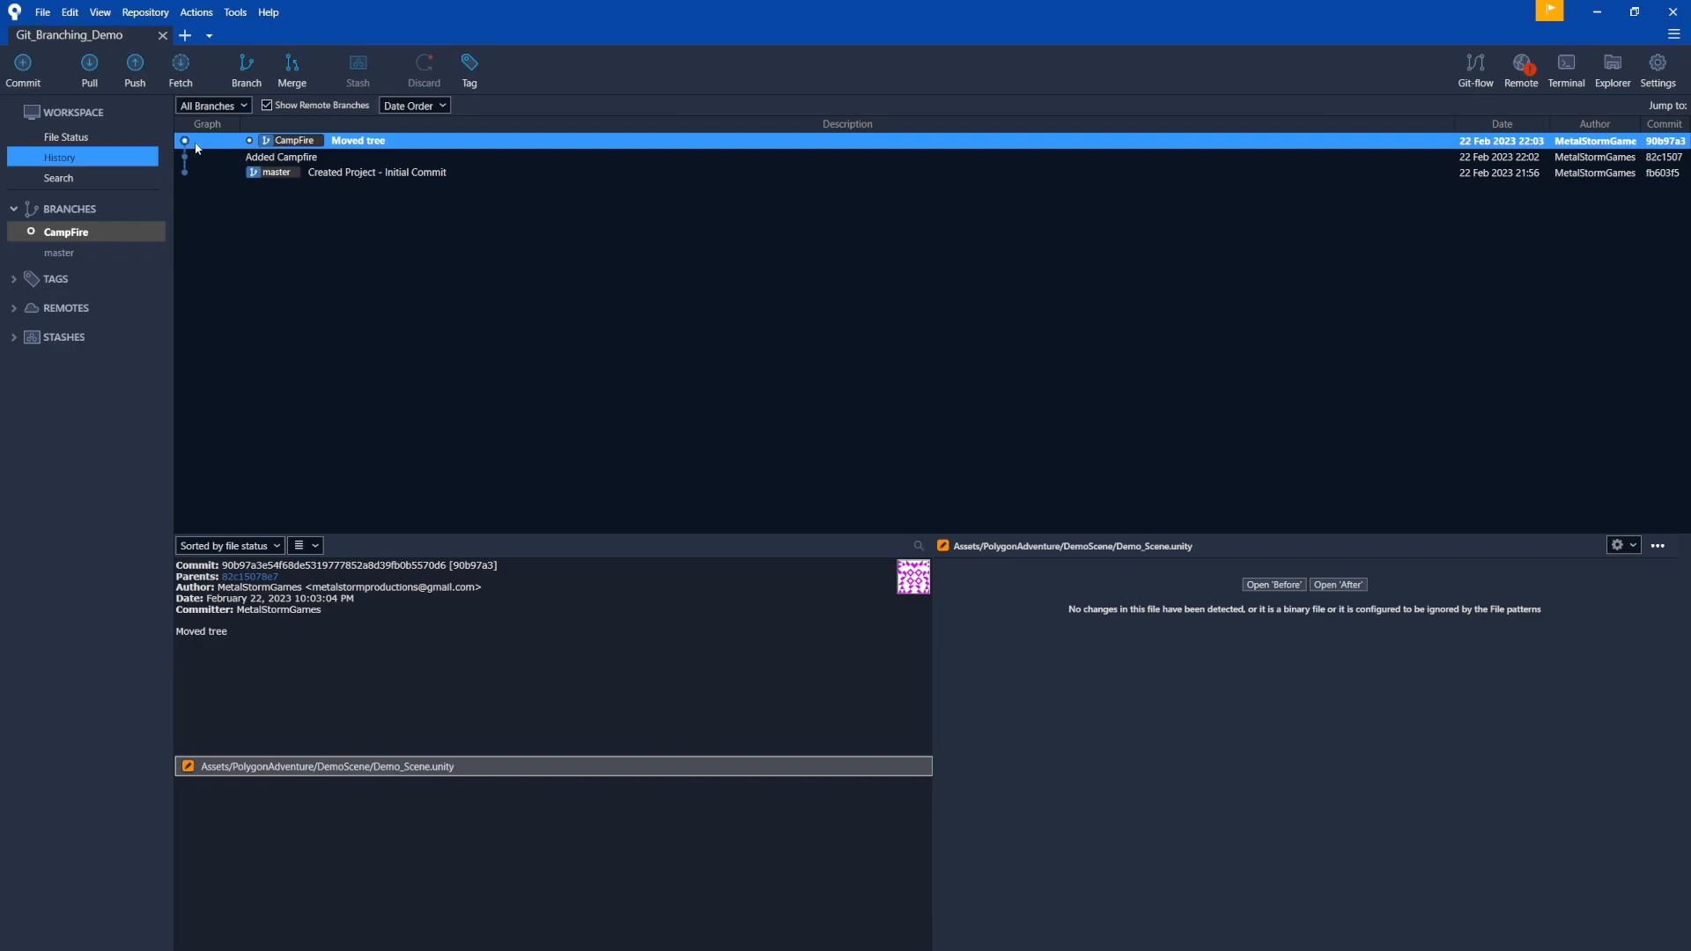
pyautogui.moveTo(250, 164)
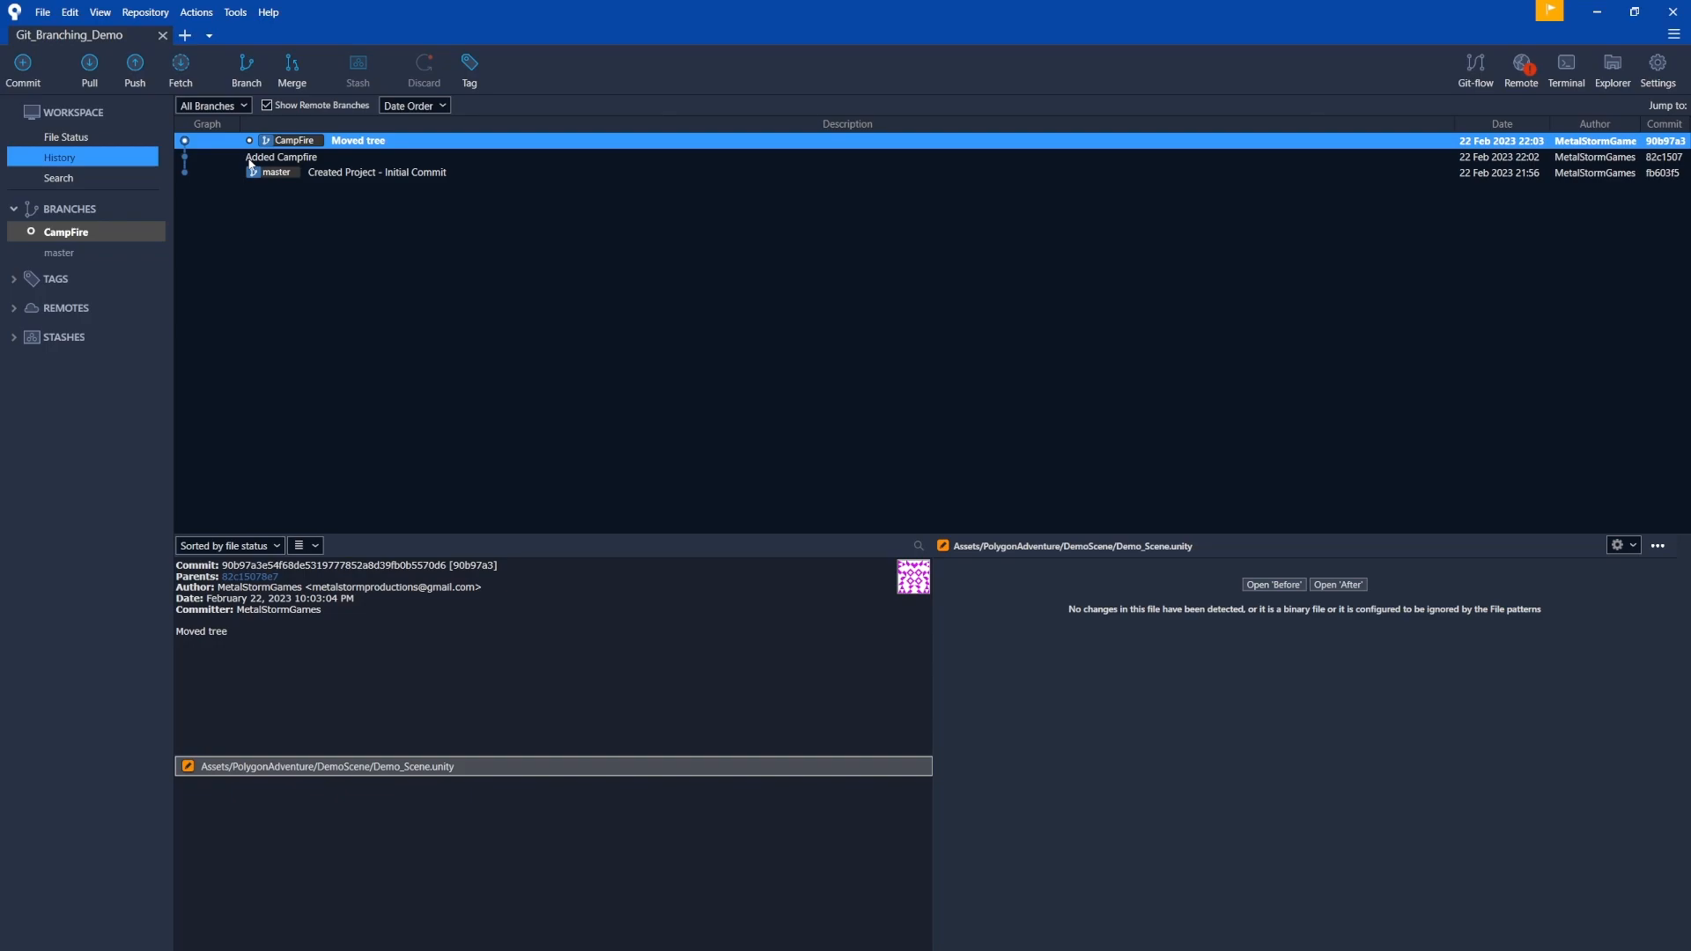
pyautogui.moveTo(343, 162)
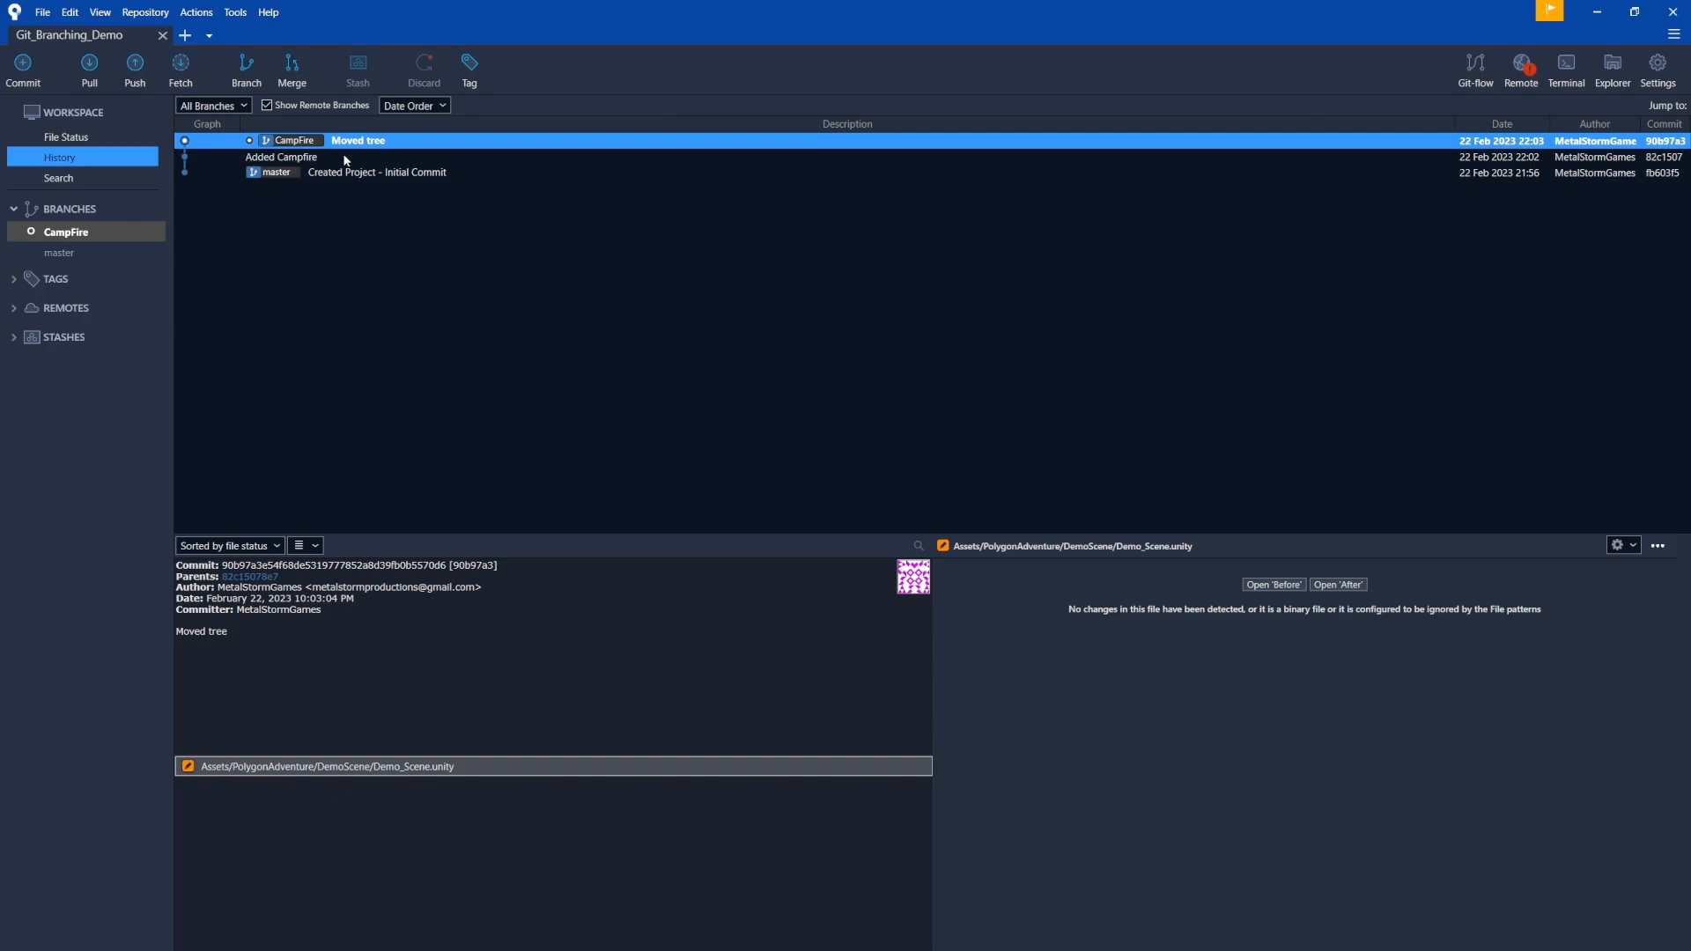
pyautogui.moveTo(345, 162)
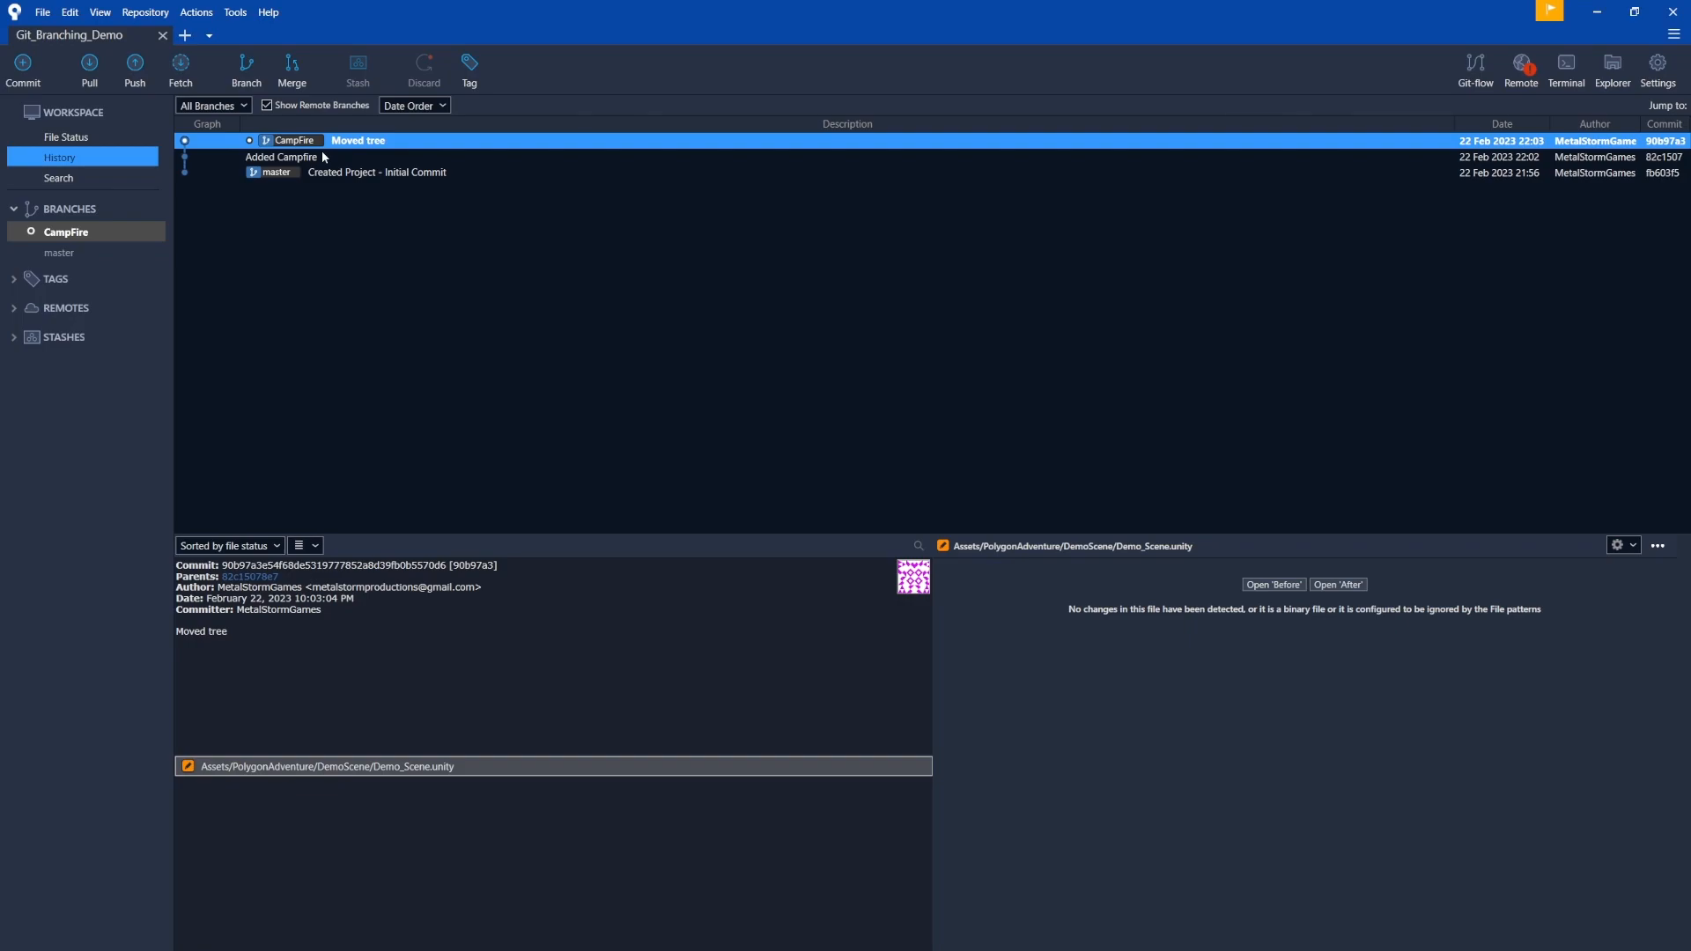
pyautogui.moveTo(321, 169)
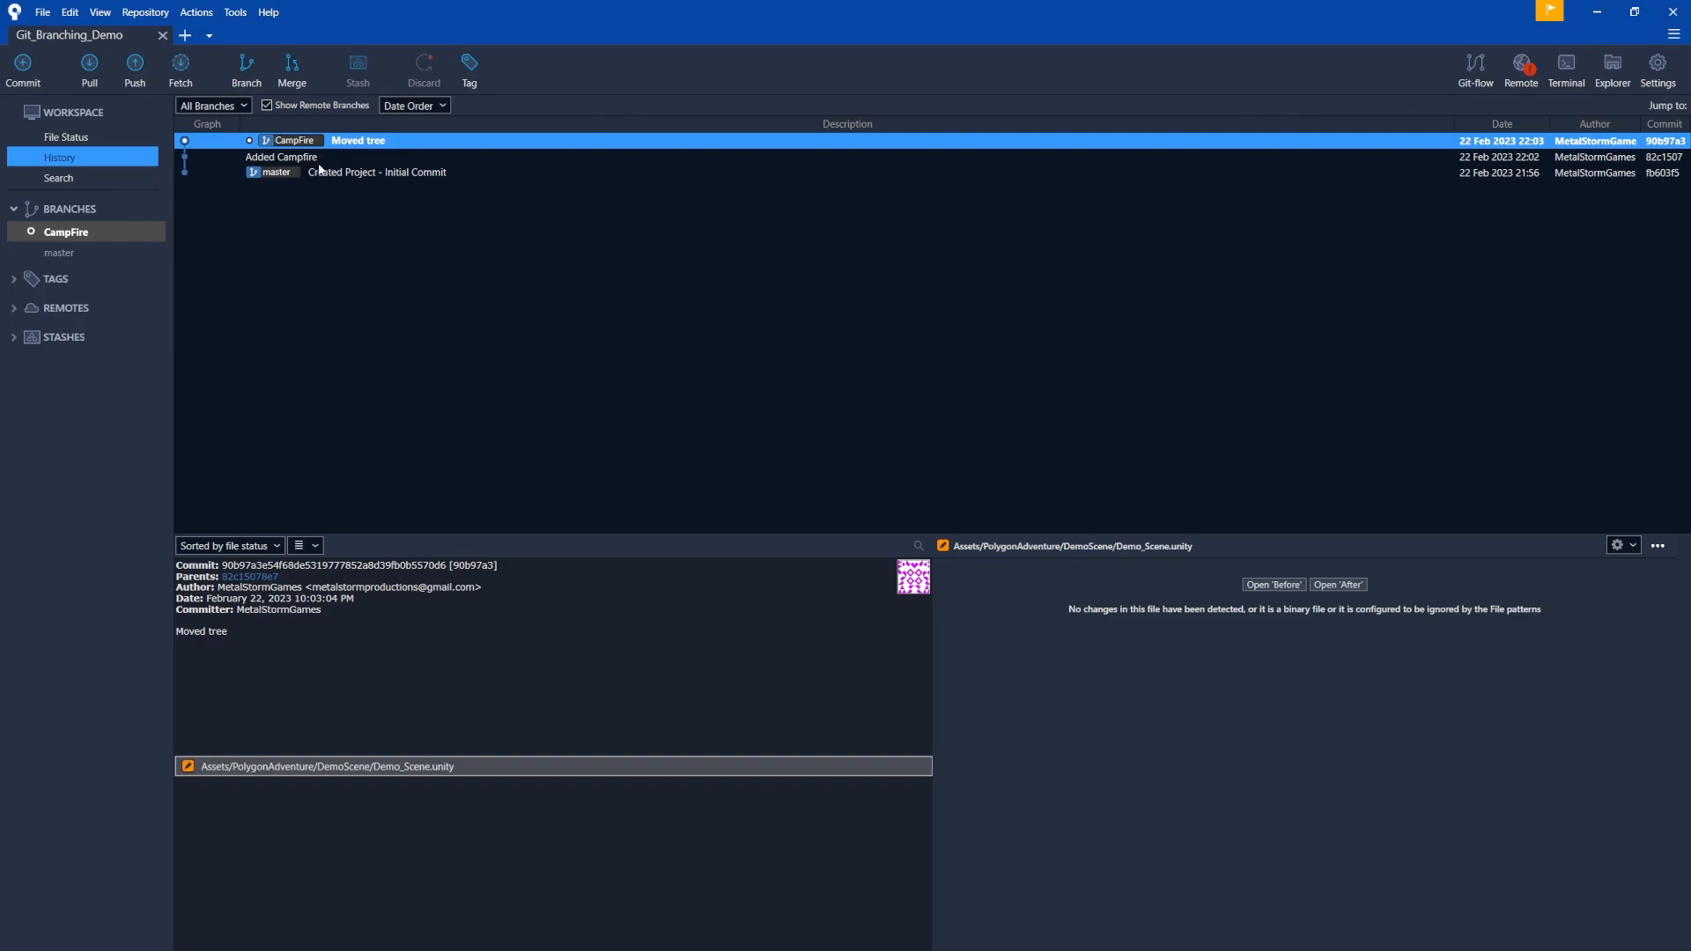
pyautogui.moveTo(300, 246)
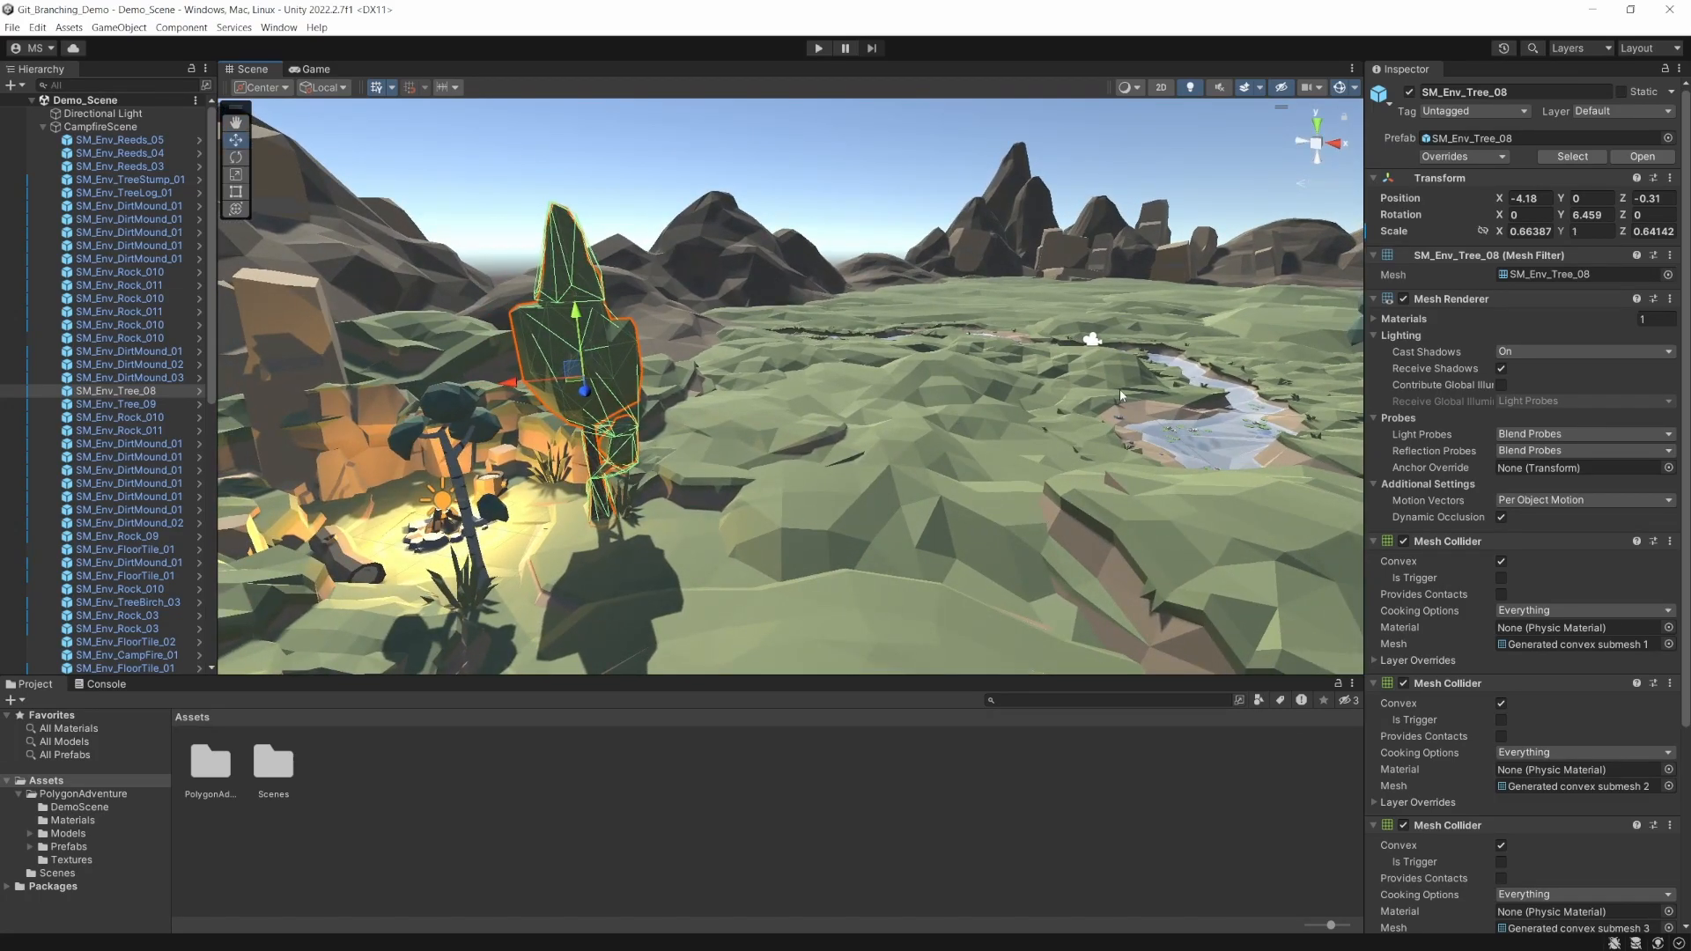
pyautogui.click(1548, 12)
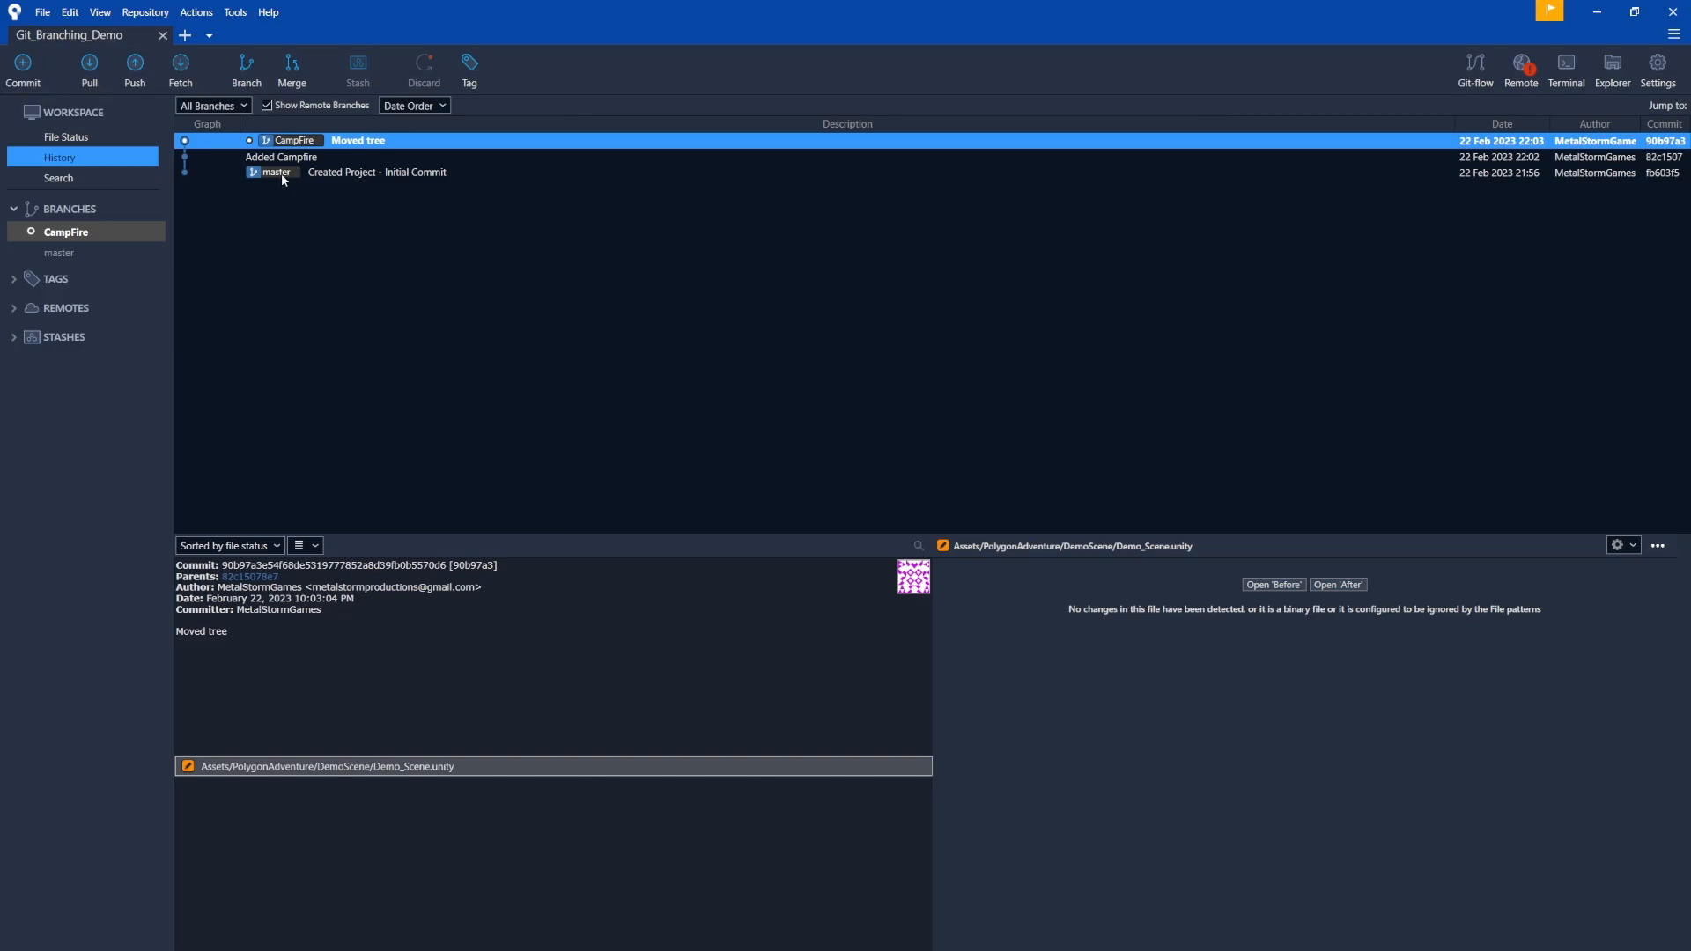
pyautogui.moveTo(108, 276)
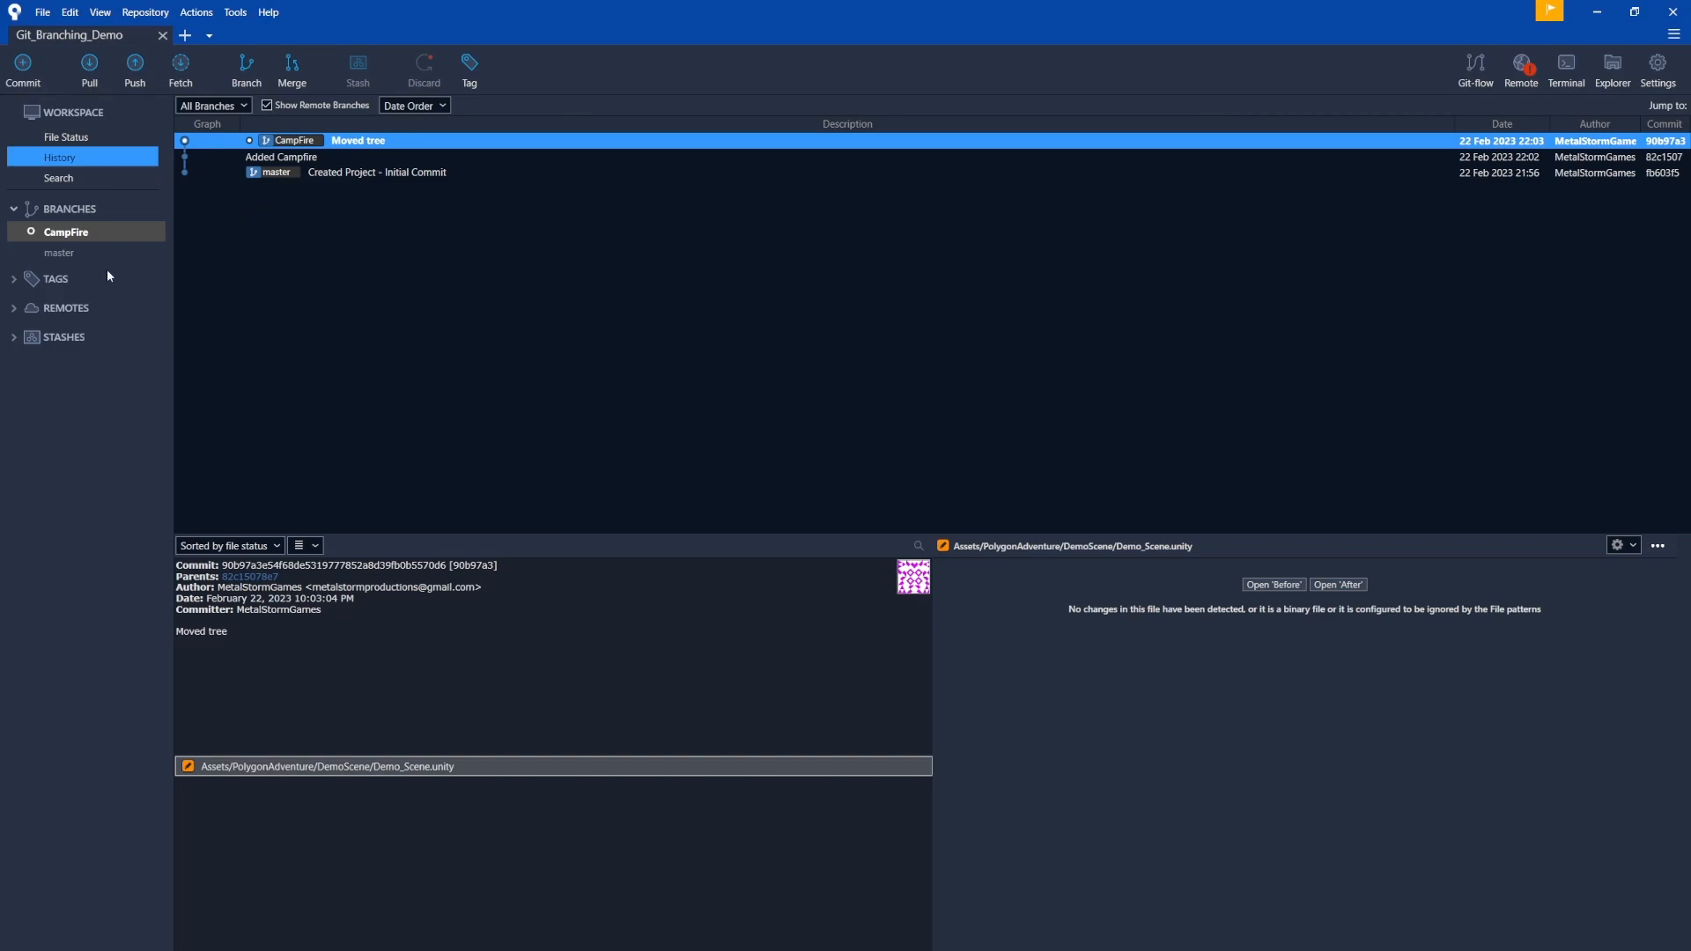
pyautogui.moveTo(234, 222)
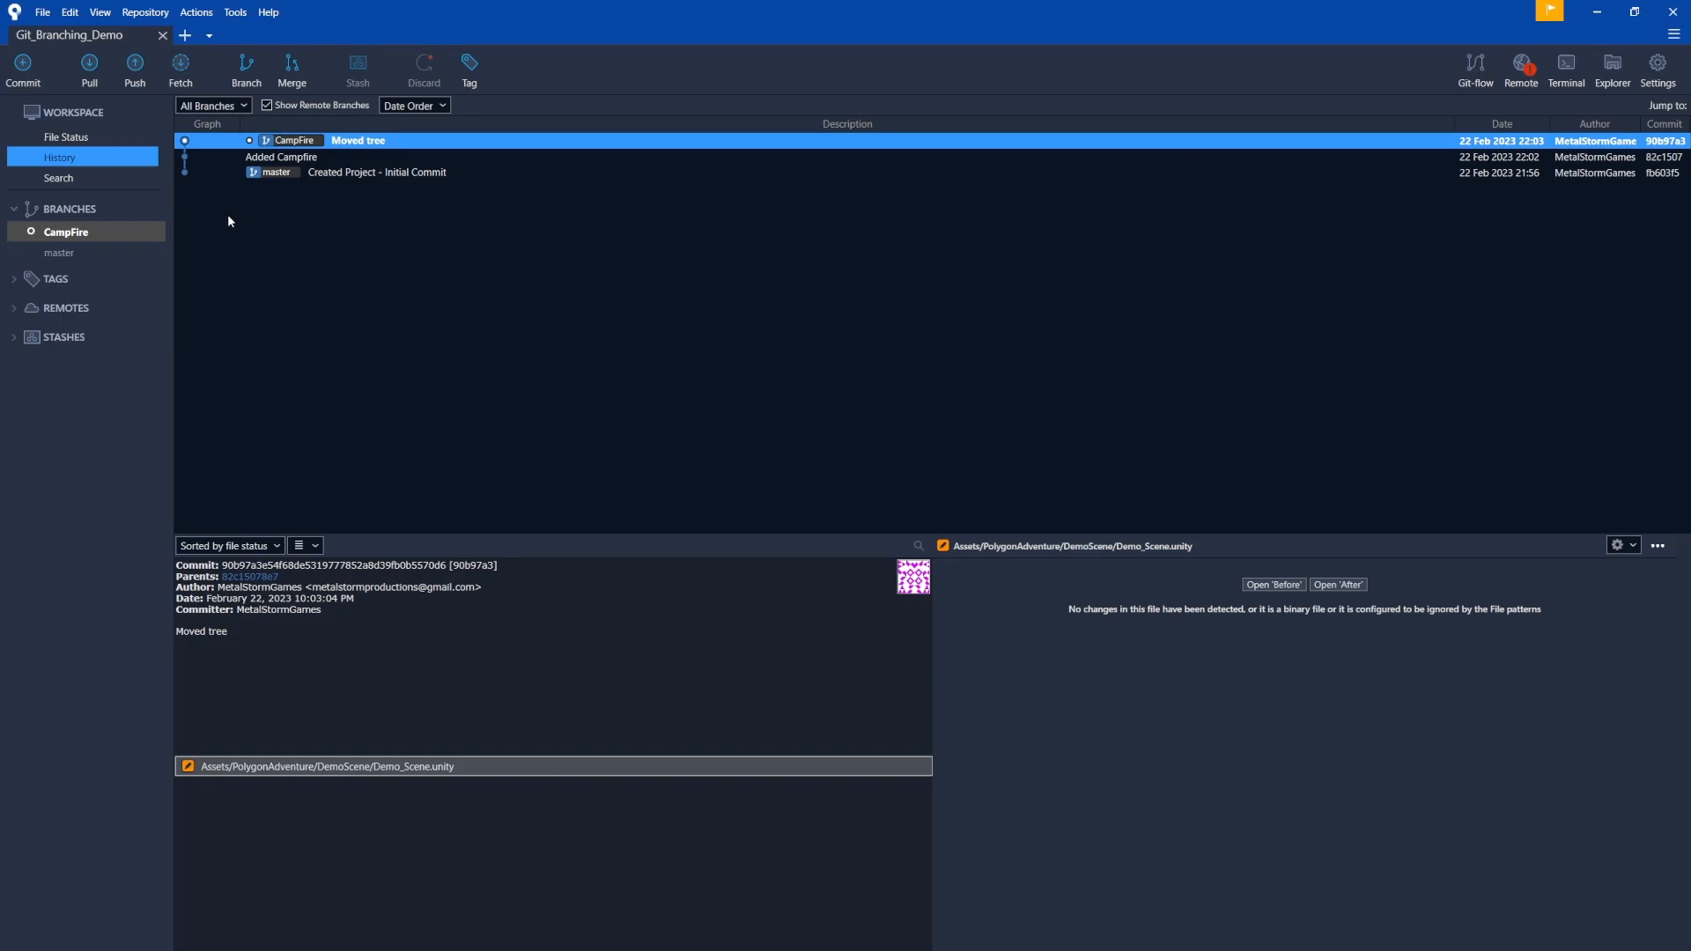
pyautogui.moveTo(241, 218)
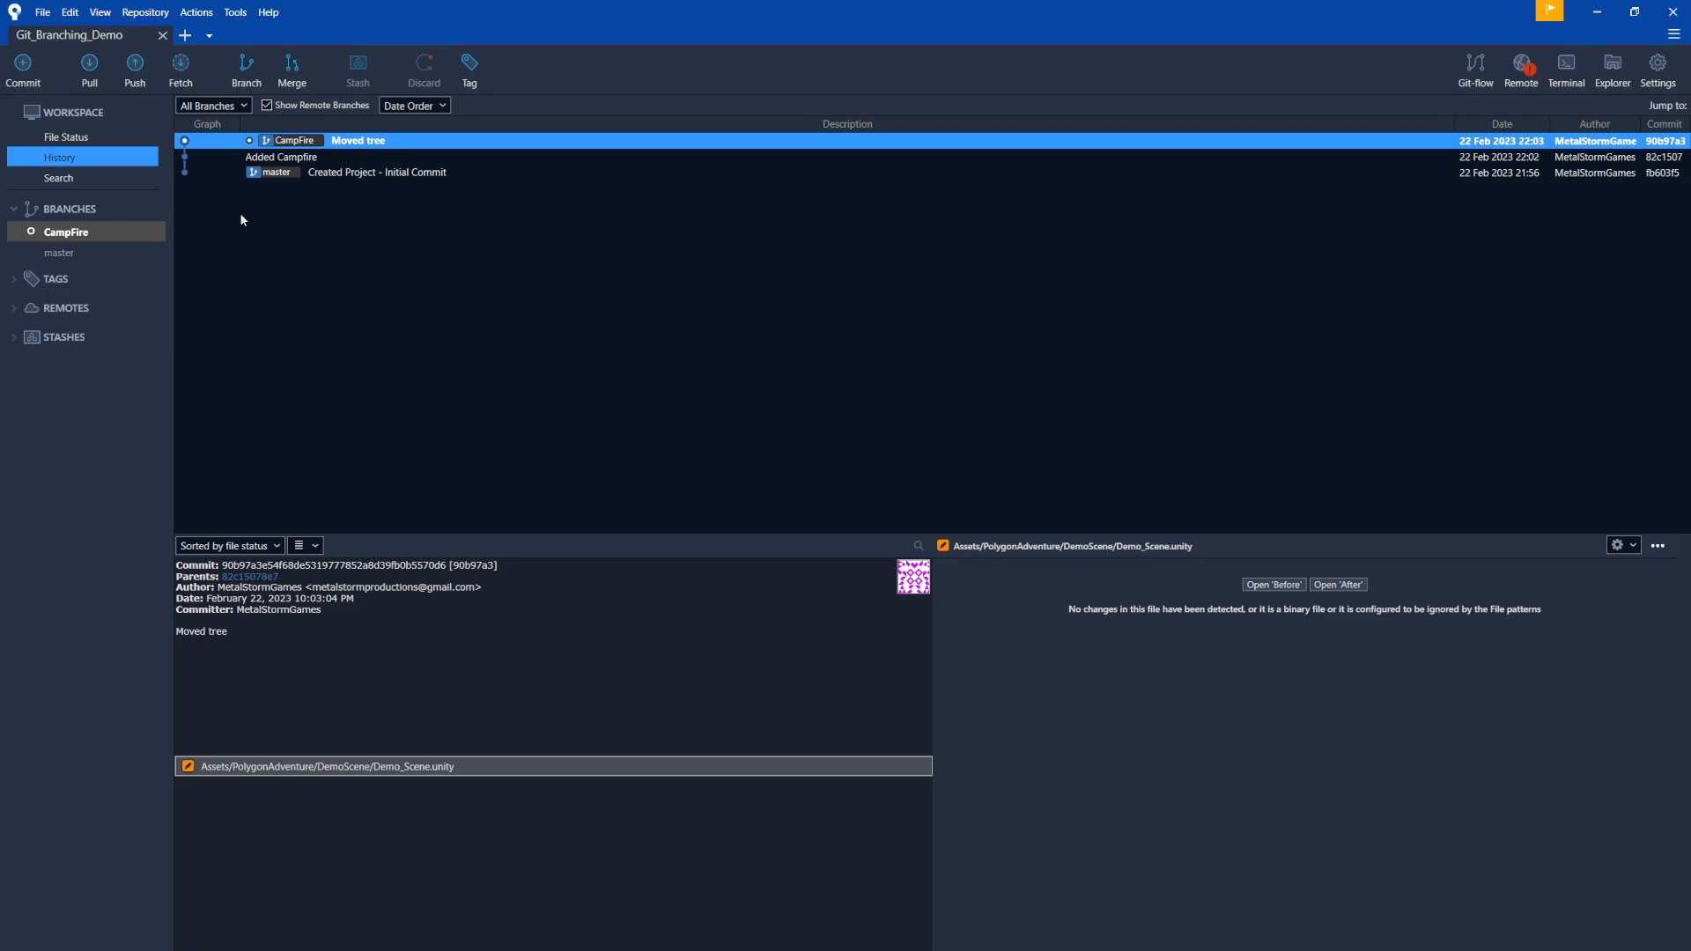
pyautogui.moveTo(253, 227)
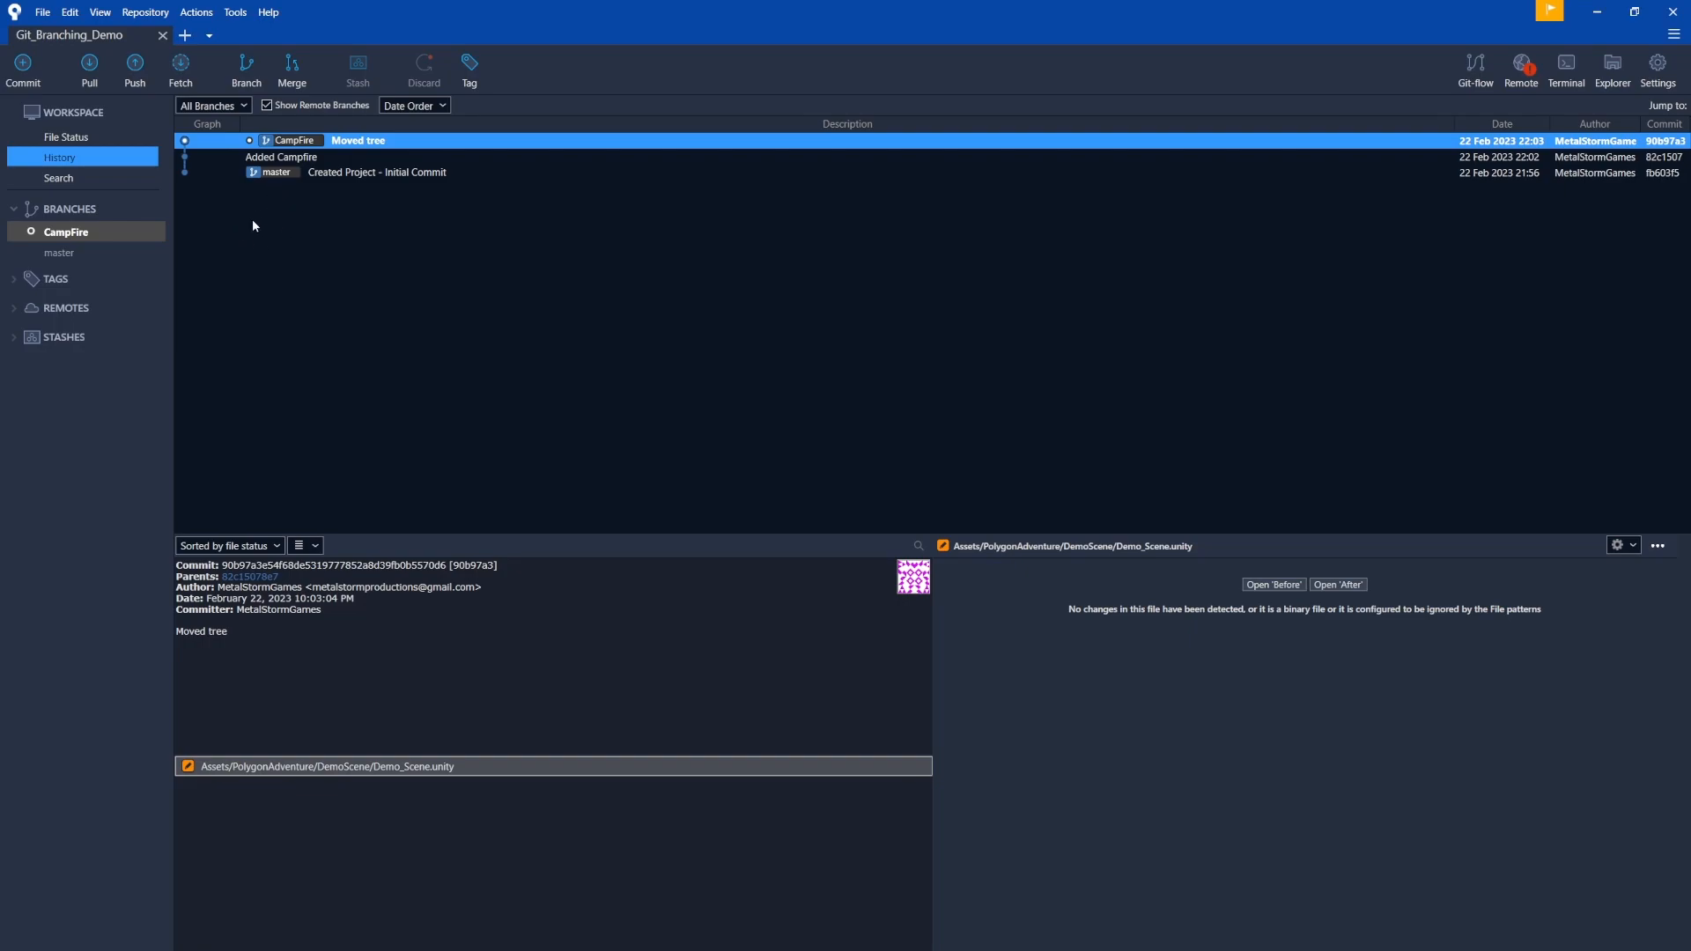
pyautogui.moveTo(67, 261)
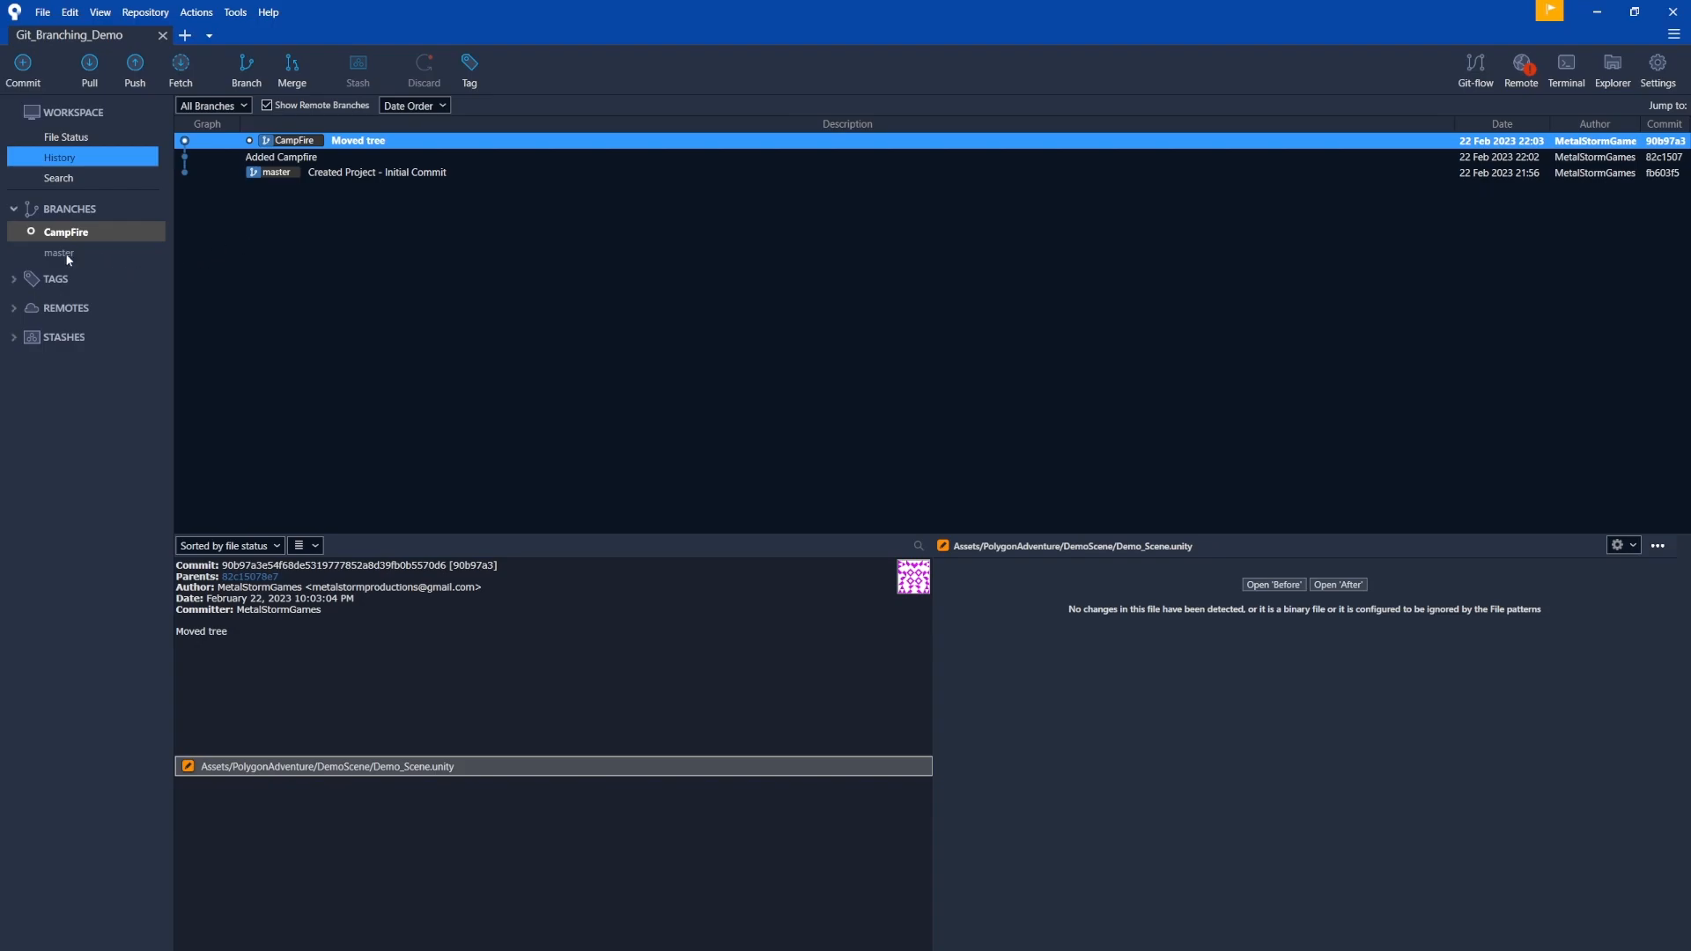
pyautogui.click(60, 252)
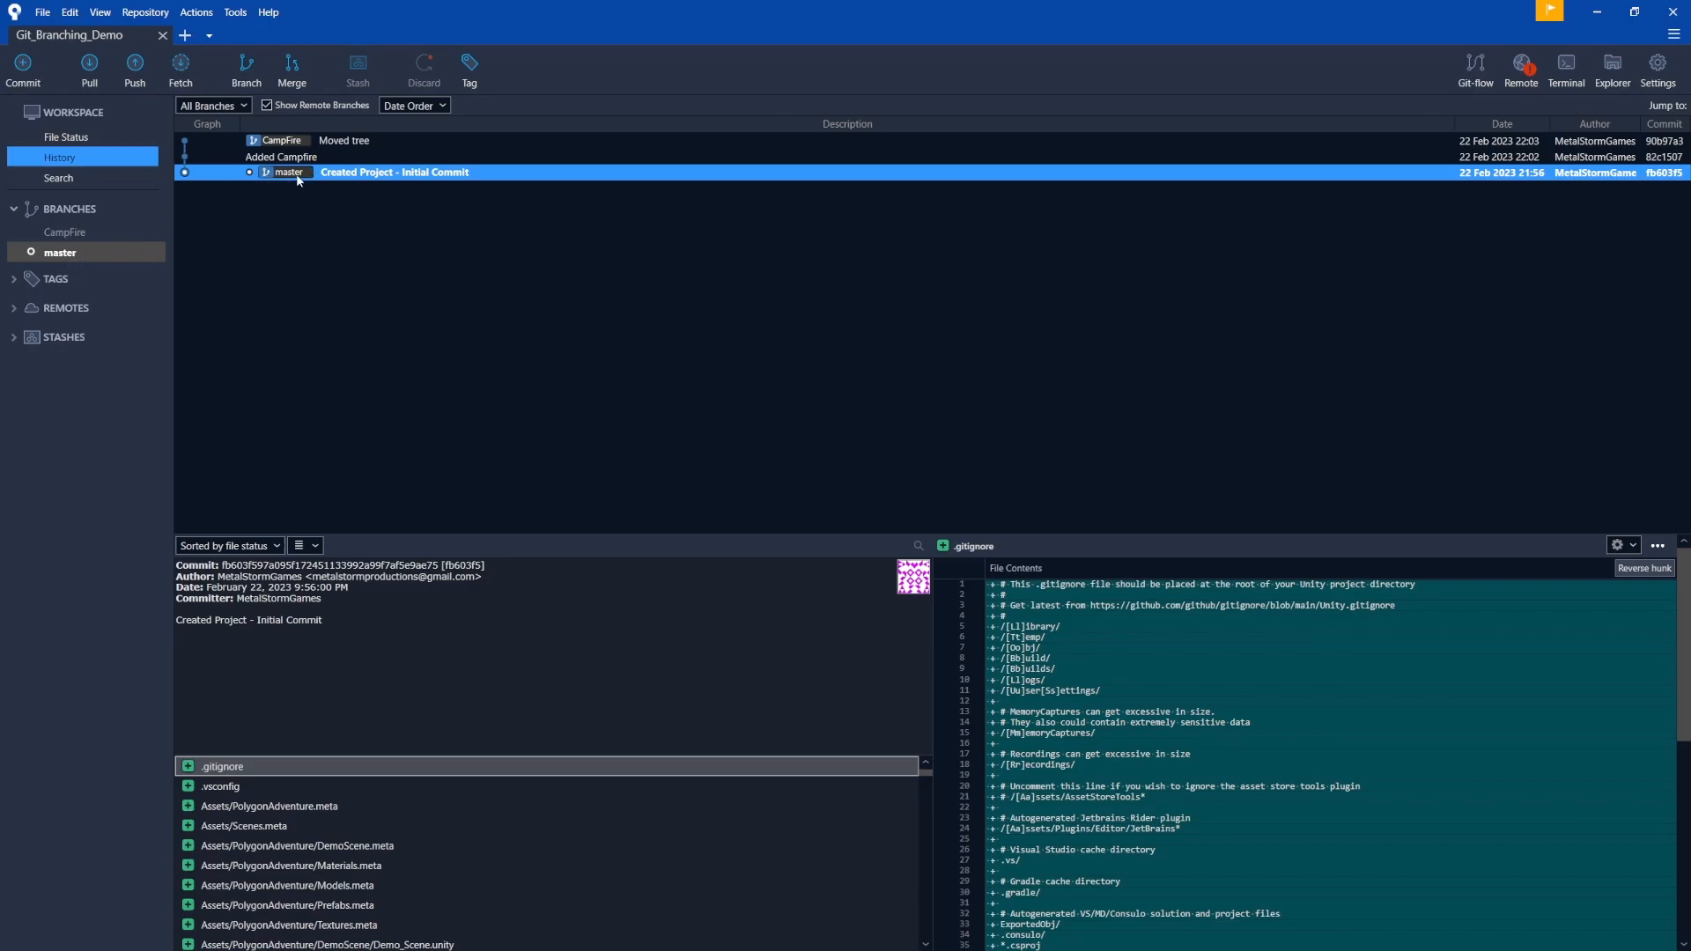
pyautogui.moveTo(60, 251)
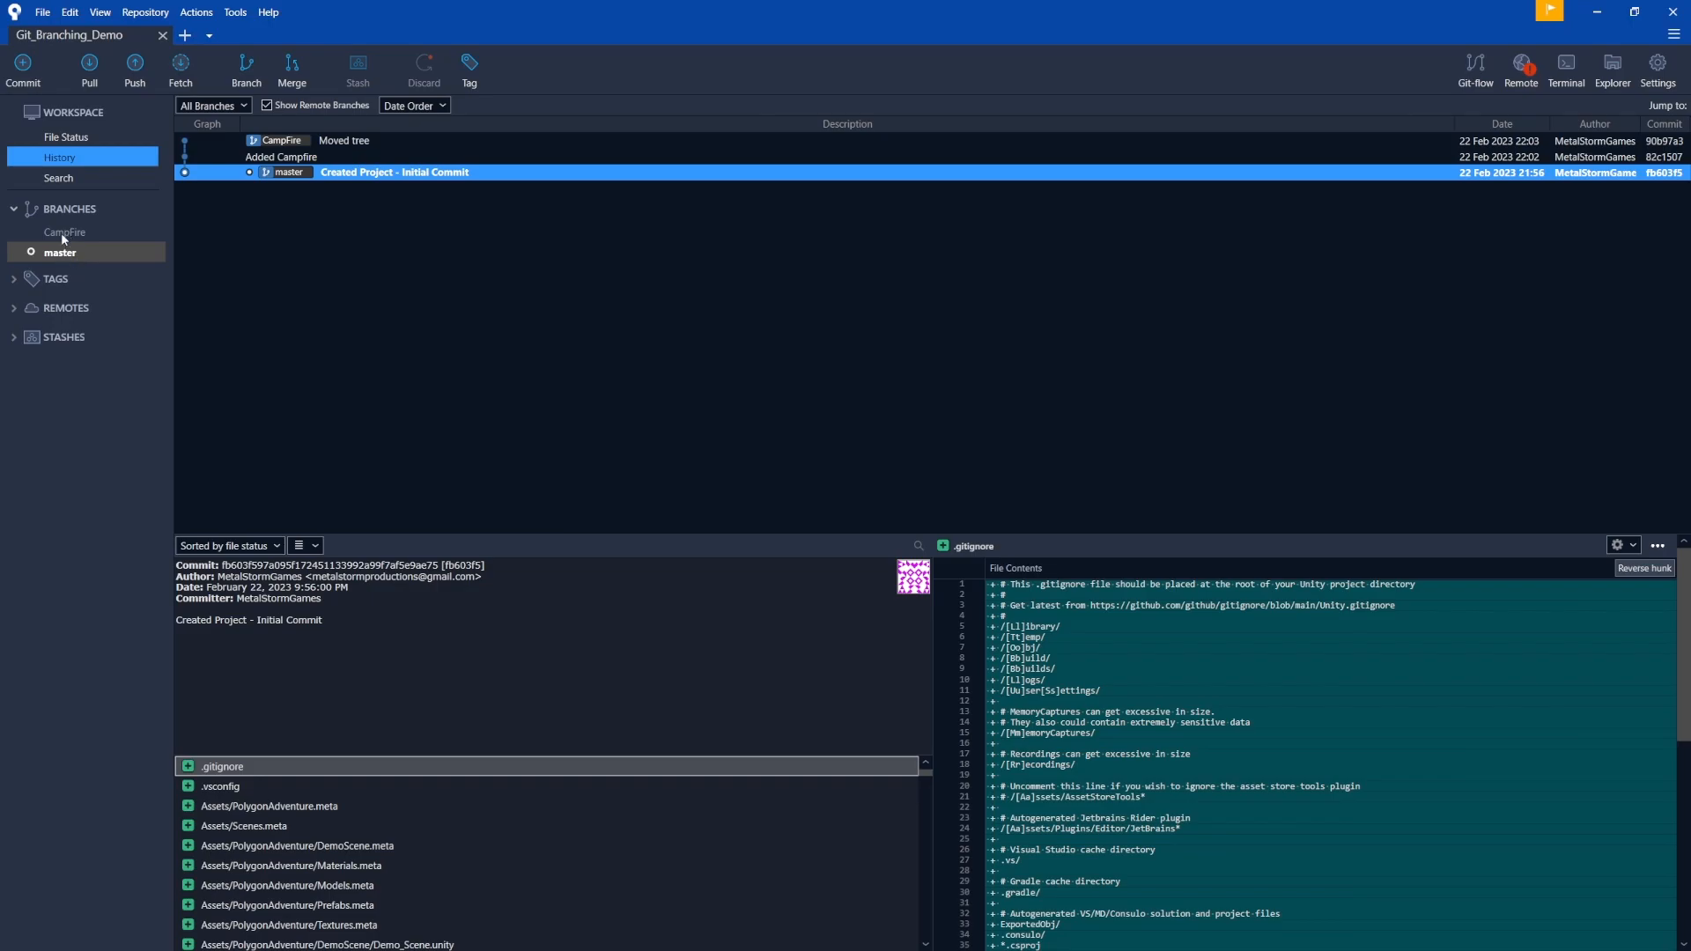
# Choose 'Merge CampFire into current branch' from the CampFire branch's context menu
pyautogui.rightClick(65, 233)
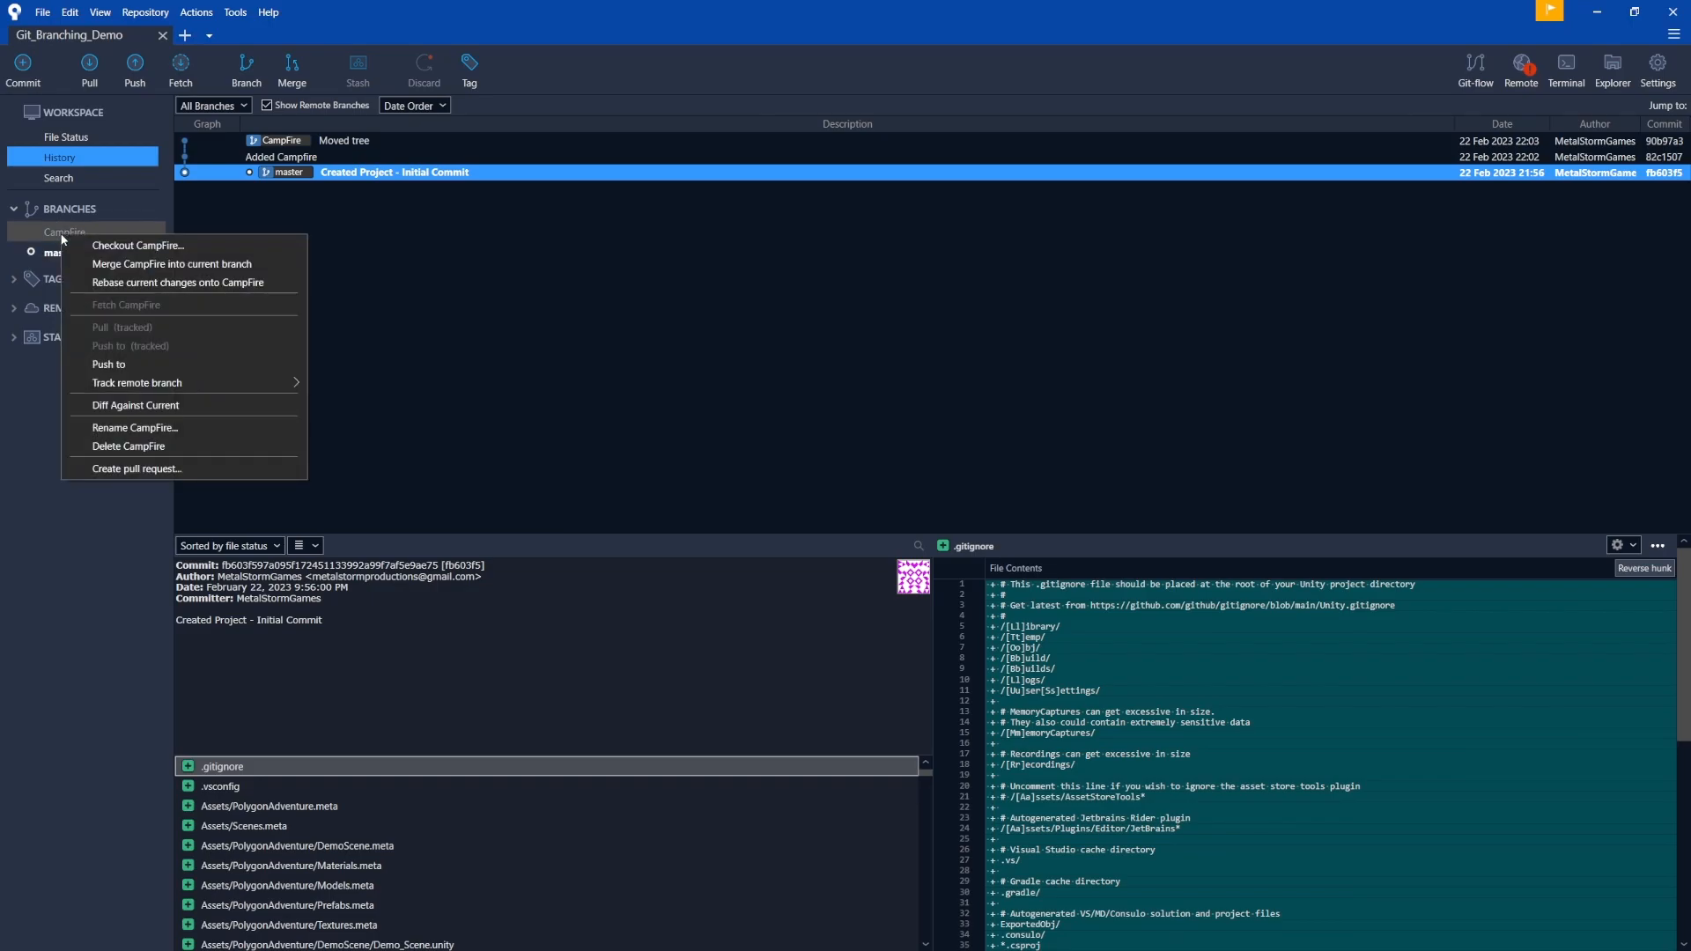
pyautogui.moveTo(171, 264)
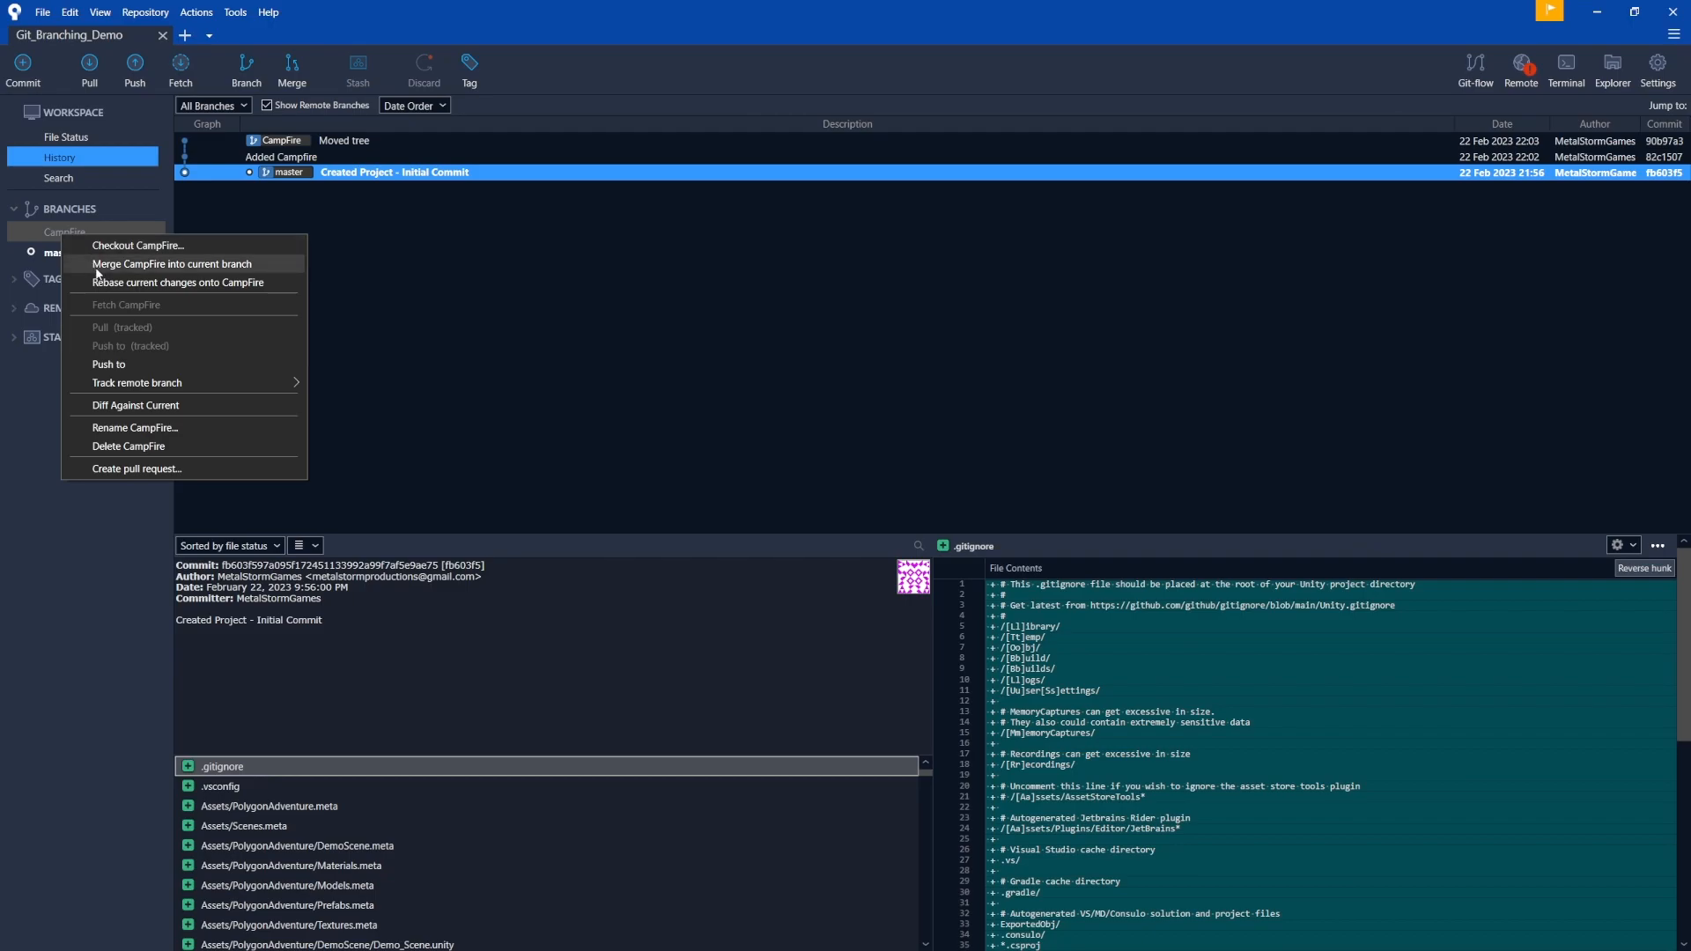
pyautogui.moveTo(173, 268)
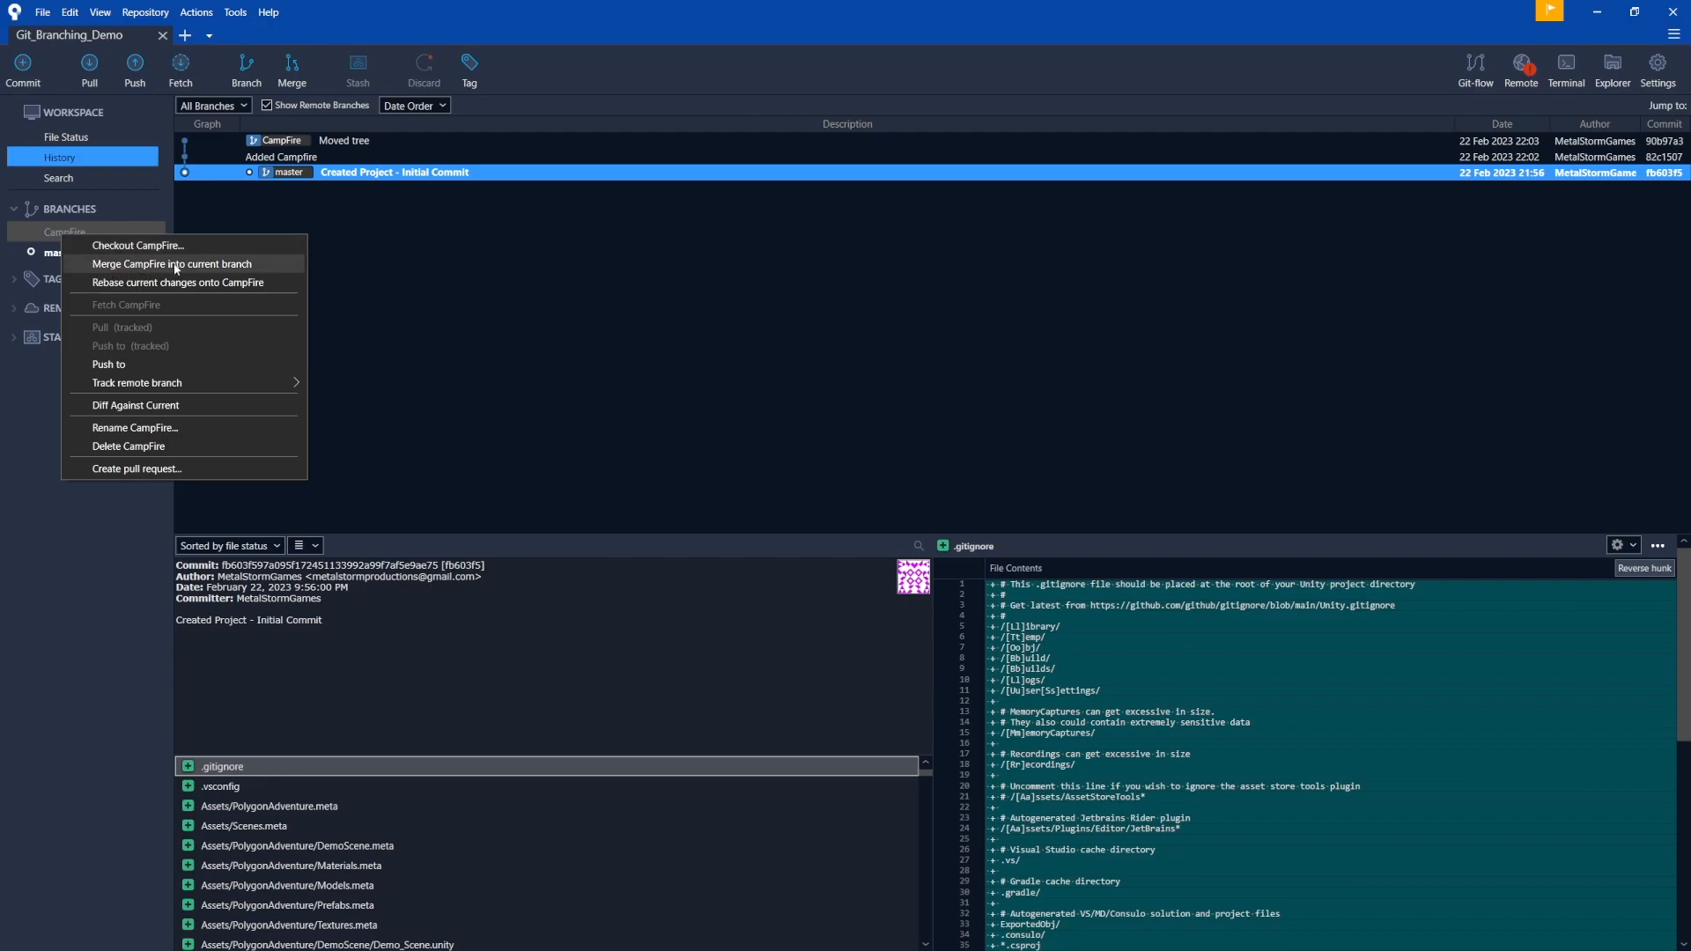
pyautogui.moveTo(141, 266)
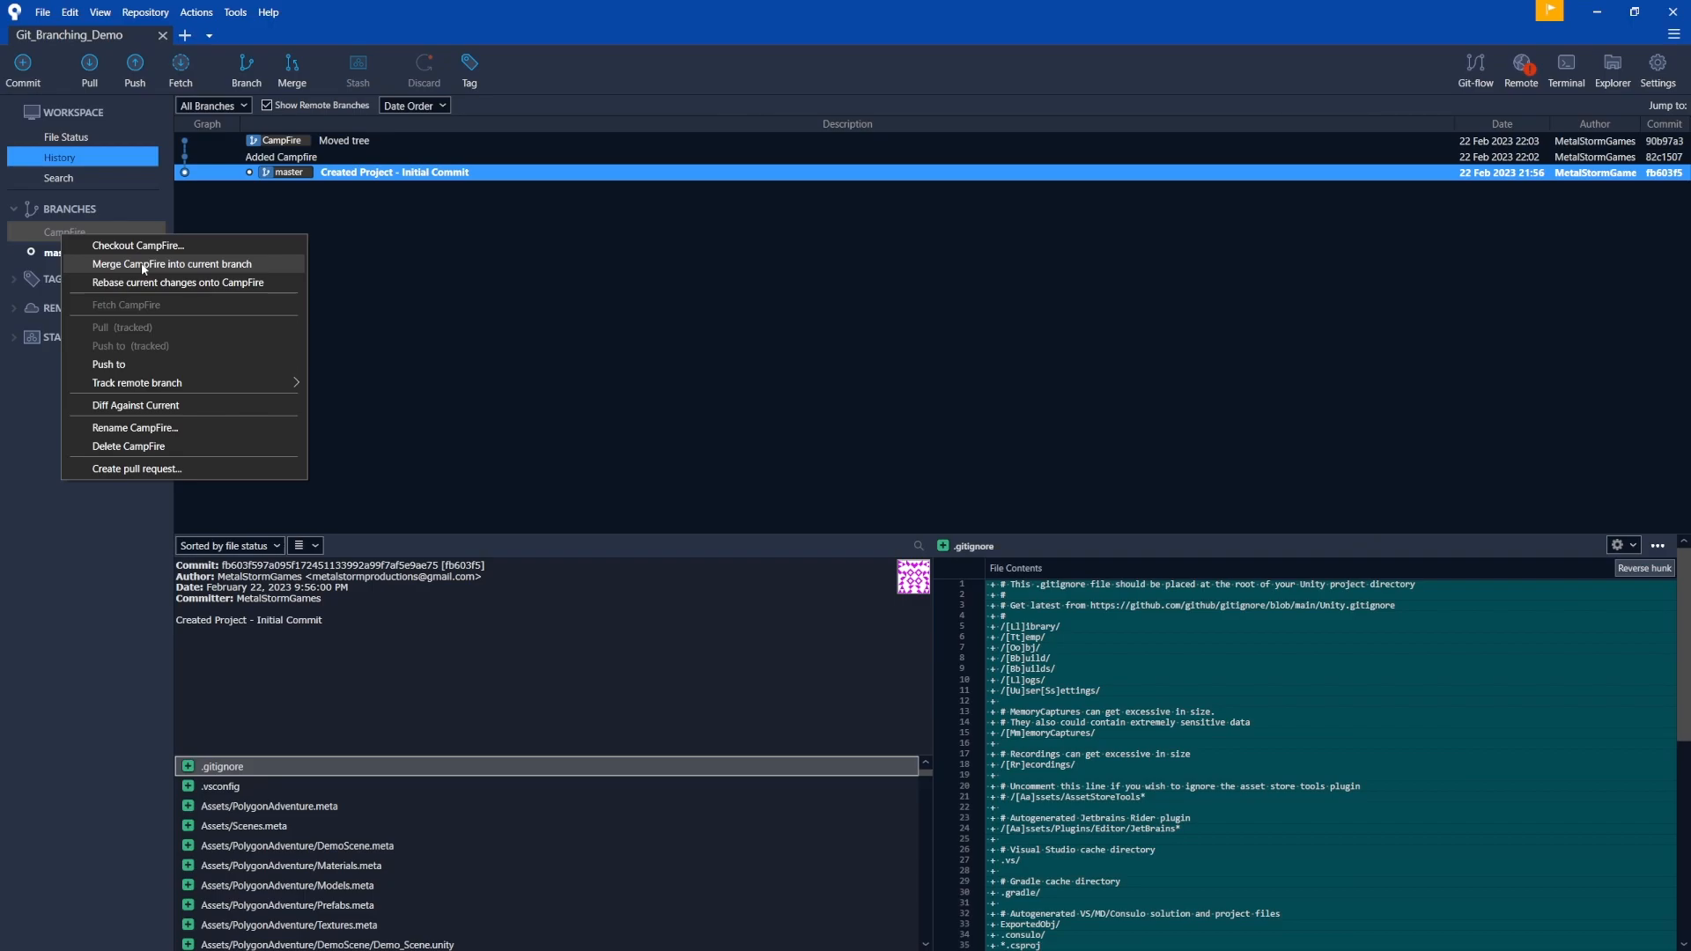
pyautogui.click(171, 263)
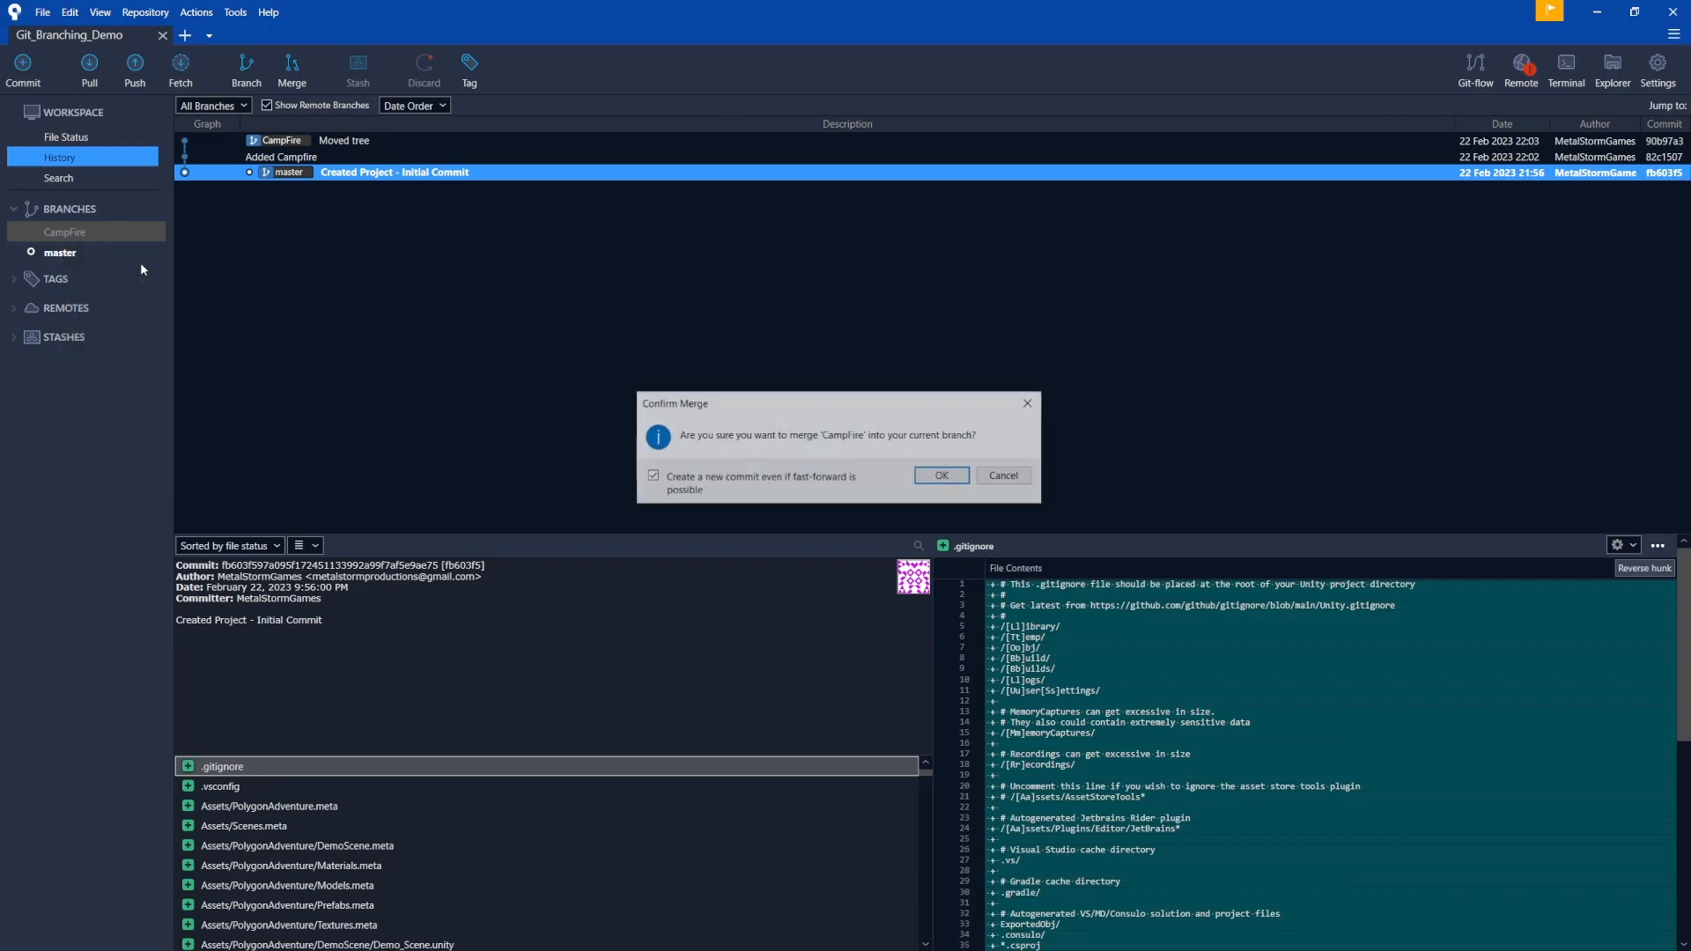
pyautogui.moveTo(878, 460)
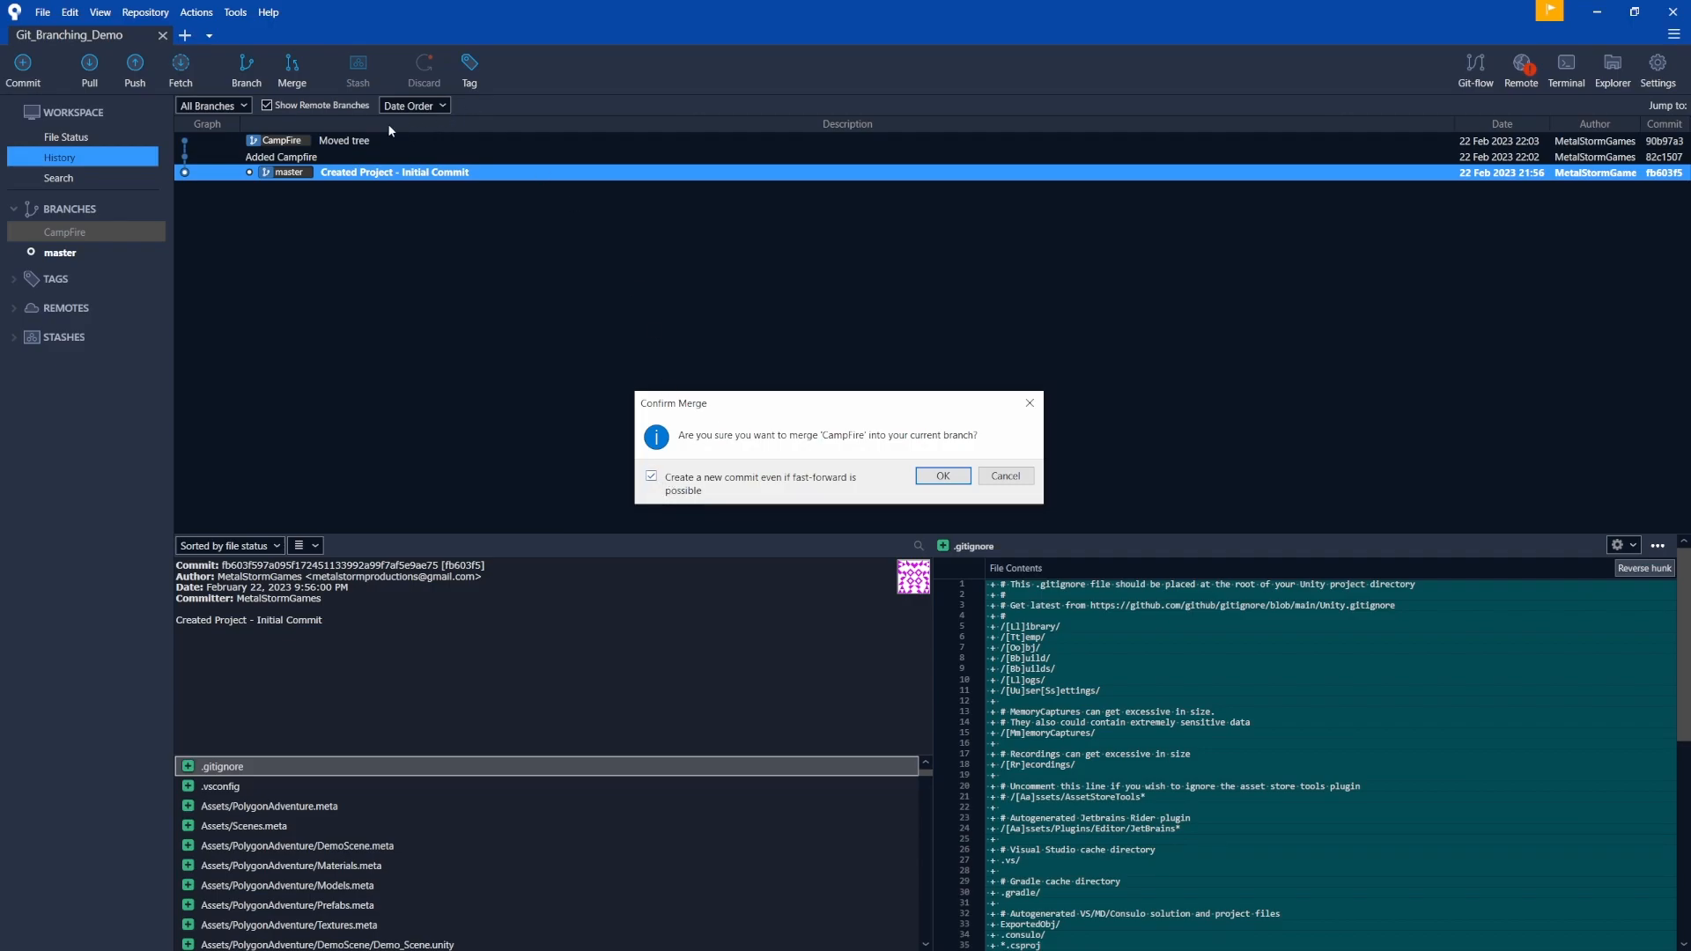
pyautogui.moveTo(671, 492)
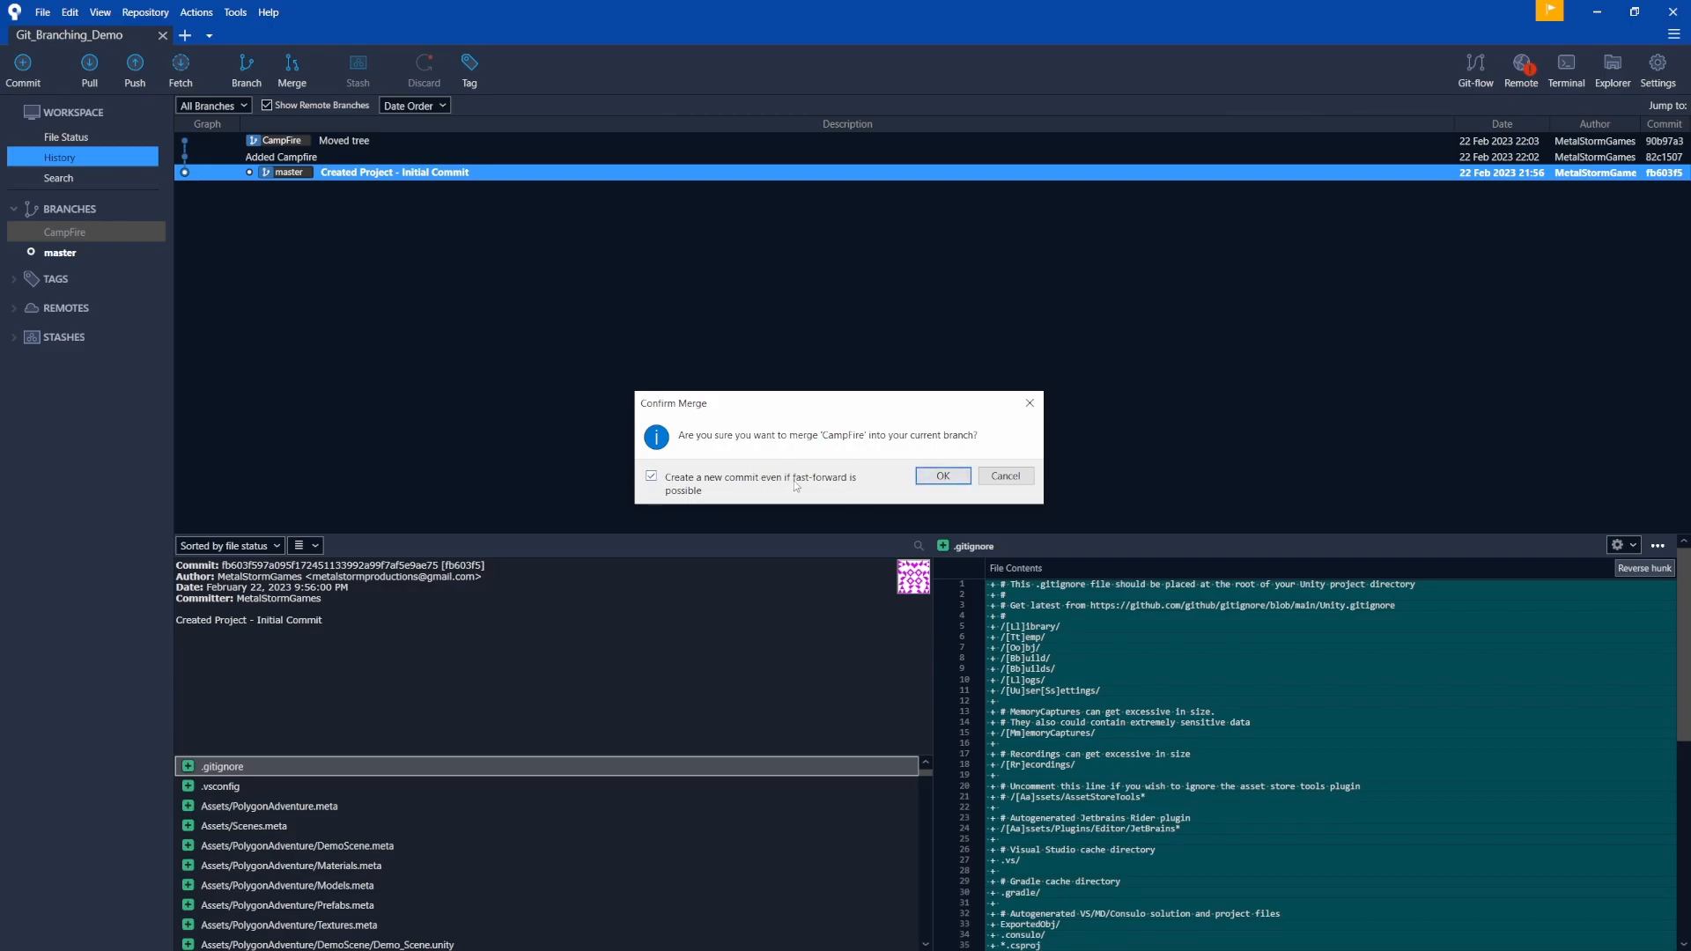
# Confirm merging CampFire into master with a new merge commit
pyautogui.click(940, 475)
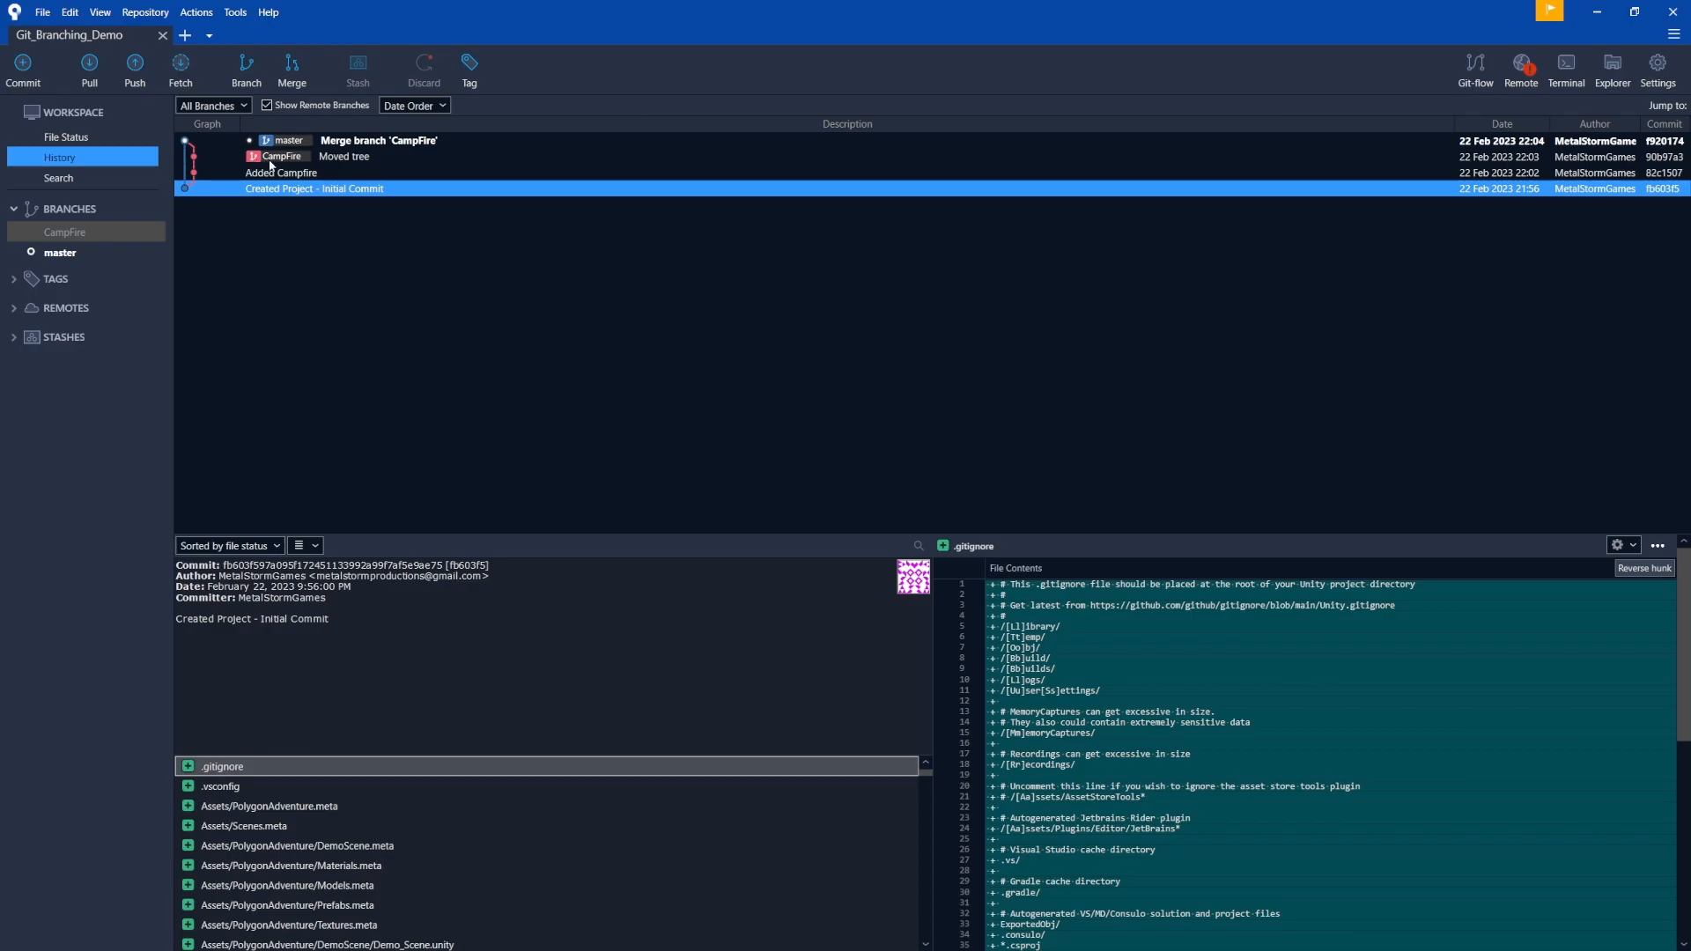
pyautogui.moveTo(197, 162)
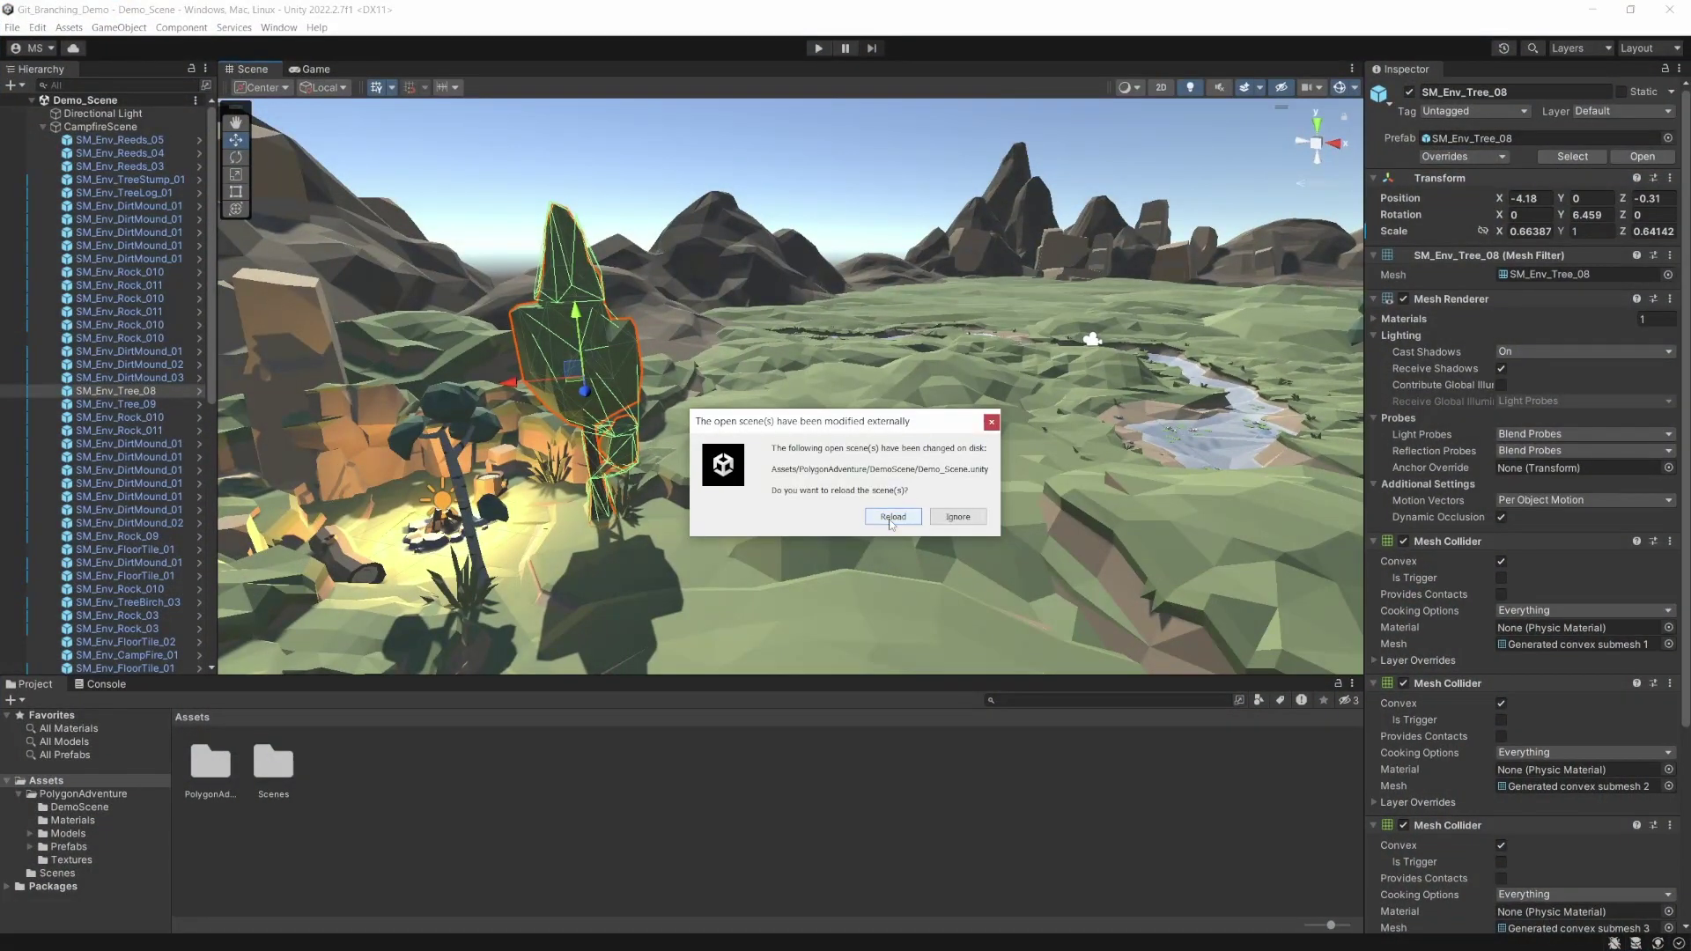
# Reload the externally changed Demo_Scene in Unity after the merge
pyautogui.click(891, 516)
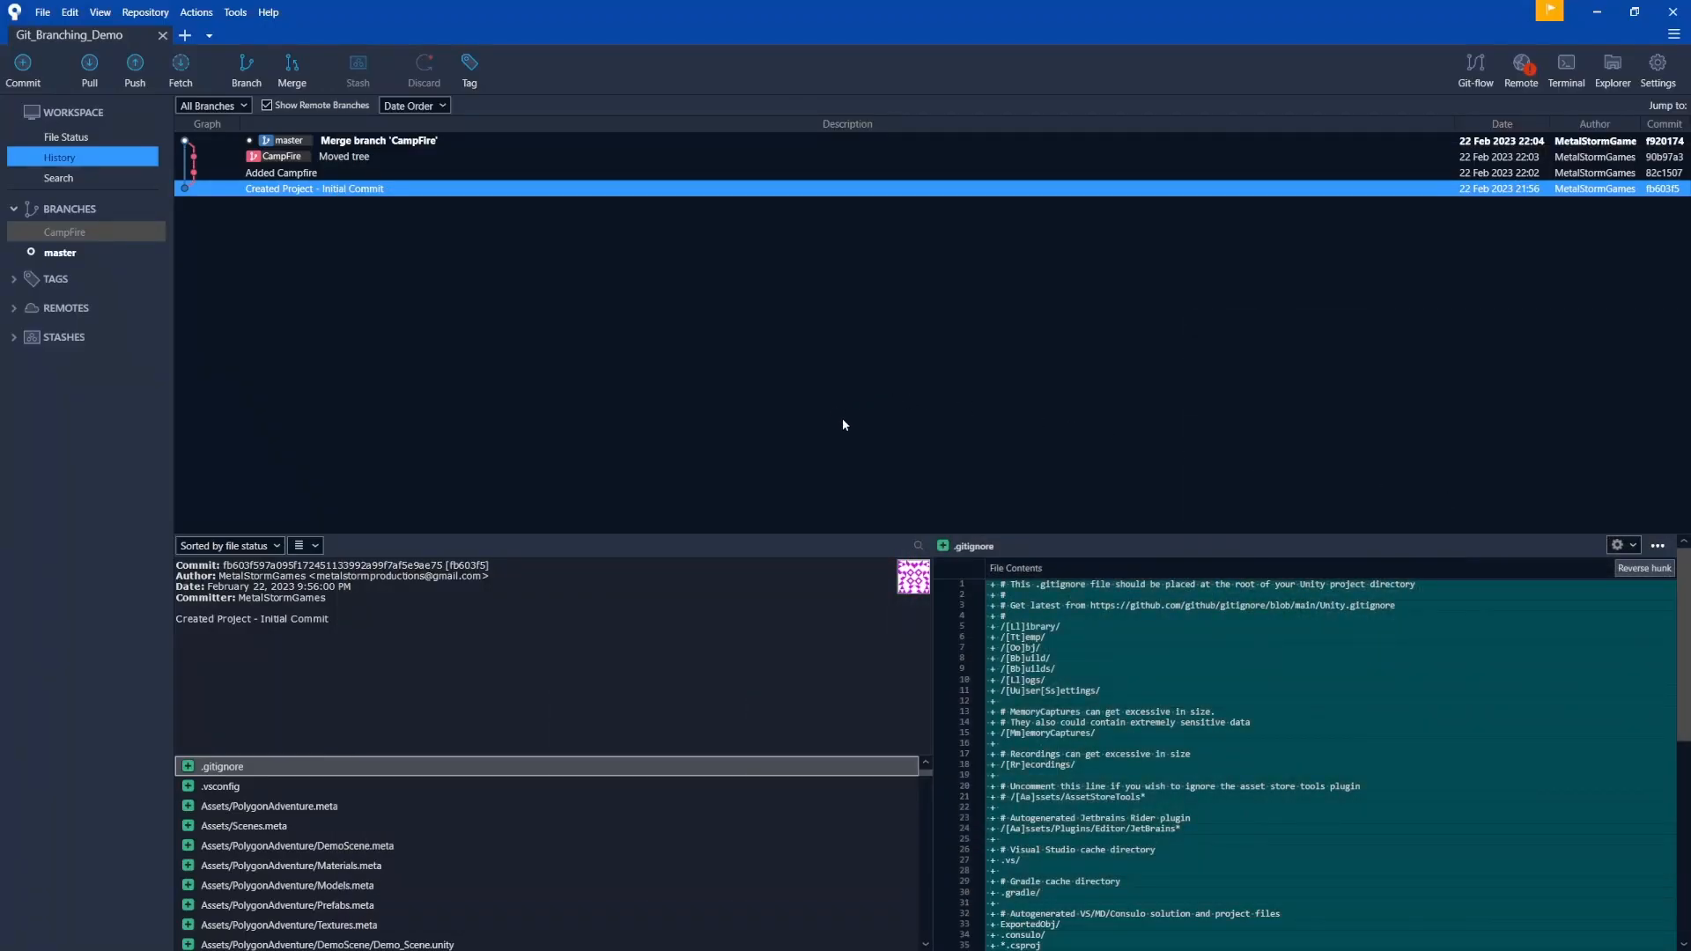
pyautogui.moveTo(287, 201)
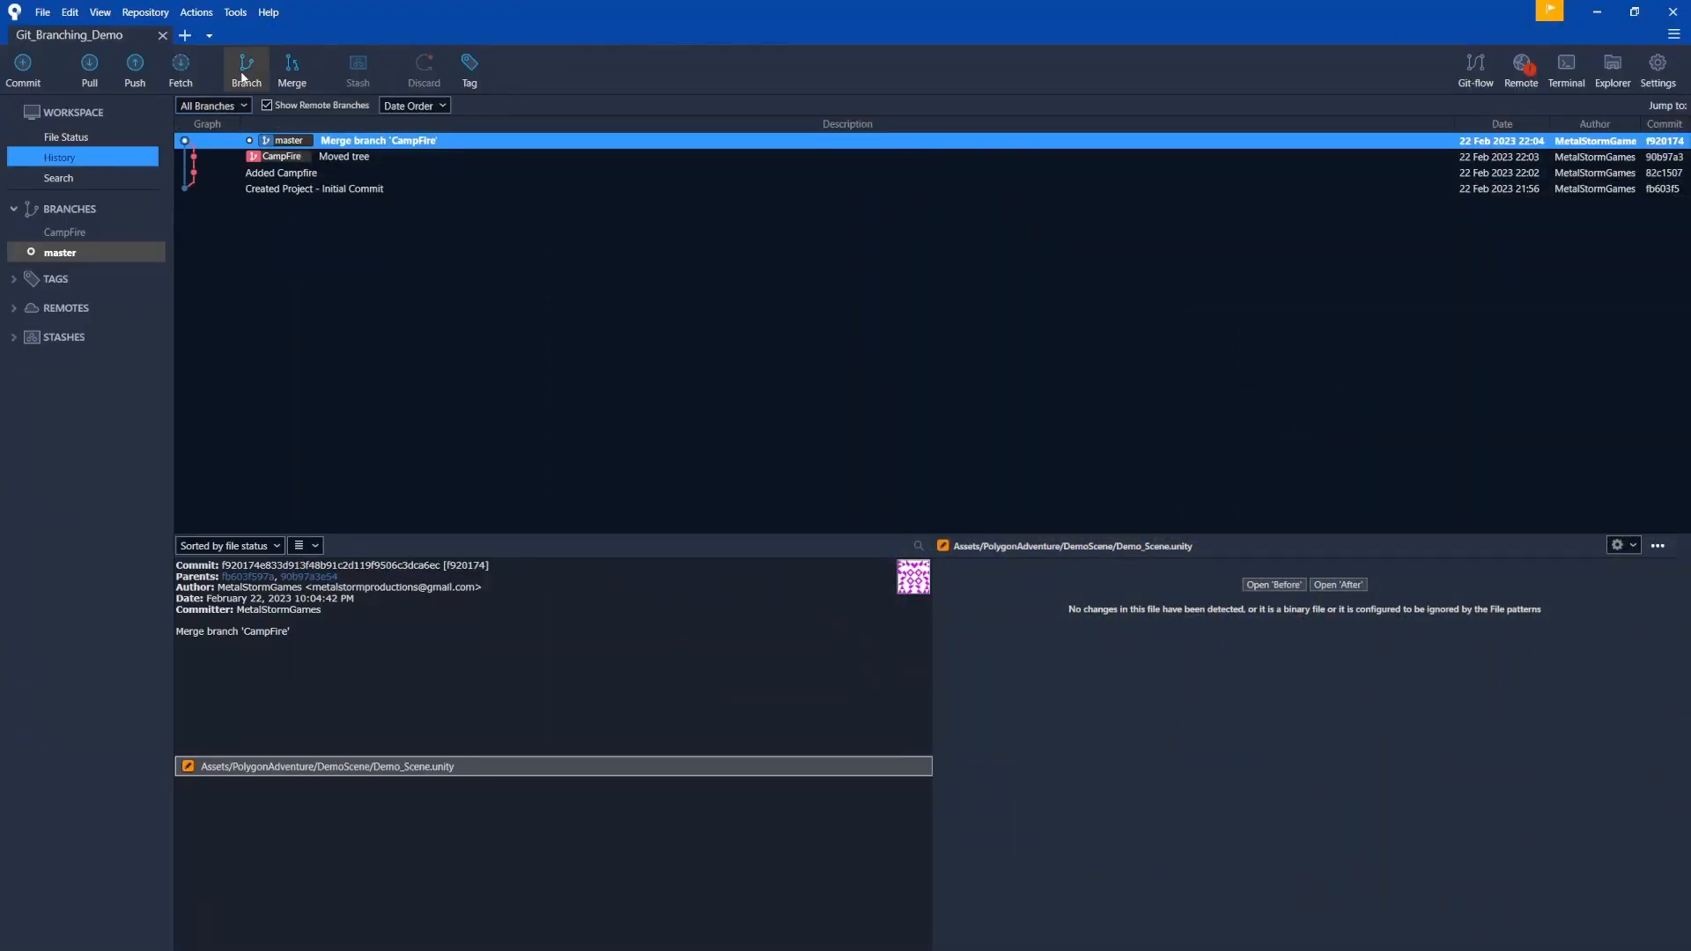
pyautogui.click(247, 69)
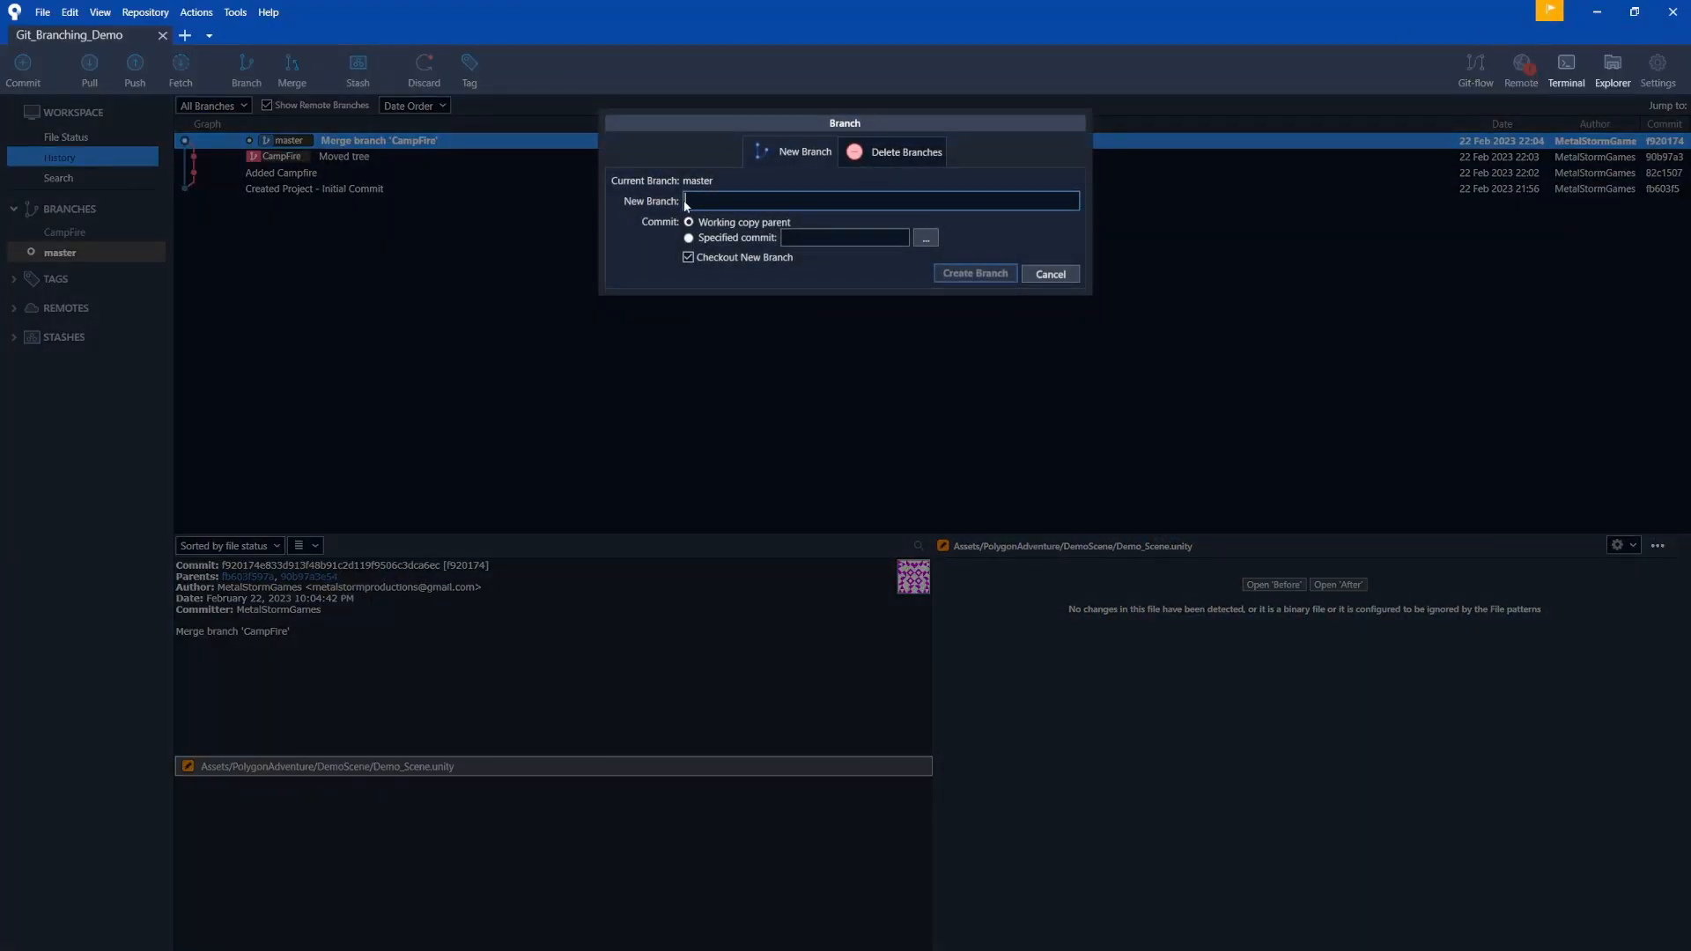
# Create and check out a new Added_Market branch at the CampFire merge commit
pyautogui.write('M')
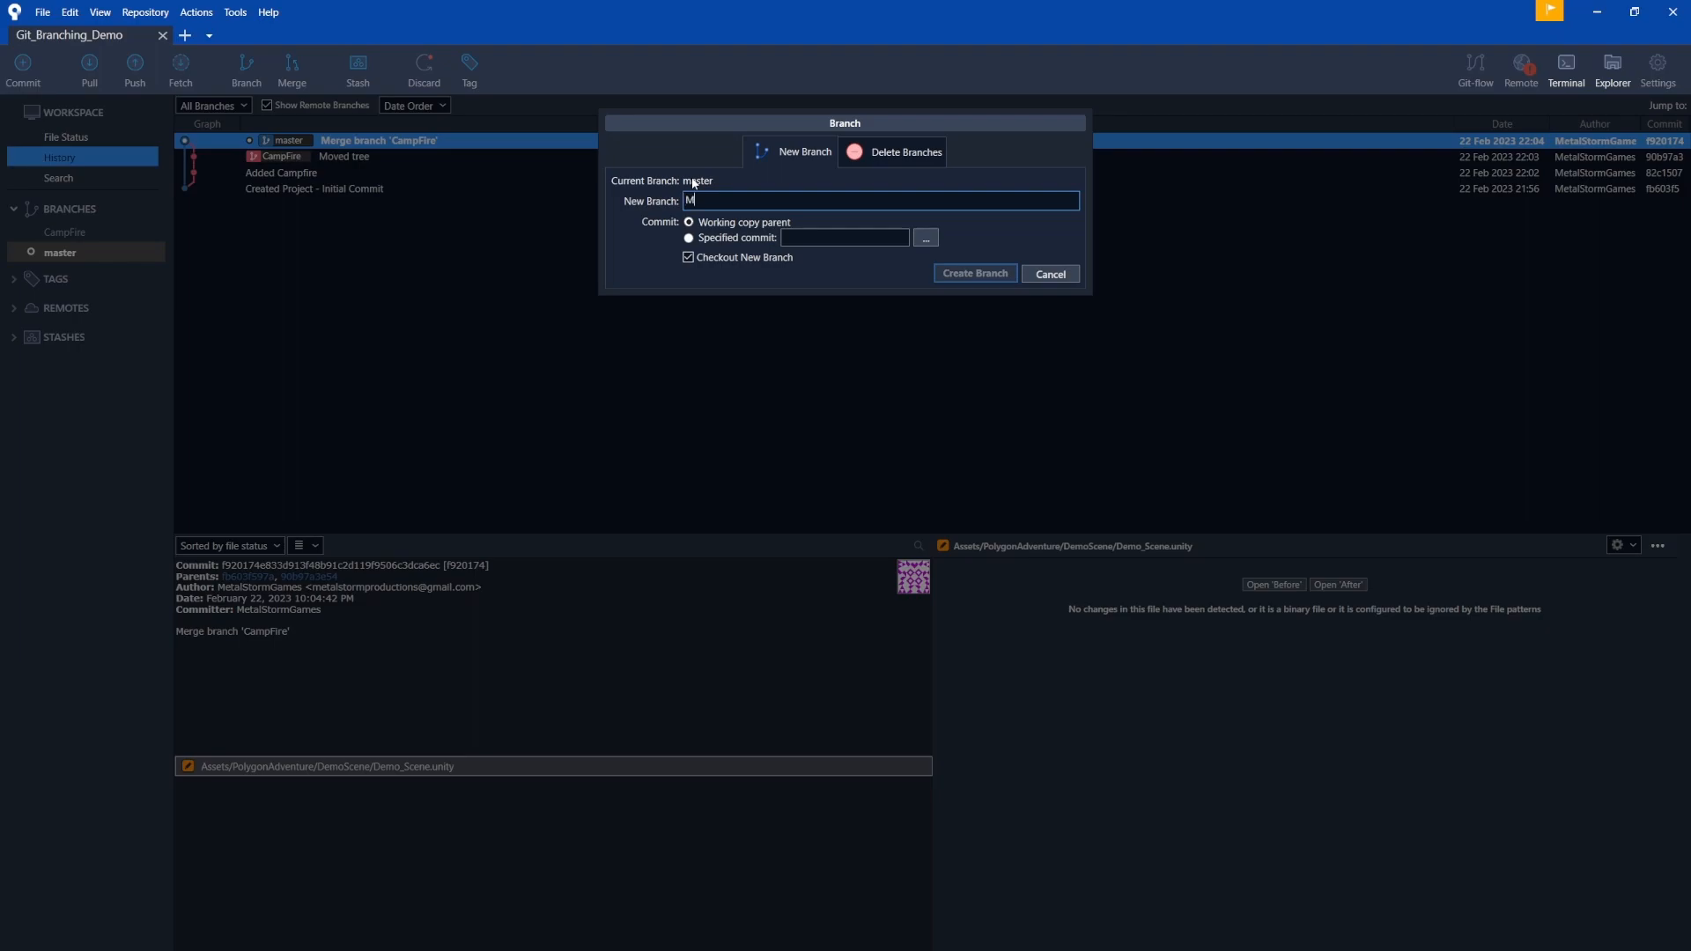
pyautogui.write('Added Market')
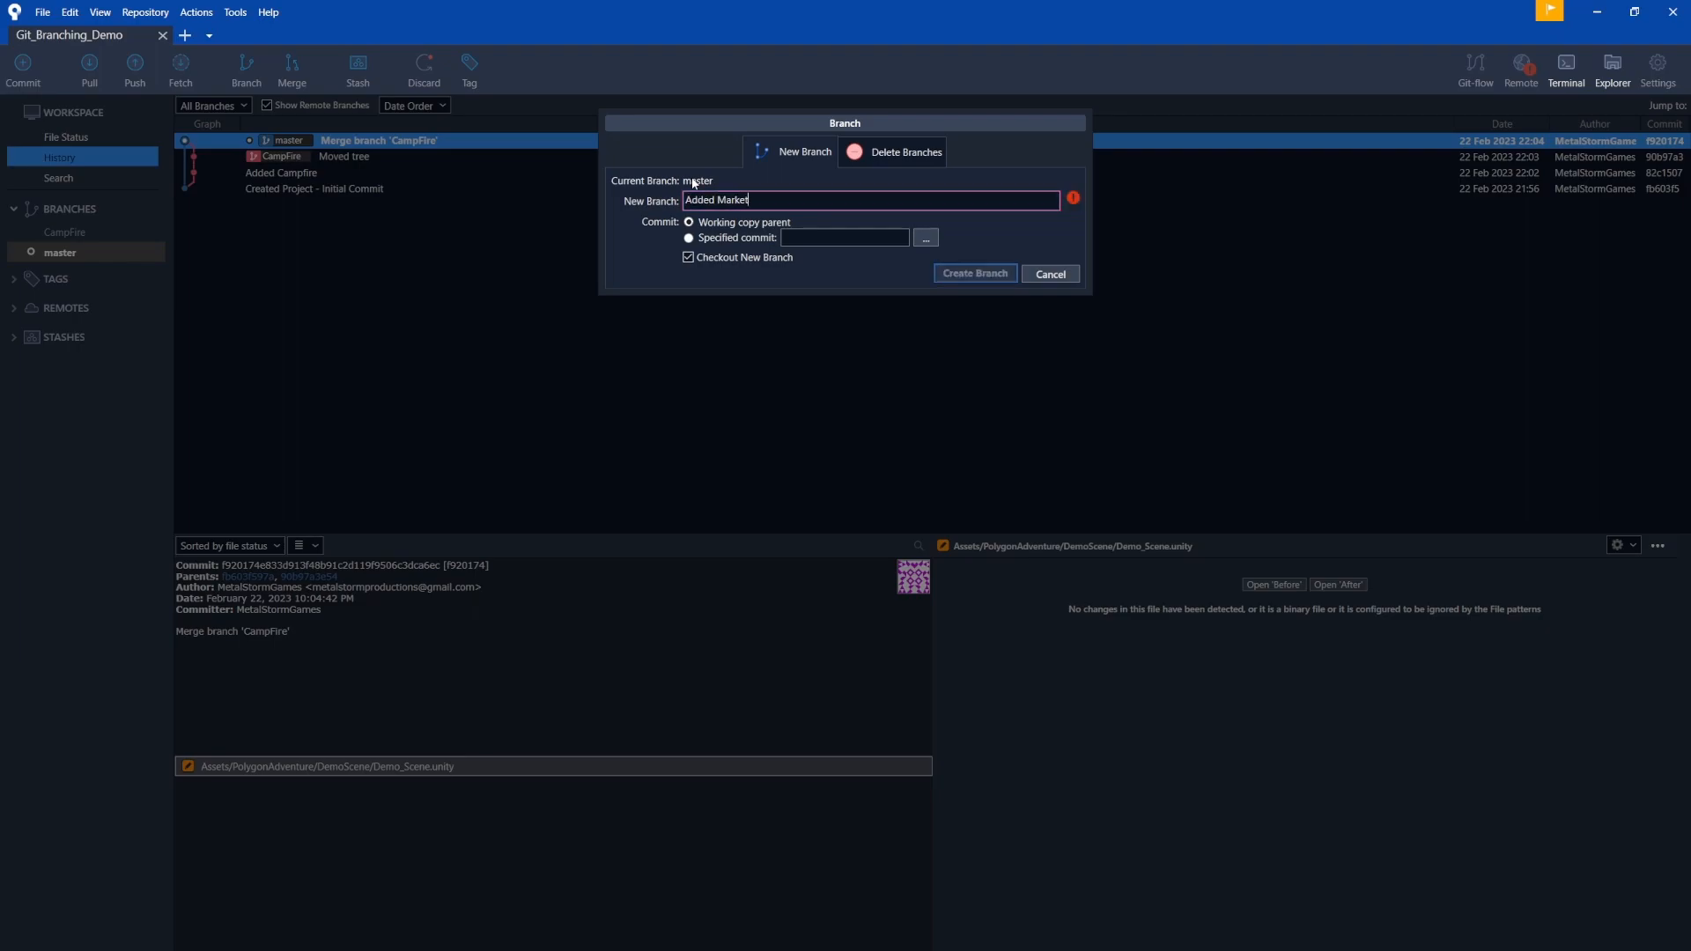
pyautogui.write('Added,')
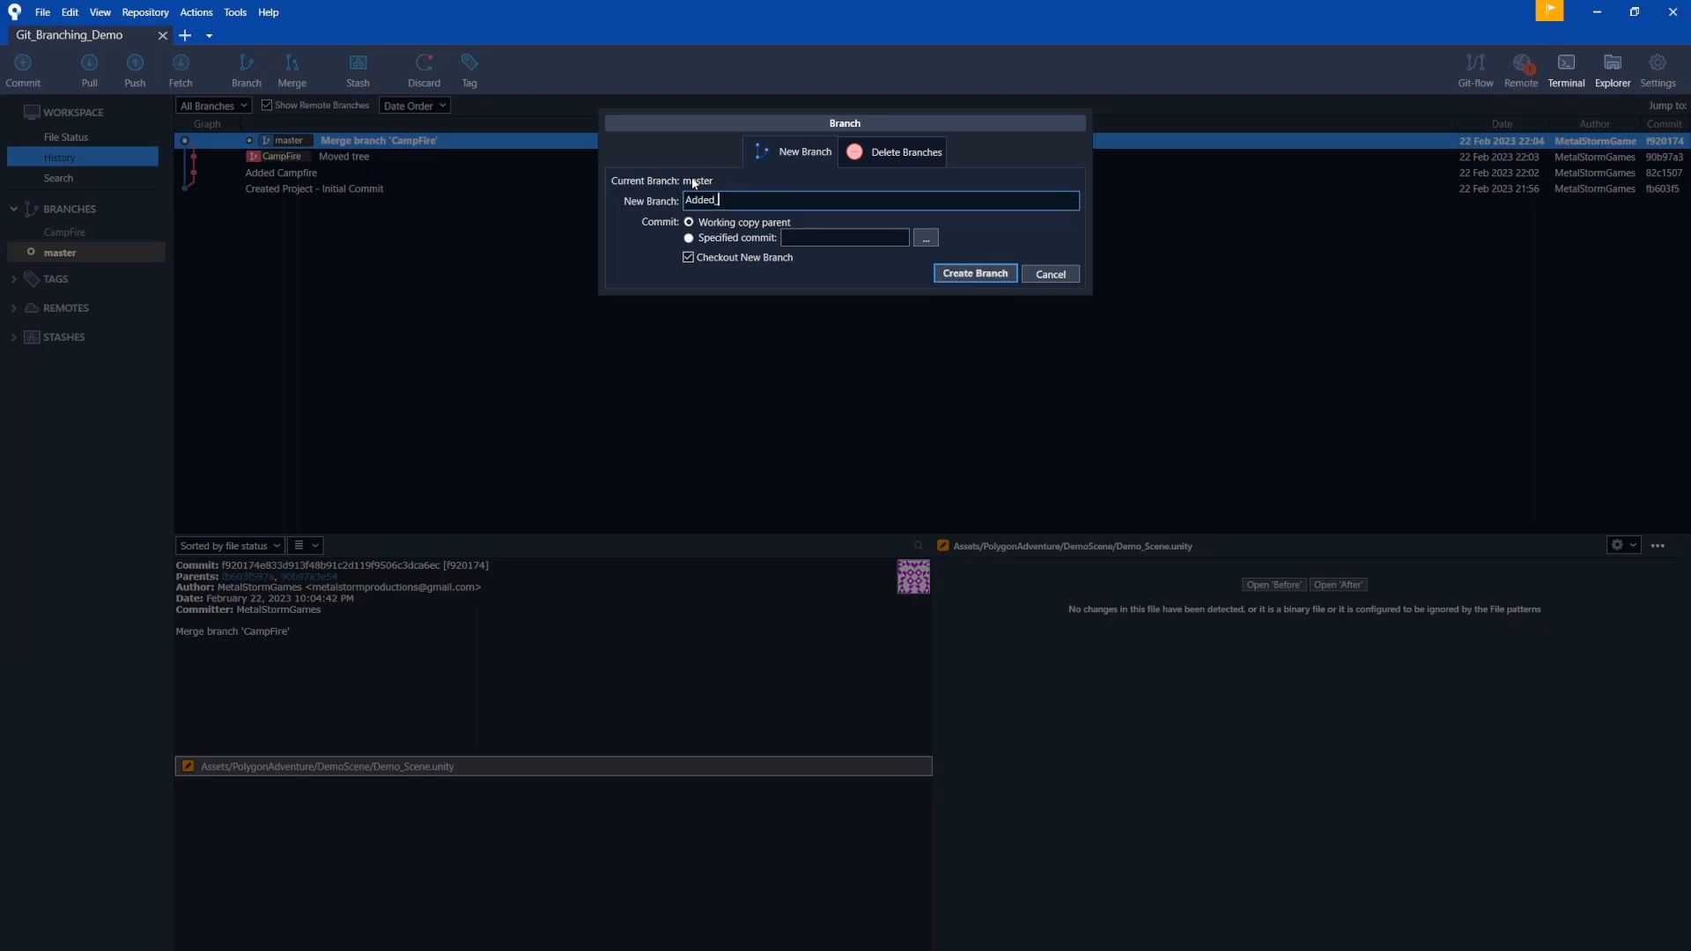
pyautogui.write('Market')
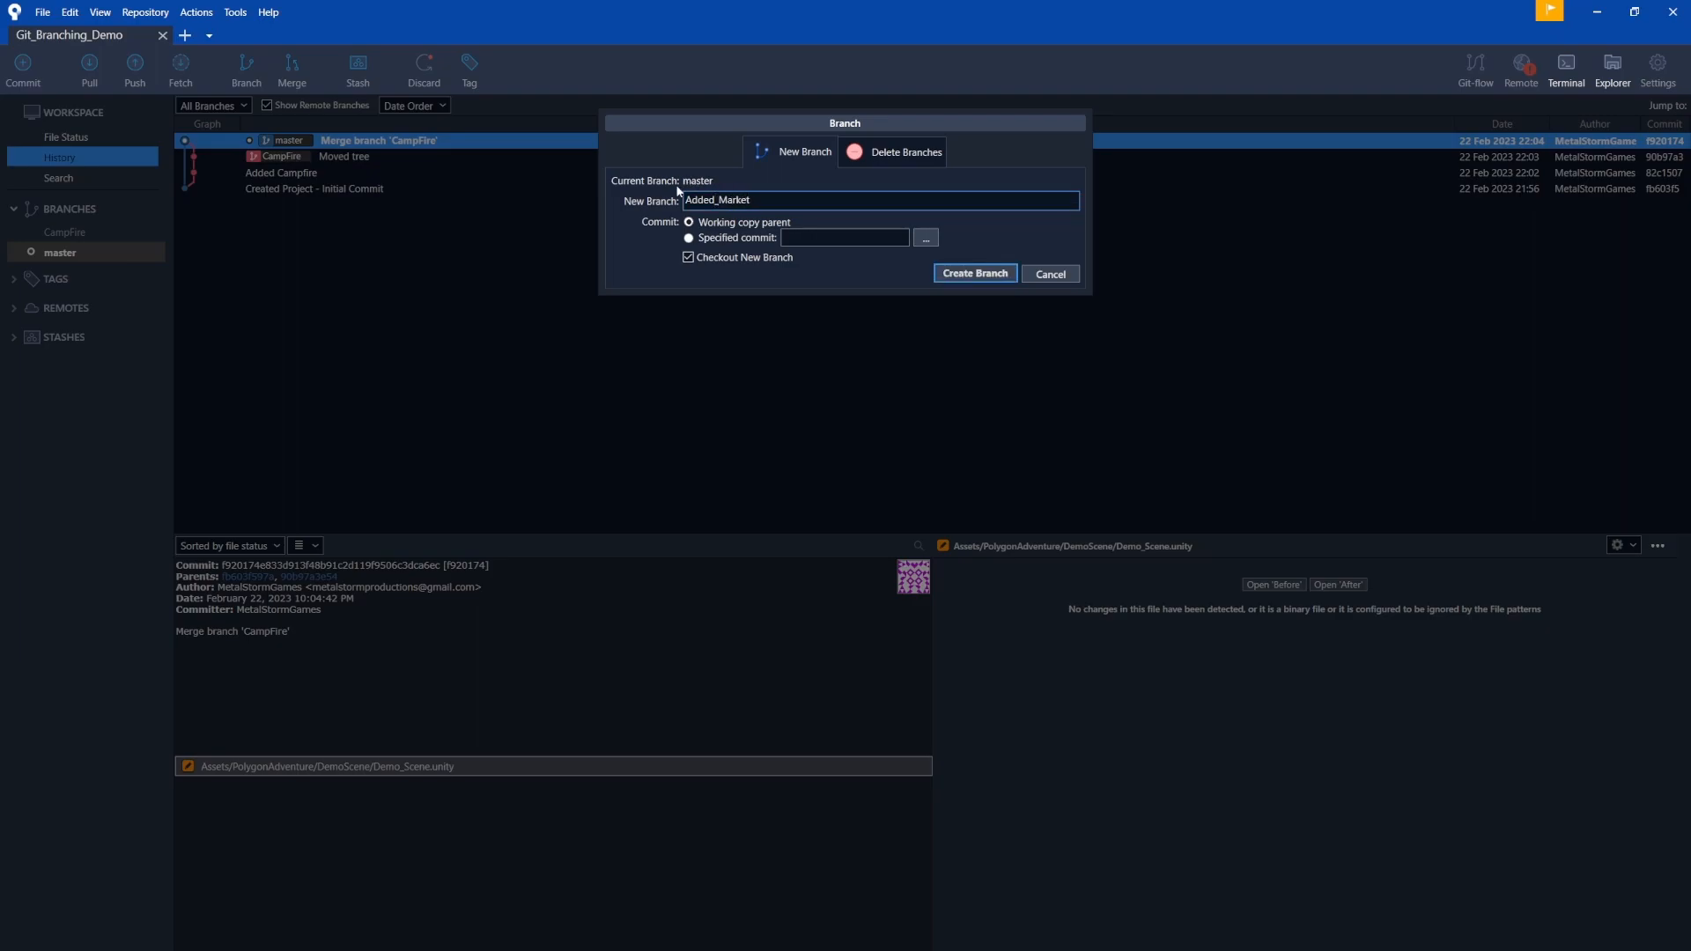
pyautogui.click(973, 273)
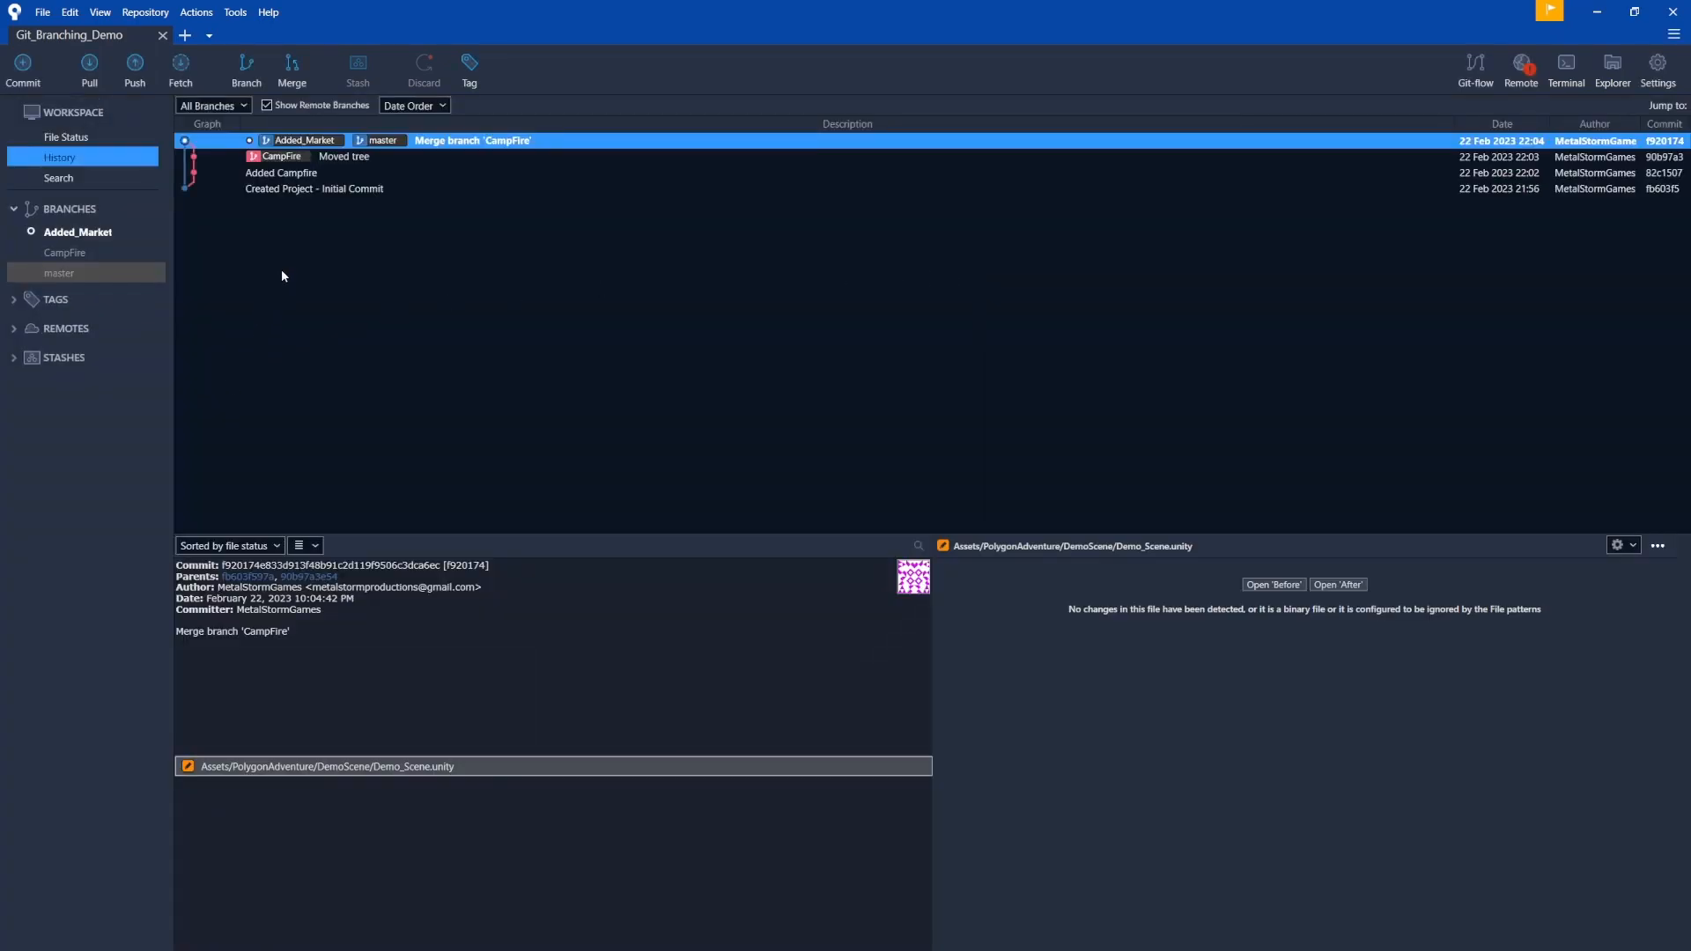
pyautogui.moveTo(79, 240)
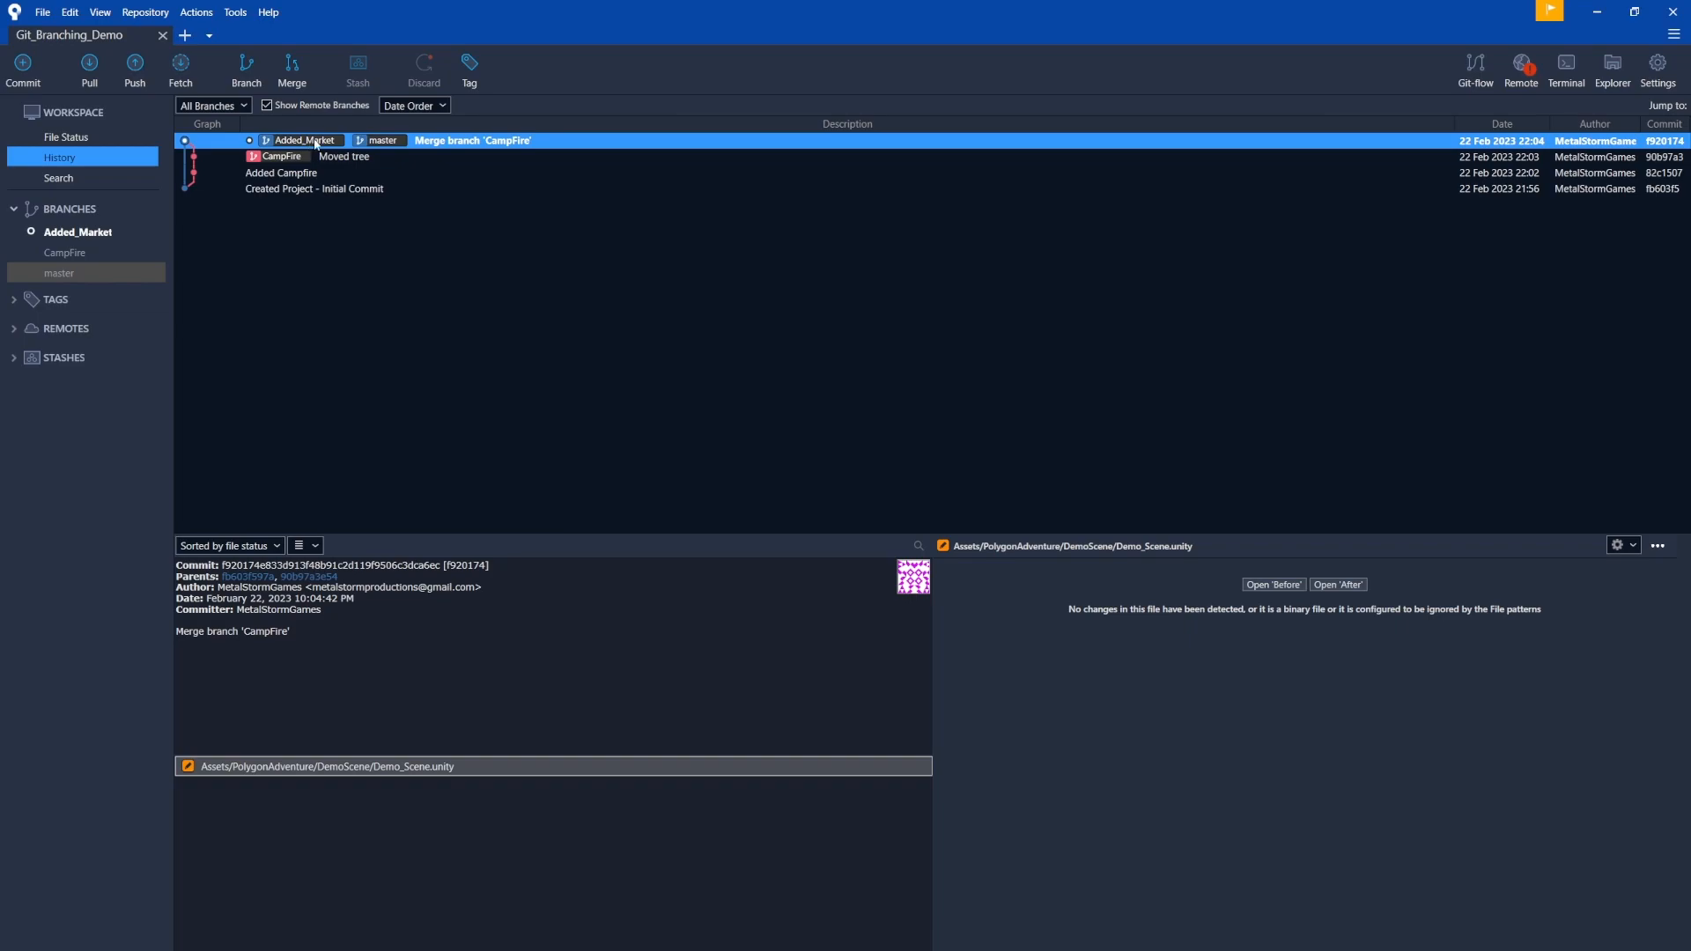
pyautogui.moveTo(467, 134)
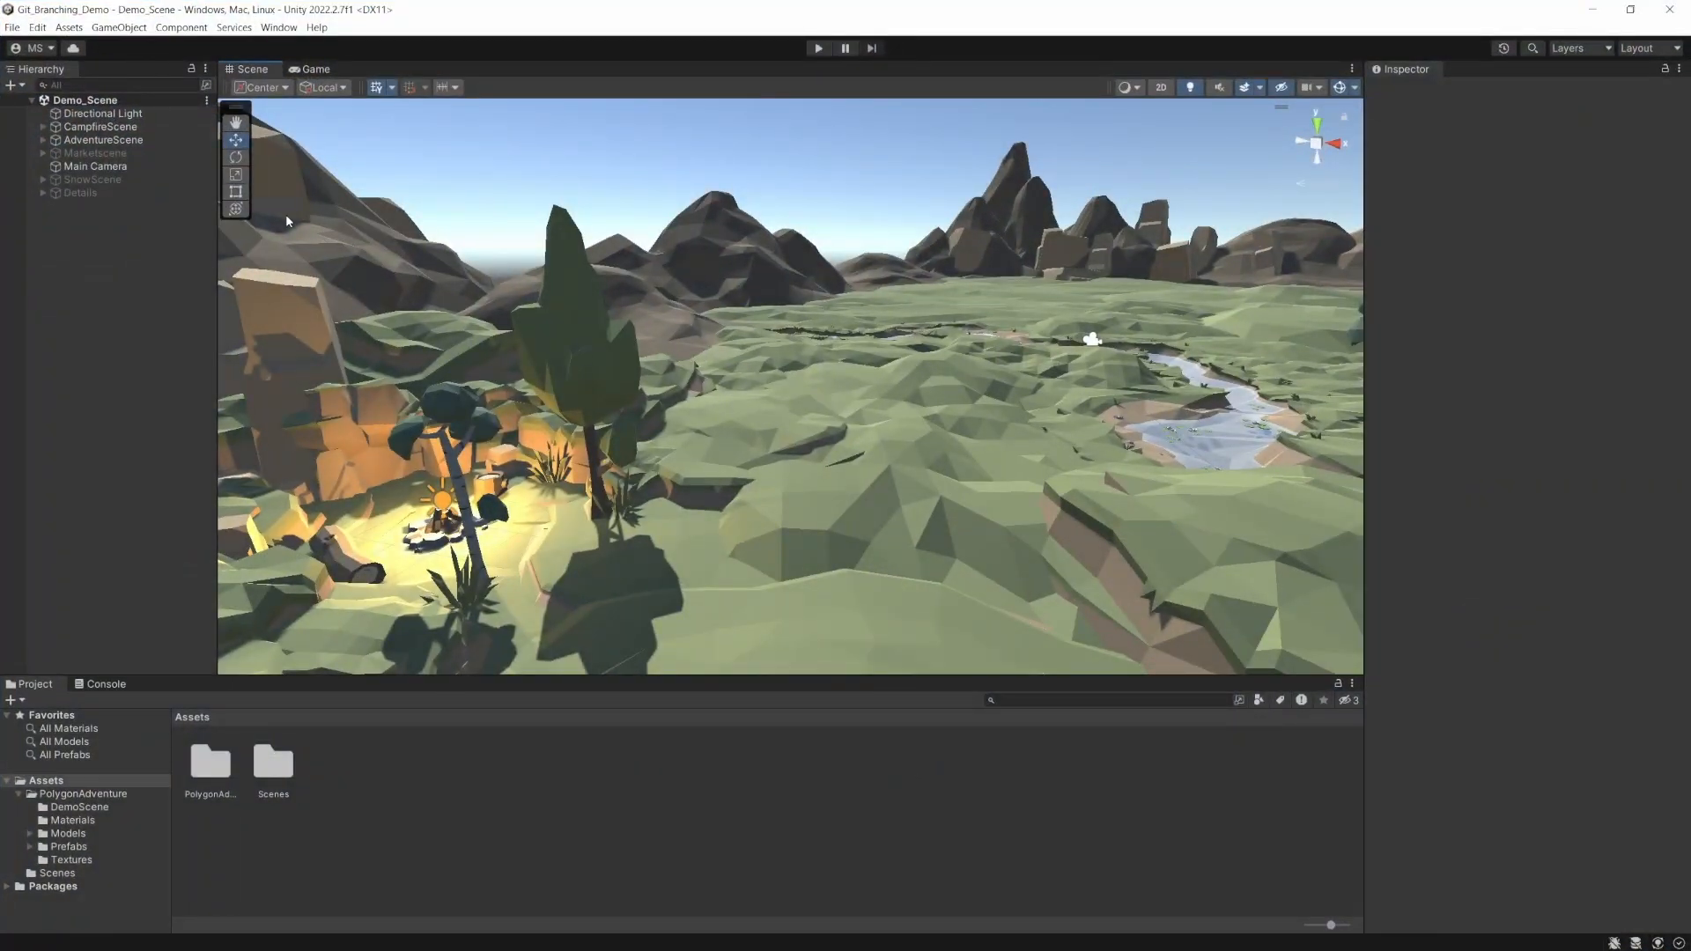
# Stage Demo_Scene.unity and commit it on Added_Market with the message 'Added market'
pyautogui.click(96, 151)
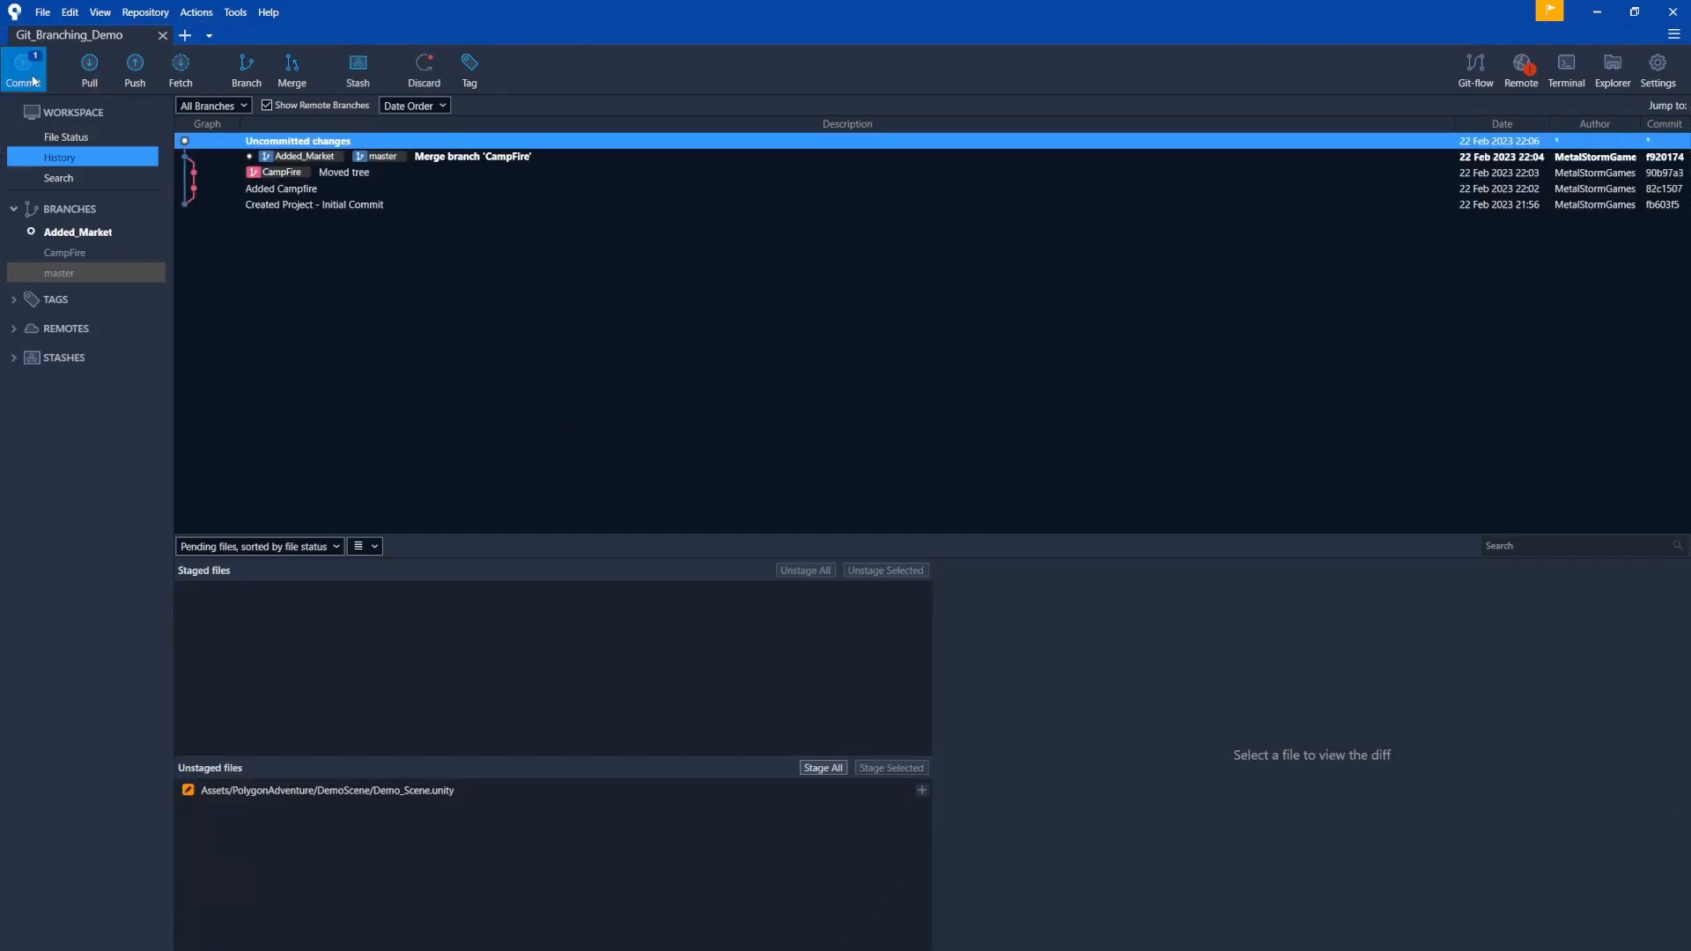
pyautogui.click(66, 136)
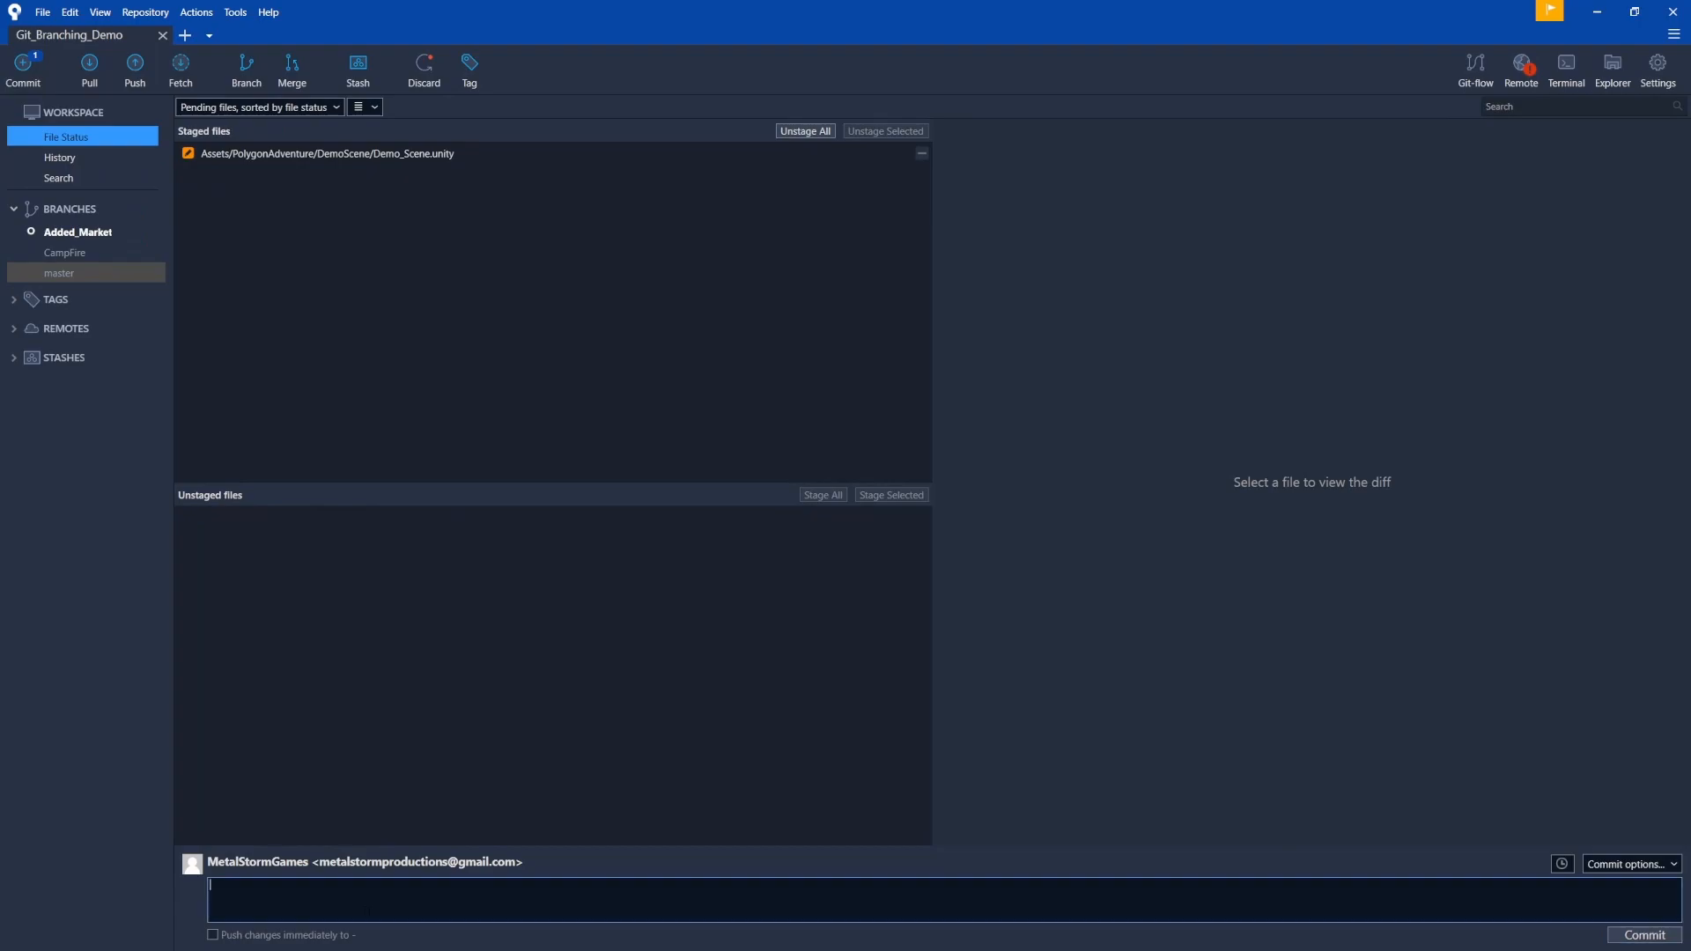
pyautogui.write('Added market')
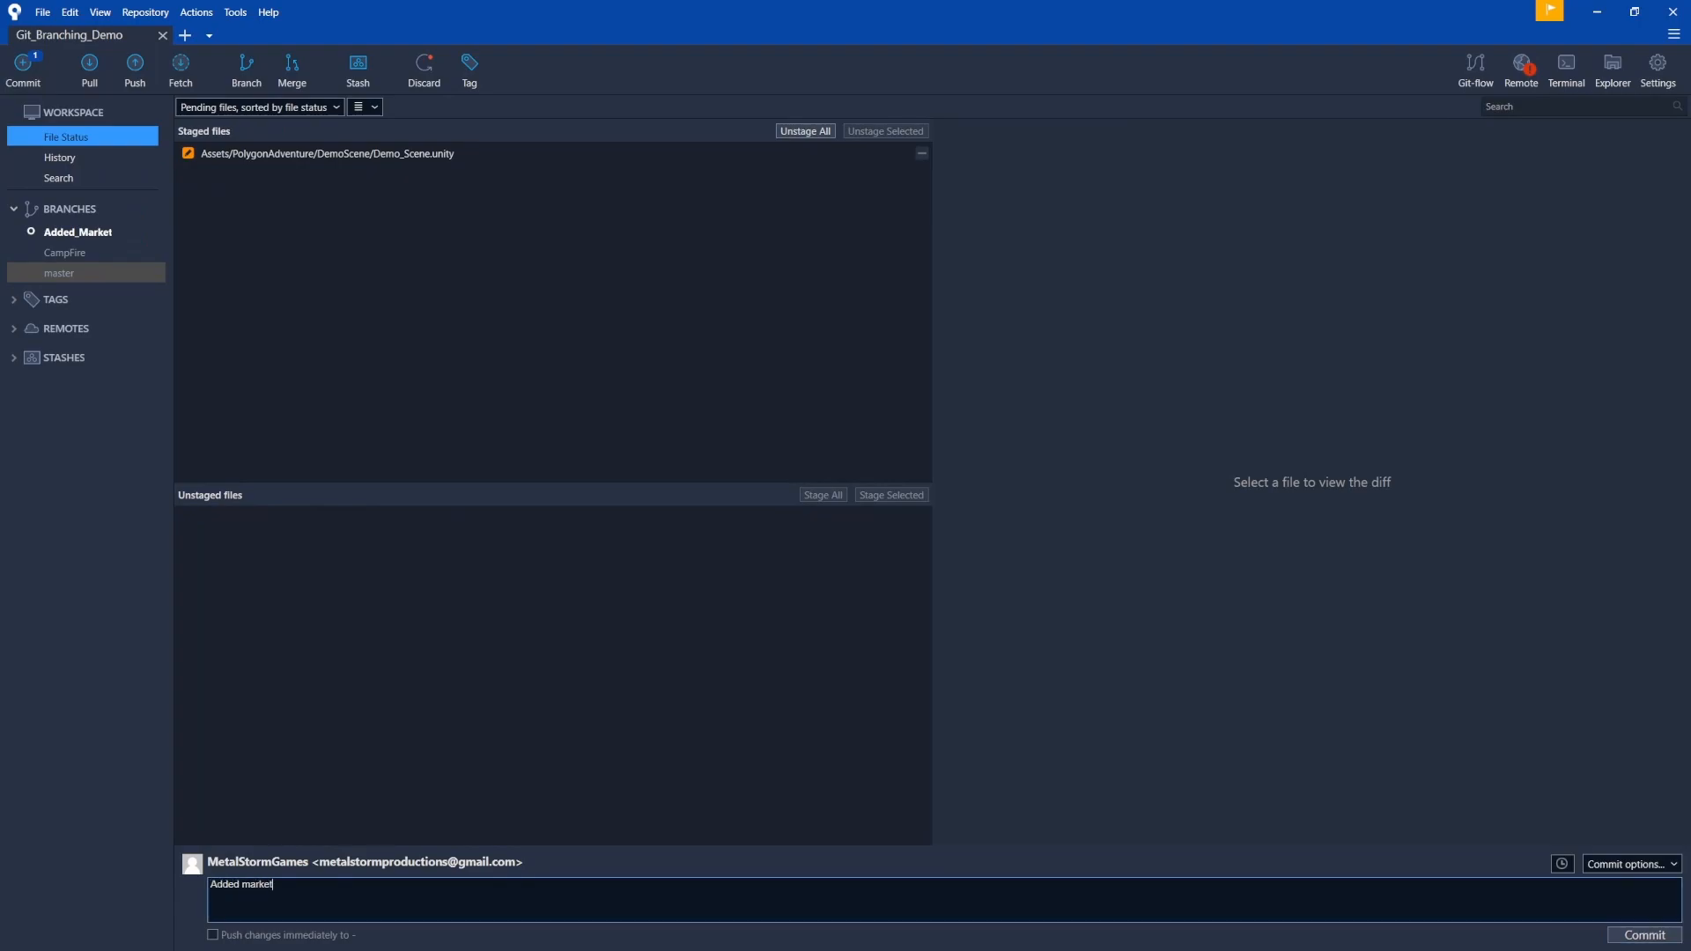
pyautogui.click(60, 157)
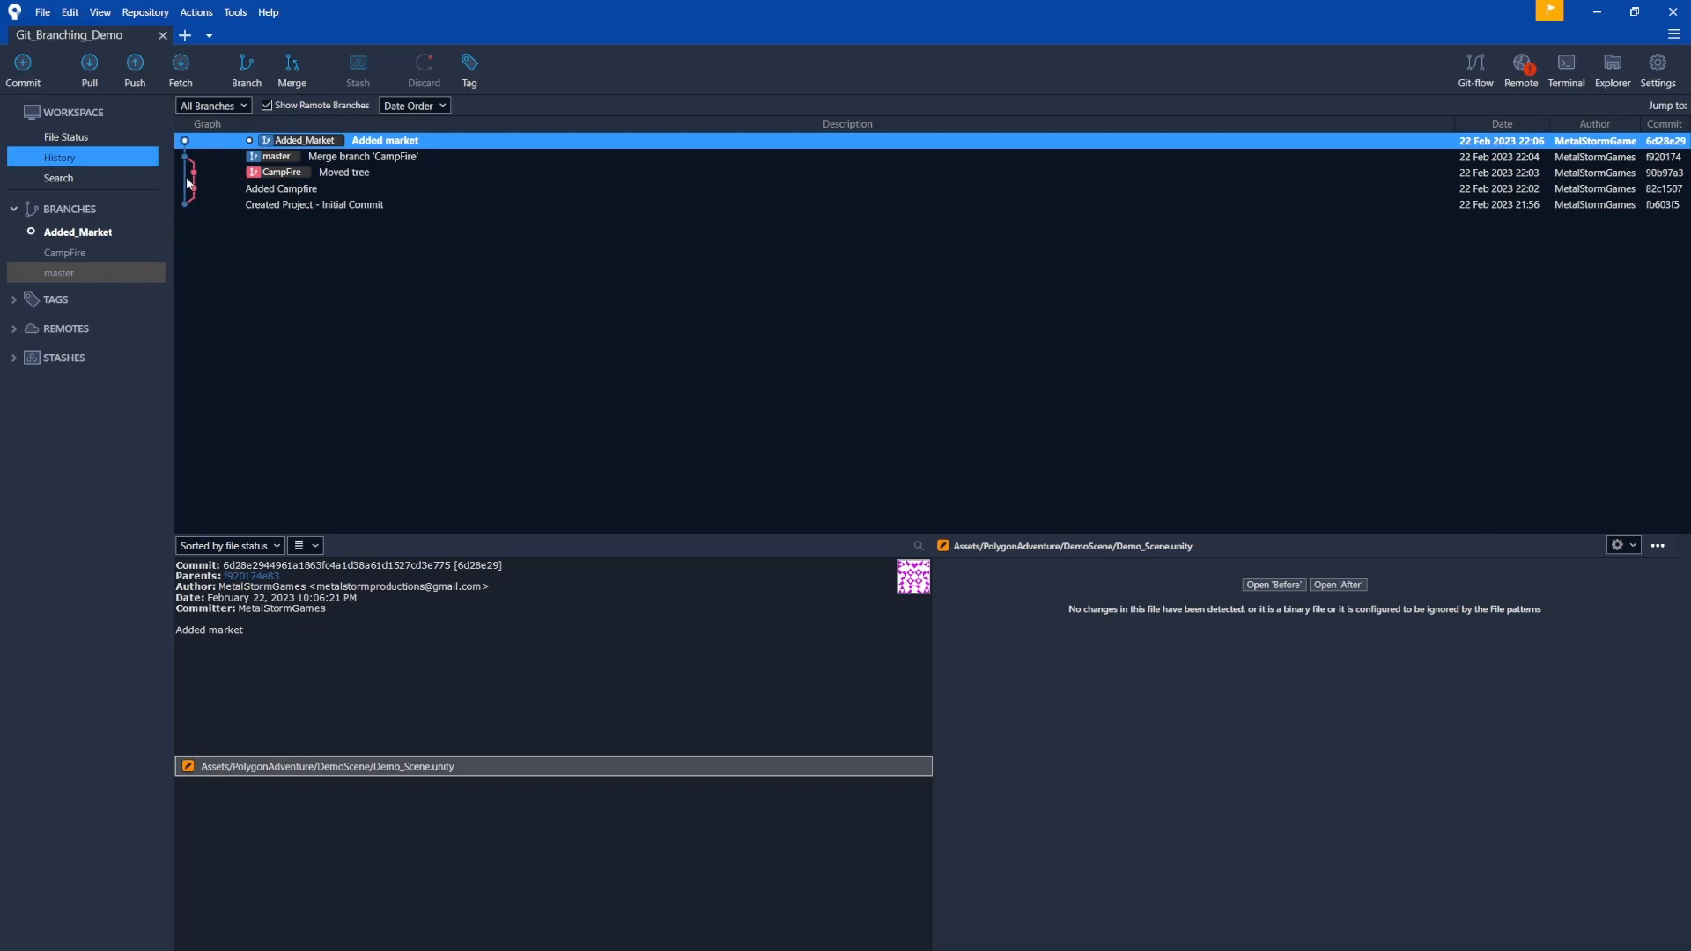
pyautogui.moveTo(196, 185)
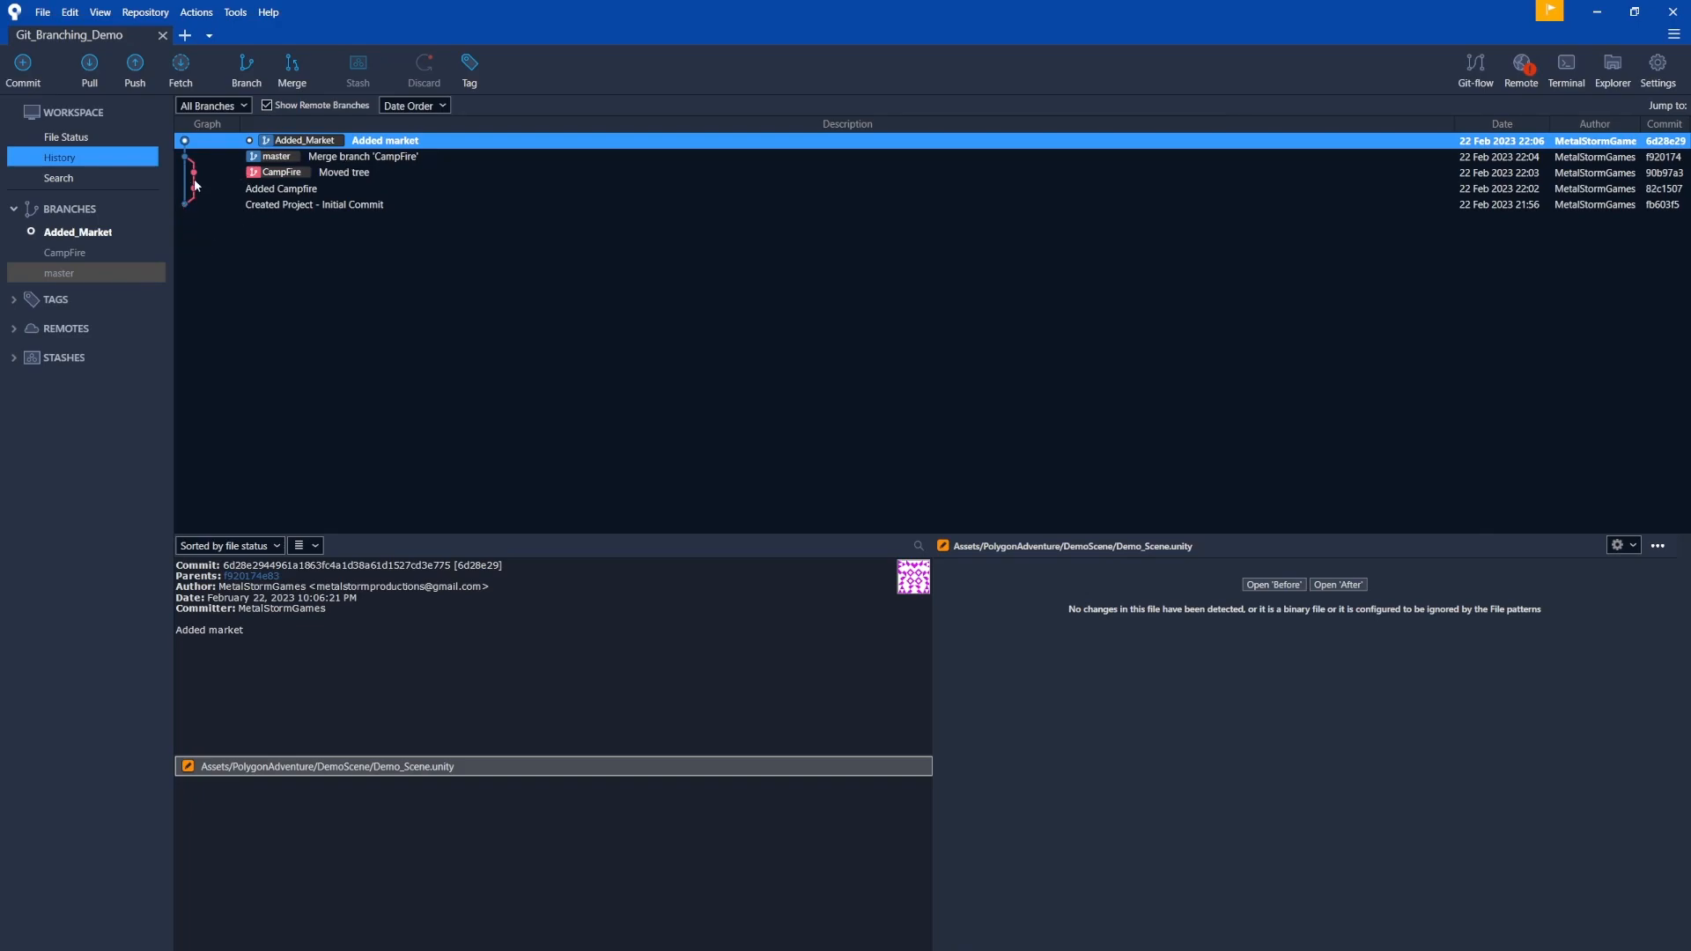
pyautogui.moveTo(194, 175)
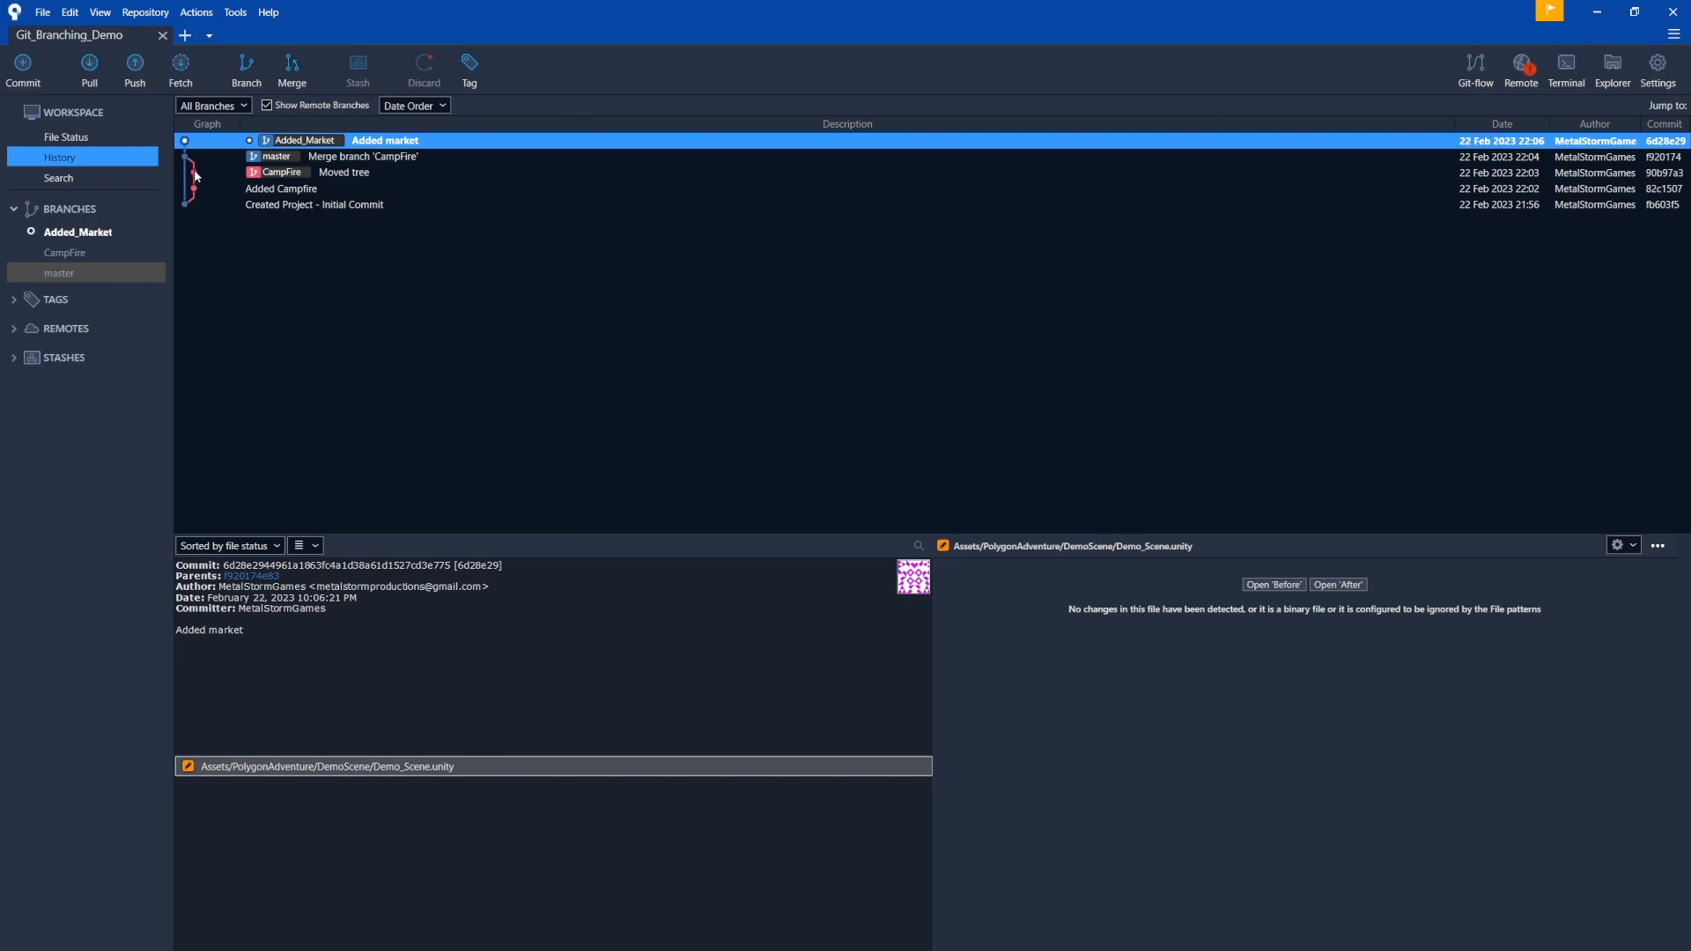
pyautogui.moveTo(264, 194)
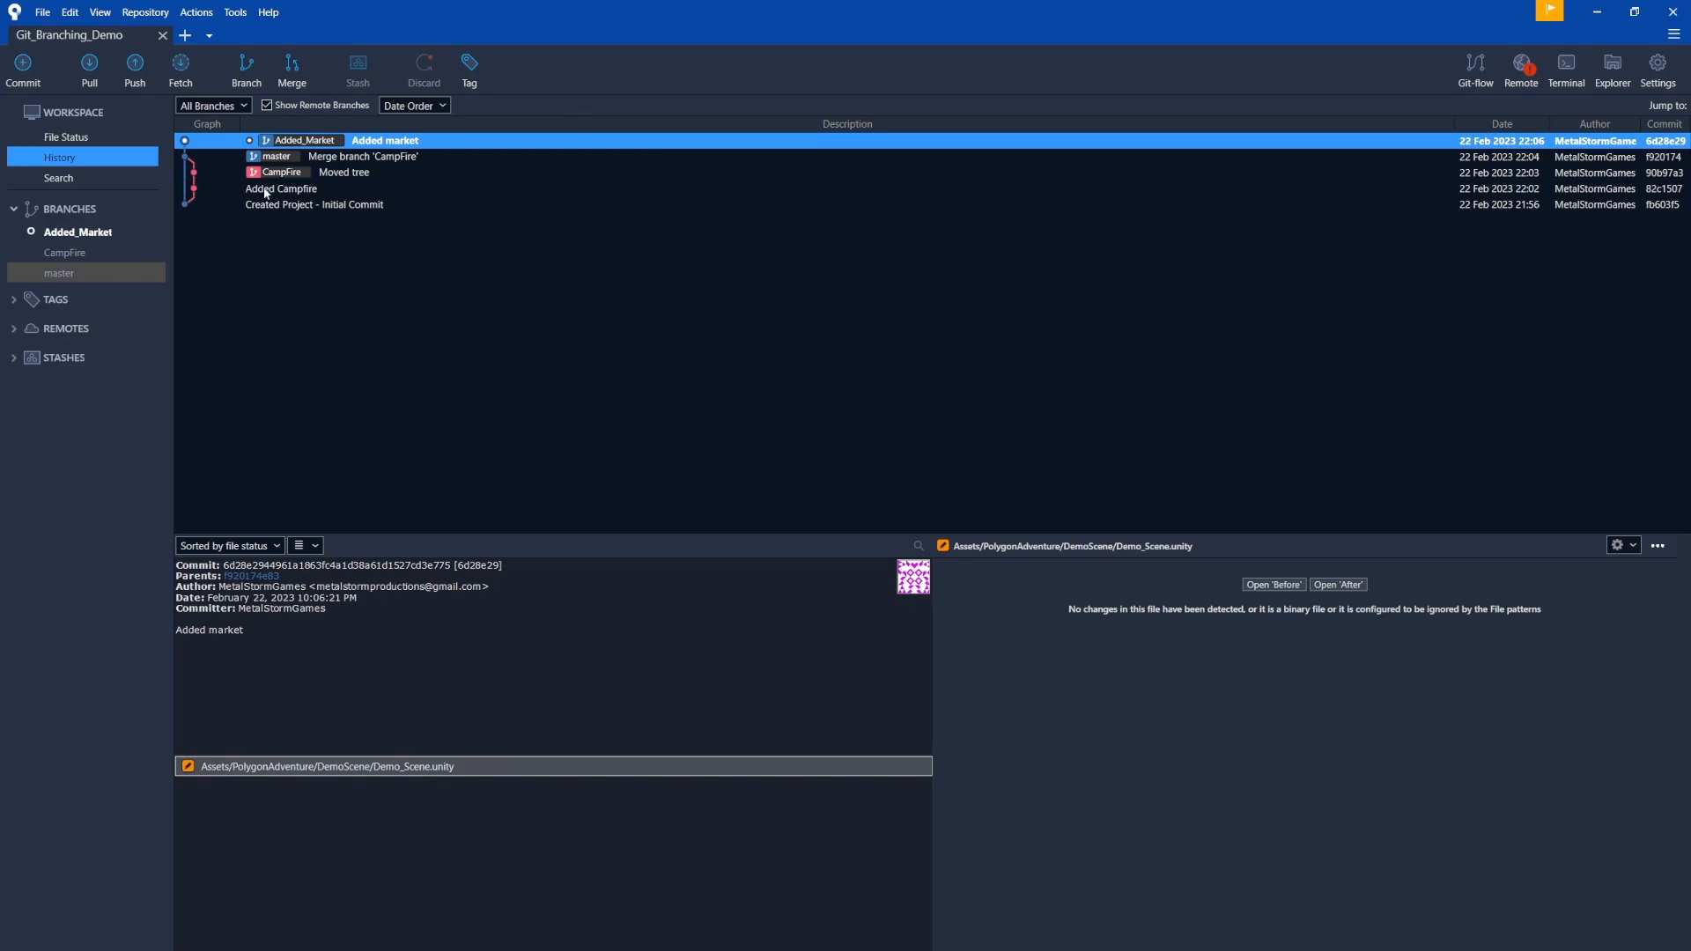
pyautogui.moveTo(284, 209)
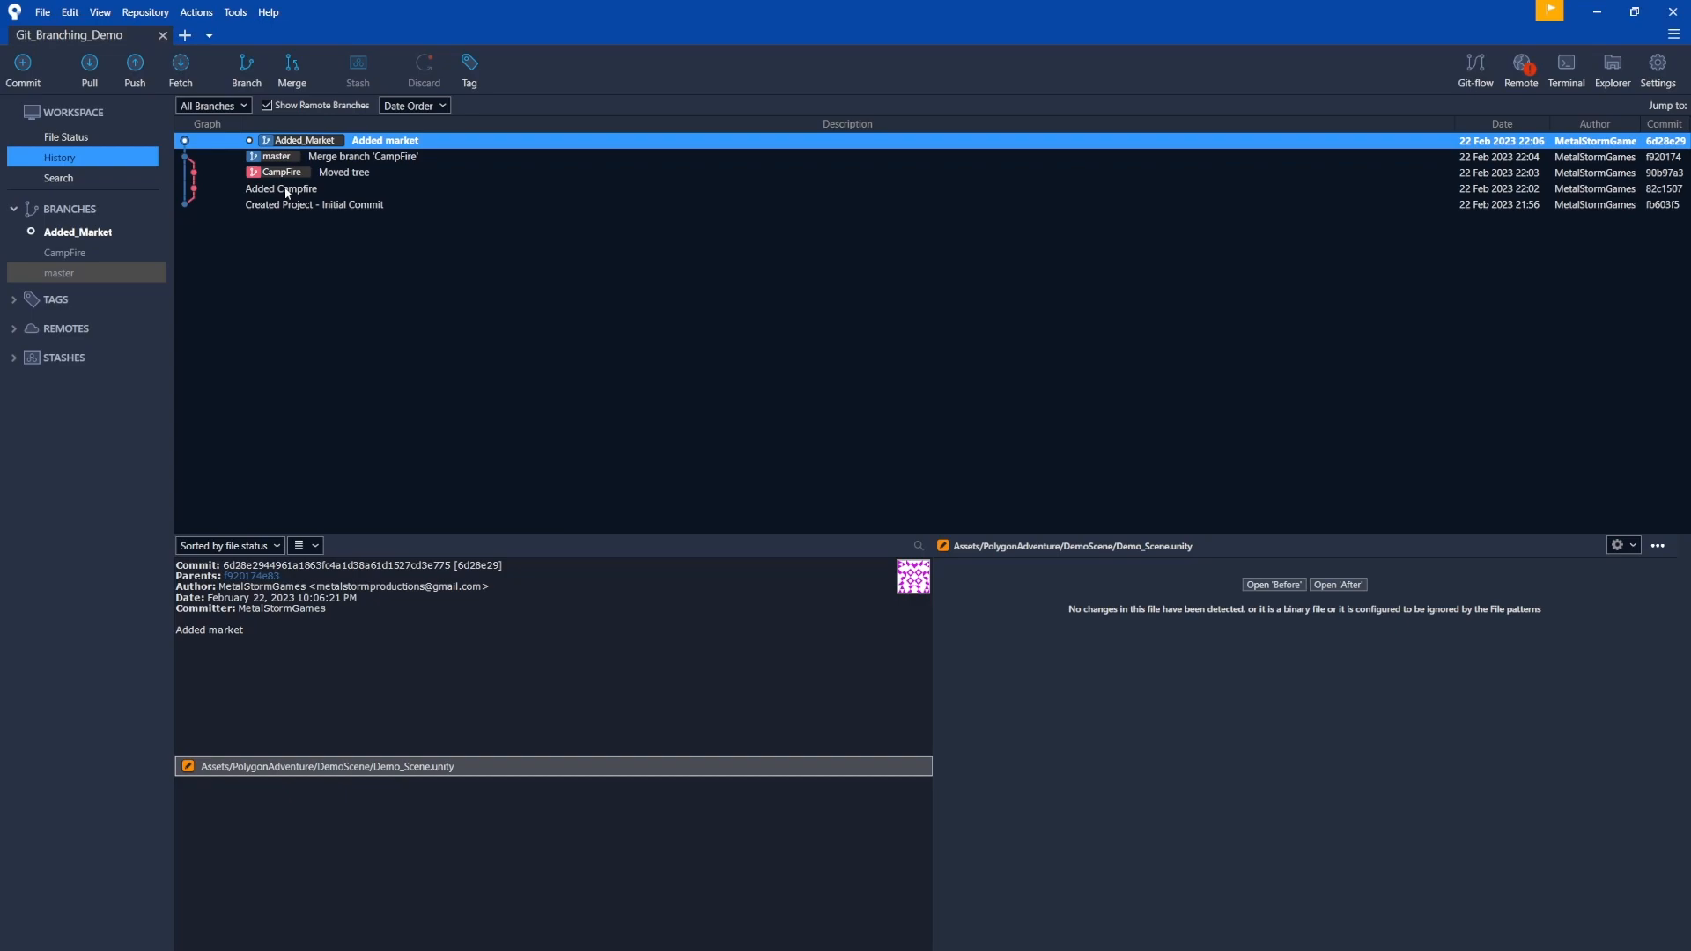
pyautogui.moveTo(394, 148)
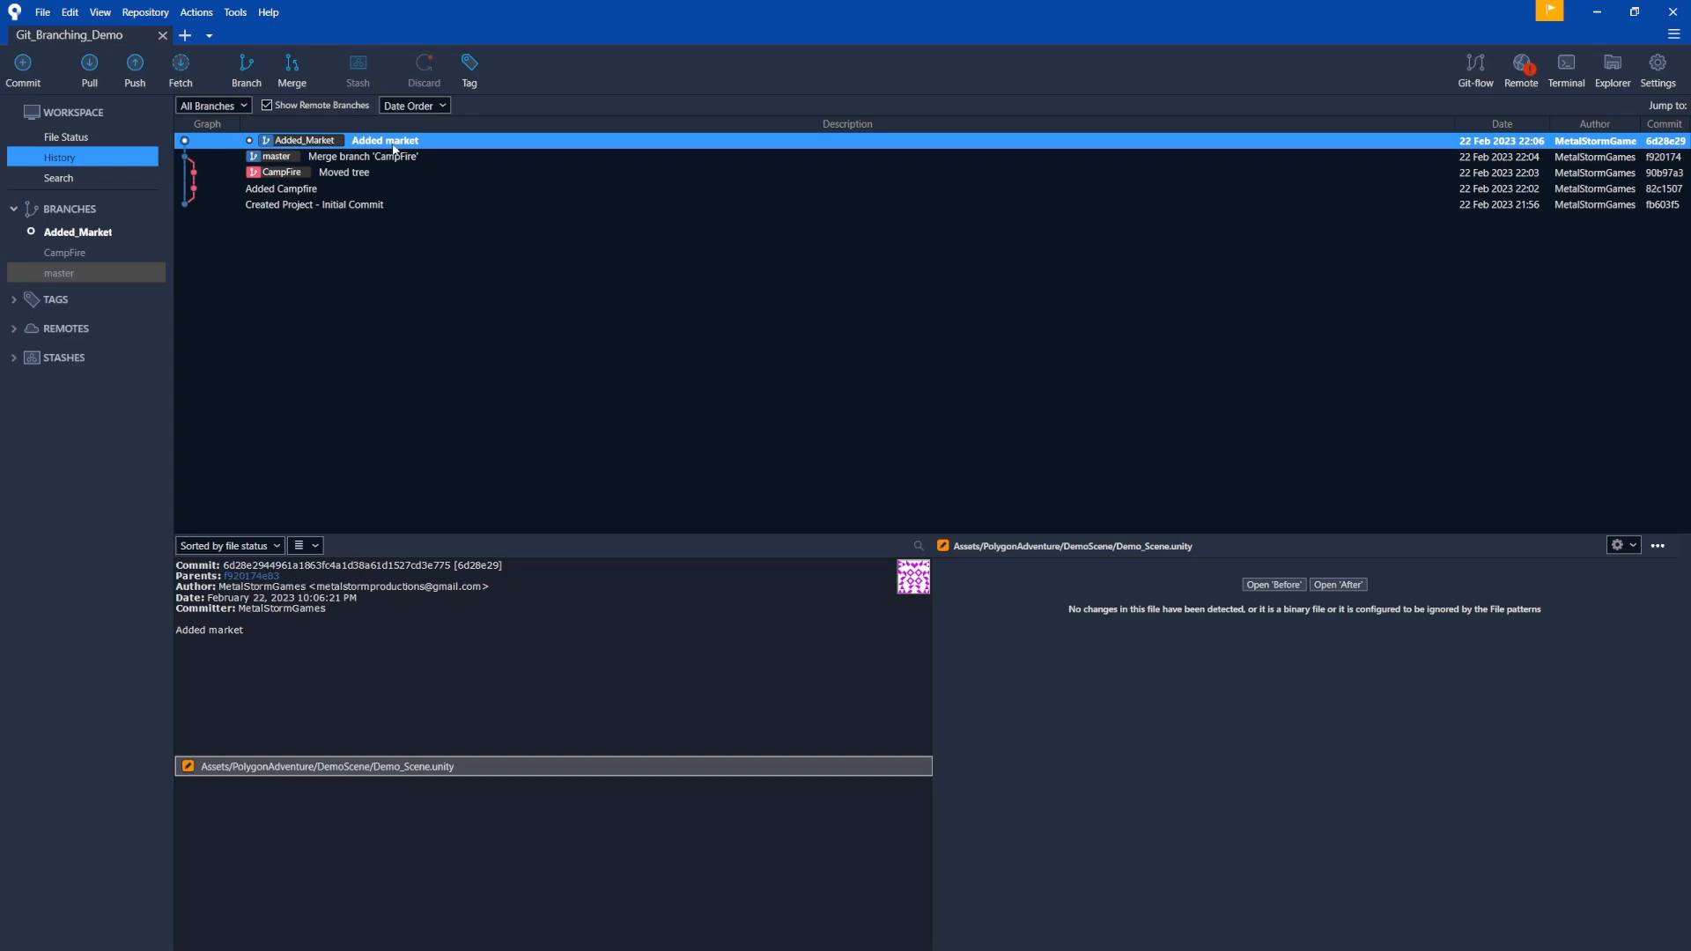
pyautogui.moveTo(51, 257)
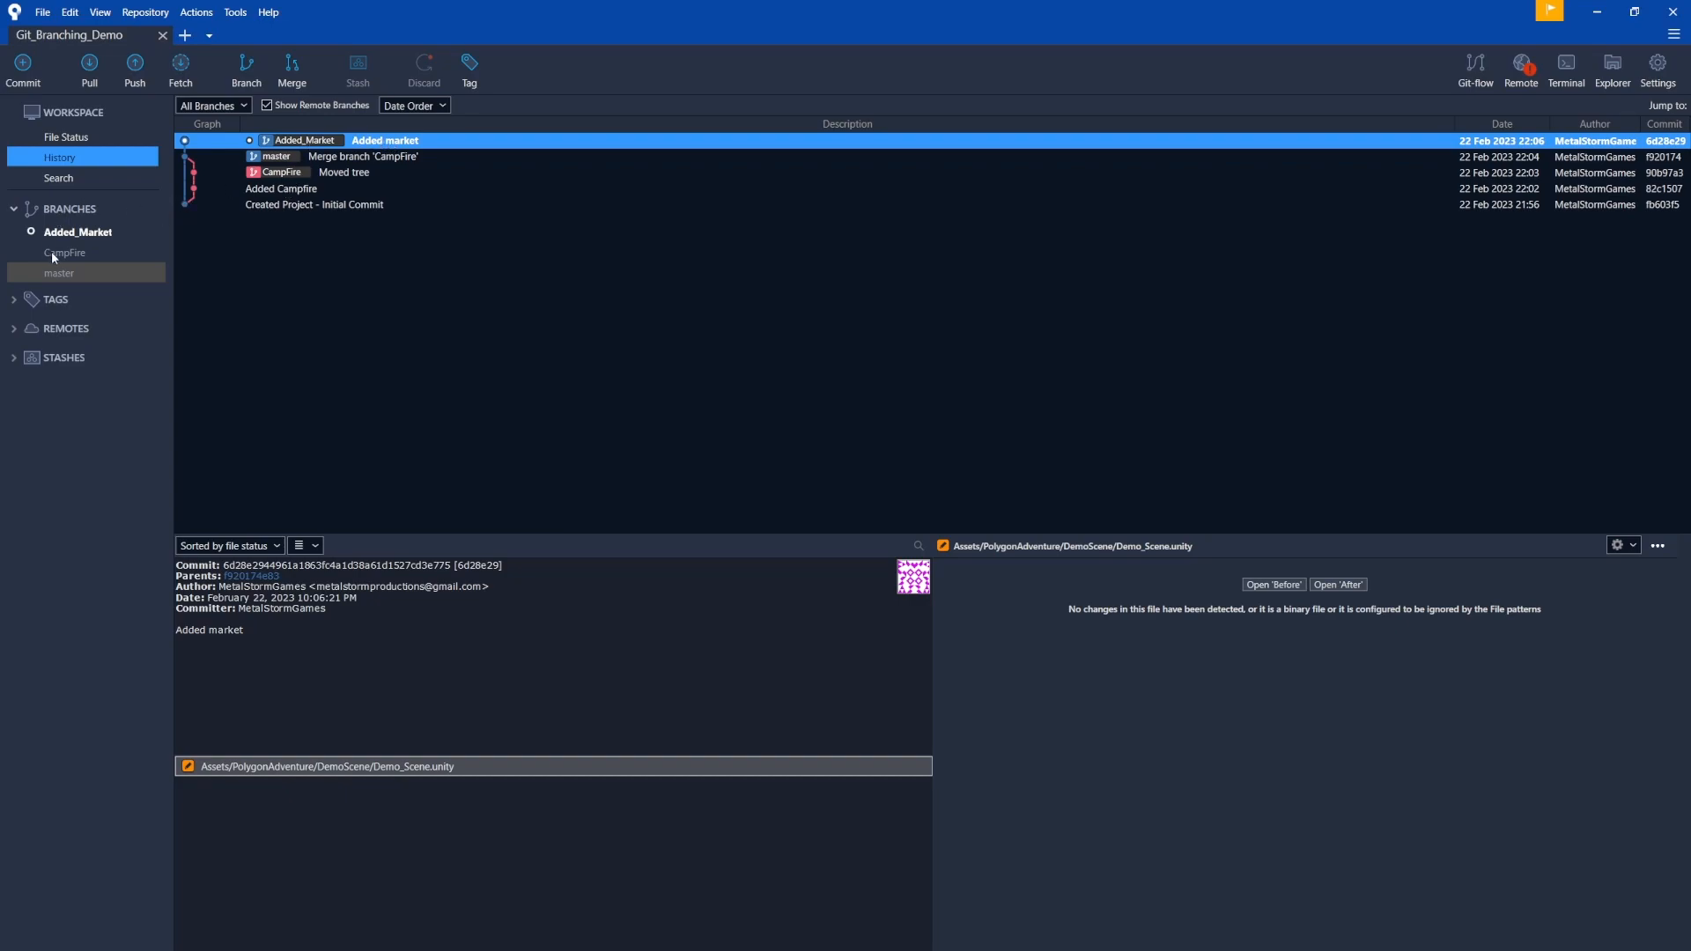
pyautogui.moveTo(59, 273)
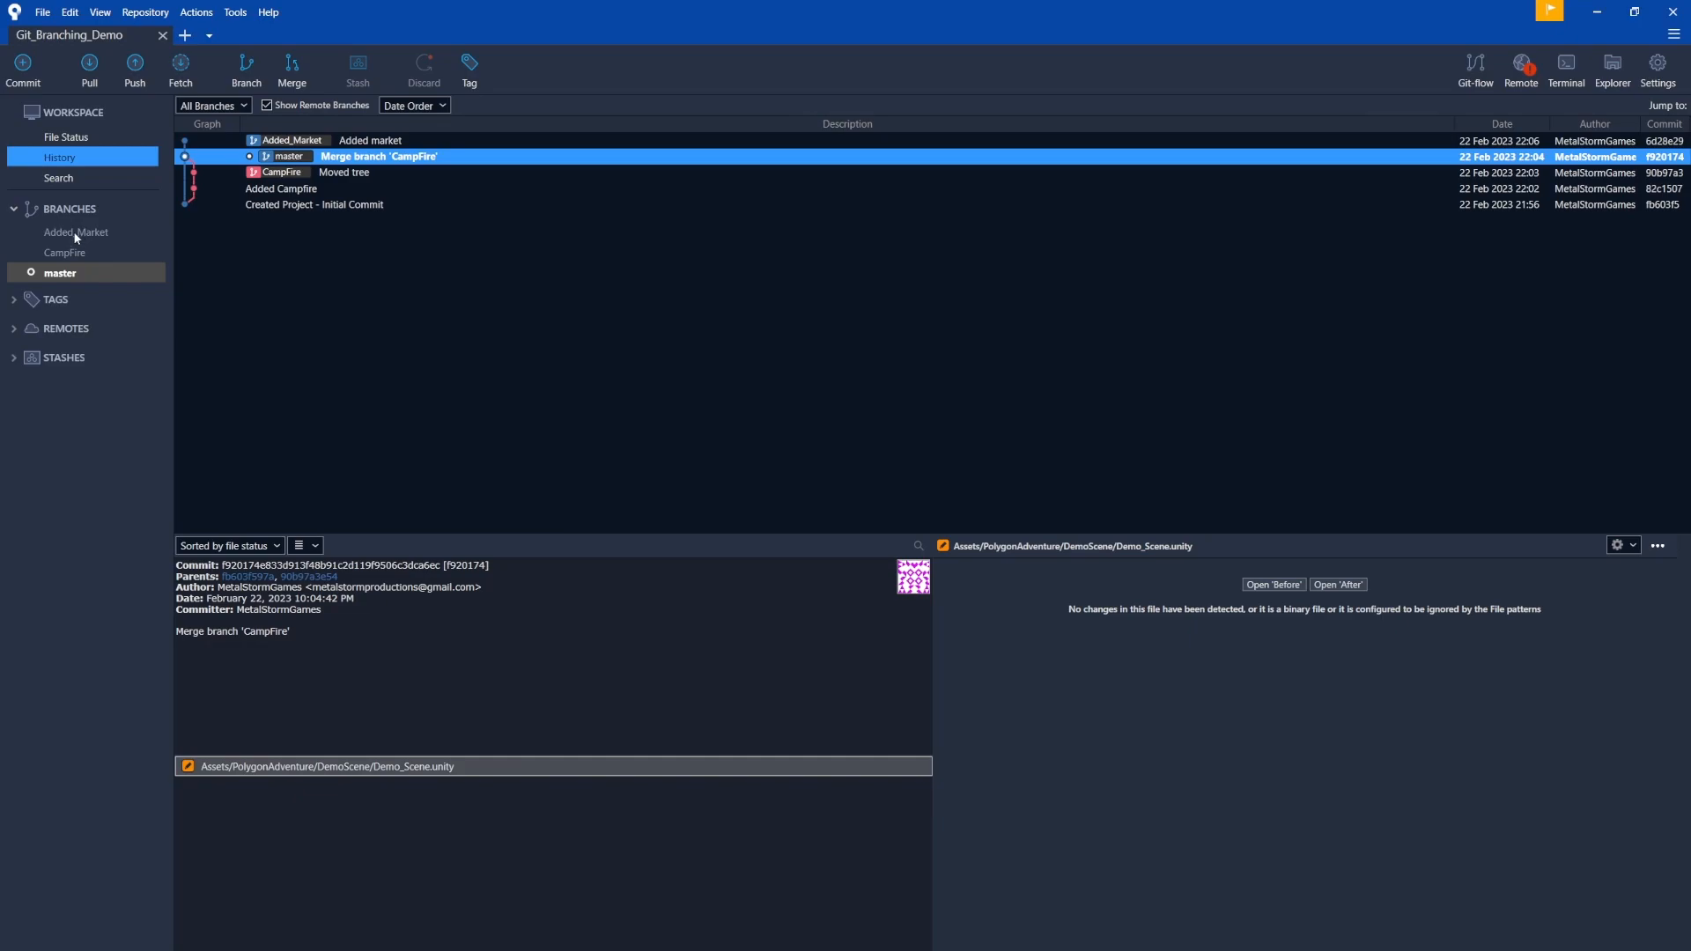
# Merge Added_Market into master and select the resulting 'Merge branch Added_Market' commit
pyautogui.rightClick(75, 233)
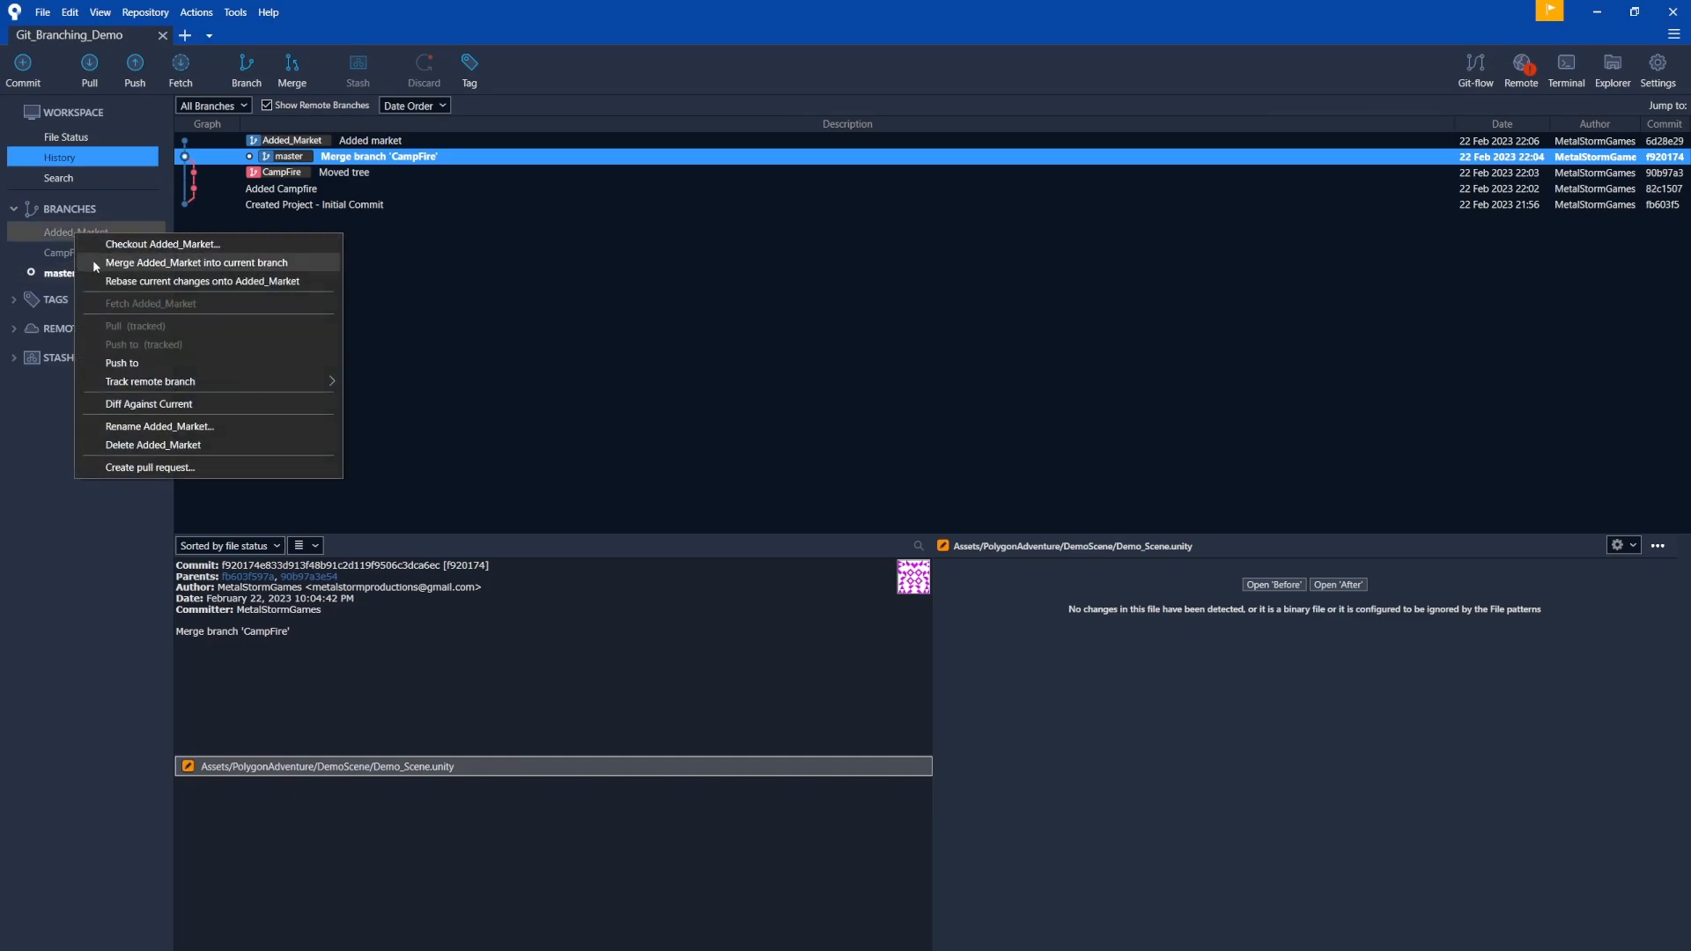
pyautogui.click(195, 263)
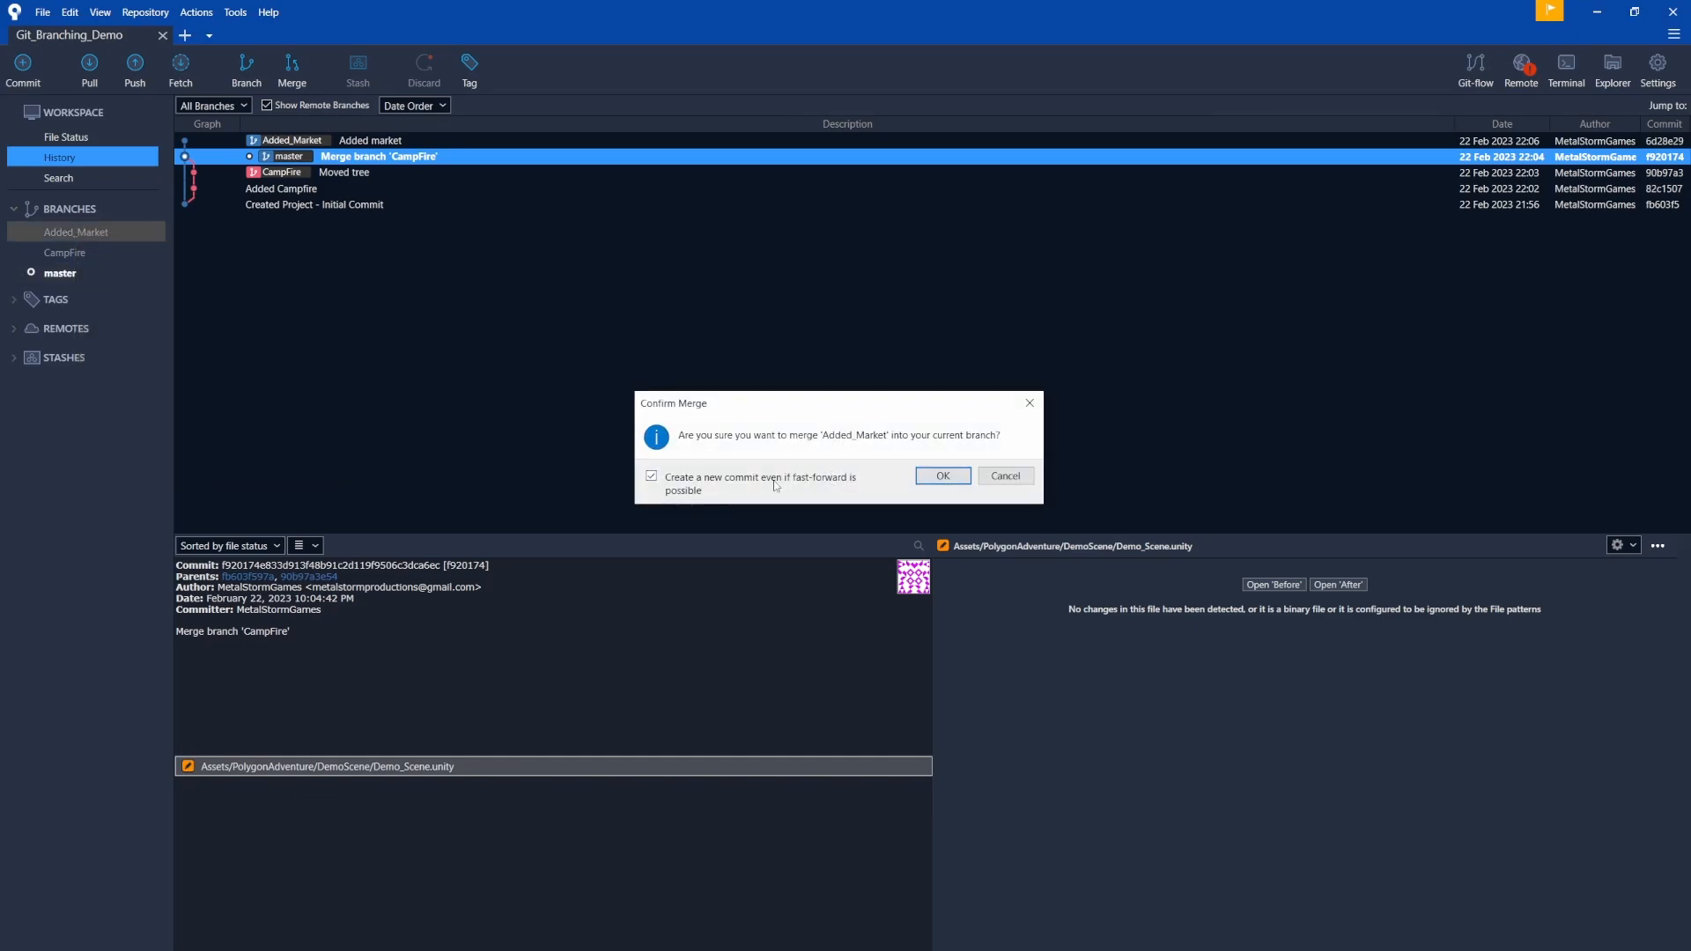
pyautogui.click(941, 476)
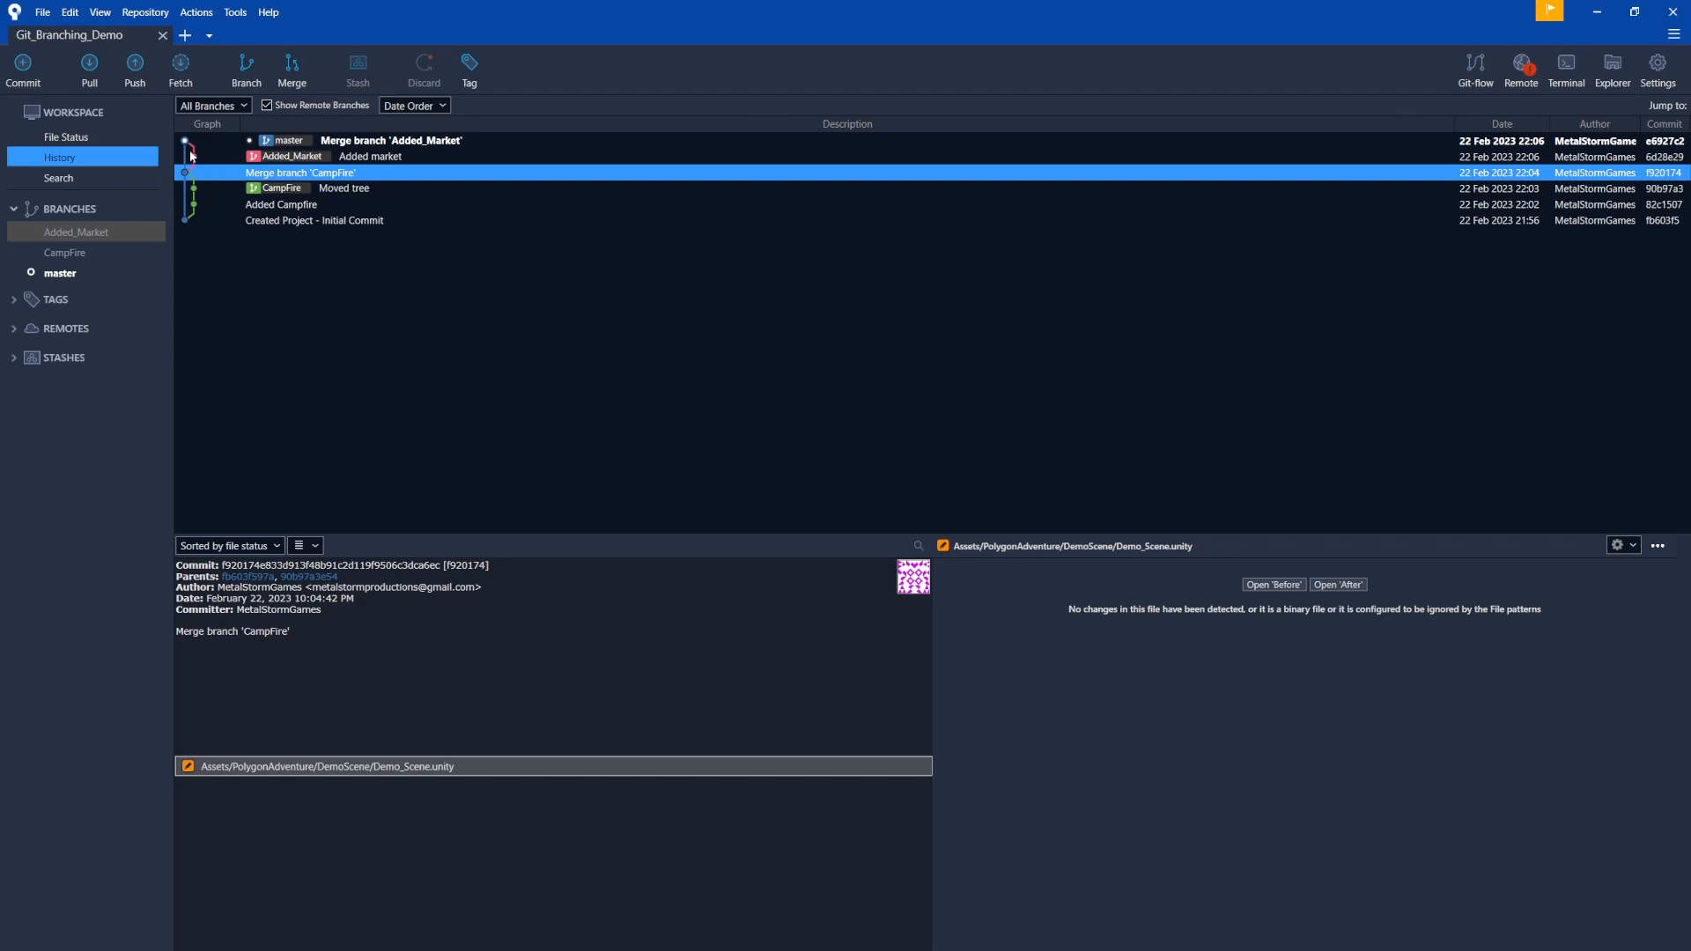
pyautogui.moveTo(201, 167)
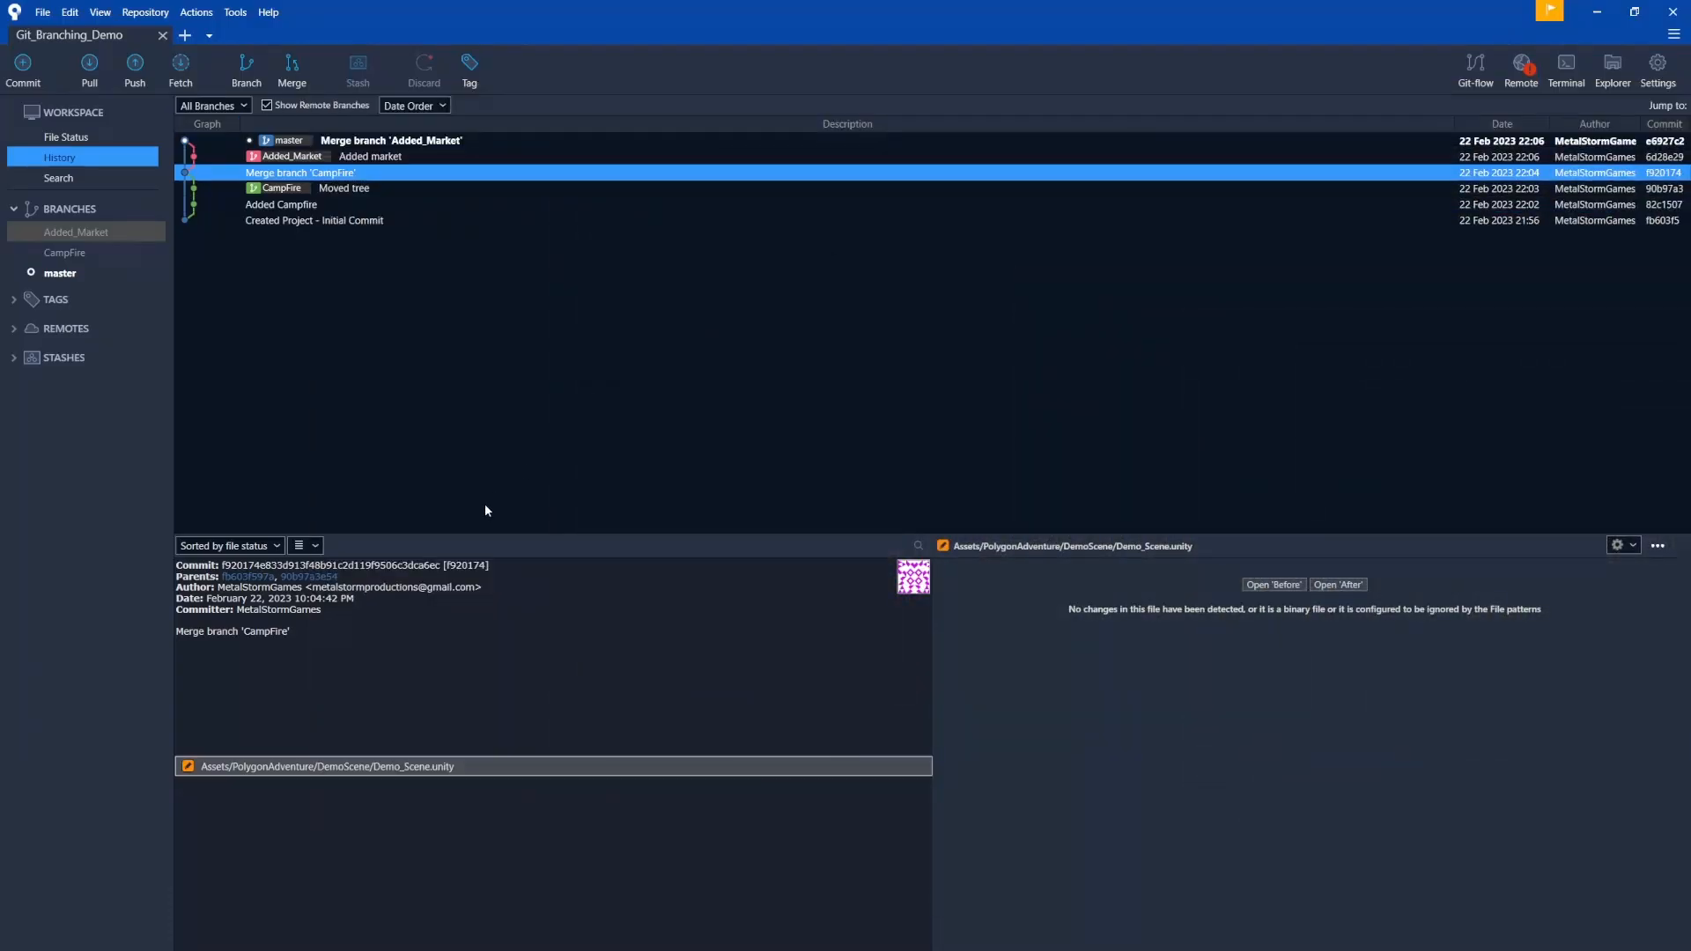
pyautogui.click(60, 273)
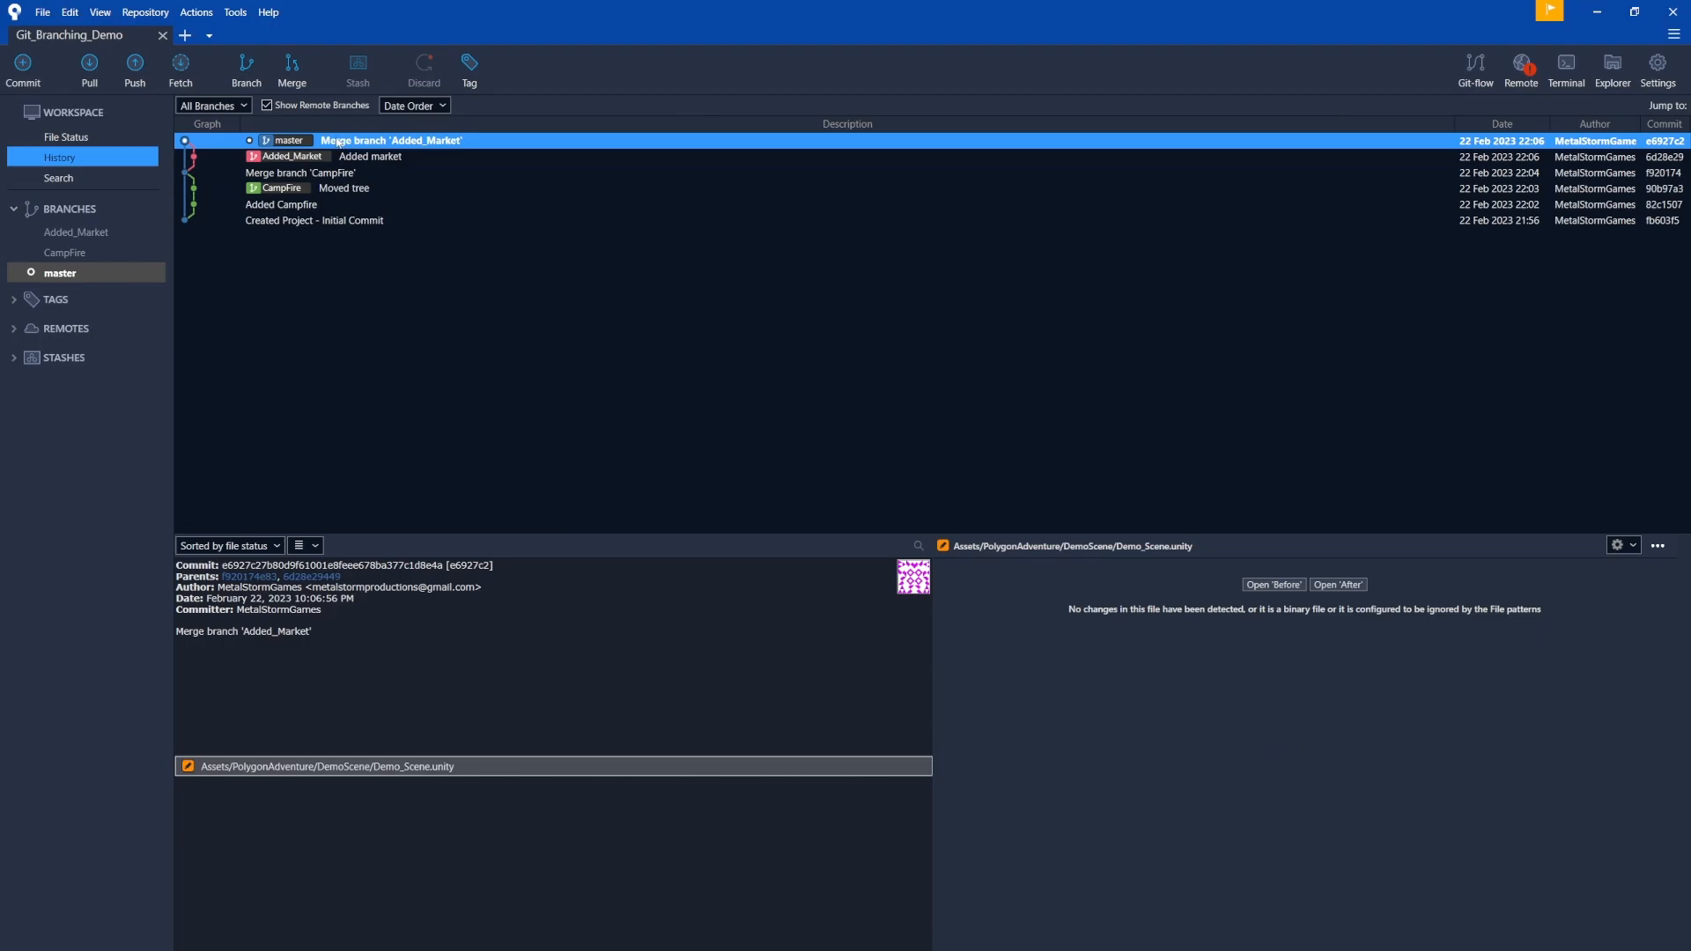
# Create and check out a new Added_Snow branch from master
pyautogui.click(246, 71)
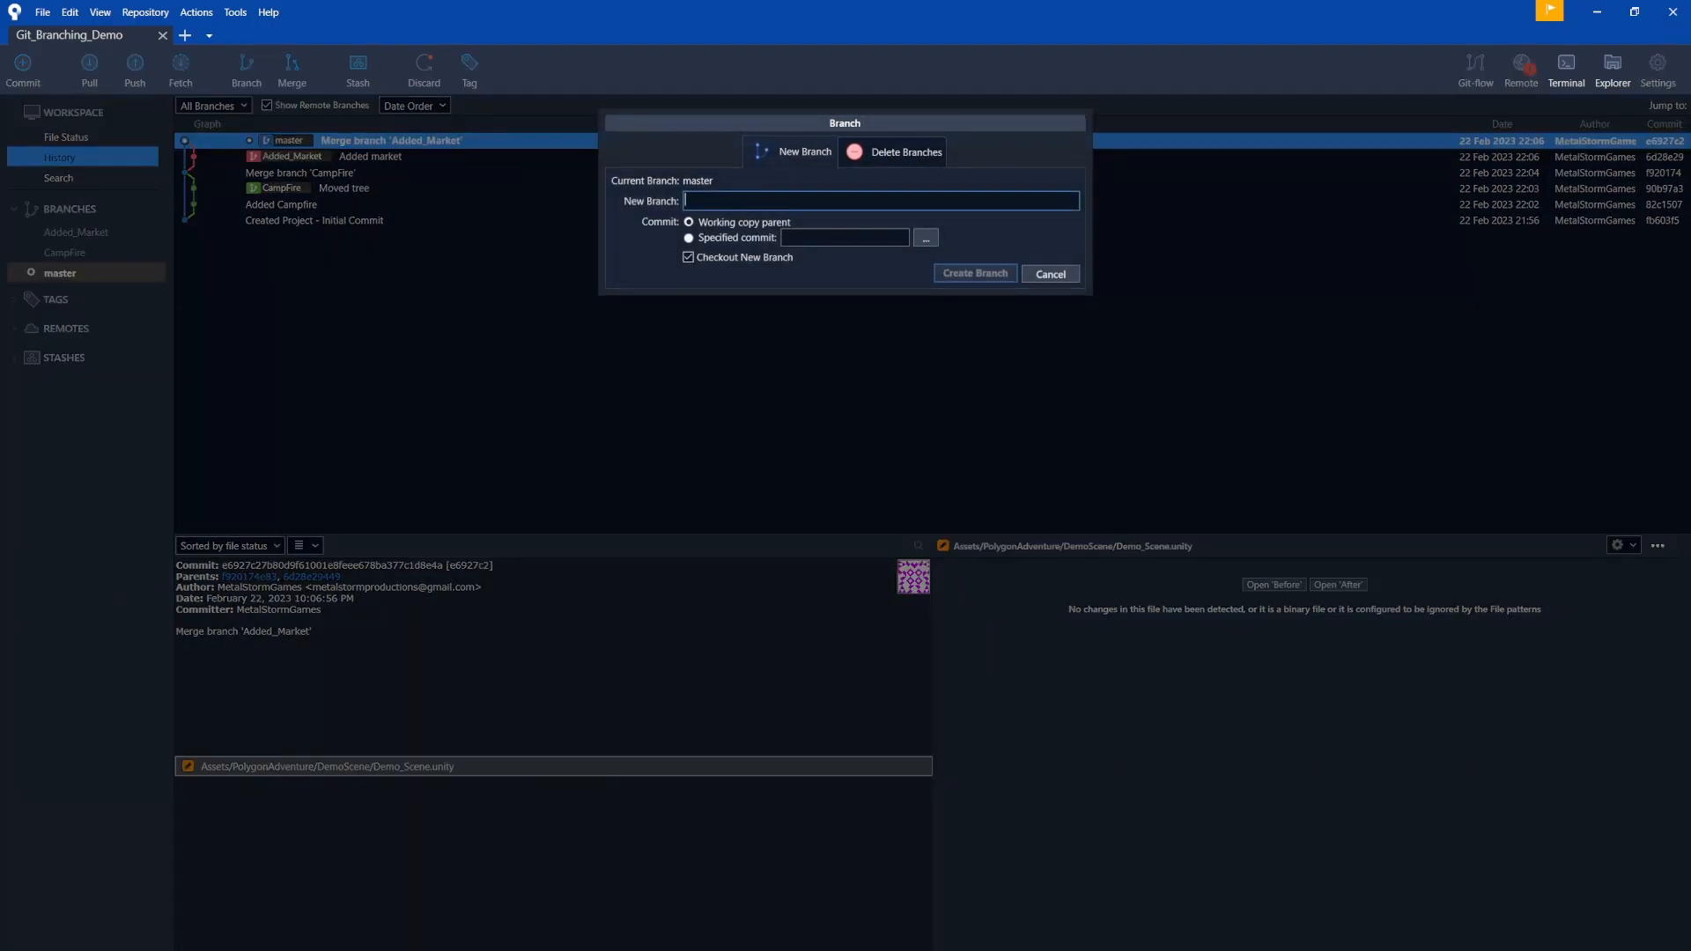
pyautogui.write('Added_Snow')
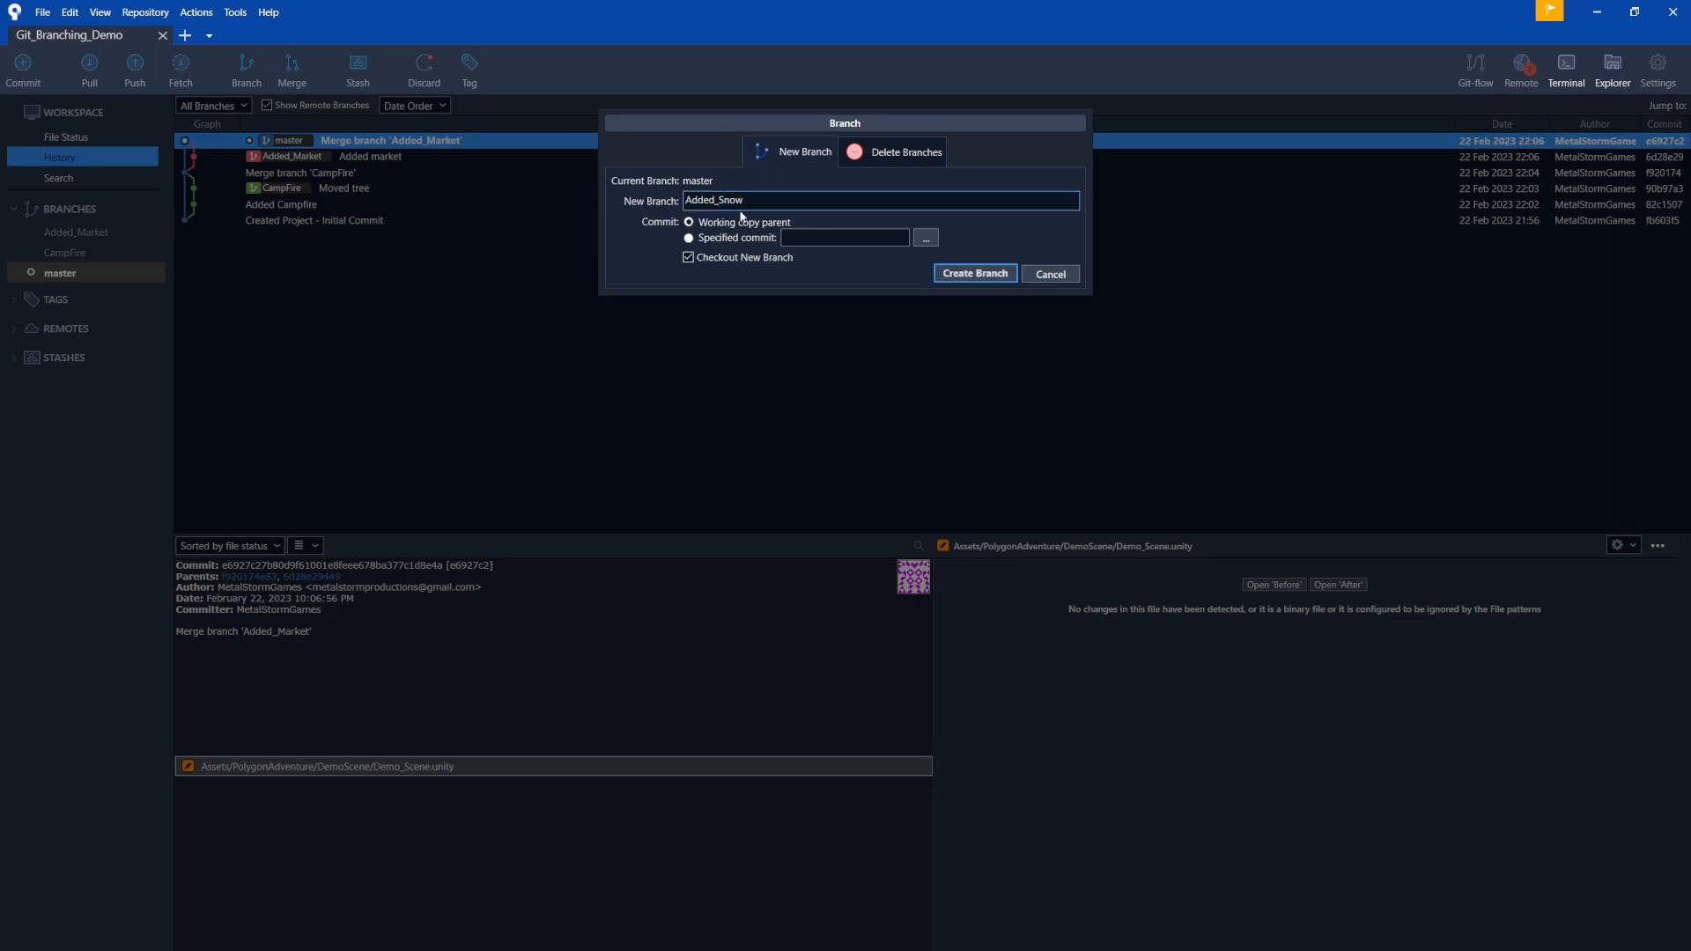
pyautogui.click(973, 273)
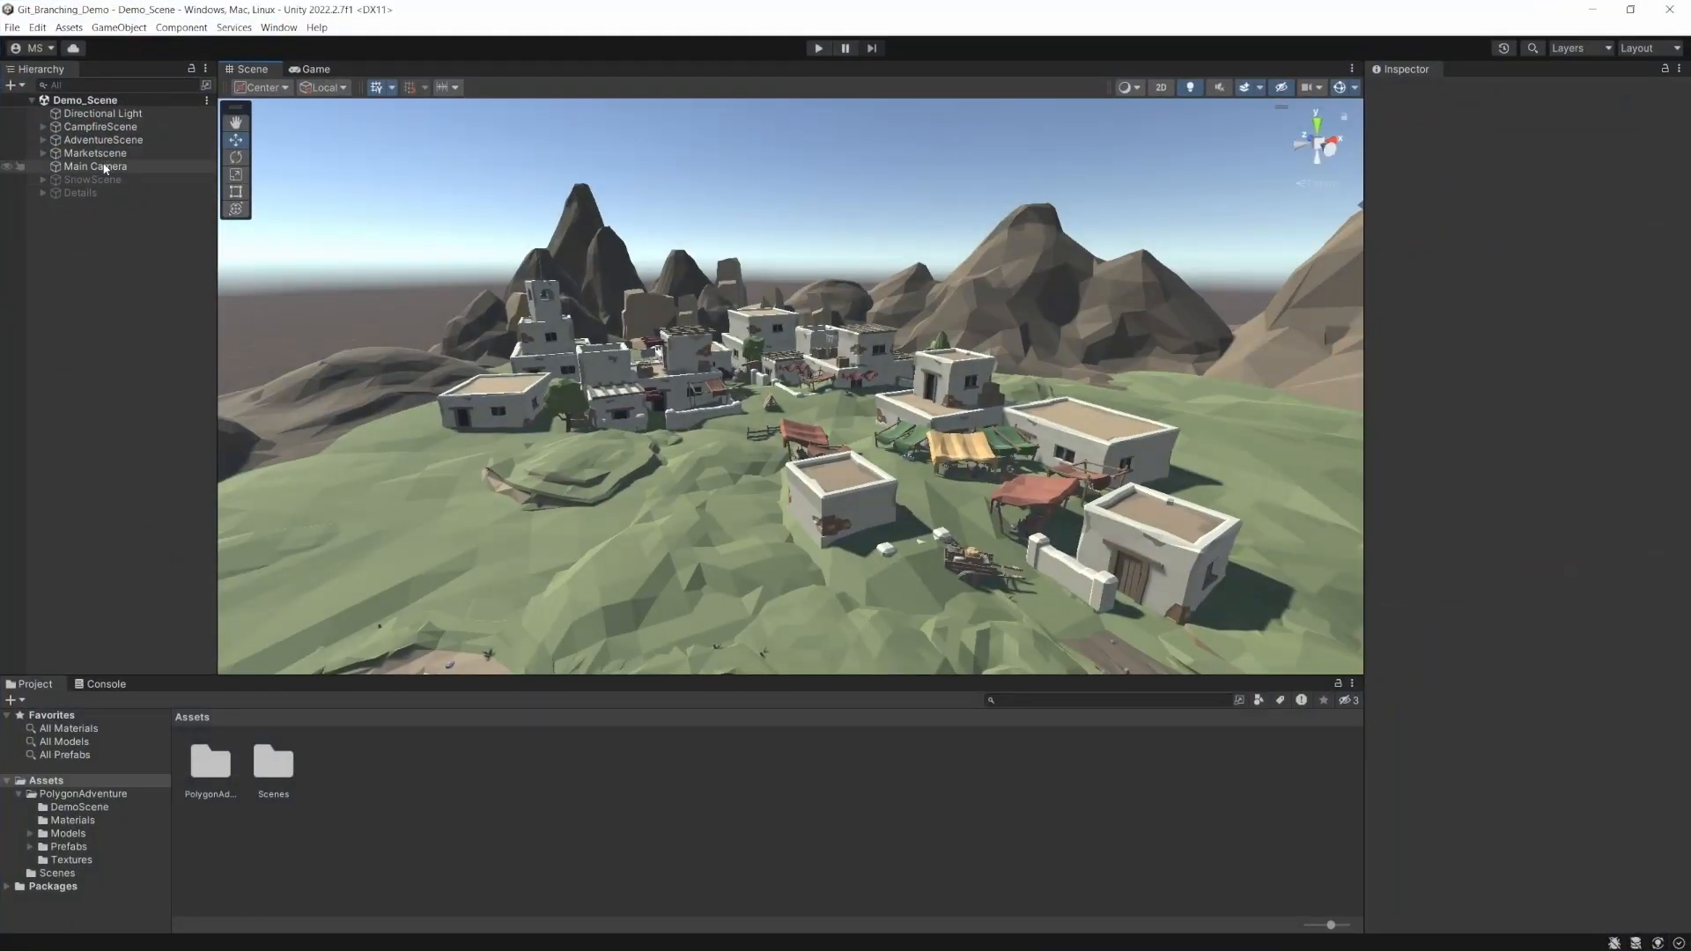
# Edit and save the Unity demo scene, leaving one pending file change
pyautogui.click(93, 180)
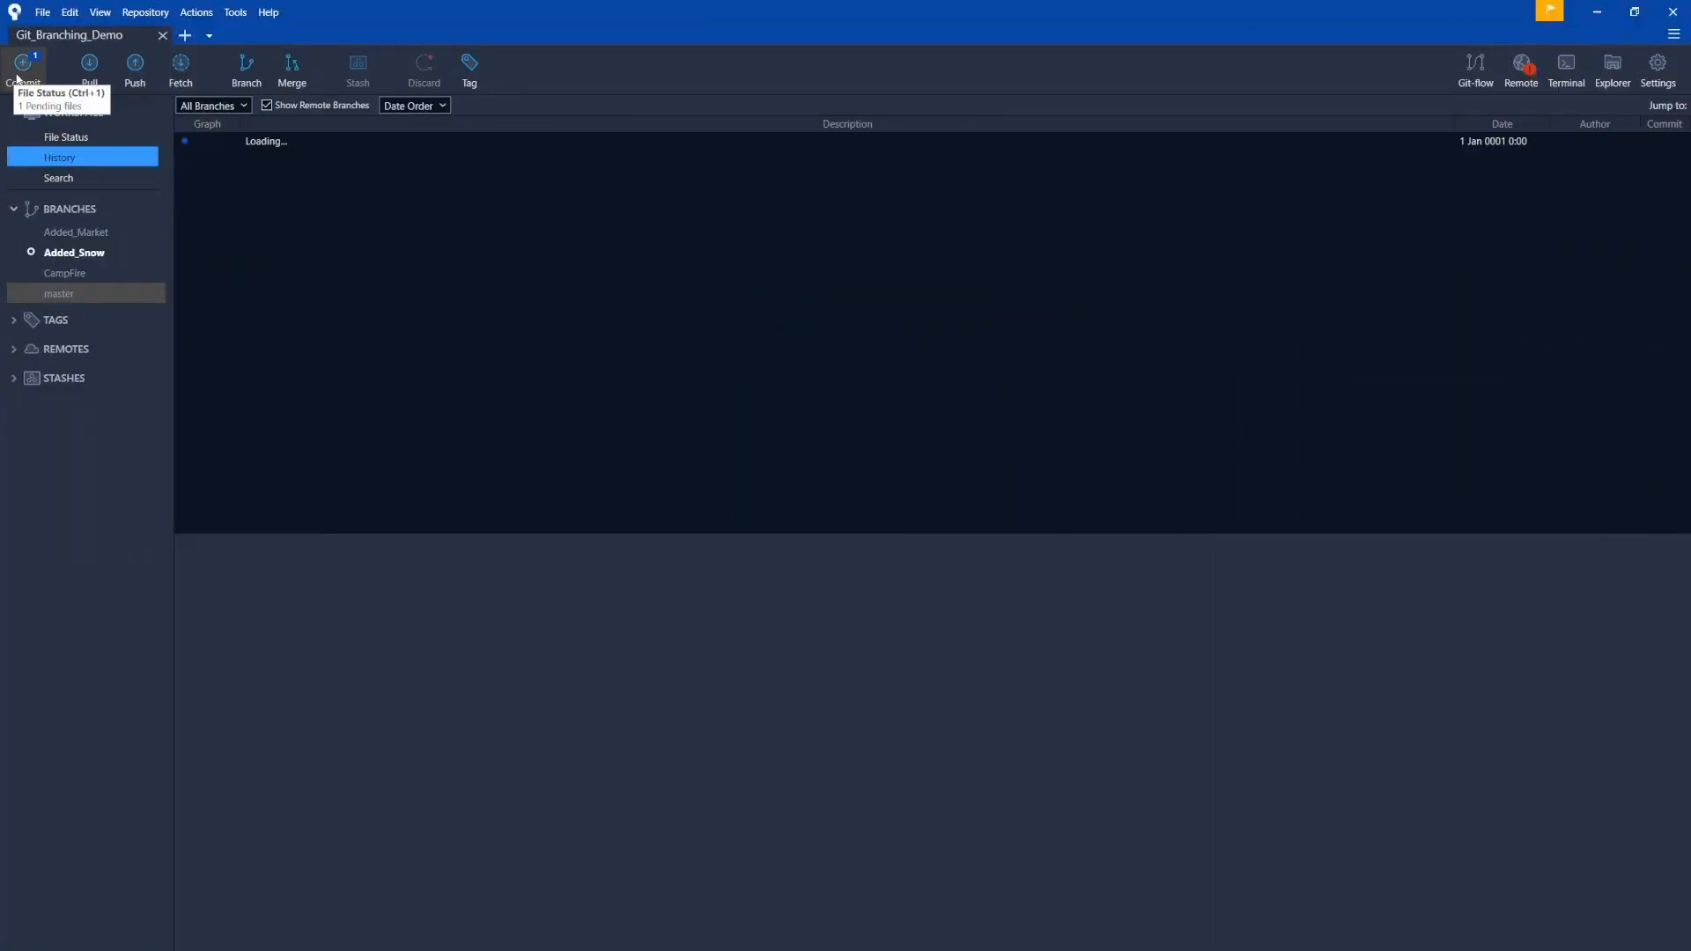
# Stage the modified Demo_Scene.unity and commit it on Added_Snow as 'Added Snow'
pyautogui.click(65, 136)
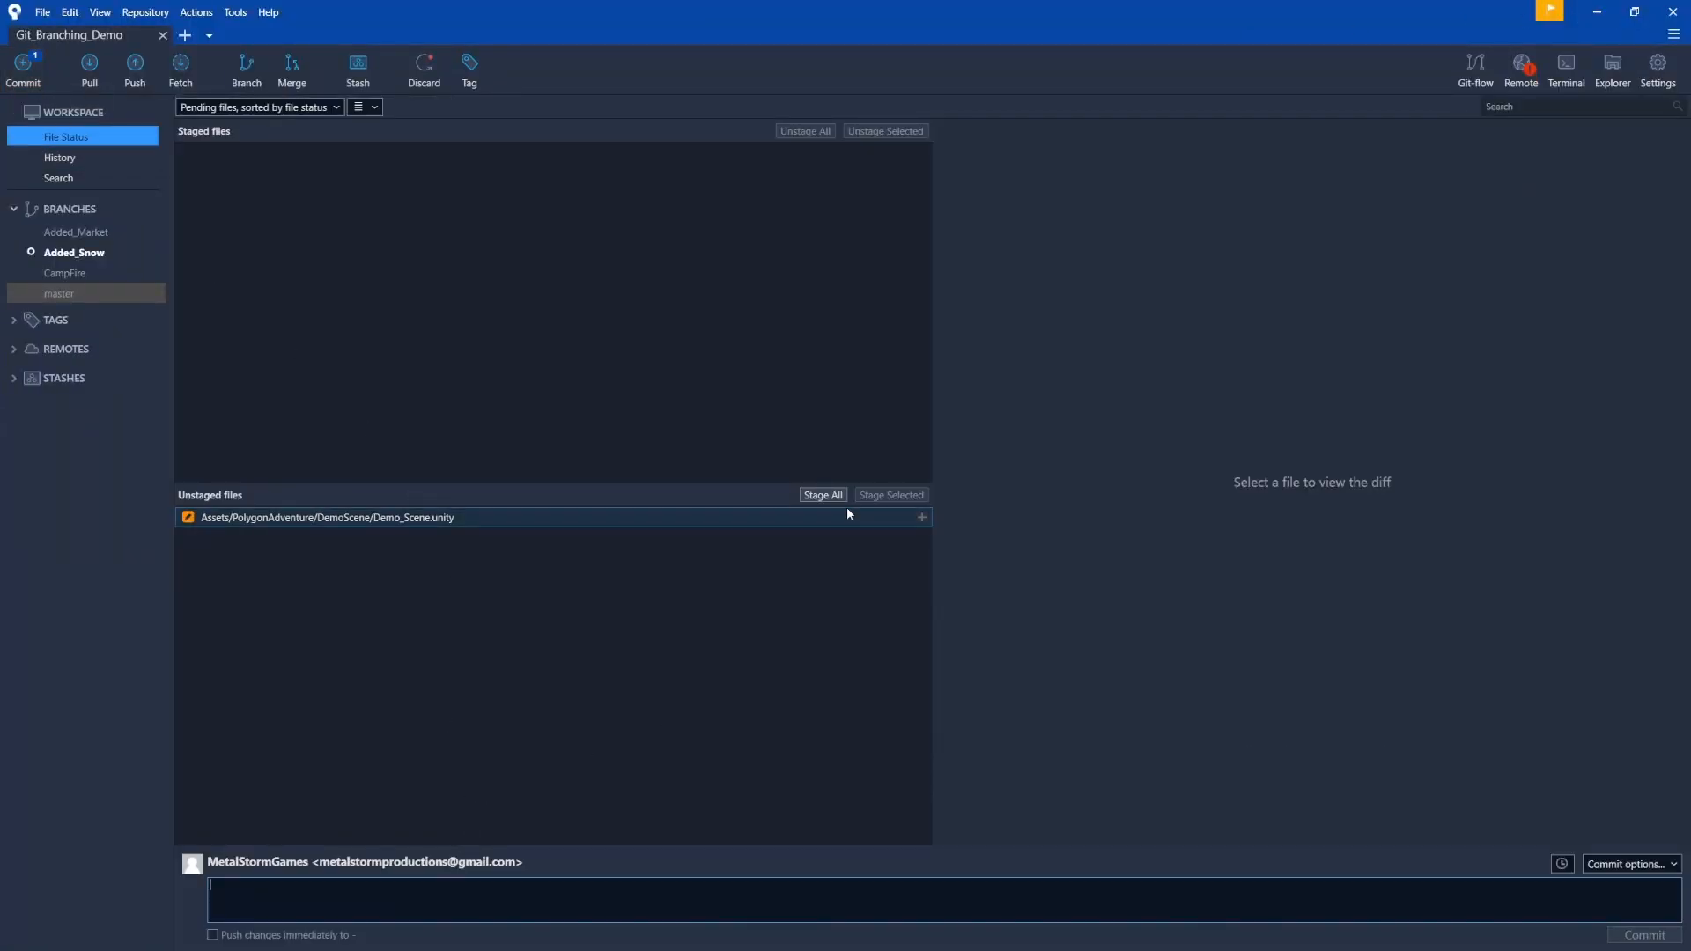
pyautogui.click(823, 495)
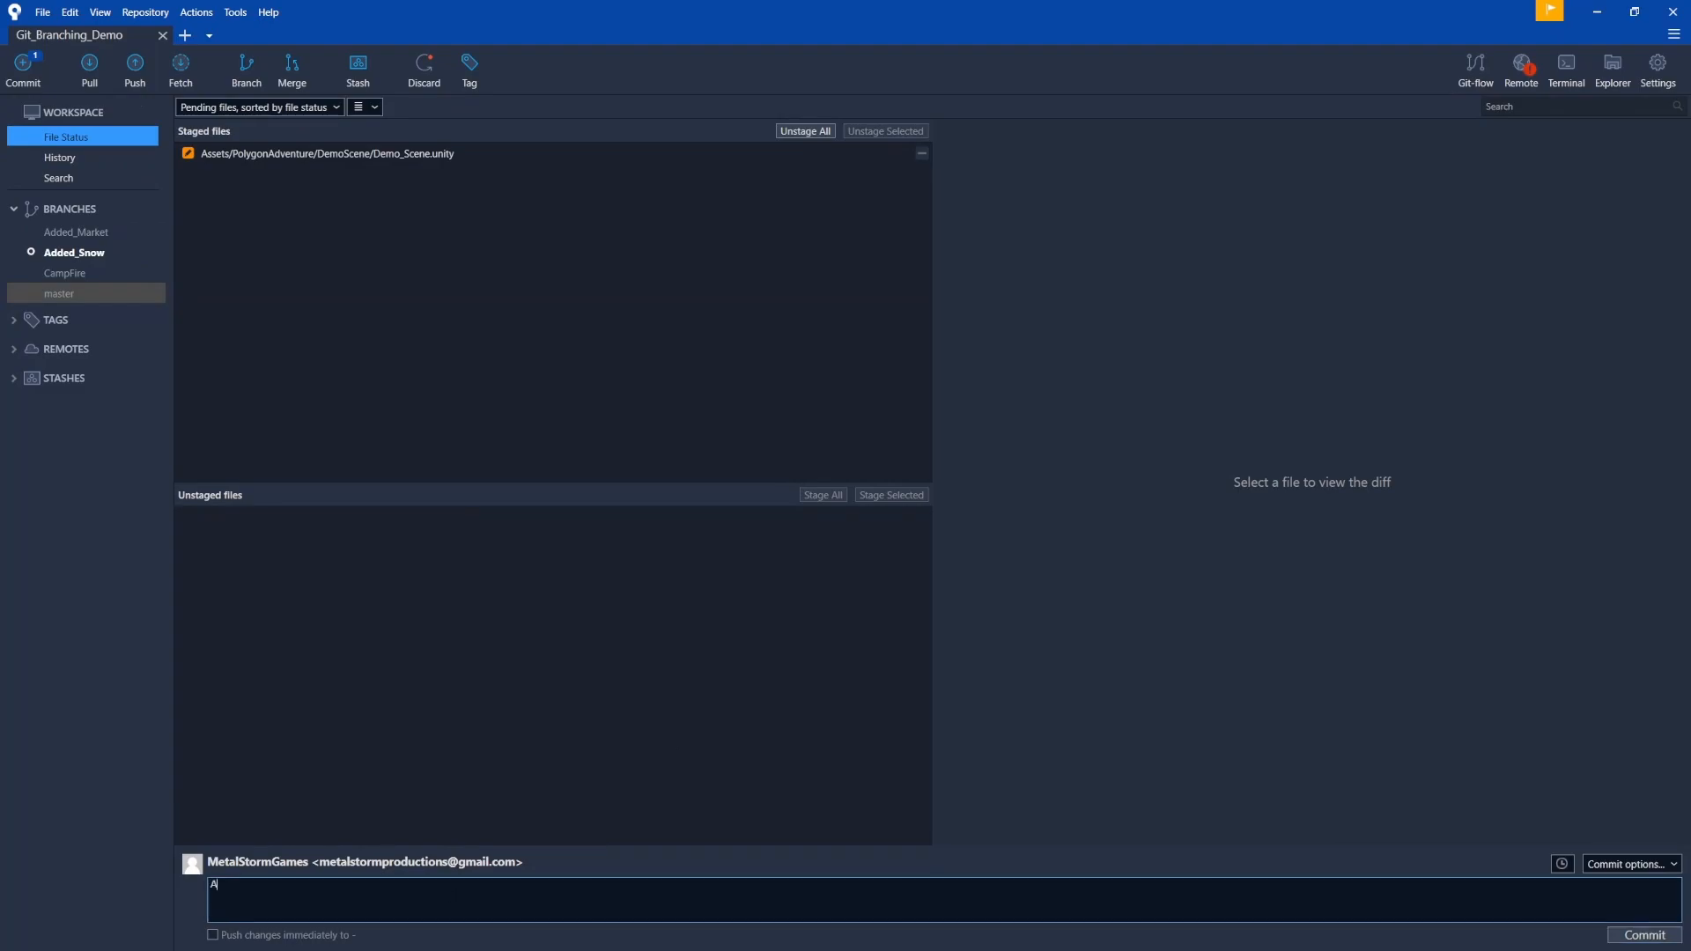
pyautogui.write('dded Sn')
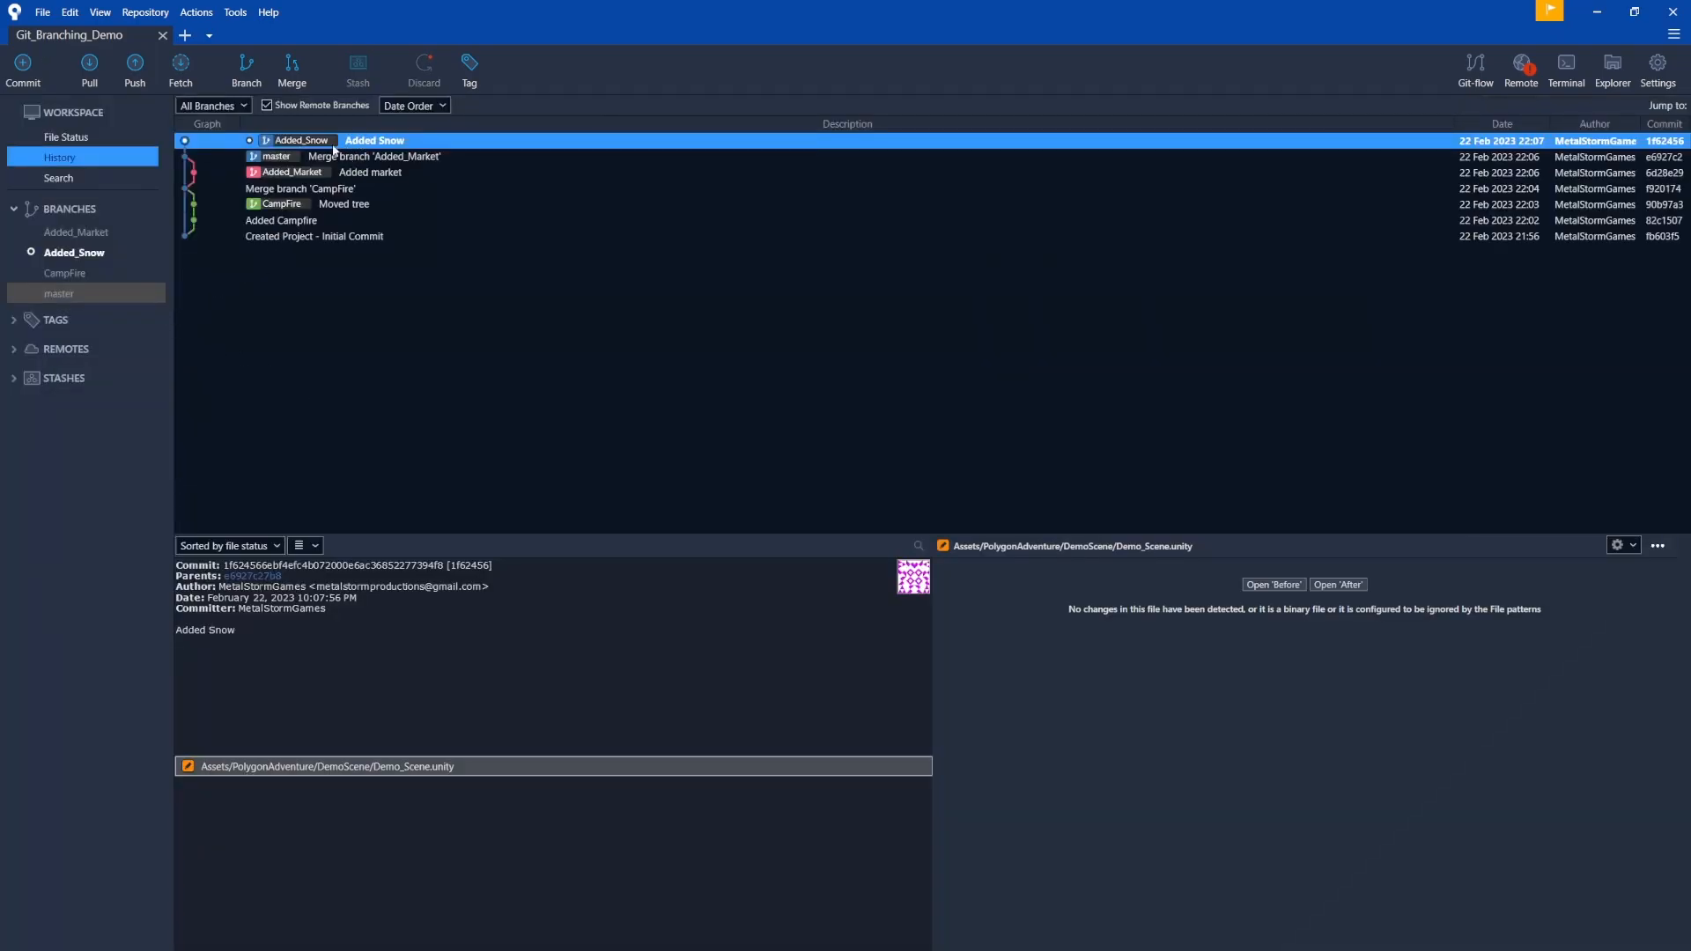
pyautogui.moveTo(76, 289)
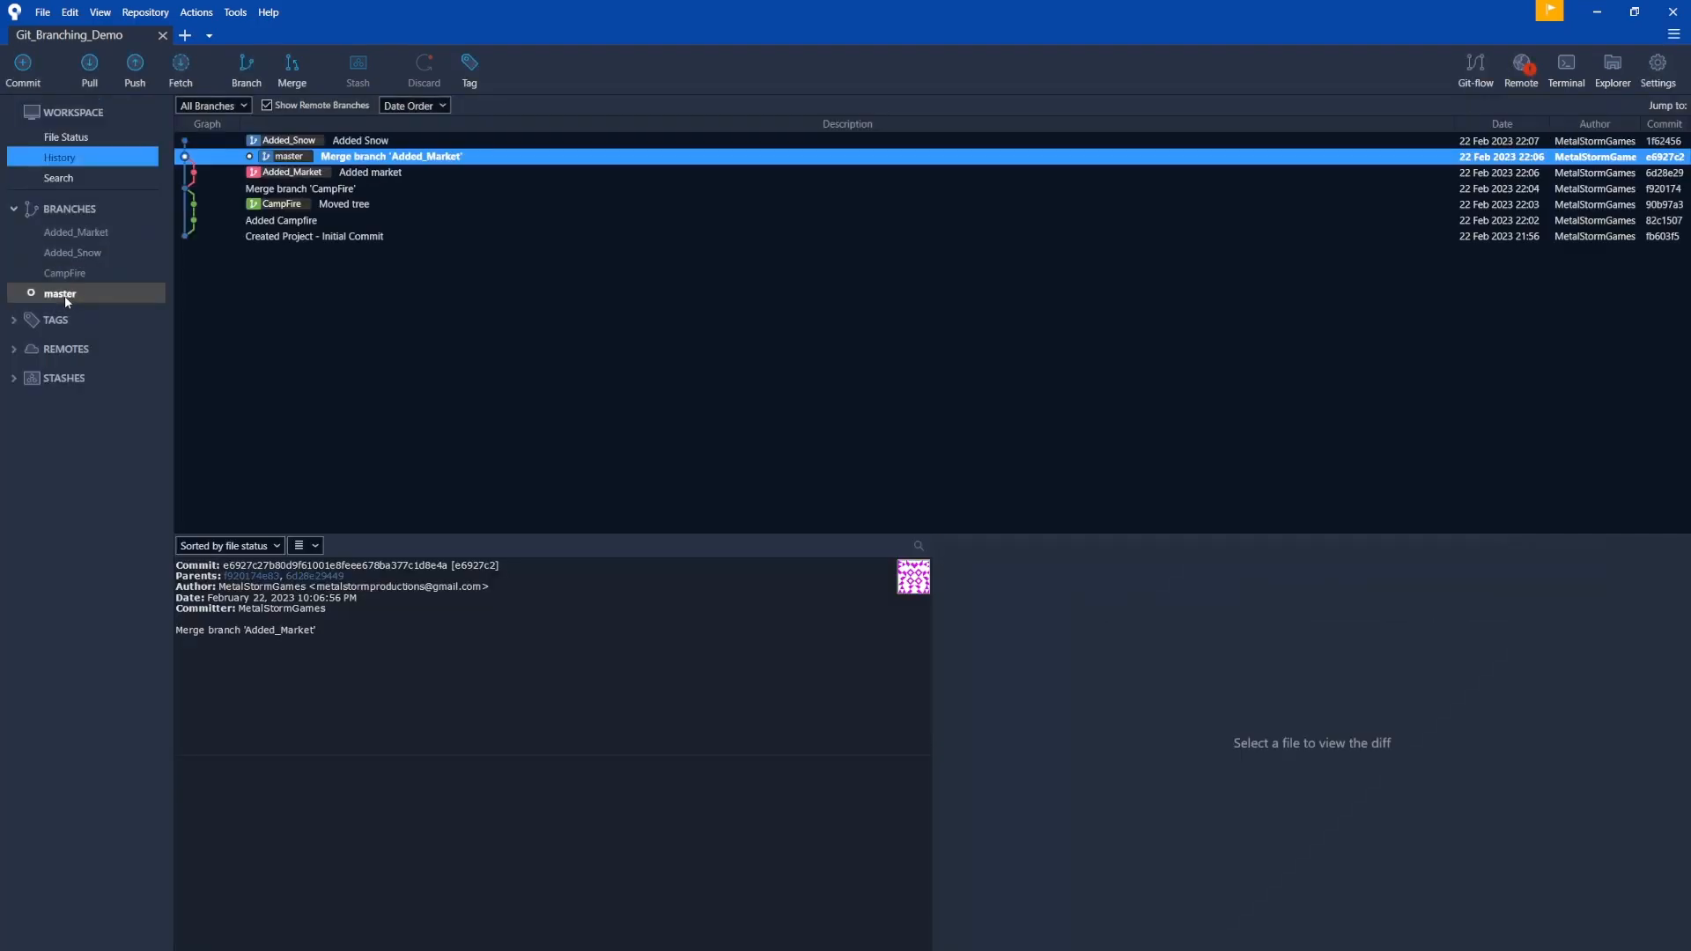
# Merge Added_Snow into master, creating the 'Merge branch Added_Snow' commit
pyautogui.rightClick(73, 252)
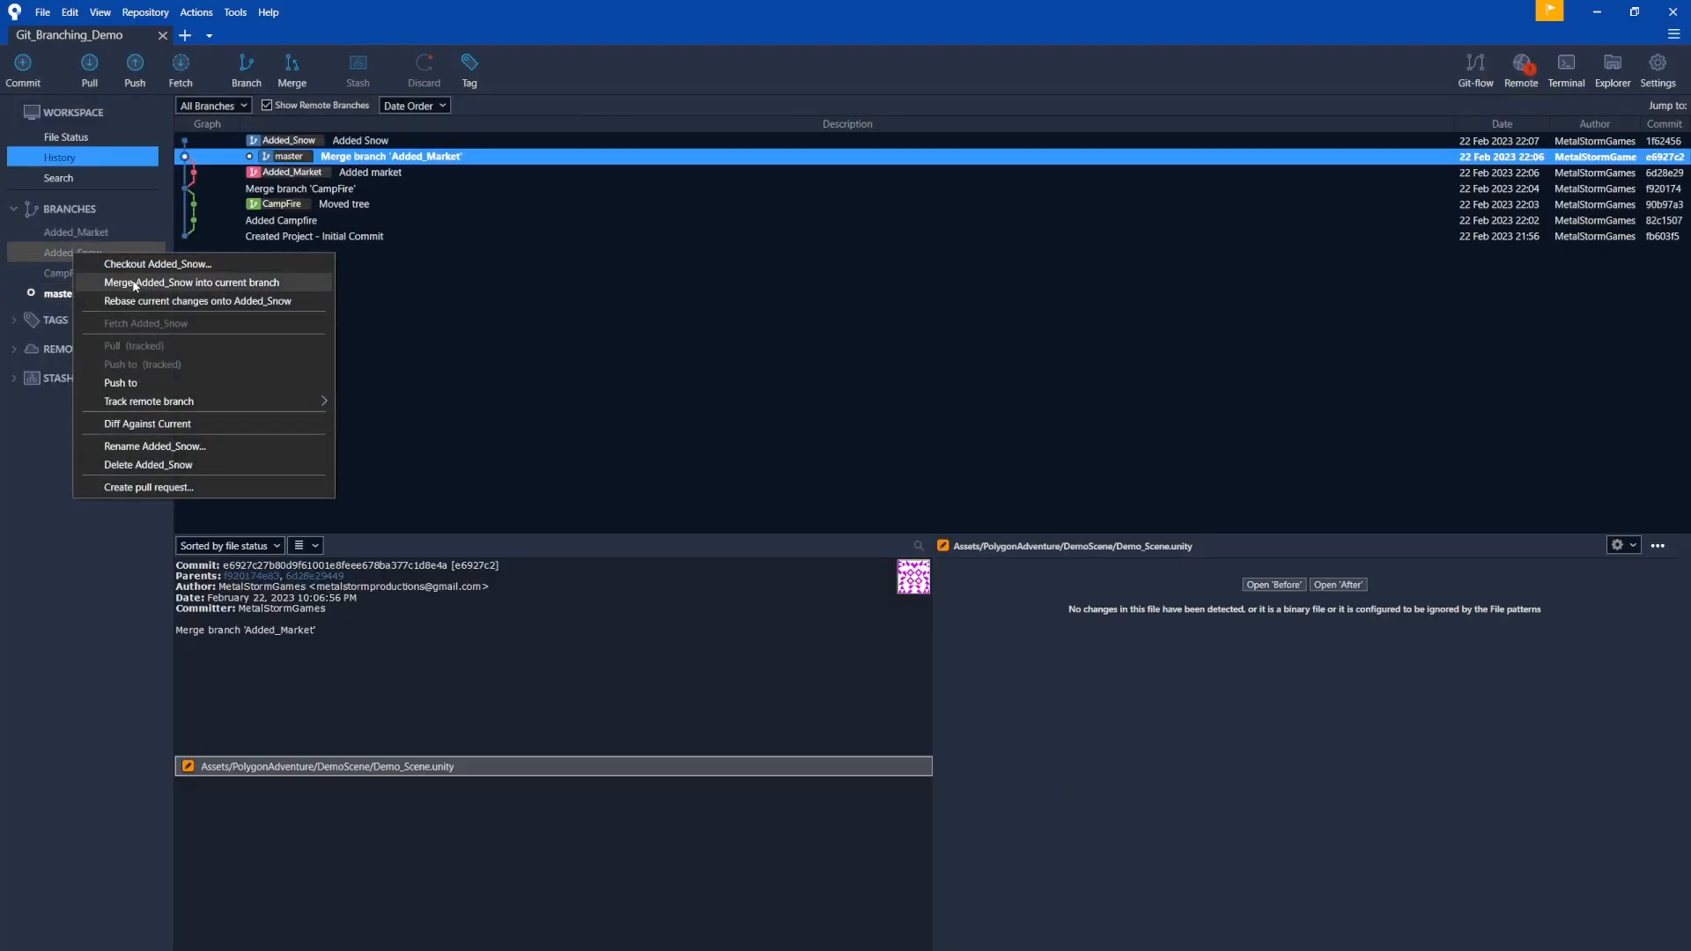
pyautogui.click(193, 281)
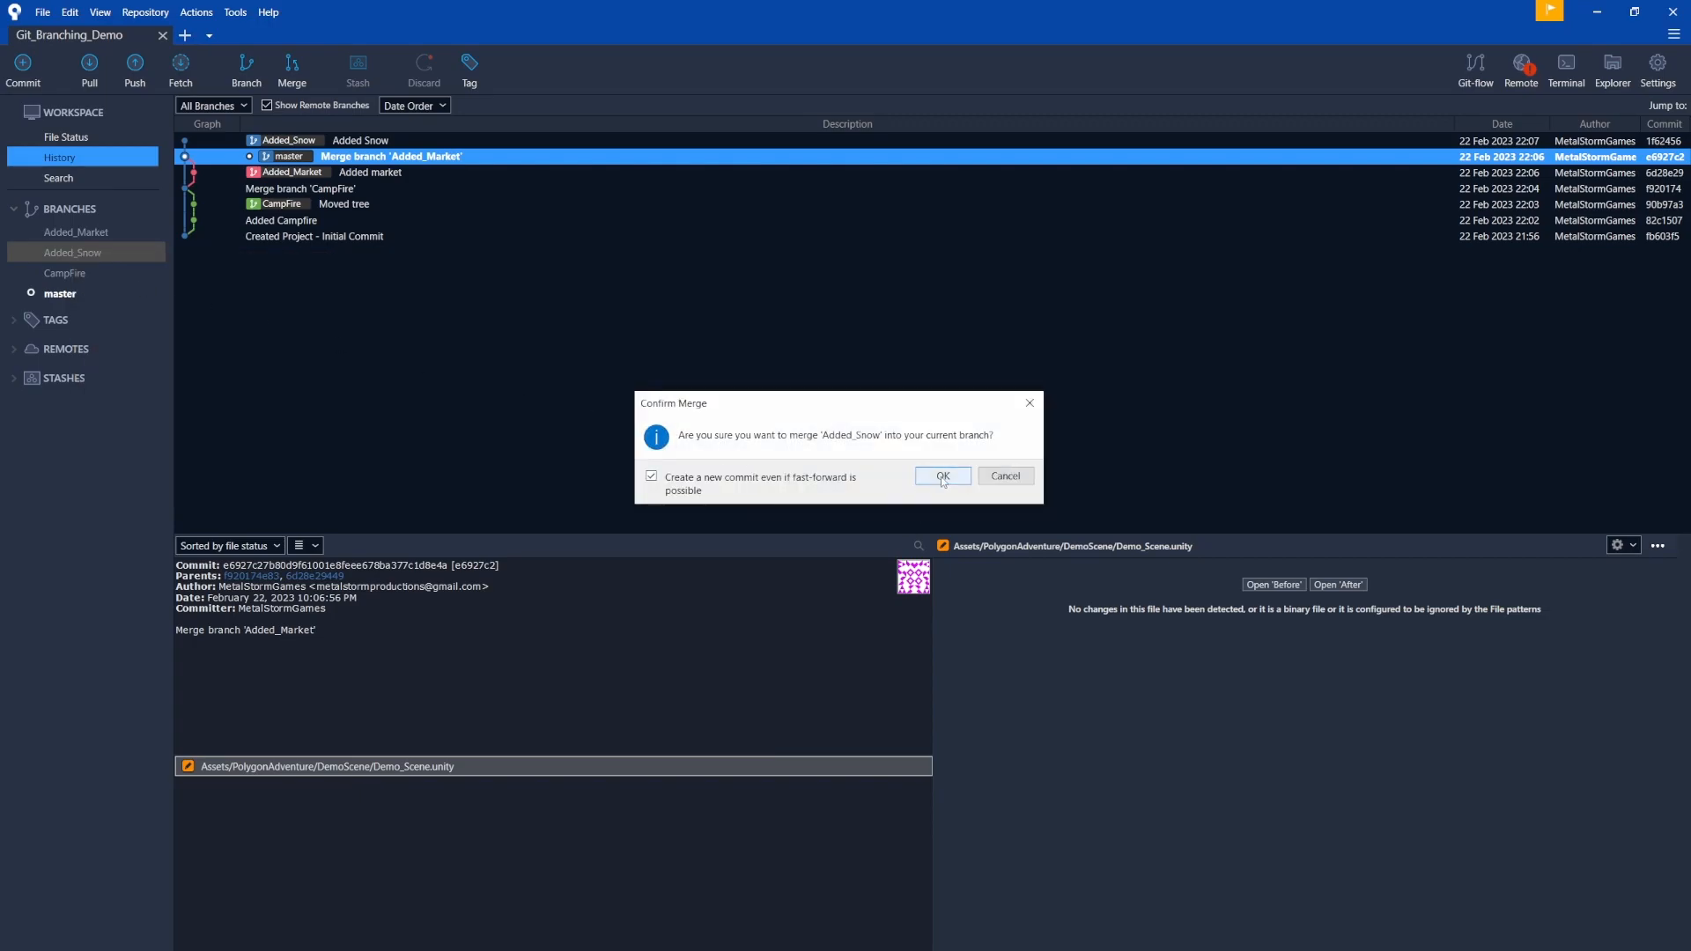
pyautogui.click(939, 475)
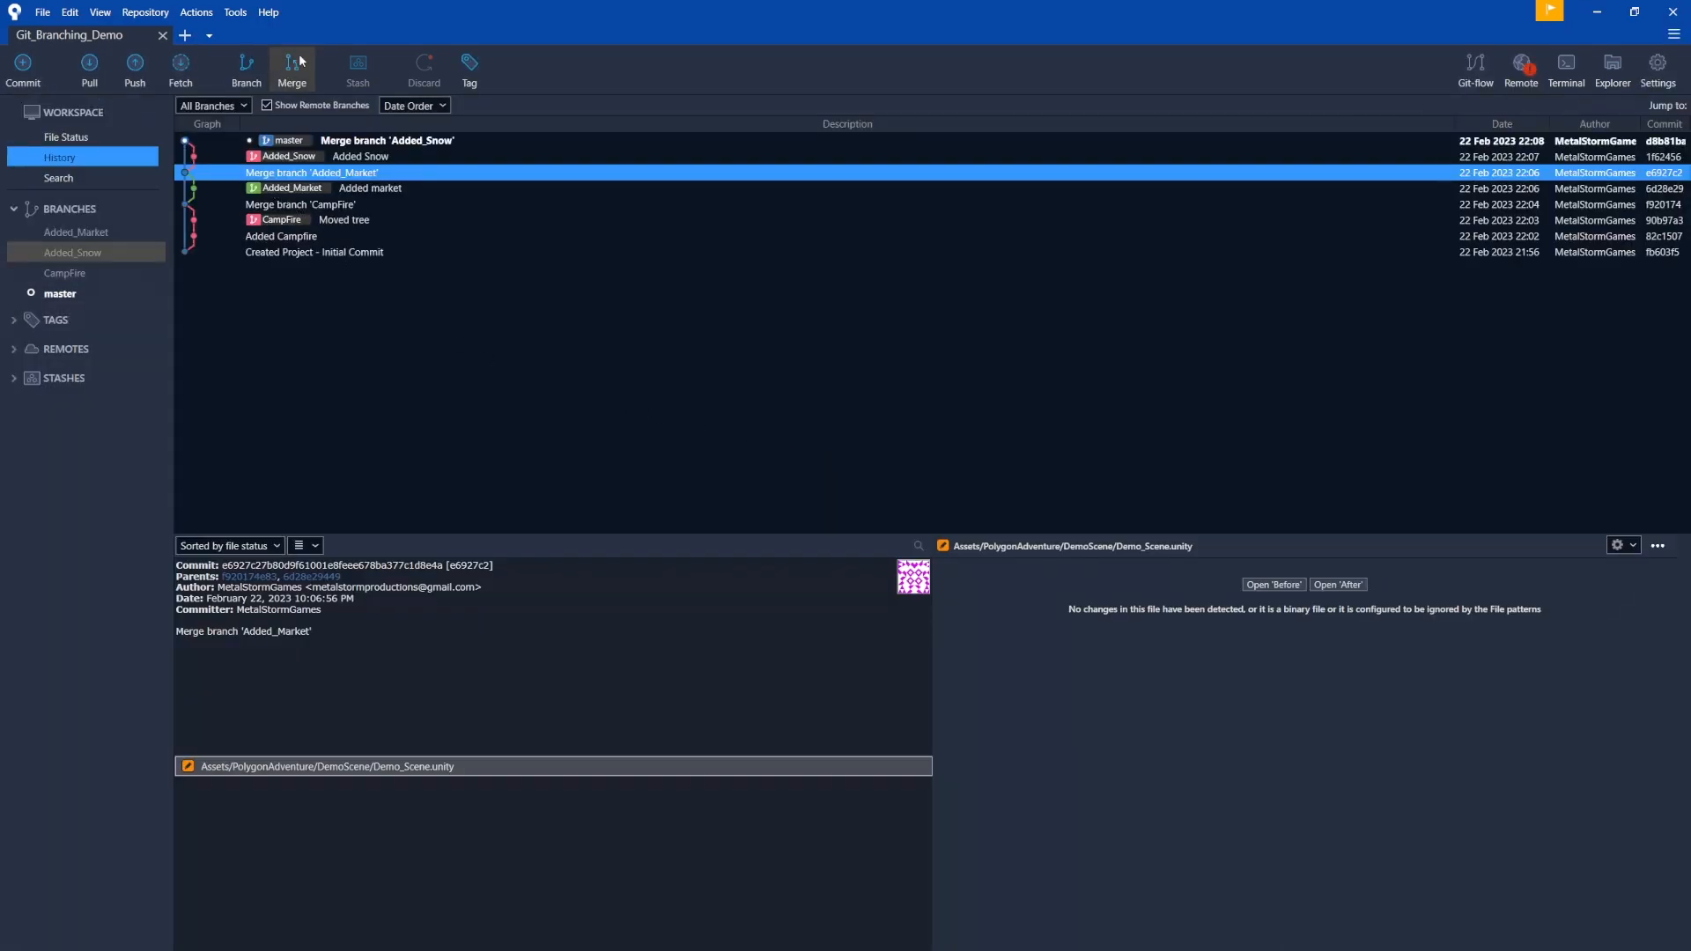
pyautogui.moveTo(70, 252)
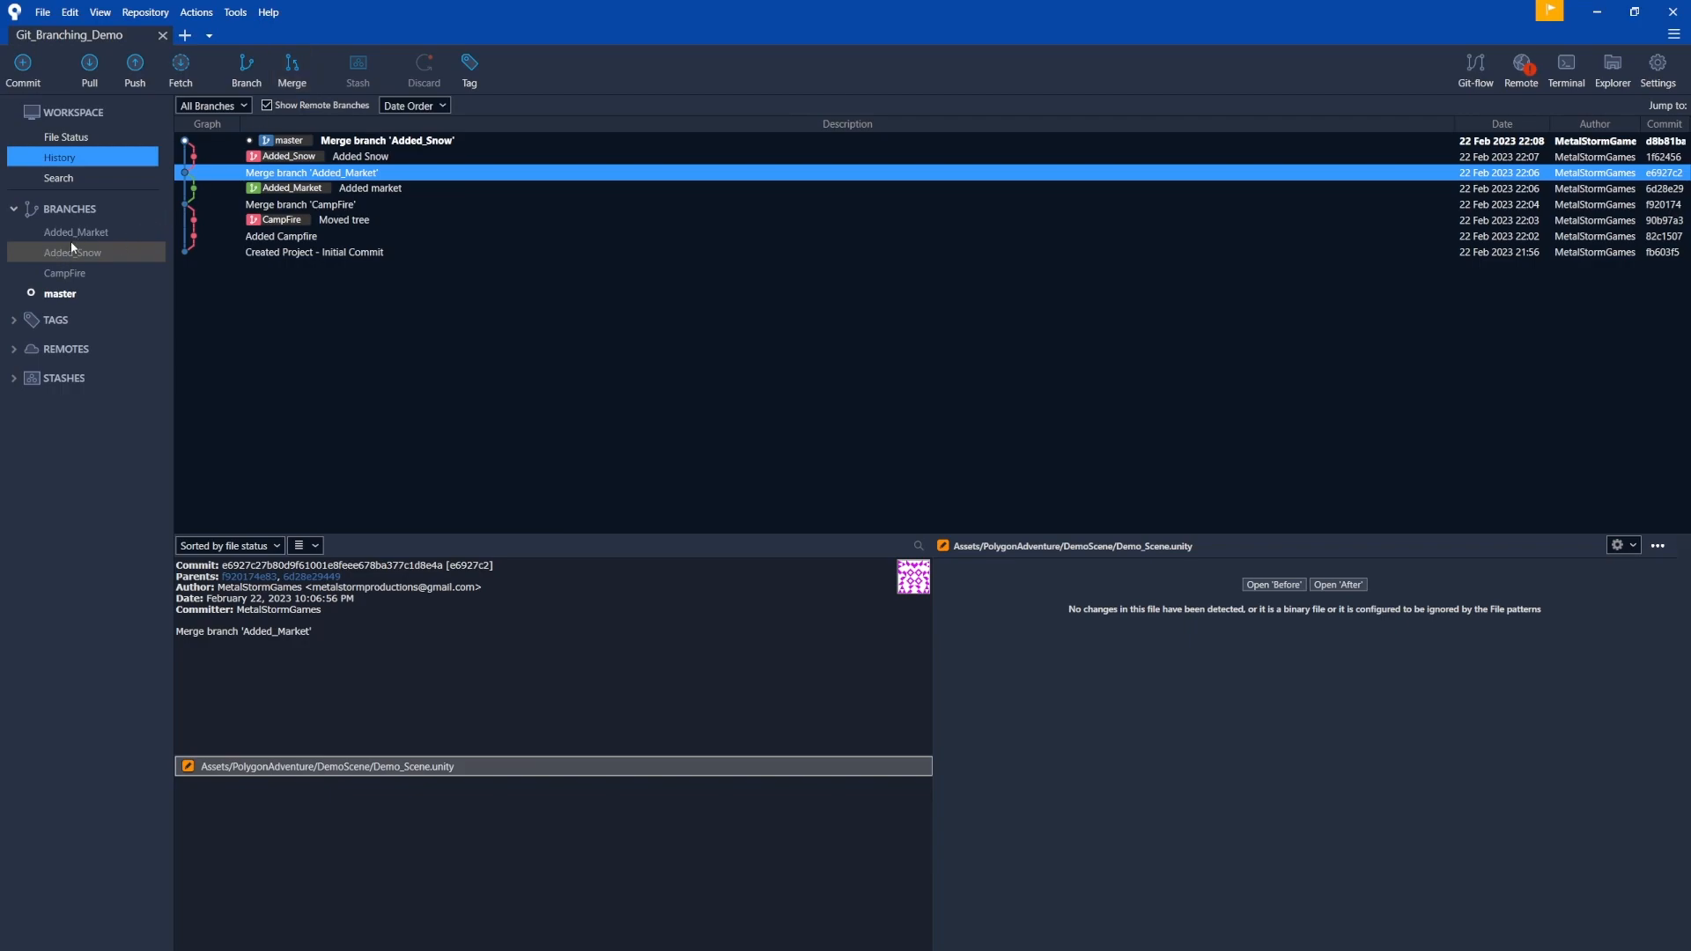
pyautogui.moveTo(120, 265)
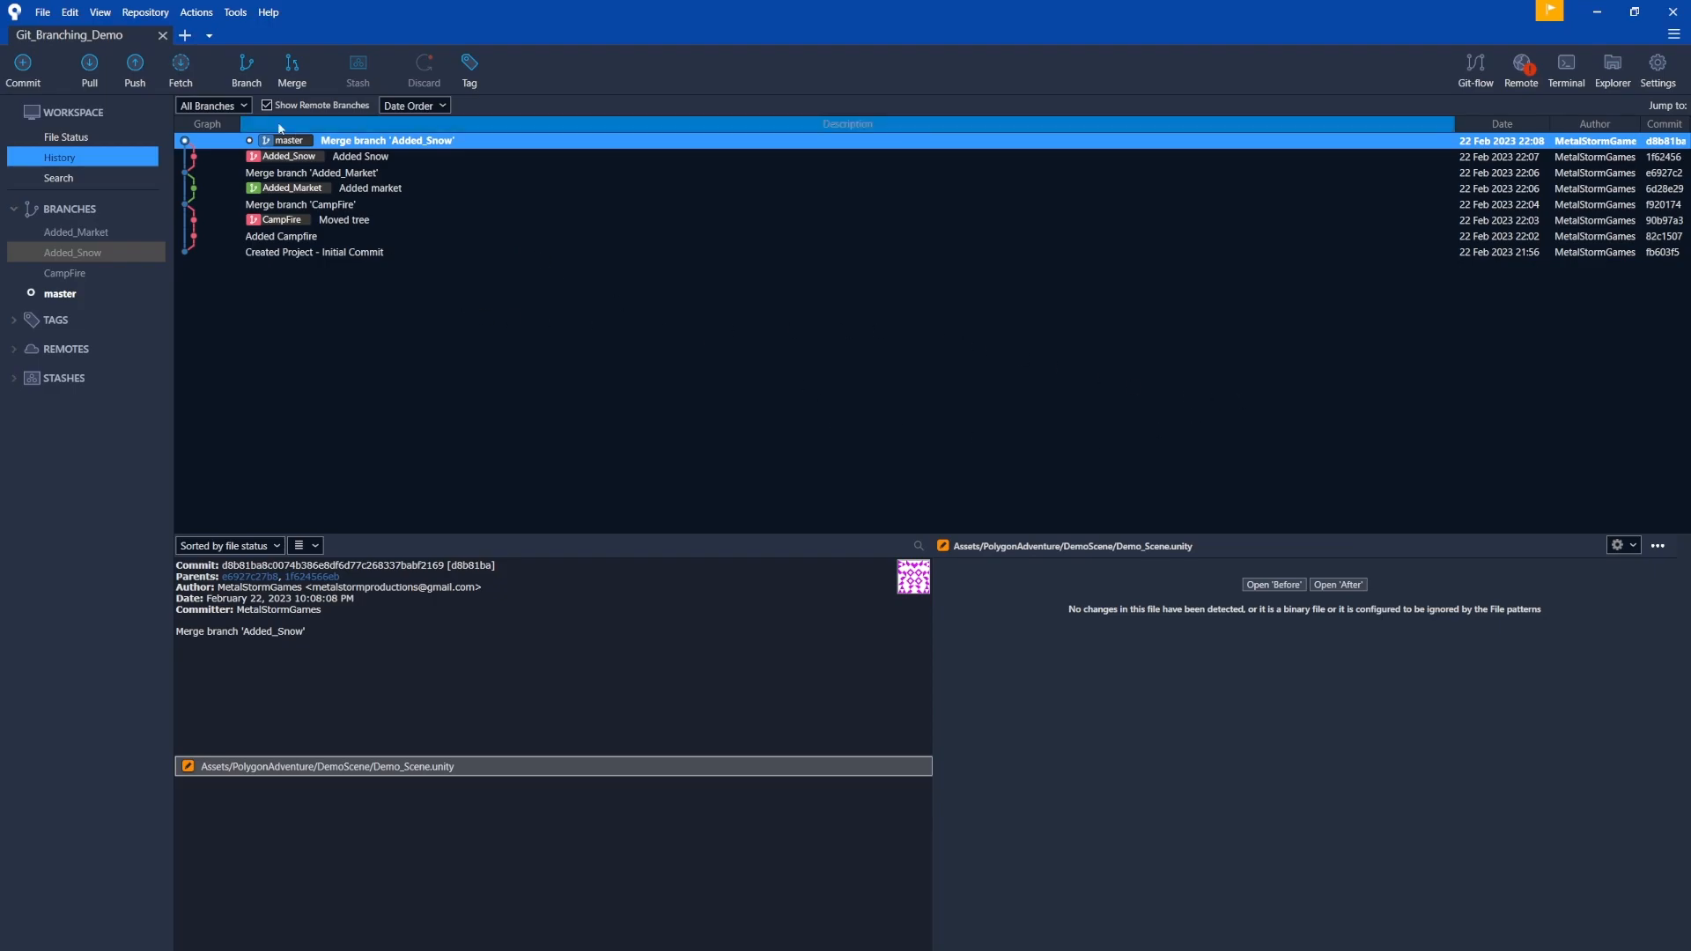
pyautogui.moveTo(246, 69)
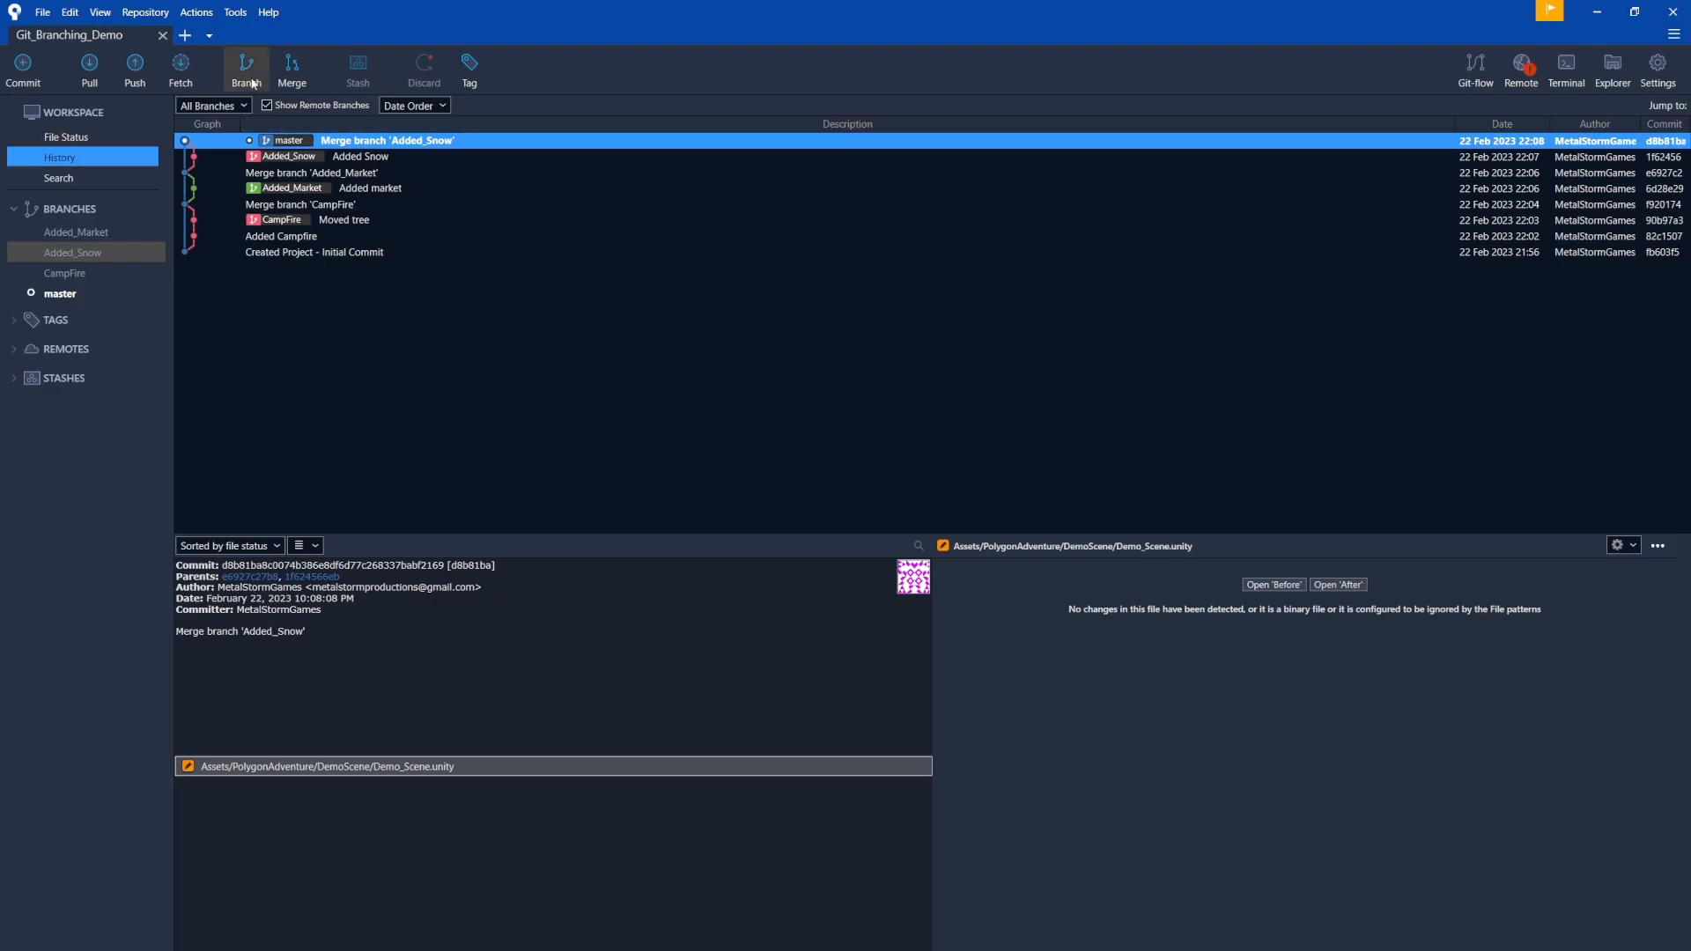
# Create and check out a new Added_Detail branch from master
pyautogui.click(245, 69)
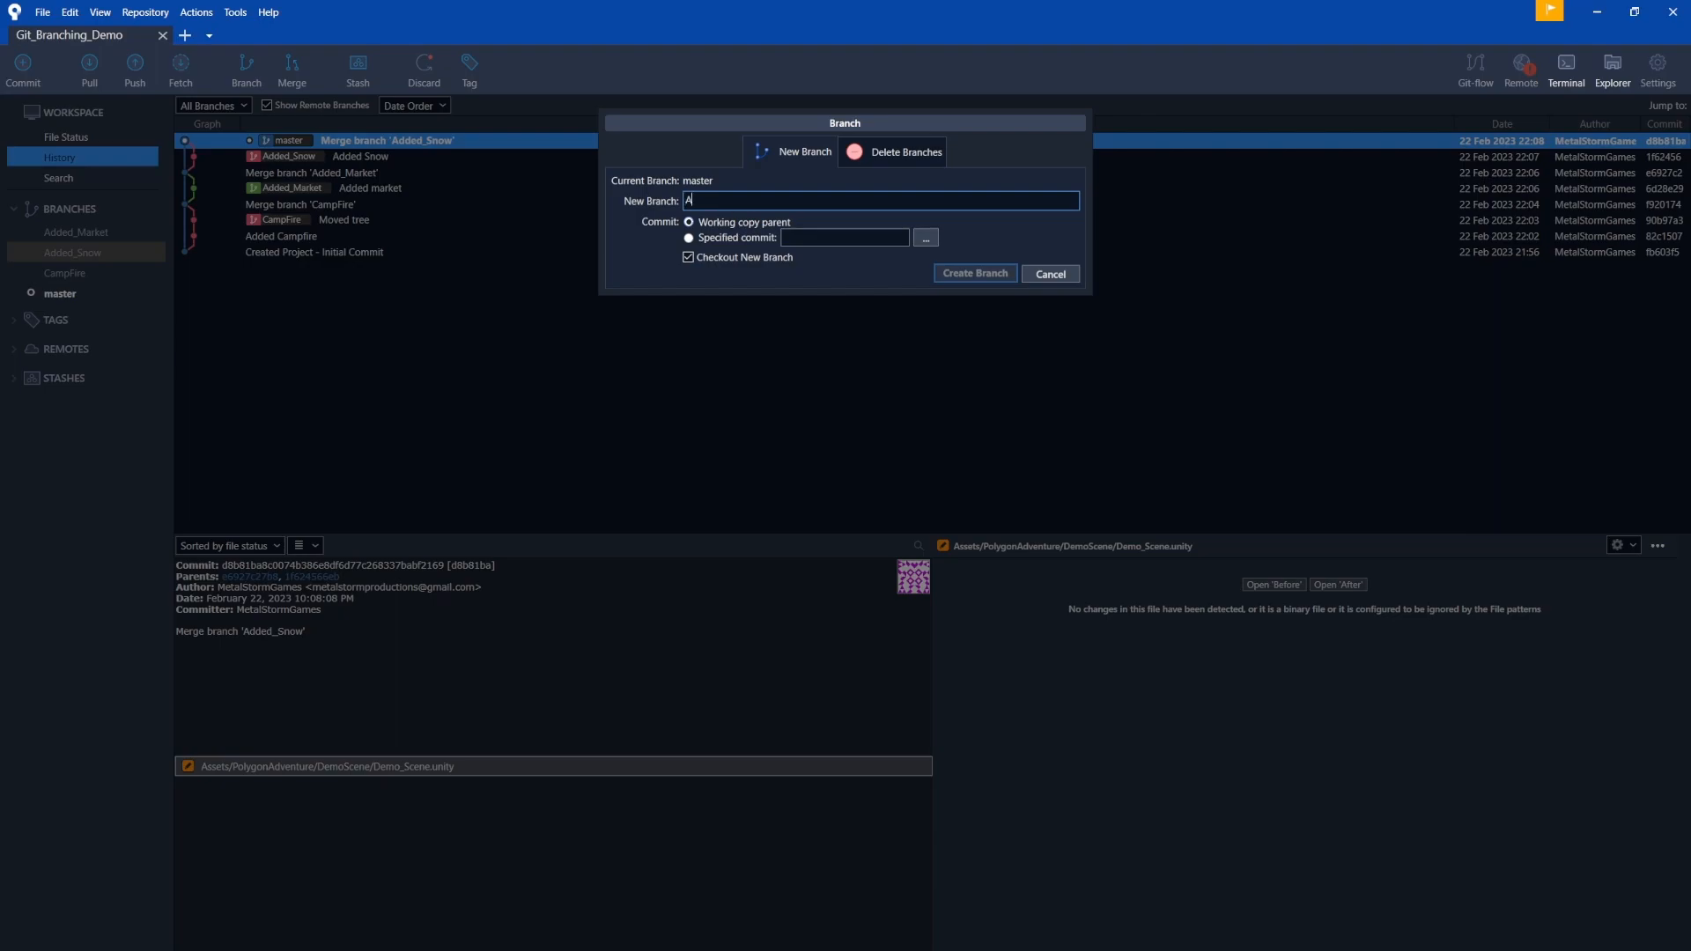
pyautogui.write('dded_Detail')
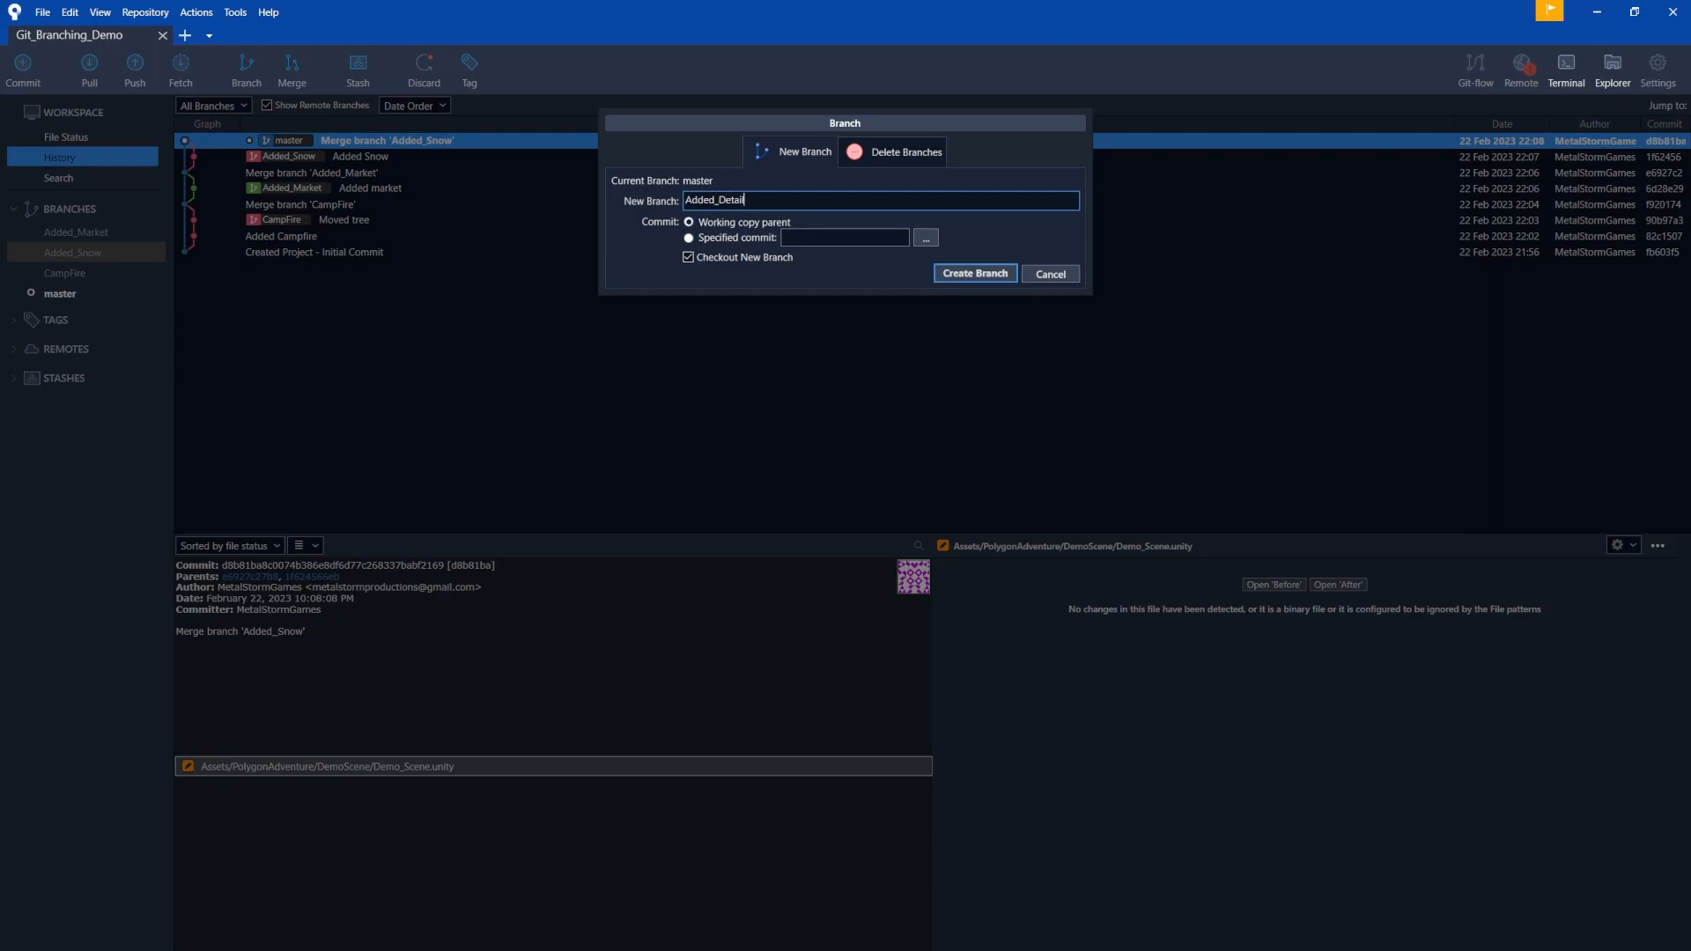
pyautogui.click(973, 273)
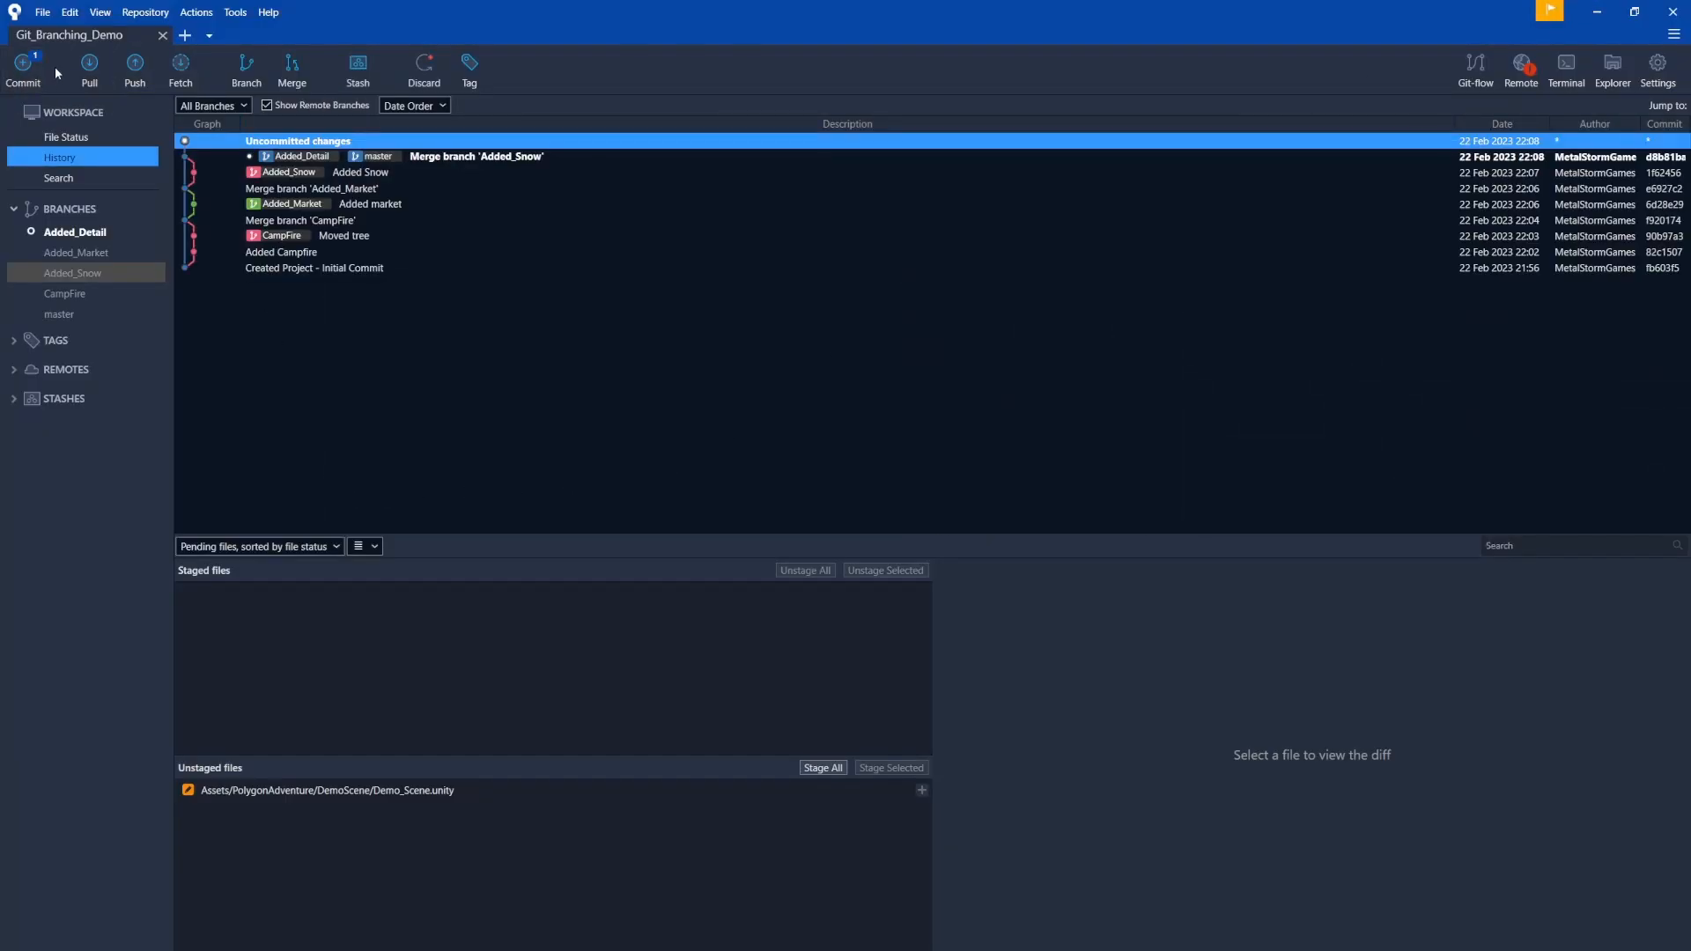
pyautogui.moveTo(35, 118)
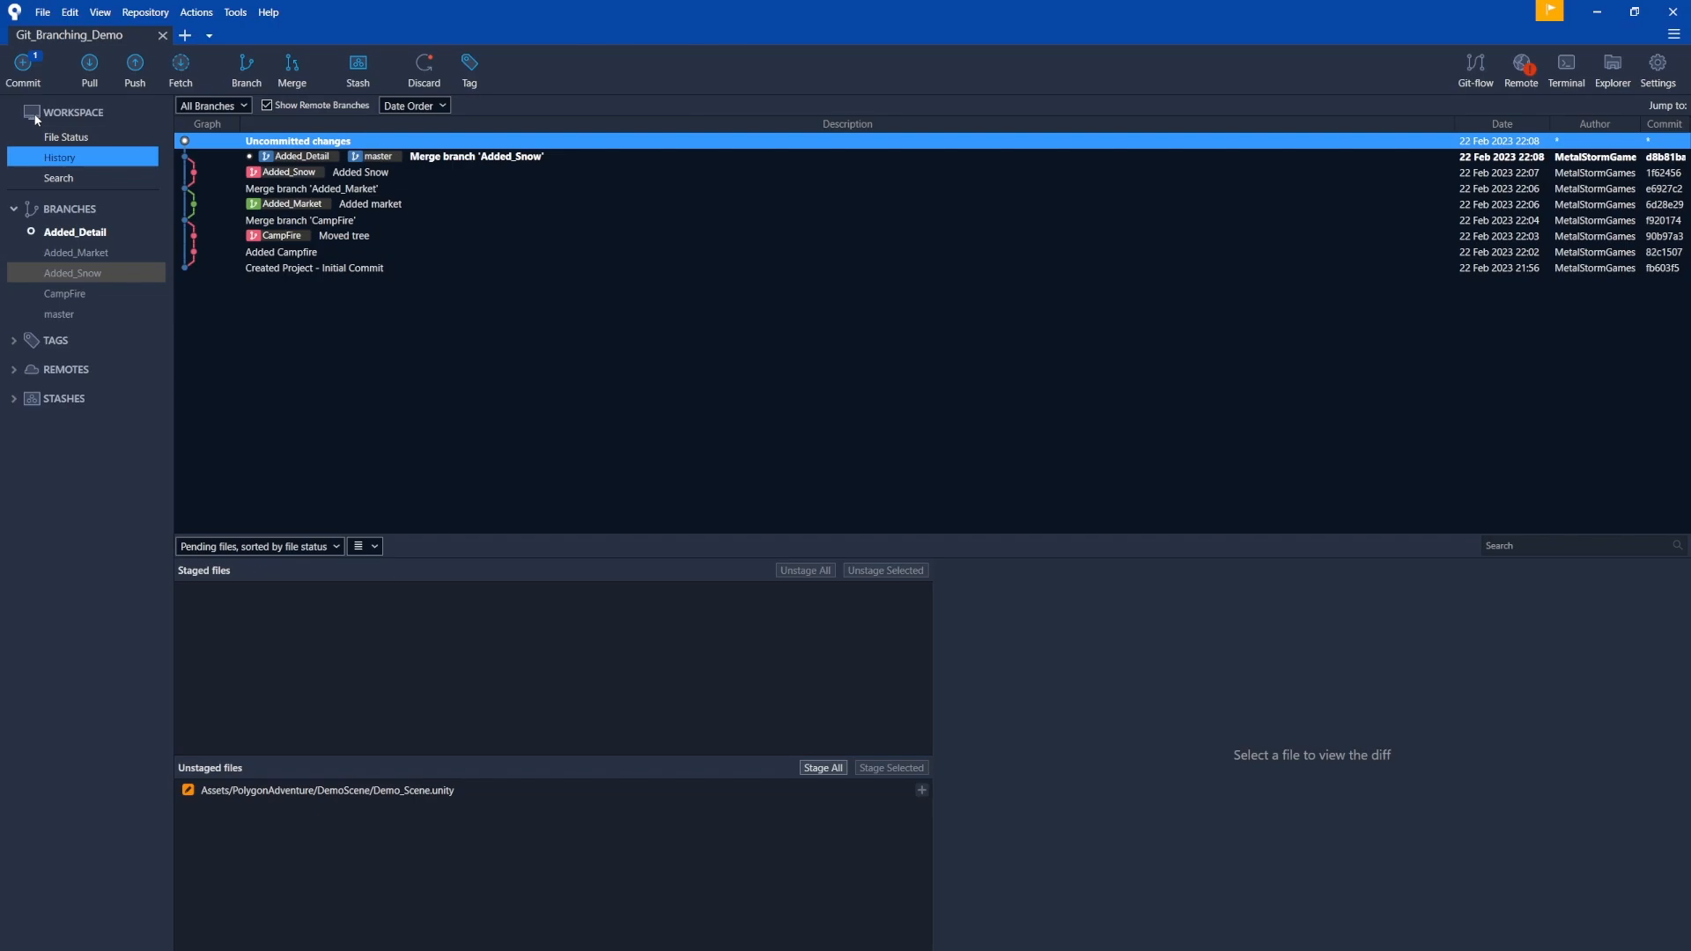
# Stage the scene change and commit it on Added_Detail with the message 'Added detail'
pyautogui.click(65, 137)
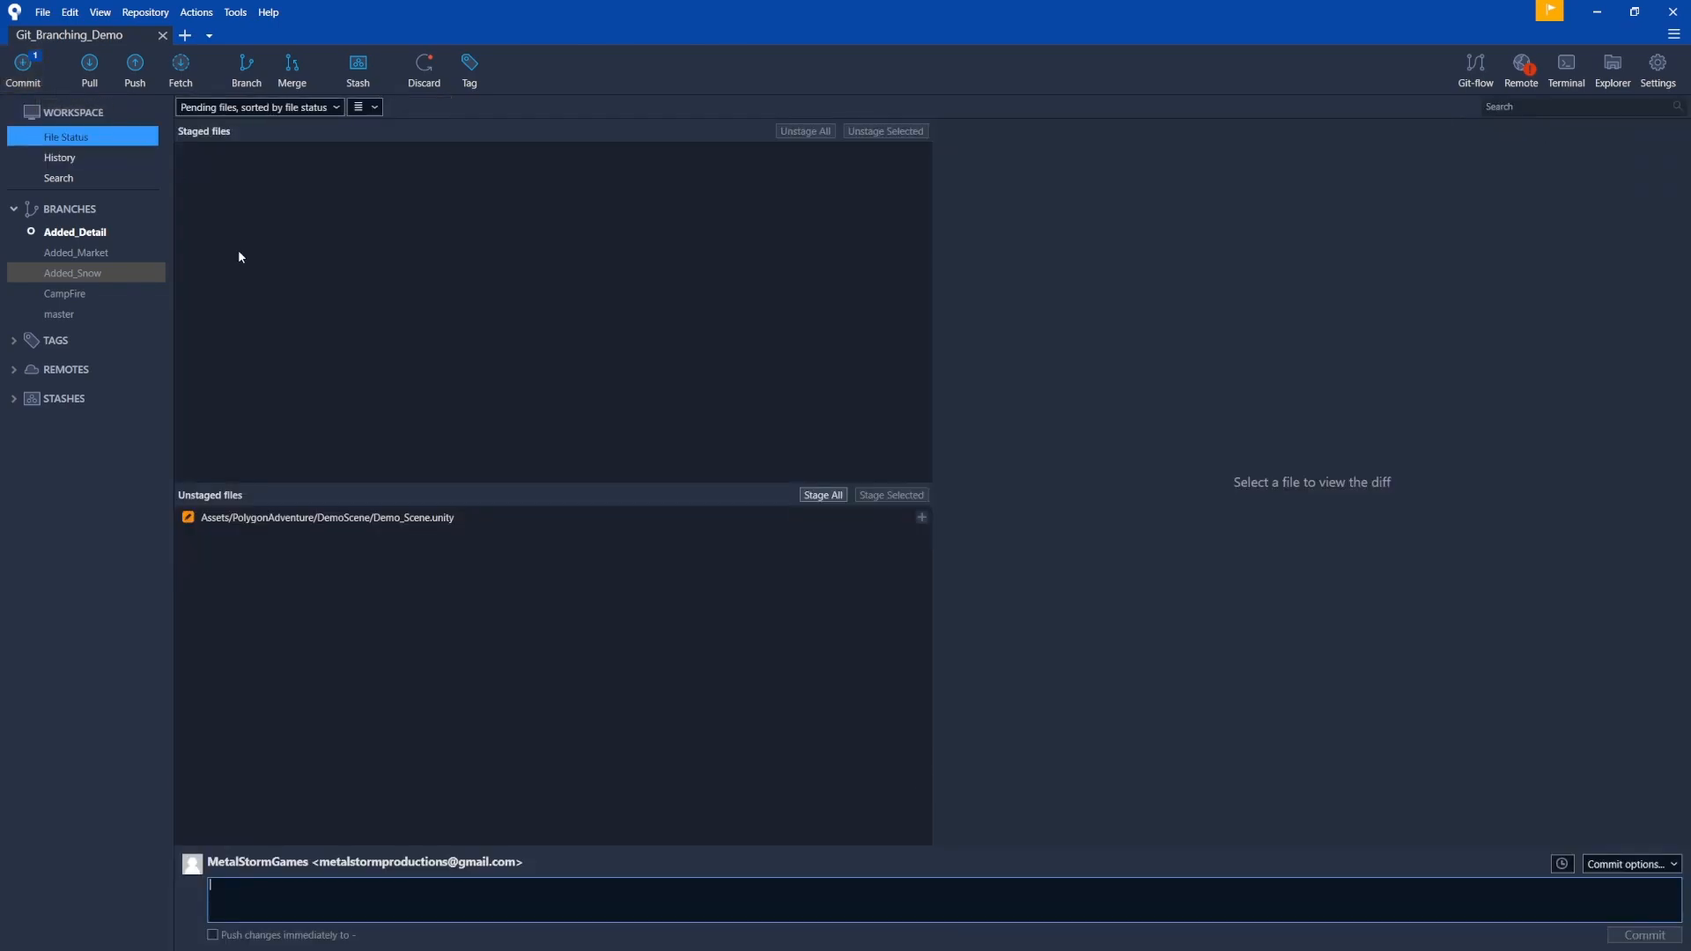
pyautogui.click(823, 494)
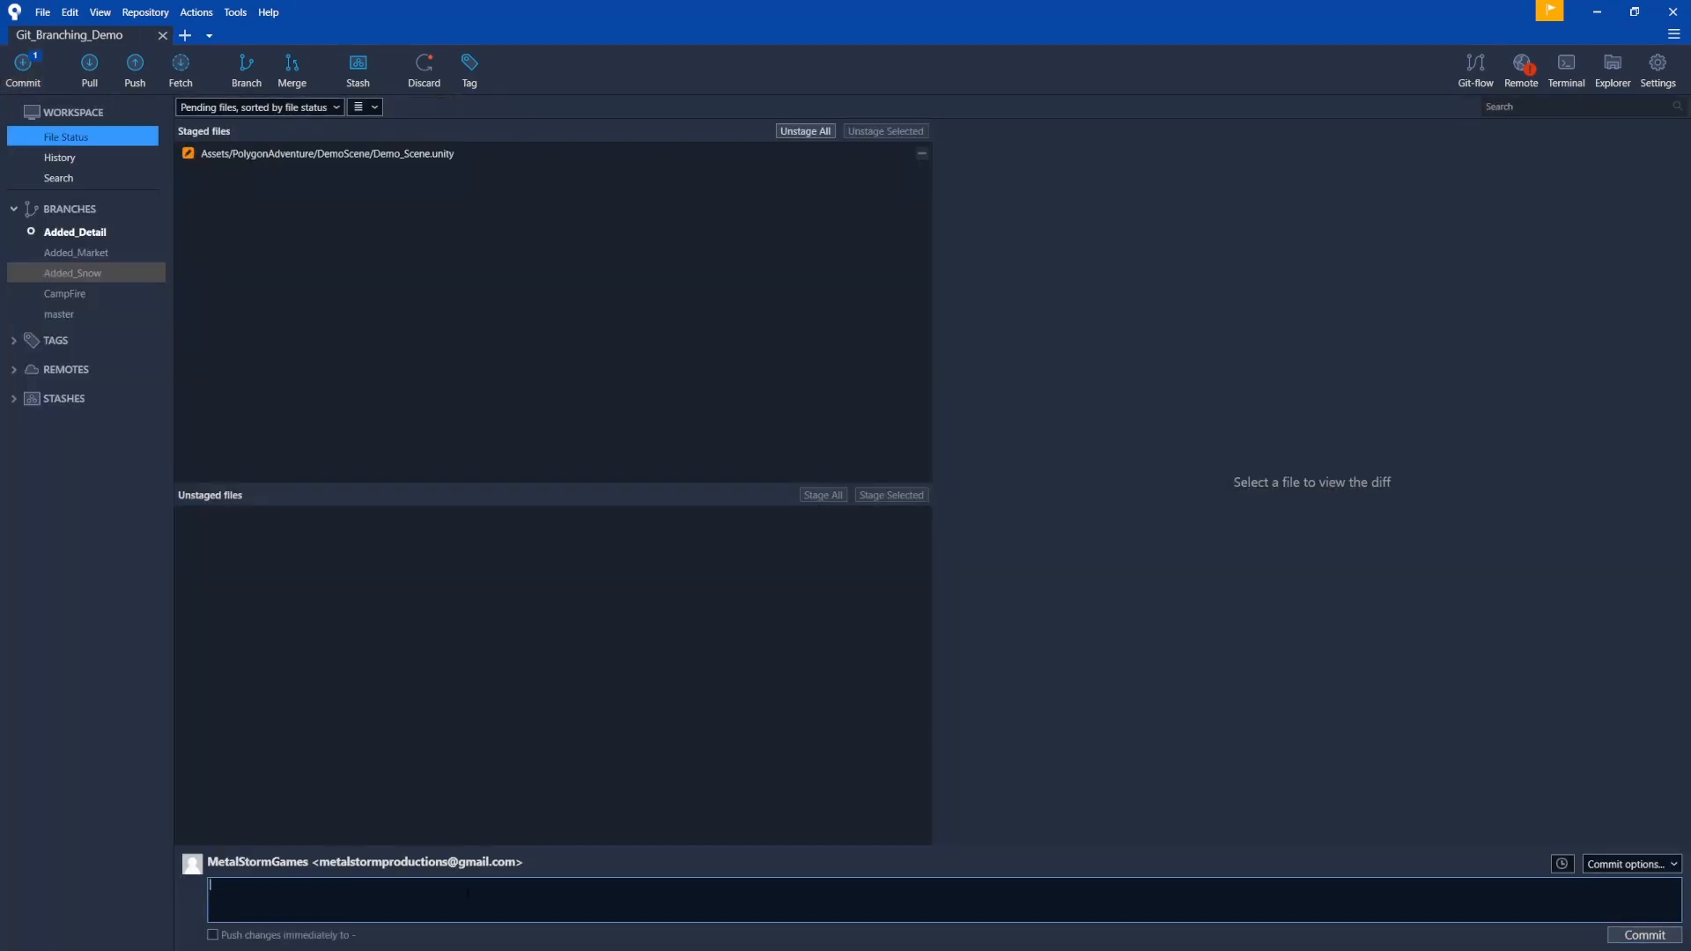
pyautogui.write('Added detail')
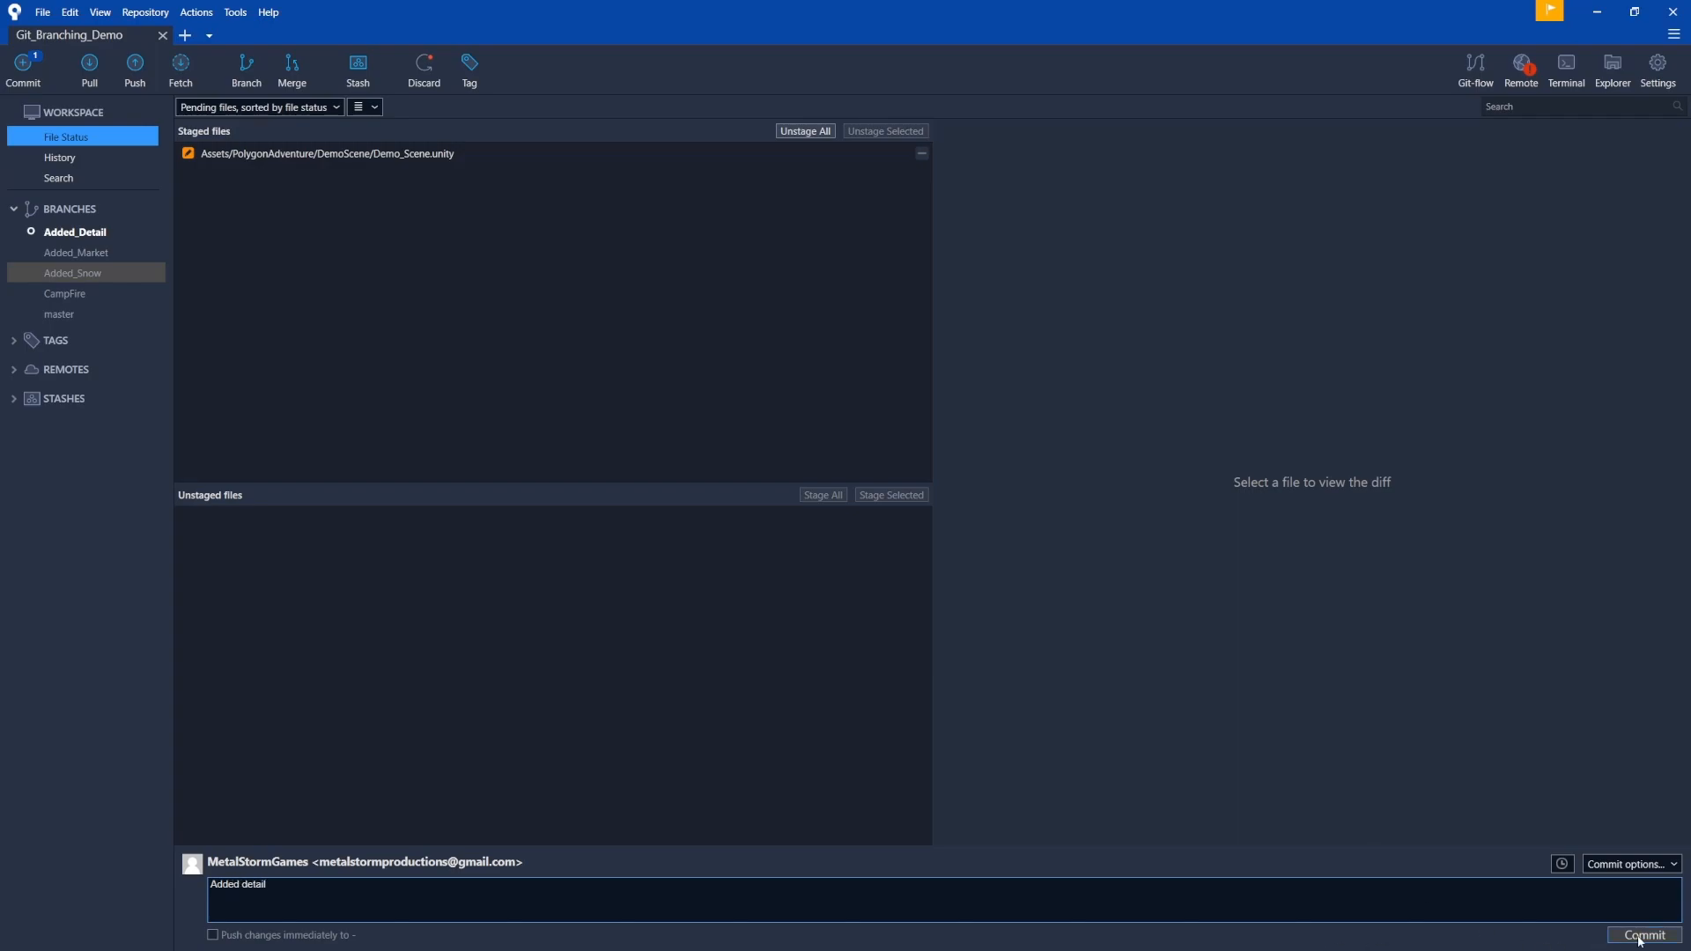
pyautogui.click(1640, 936)
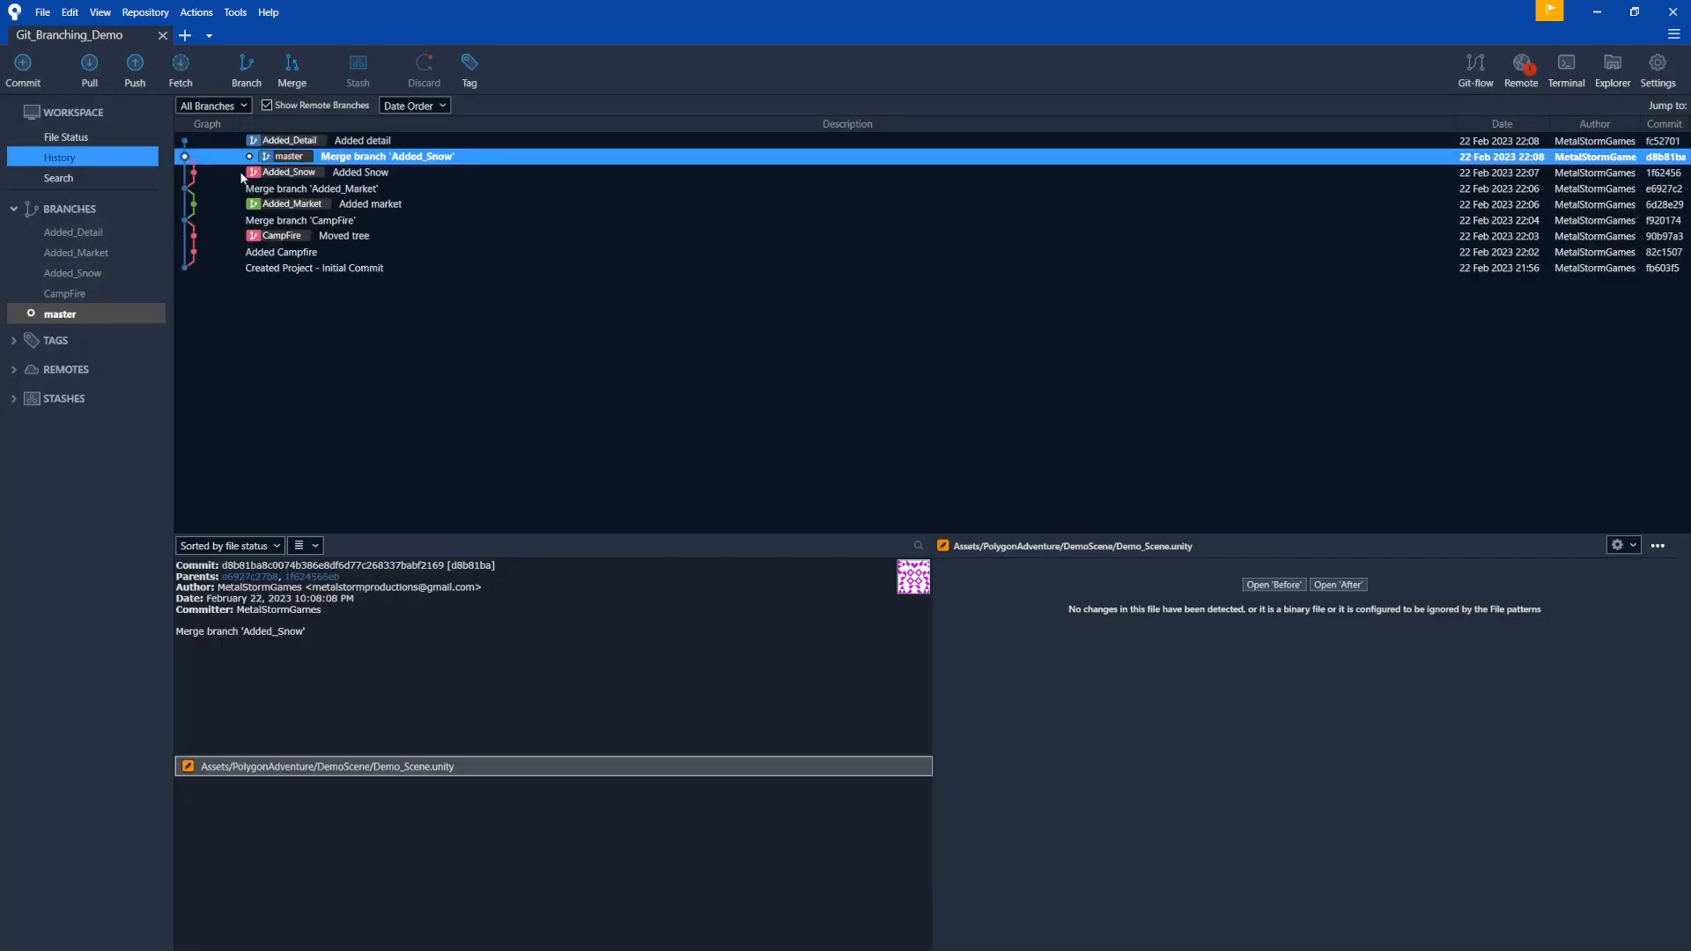
# Merge Added_Detail into master, creating the 'Merge branch Added_Detail' commit
pyautogui.rightClick(74, 232)
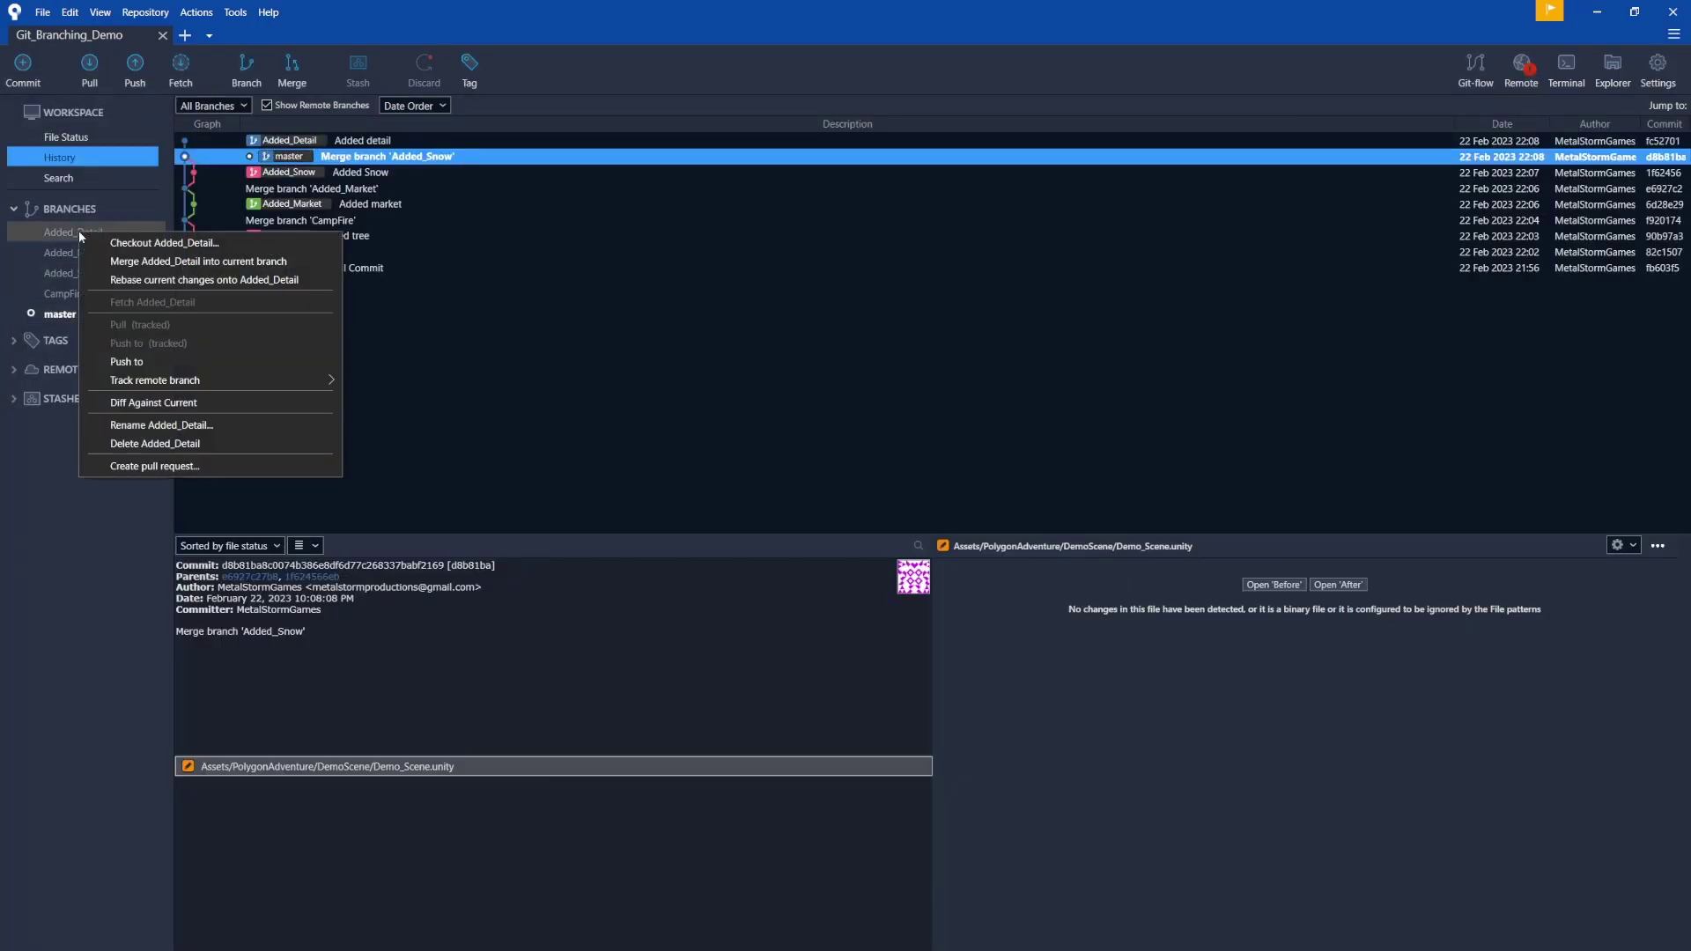
pyautogui.click(198, 260)
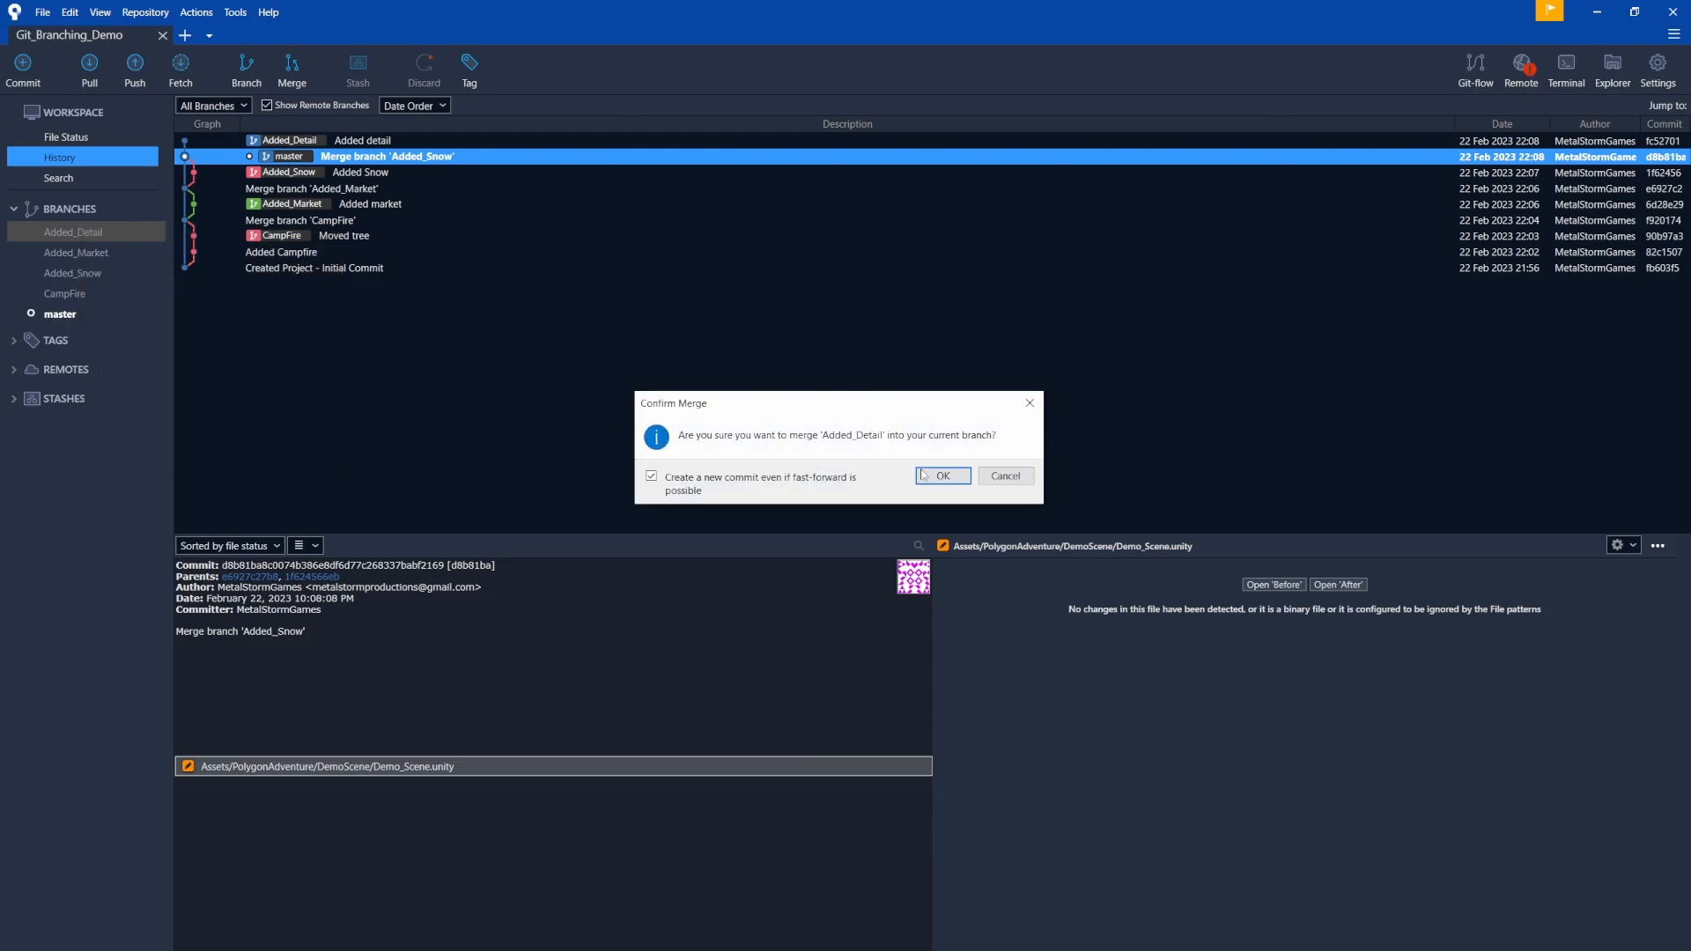
pyautogui.click(941, 475)
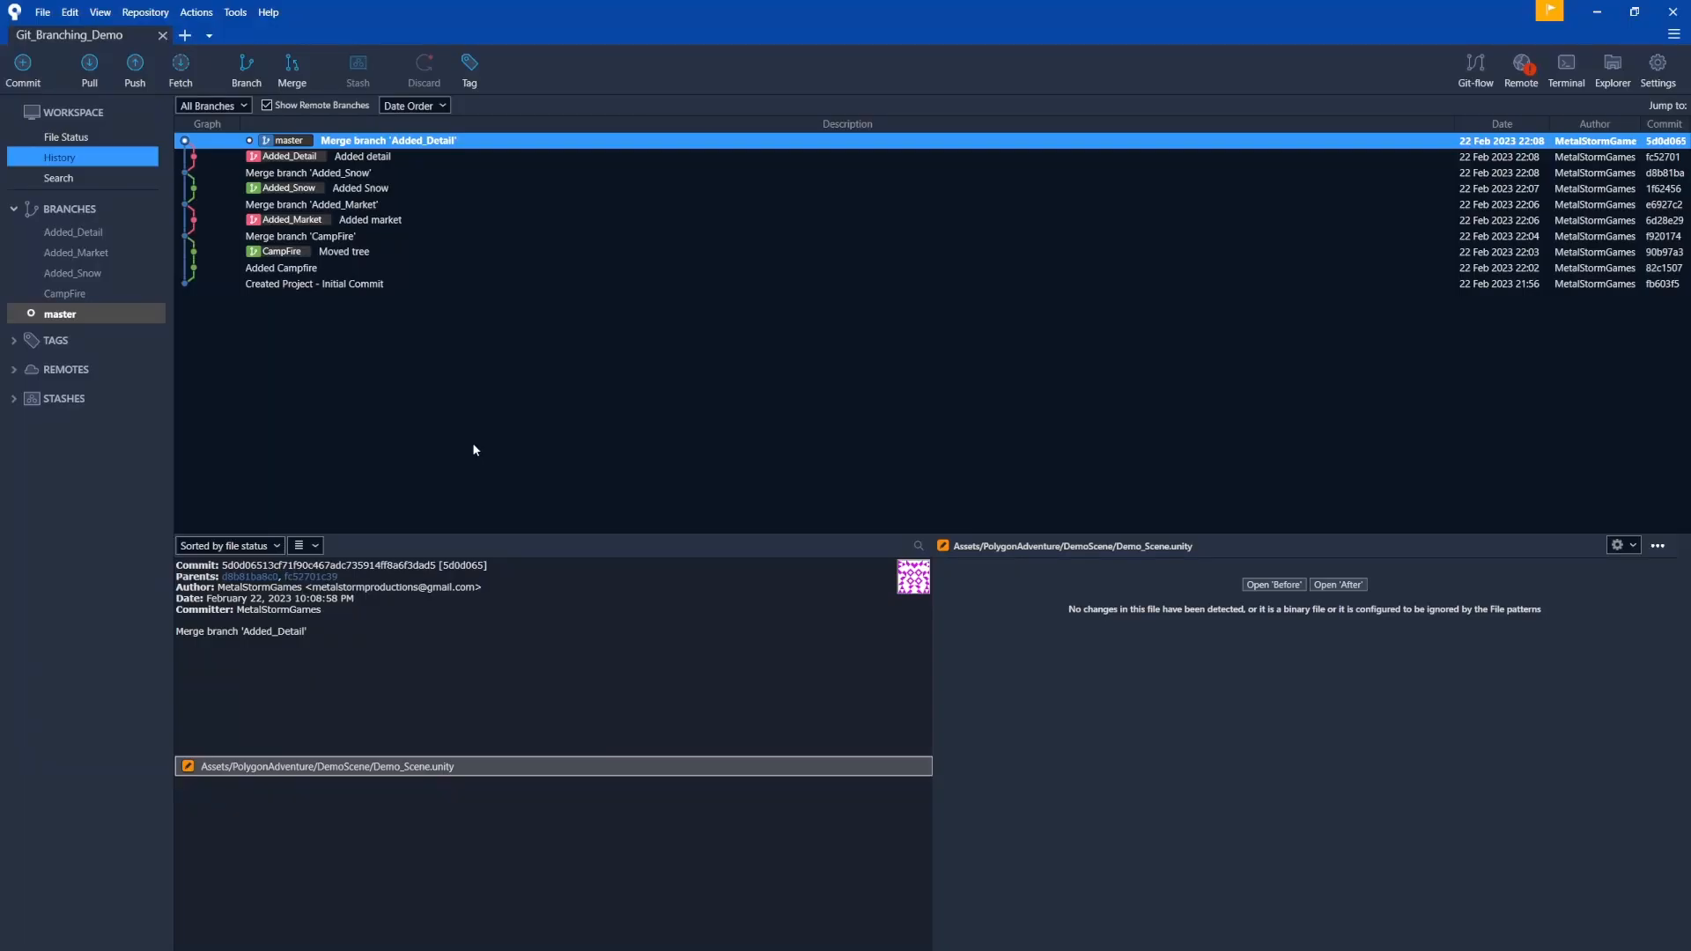
pyautogui.moveTo(373, 172)
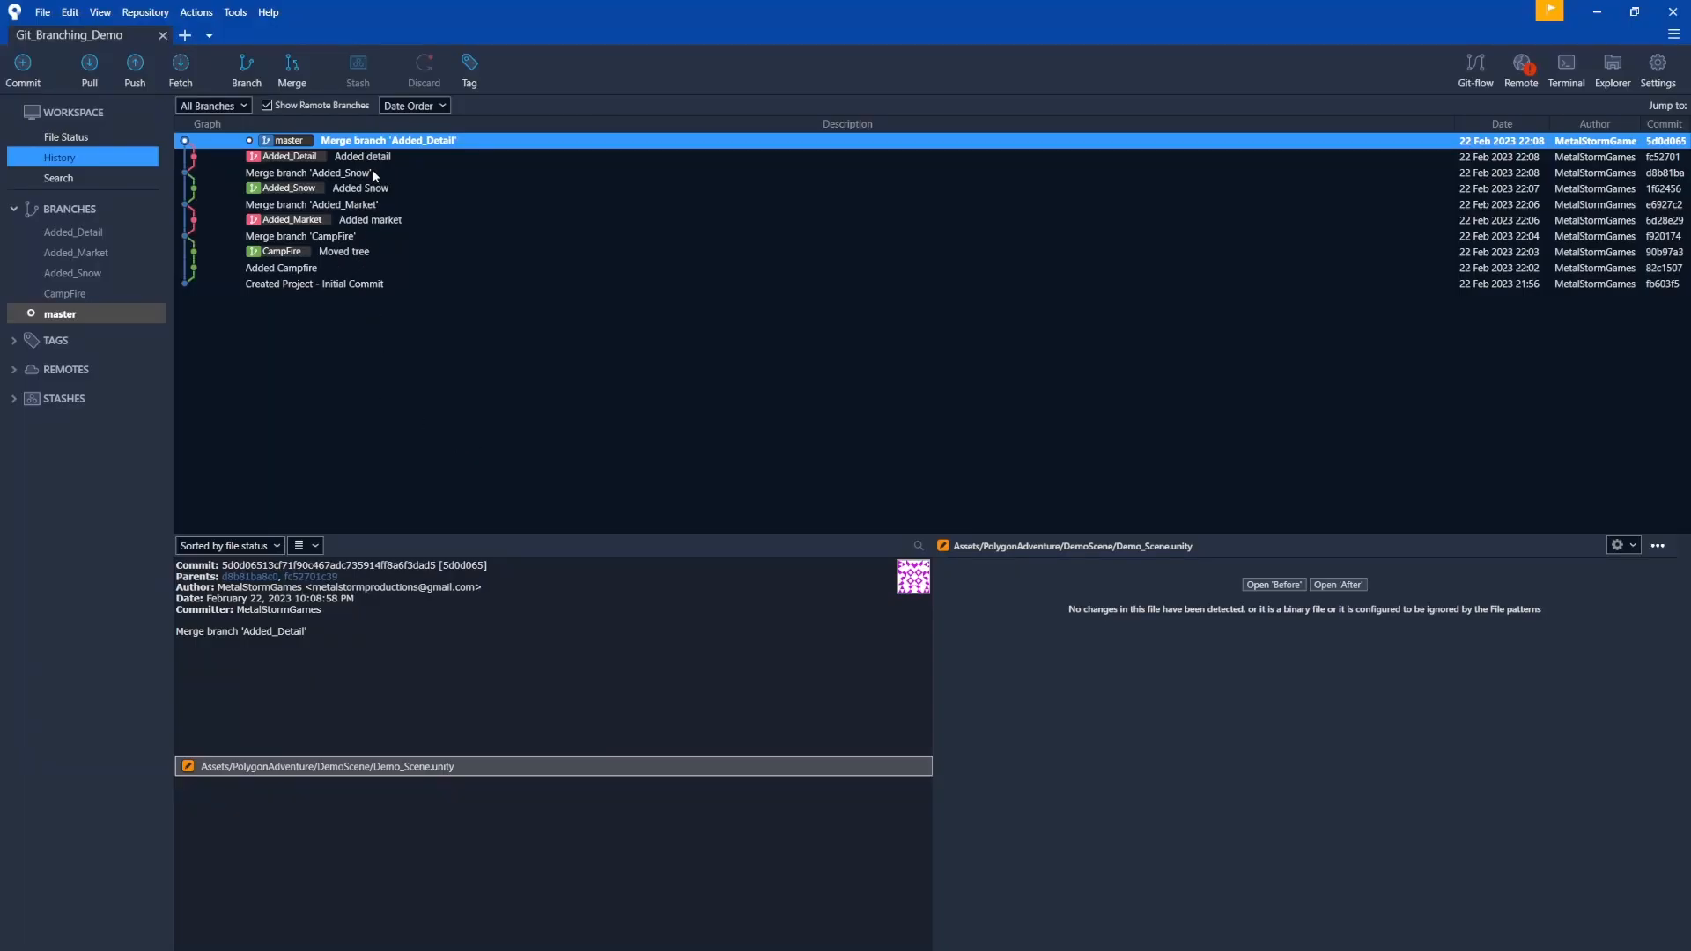
pyautogui.moveTo(344, 169)
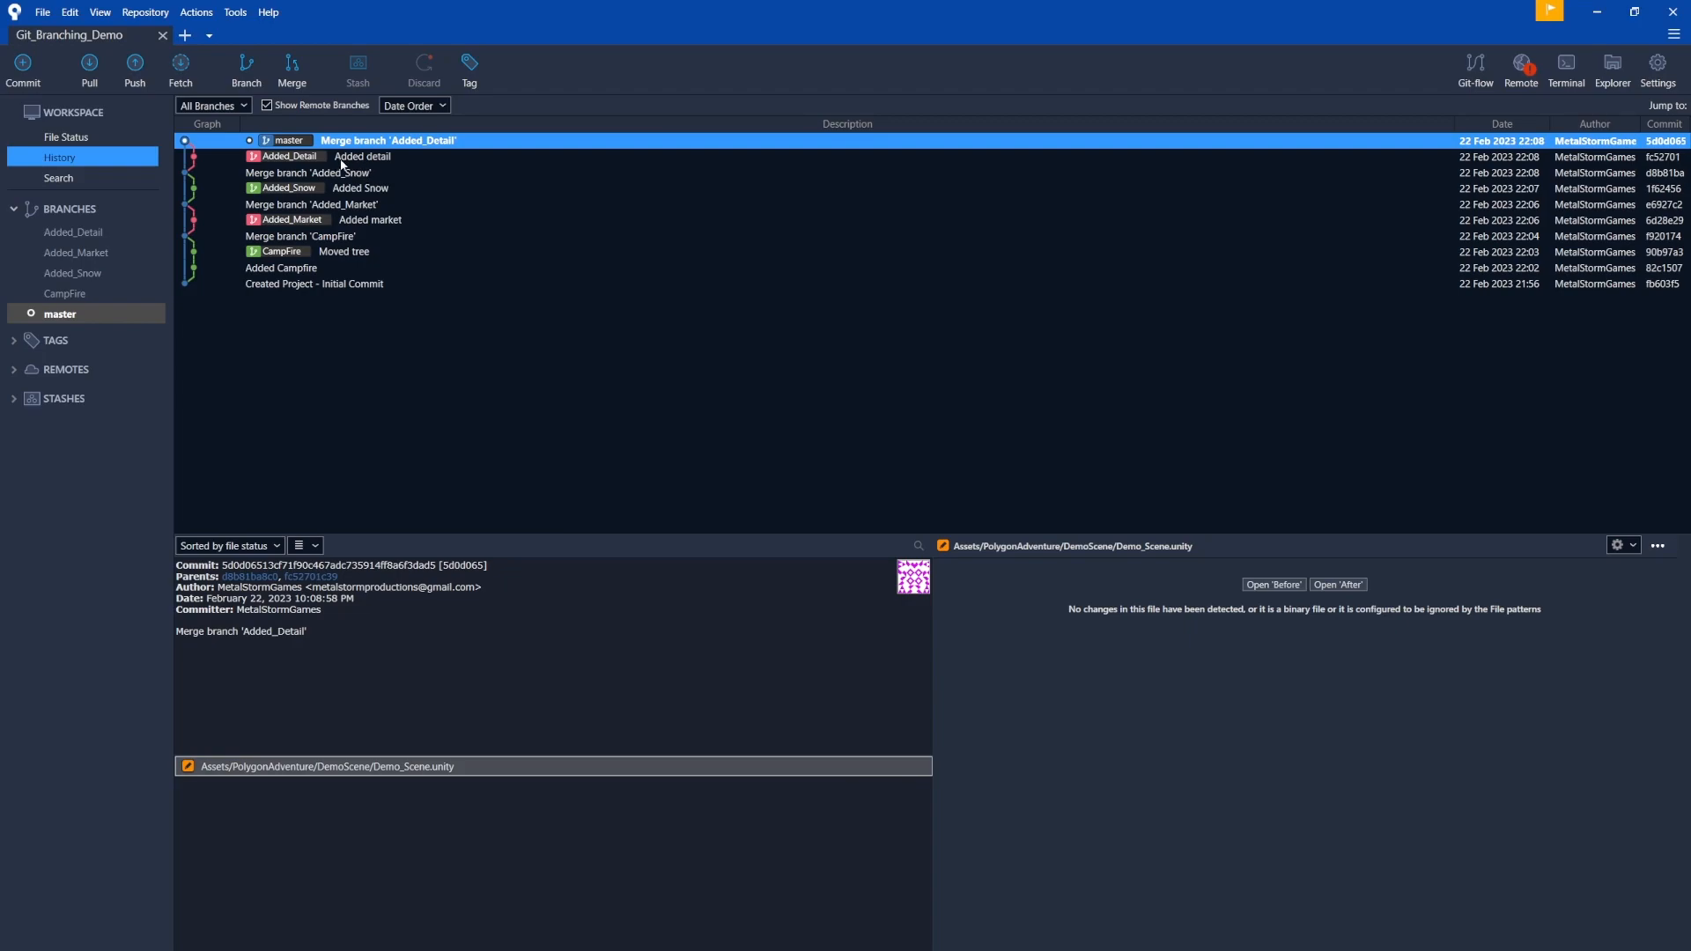
pyautogui.moveTo(280, 192)
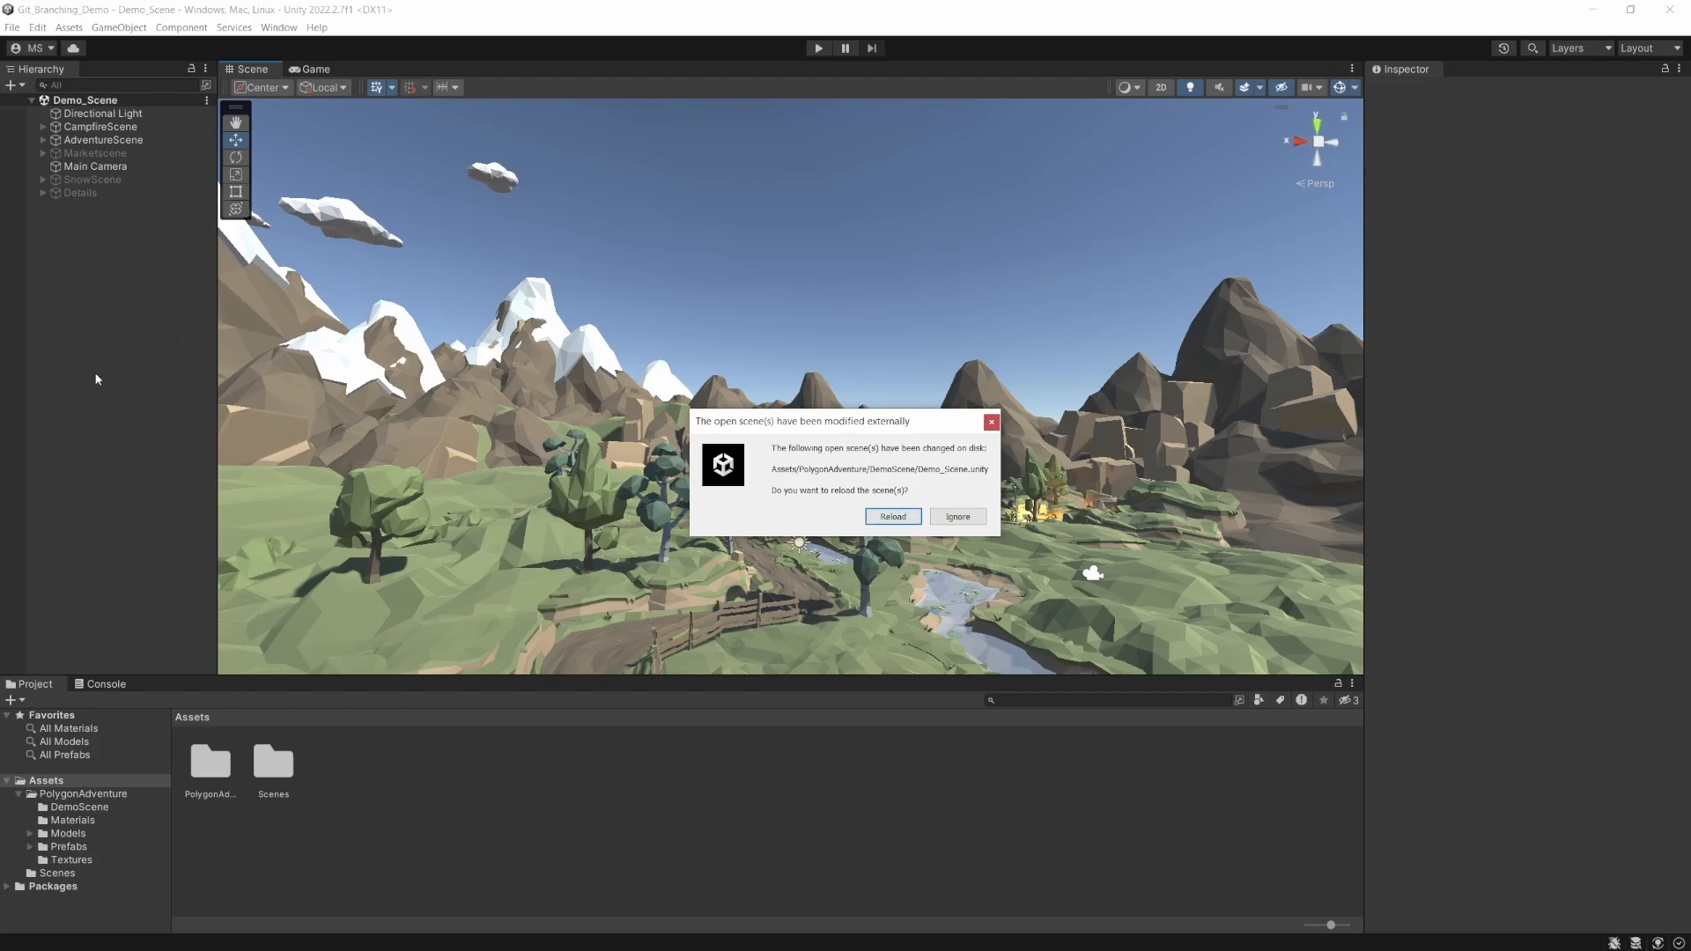
pyautogui.moveTo(93, 116)
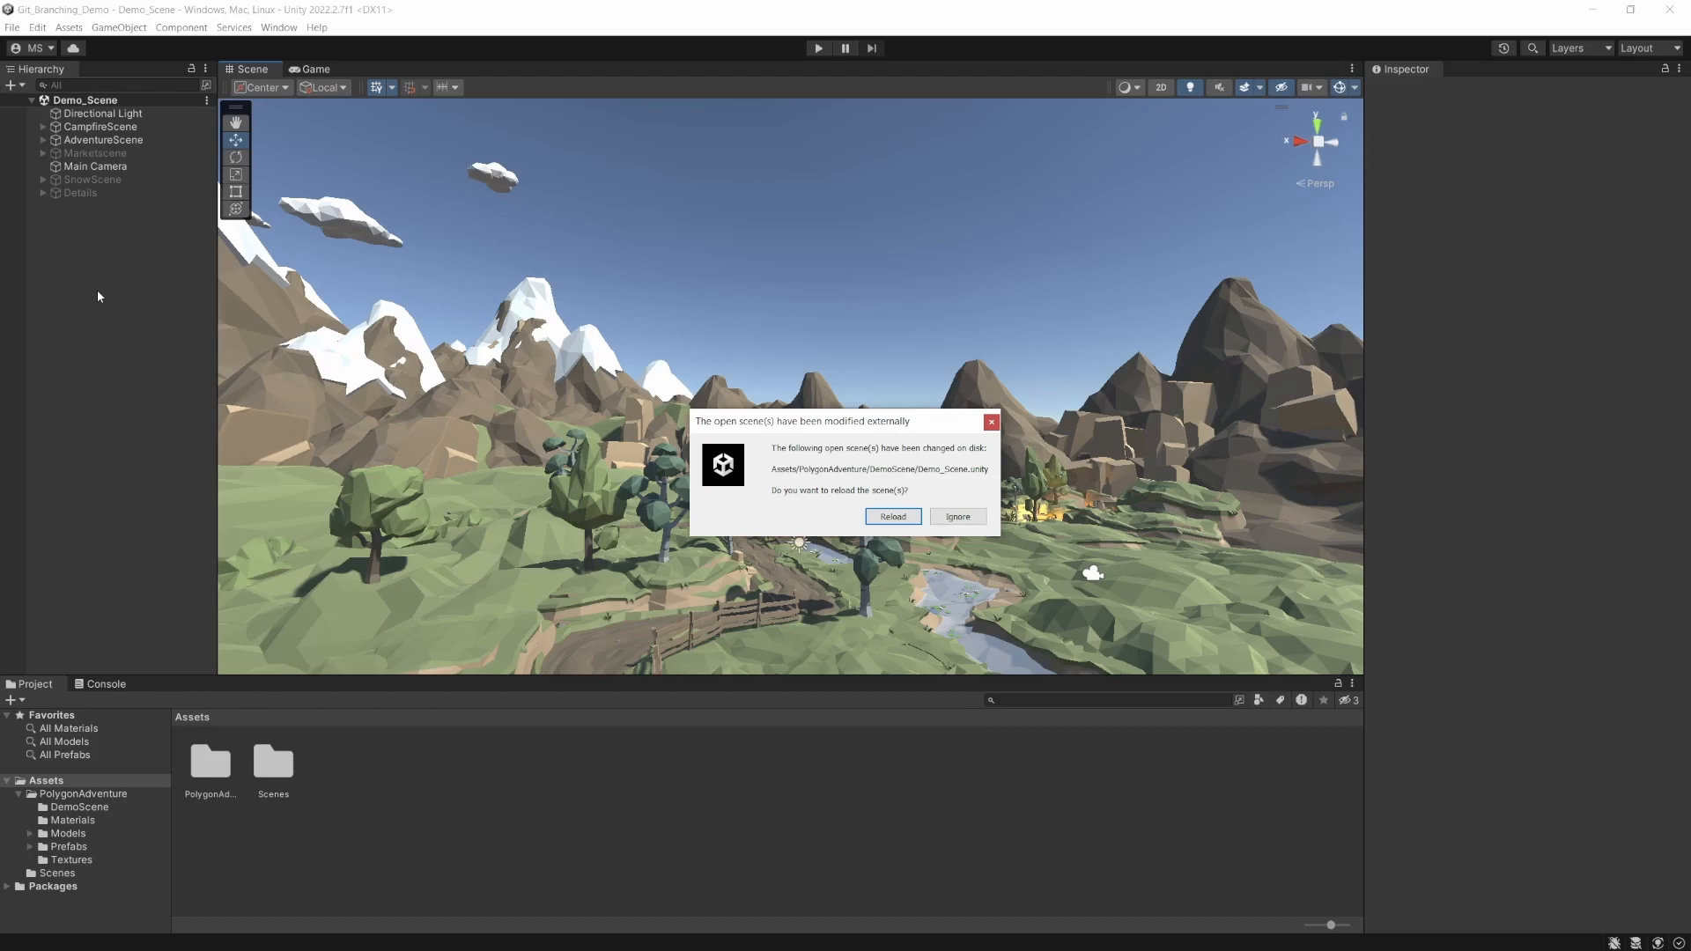
pyautogui.moveTo(152, 270)
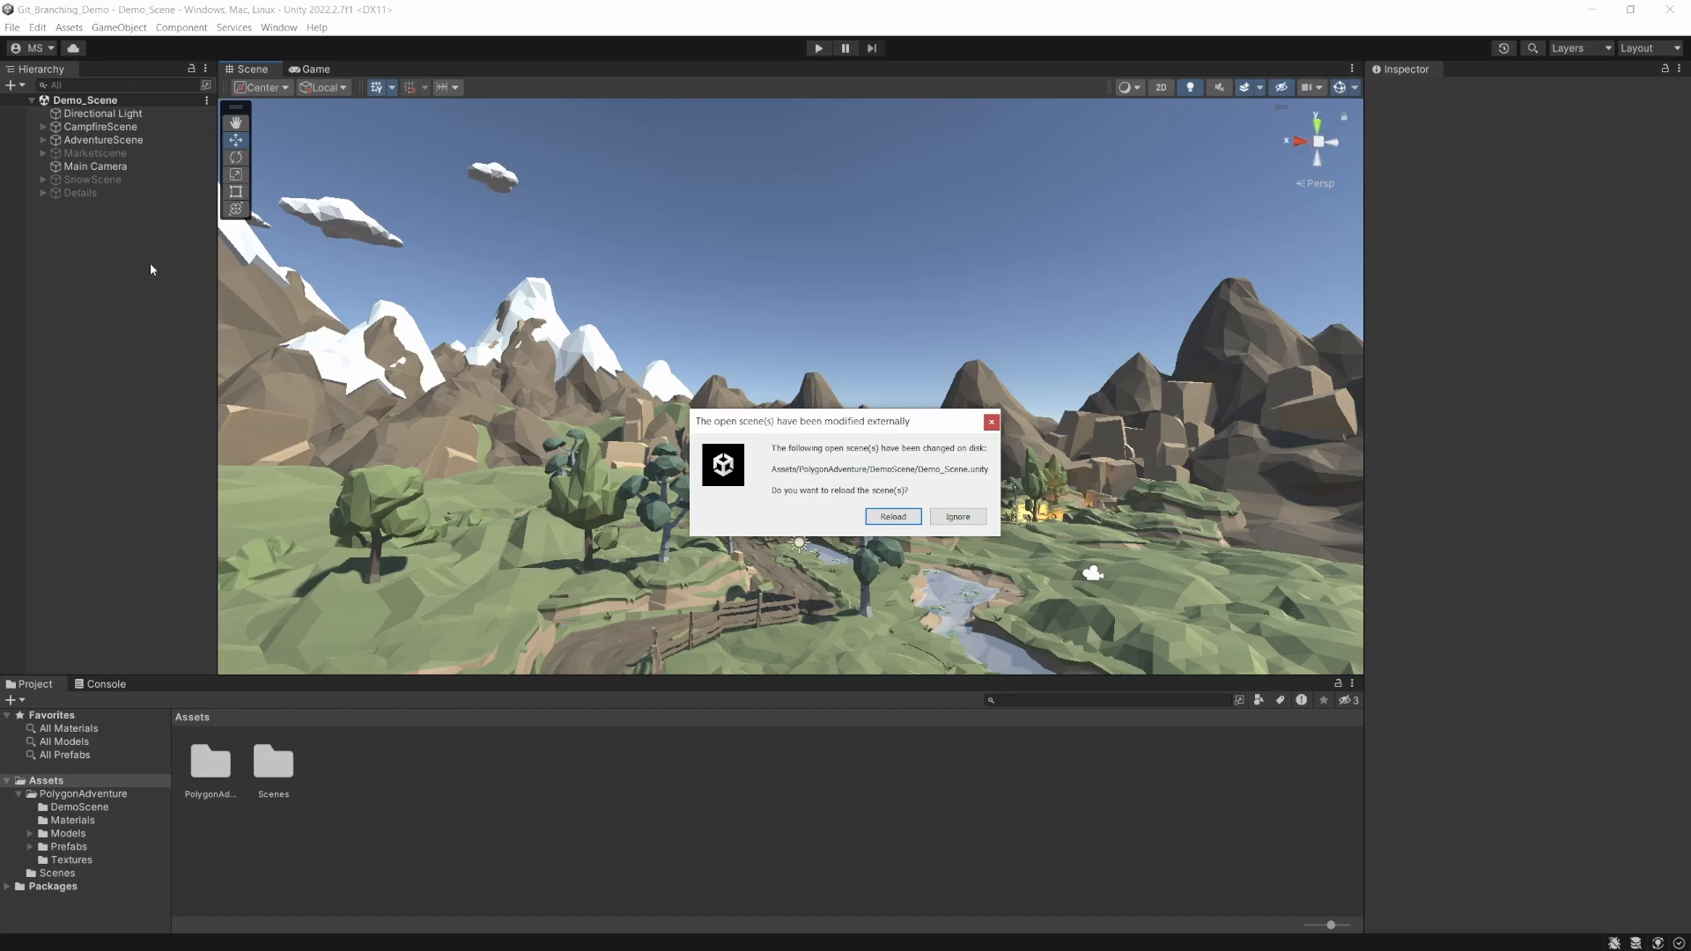
pyautogui.moveTo(72, 128)
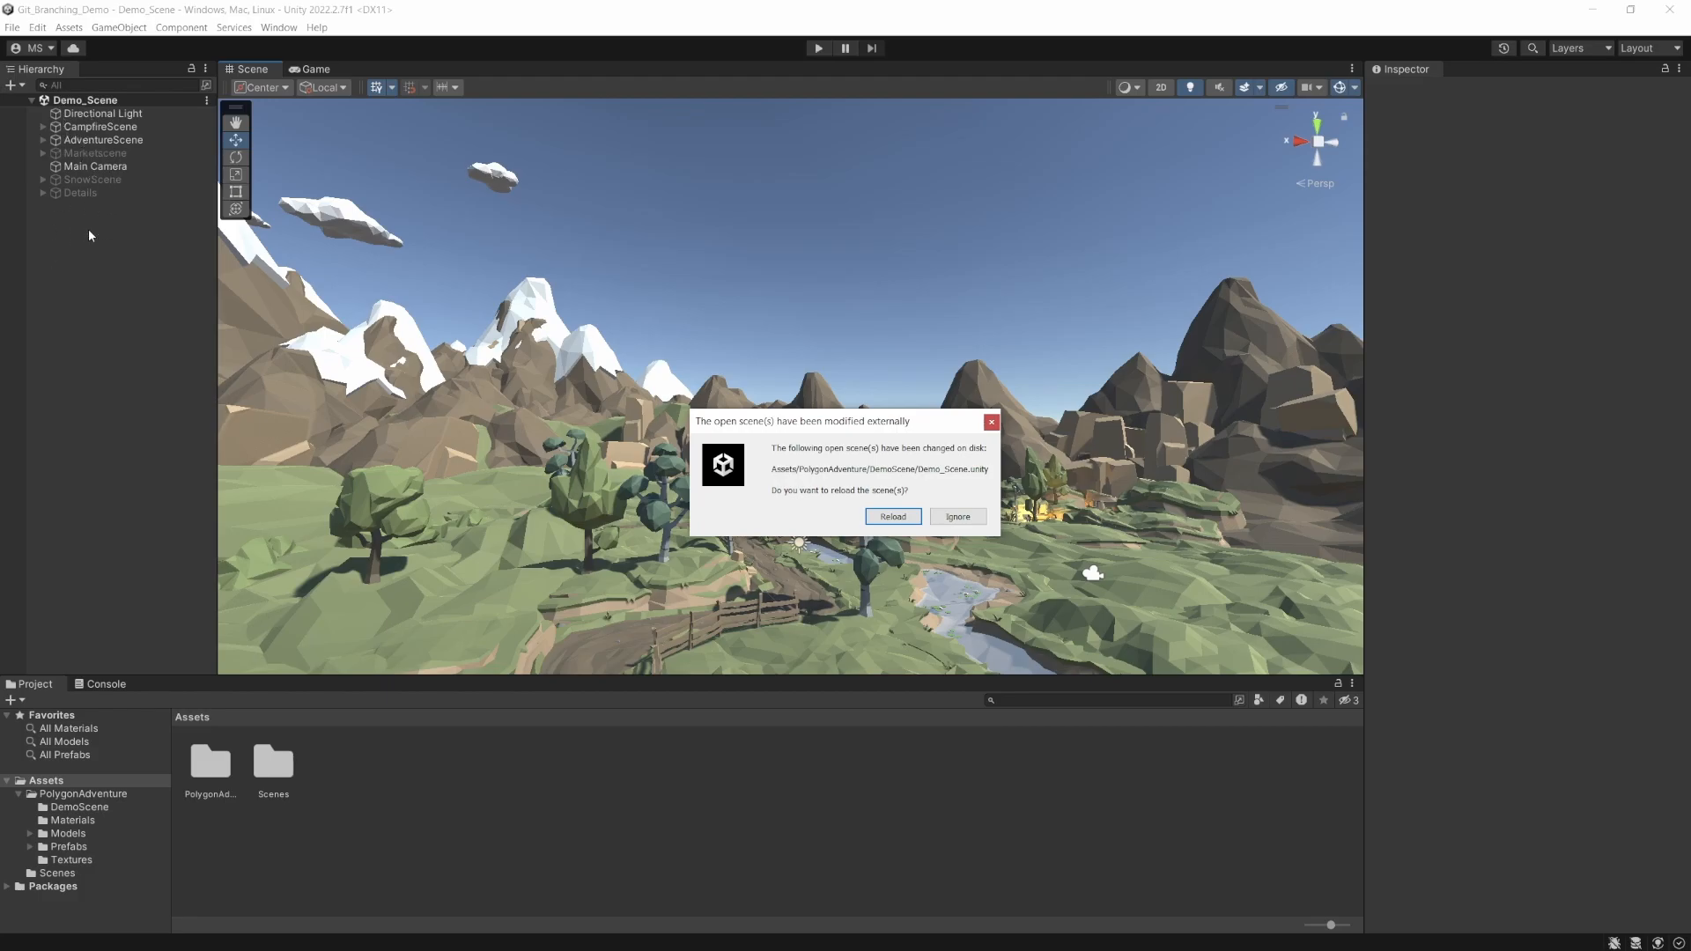
pyautogui.moveTo(90, 246)
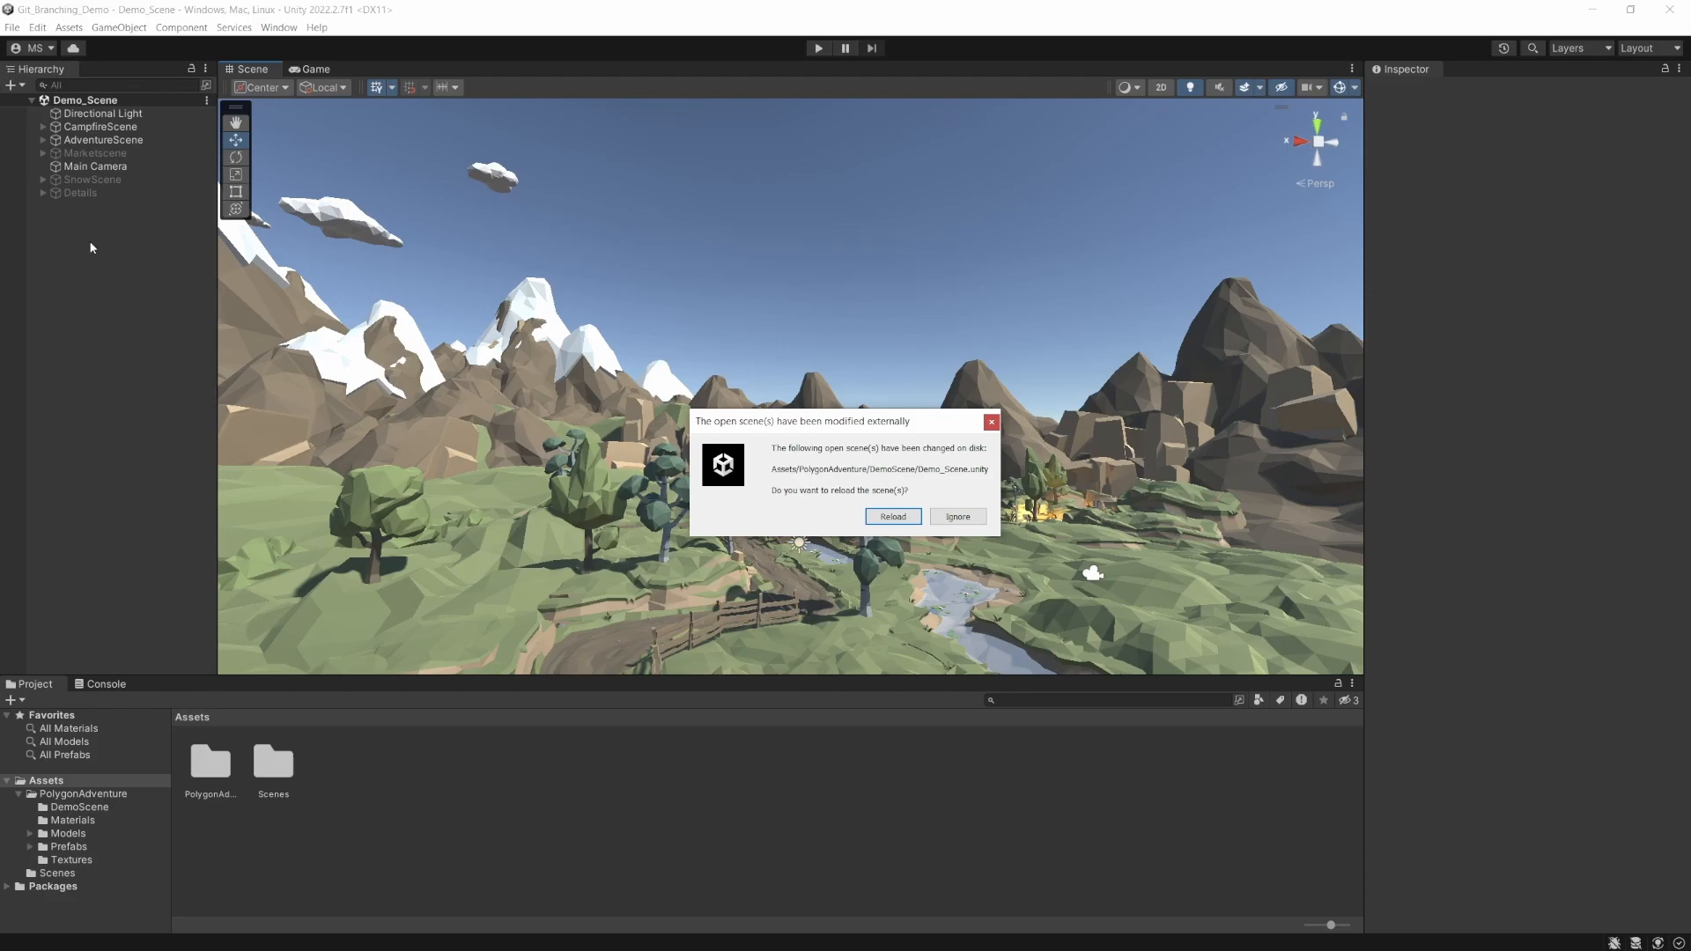
pyautogui.moveTo(103, 264)
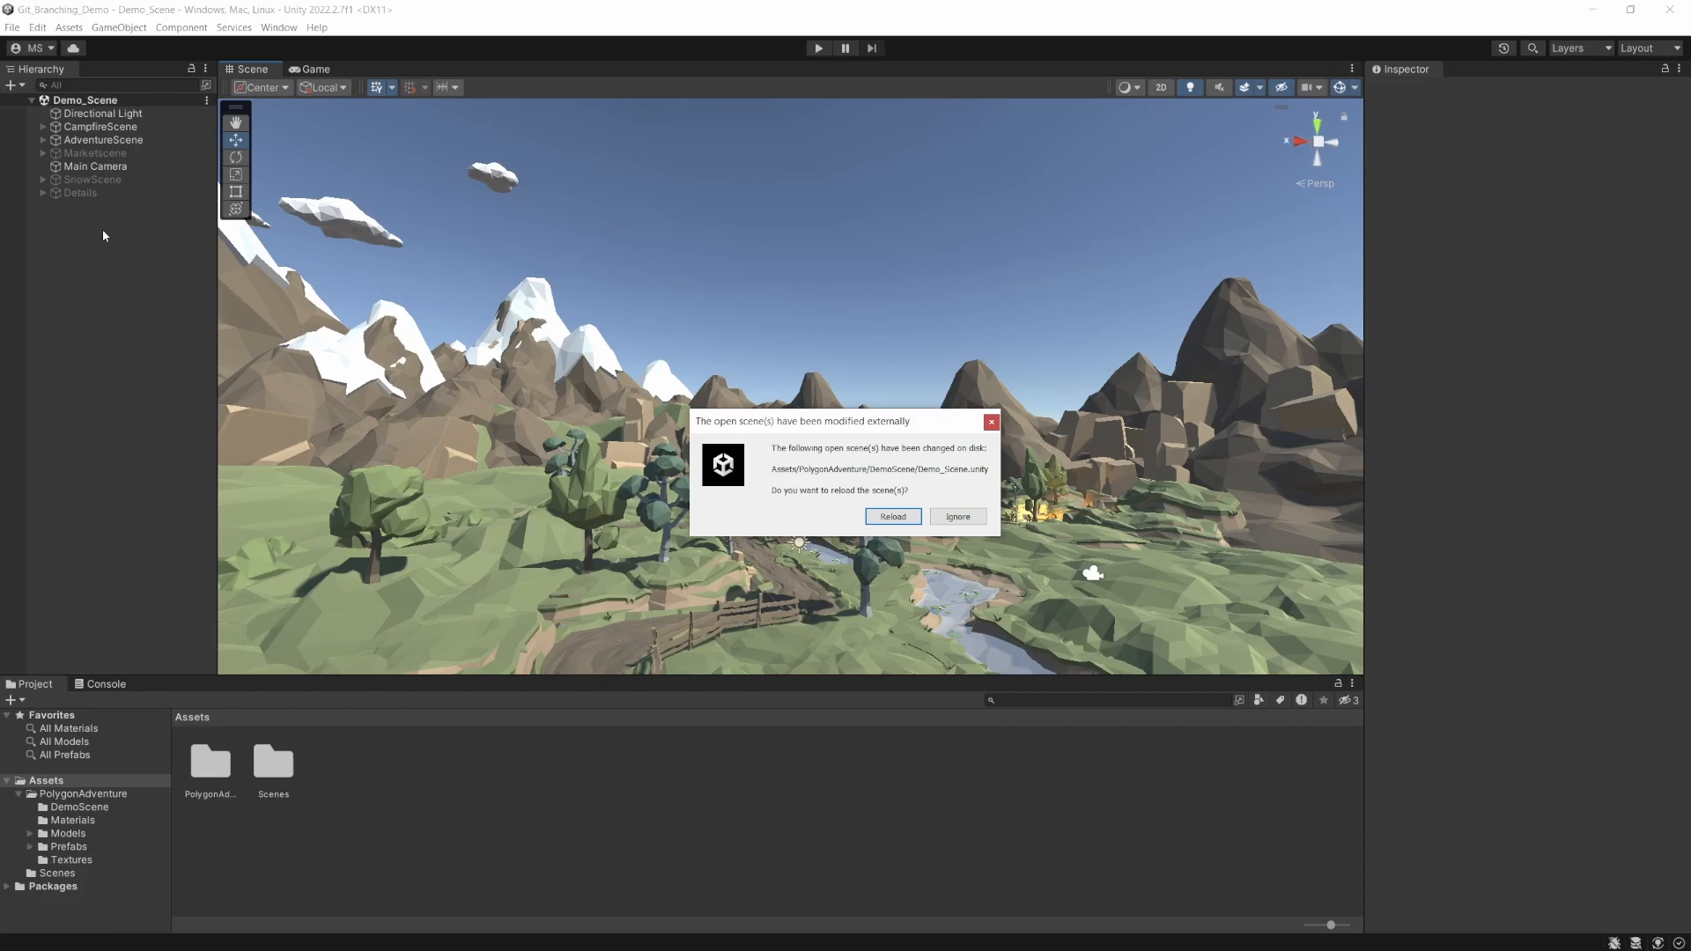
pyautogui.moveTo(99, 118)
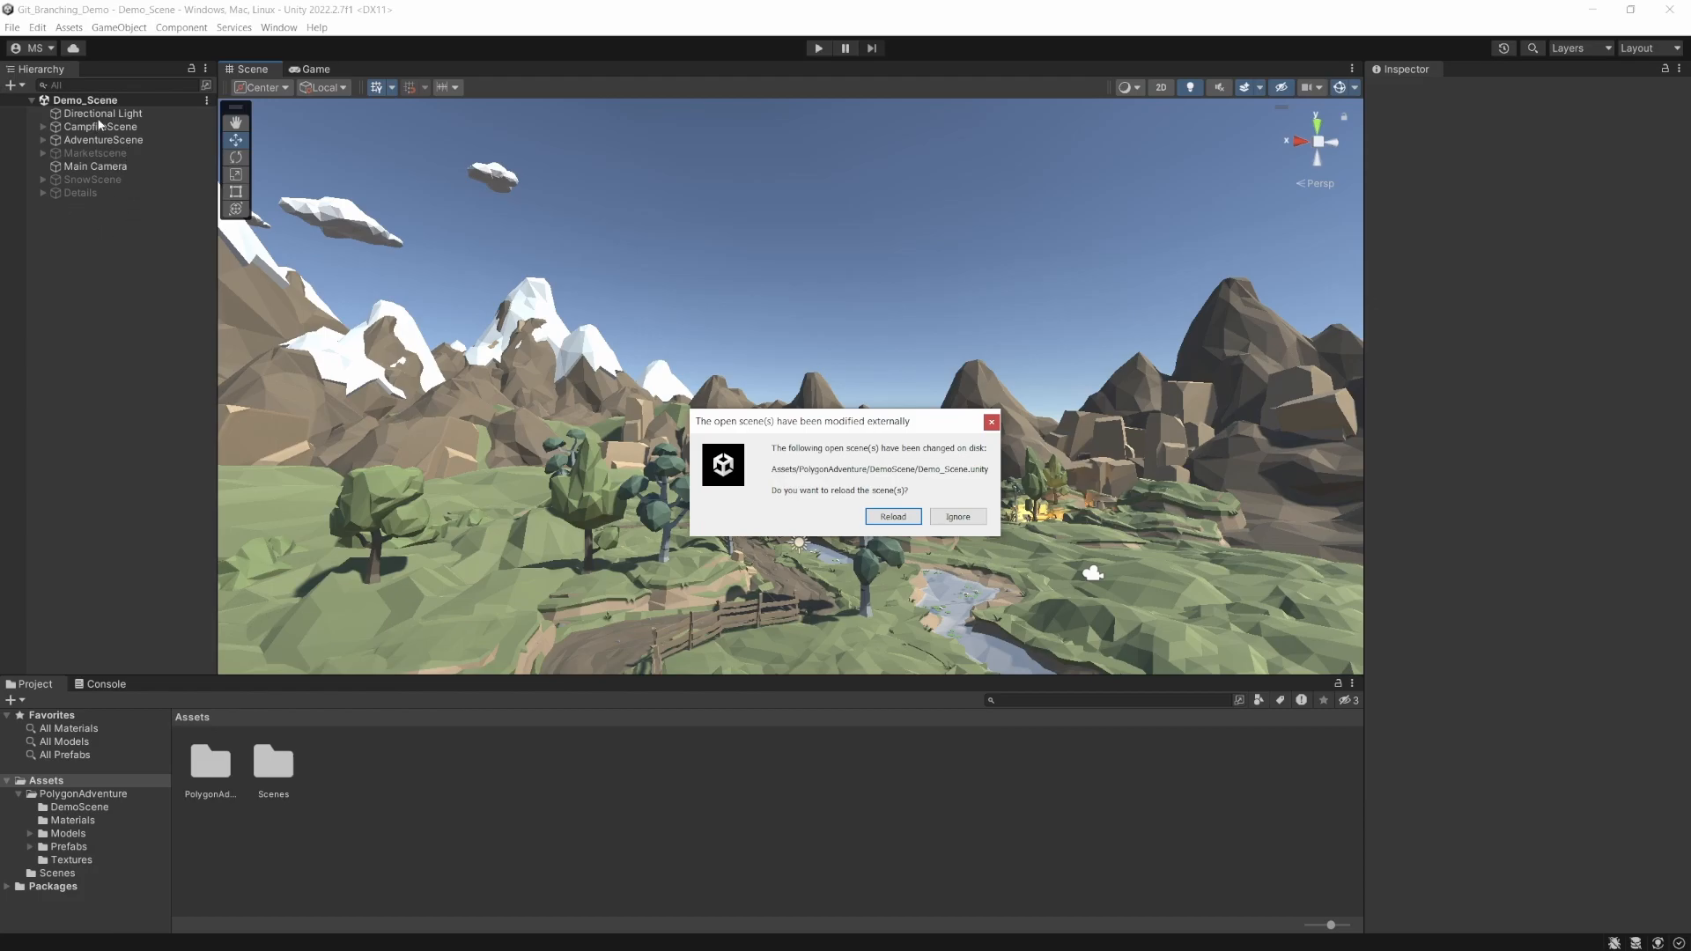
pyautogui.moveTo(117, 240)
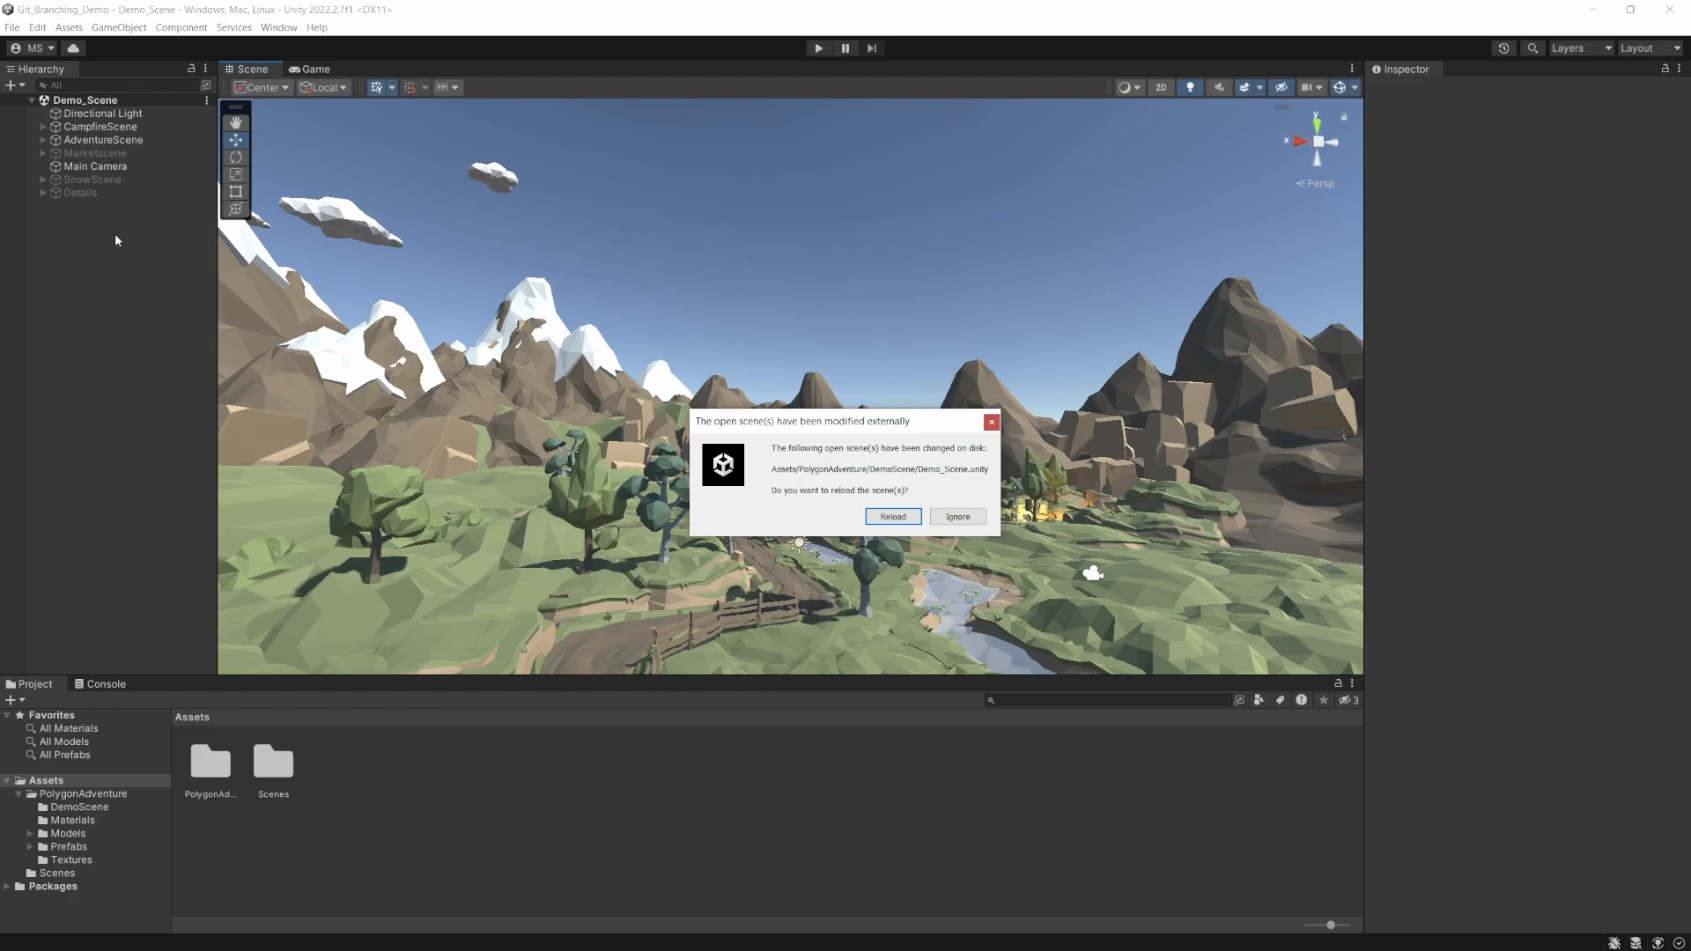
pyautogui.moveTo(424, 795)
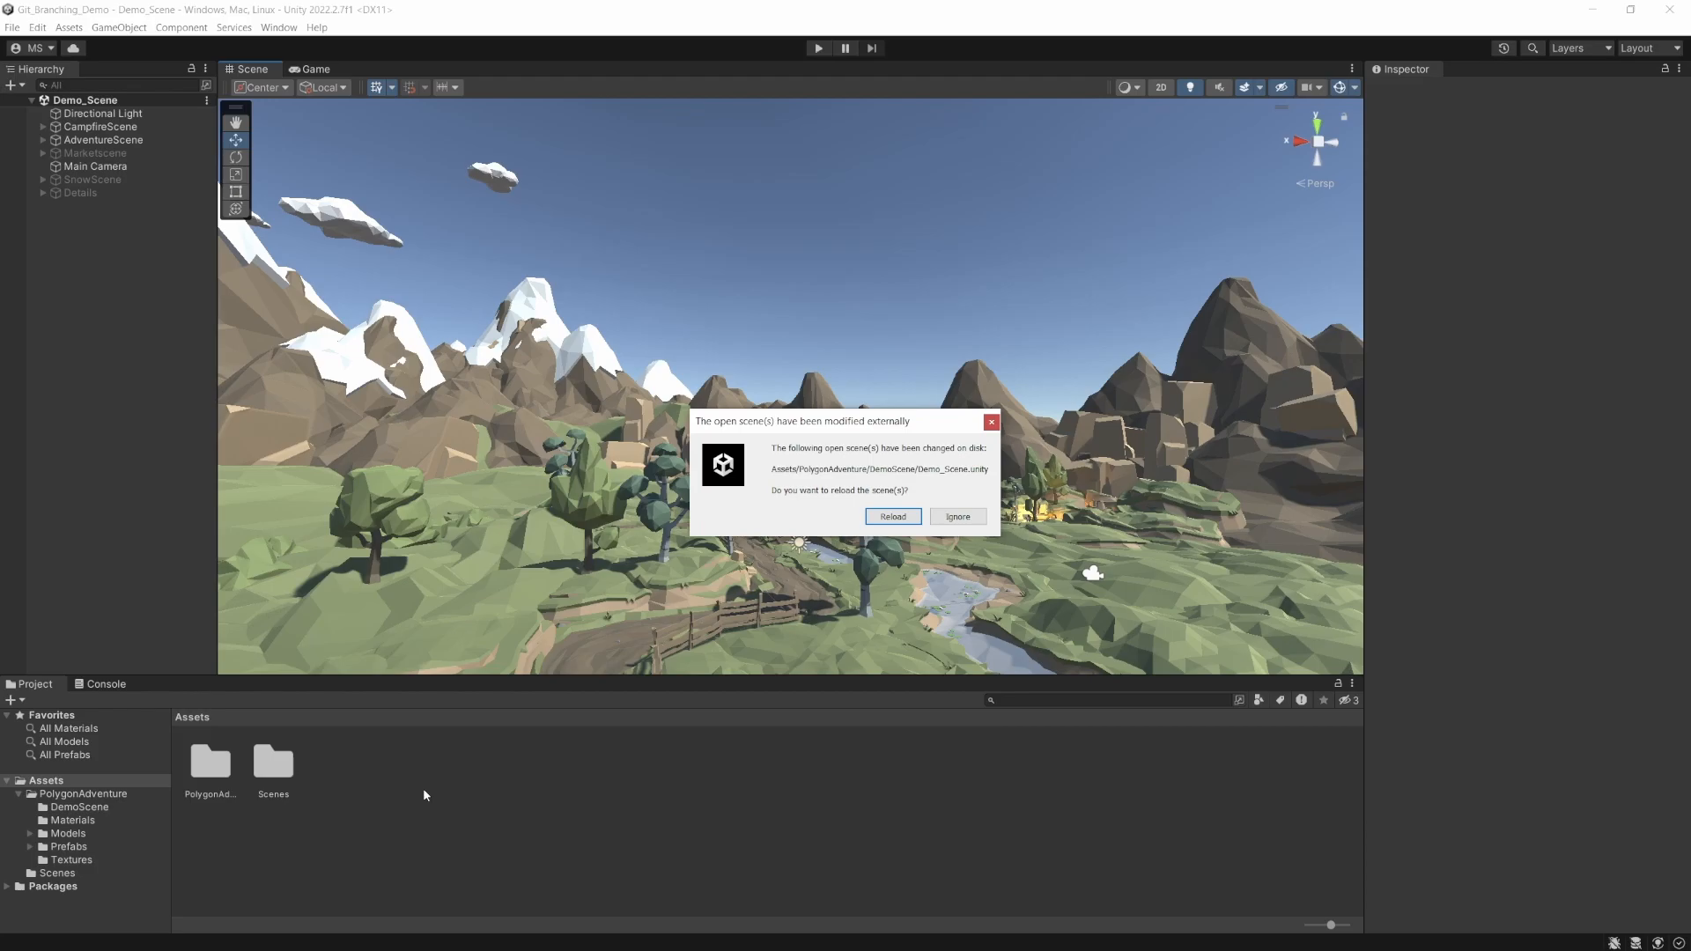
pyautogui.moveTo(357, 741)
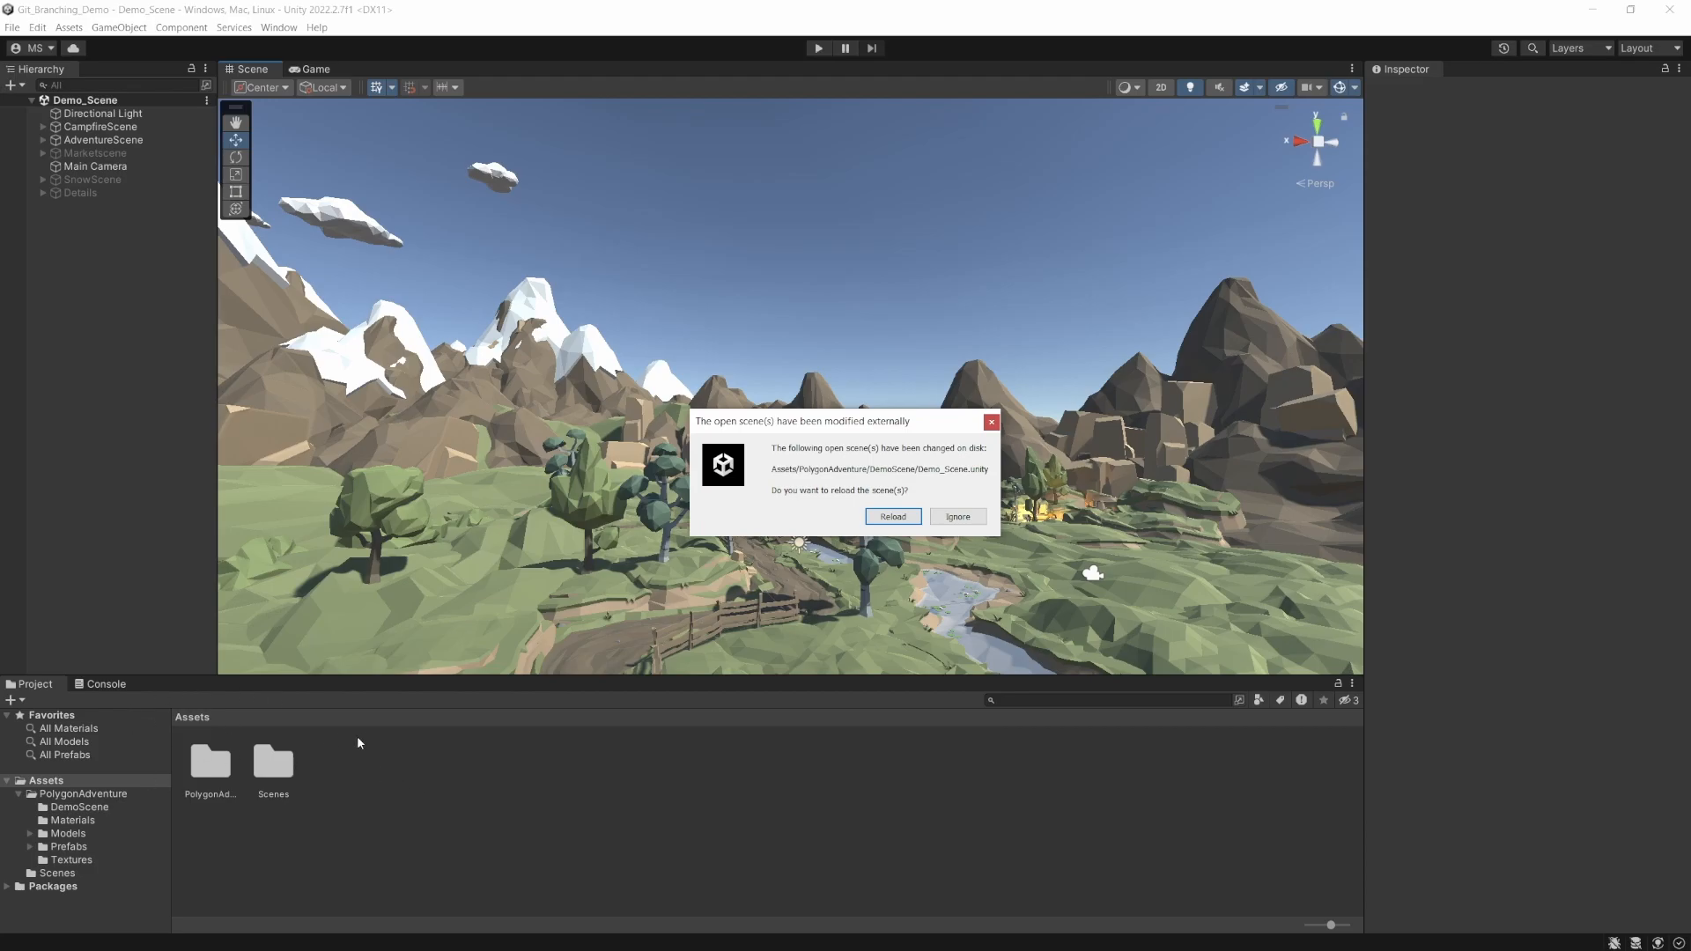
pyautogui.moveTo(266, 319)
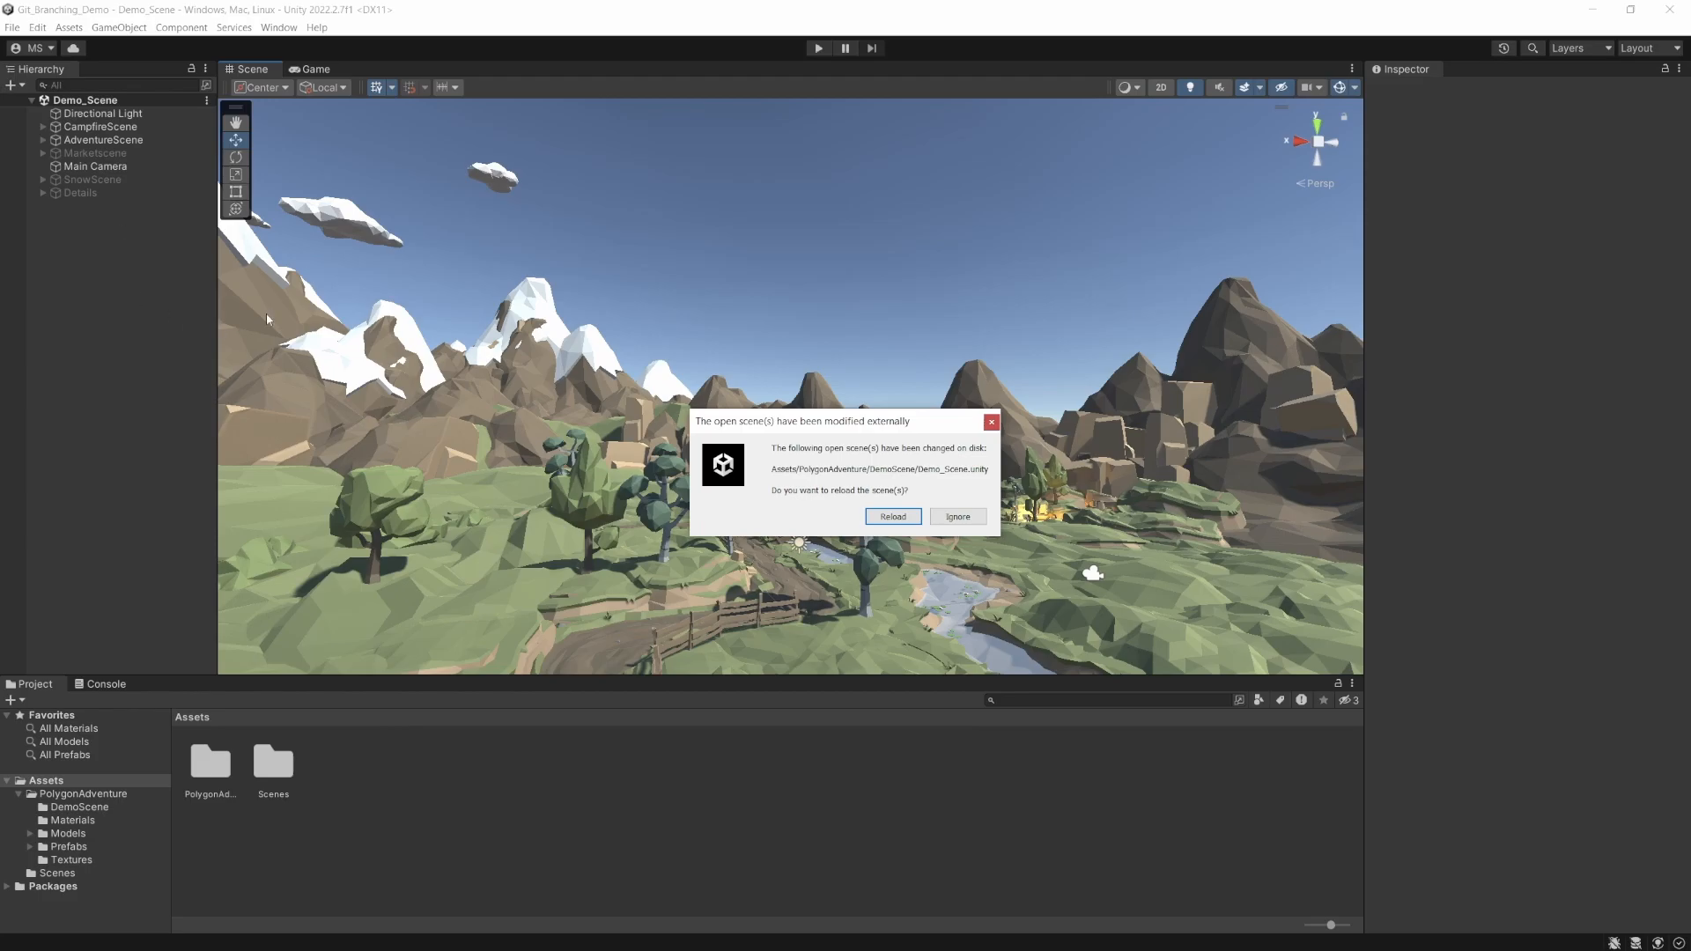
pyautogui.moveTo(127, 463)
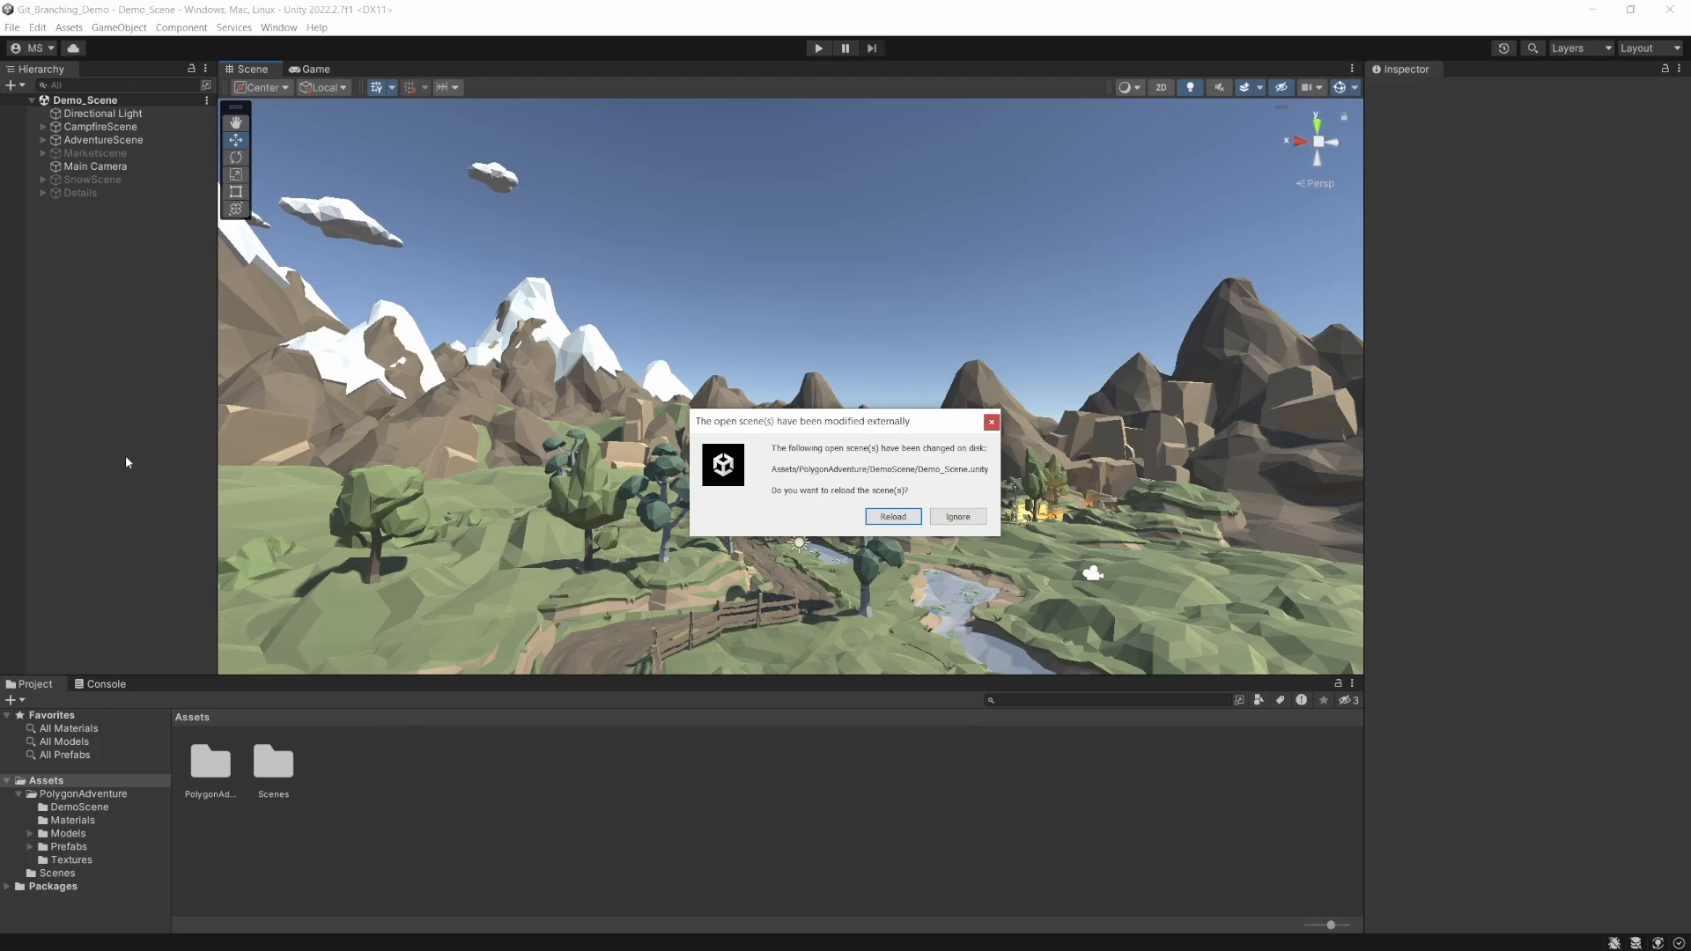
pyautogui.moveTo(166, 442)
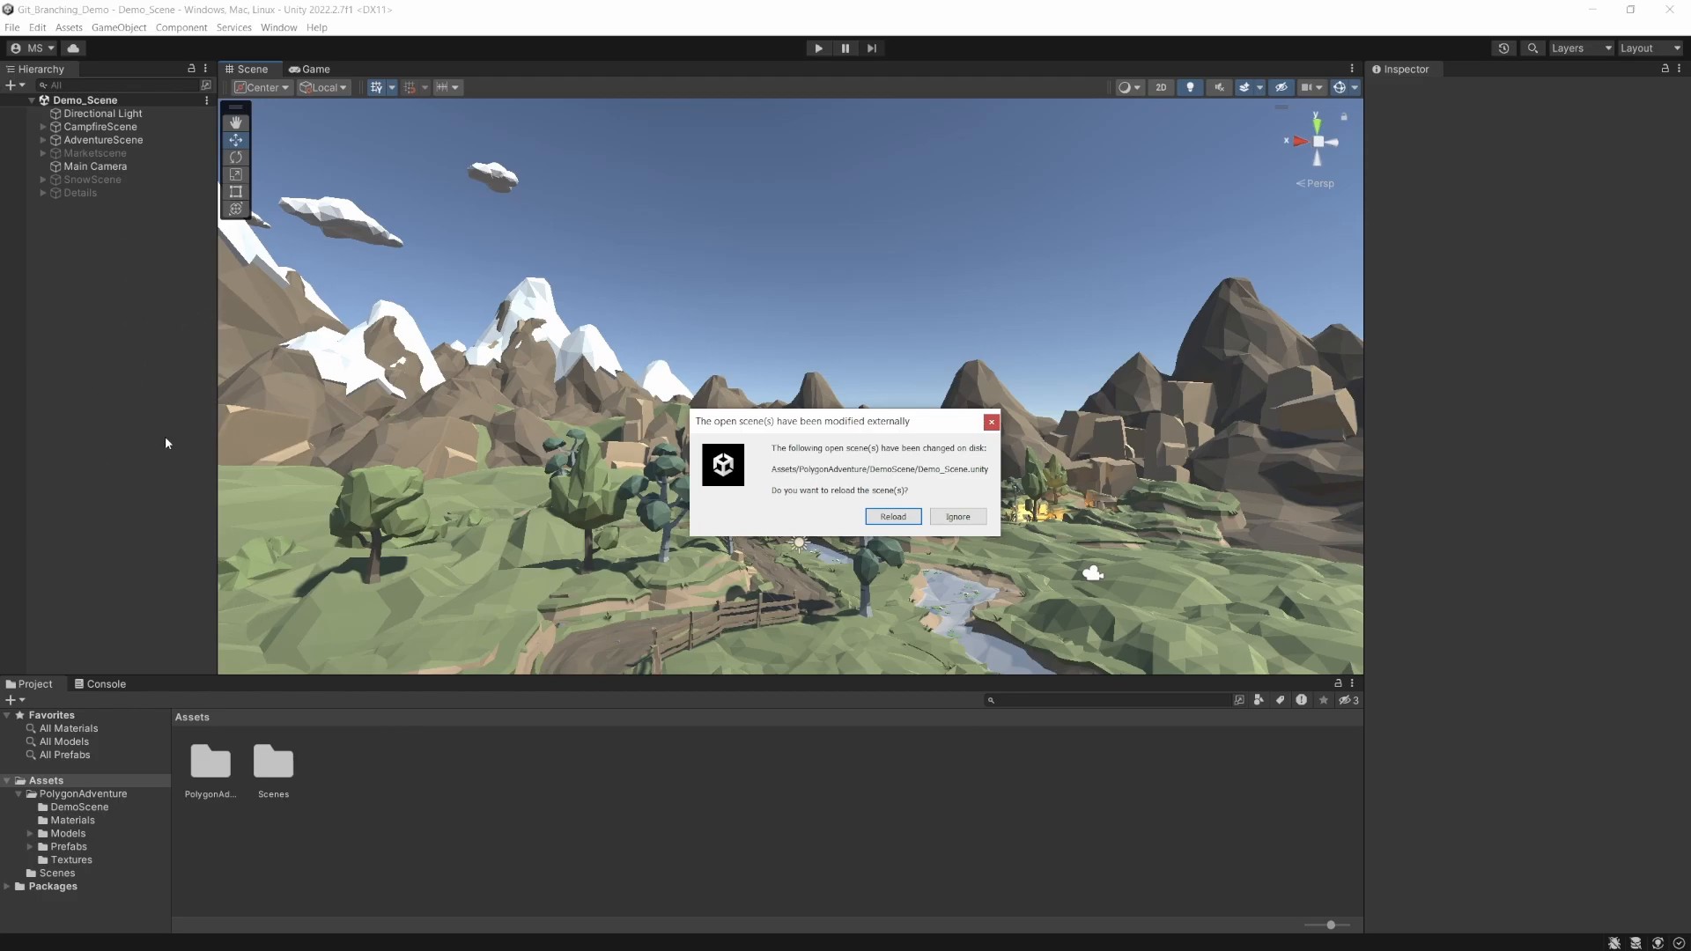
pyautogui.moveTo(891, 516)
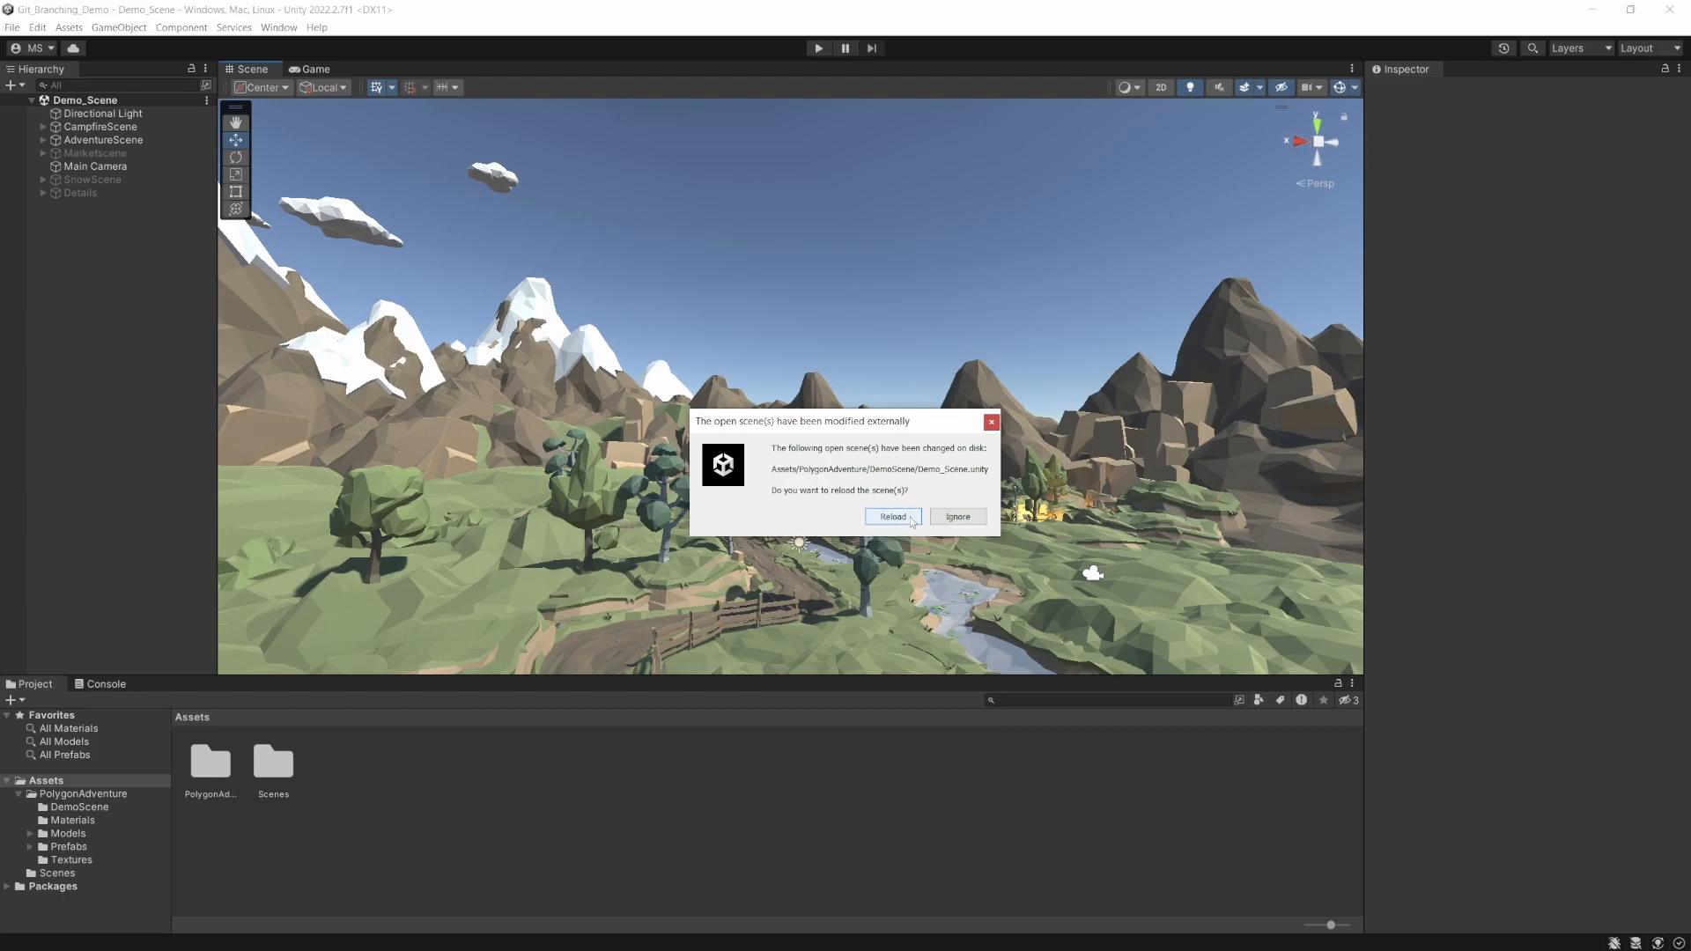
# Reload the externally modified Demo_Scene so MarketScene appears in the hierarchy
pyautogui.click(891, 516)
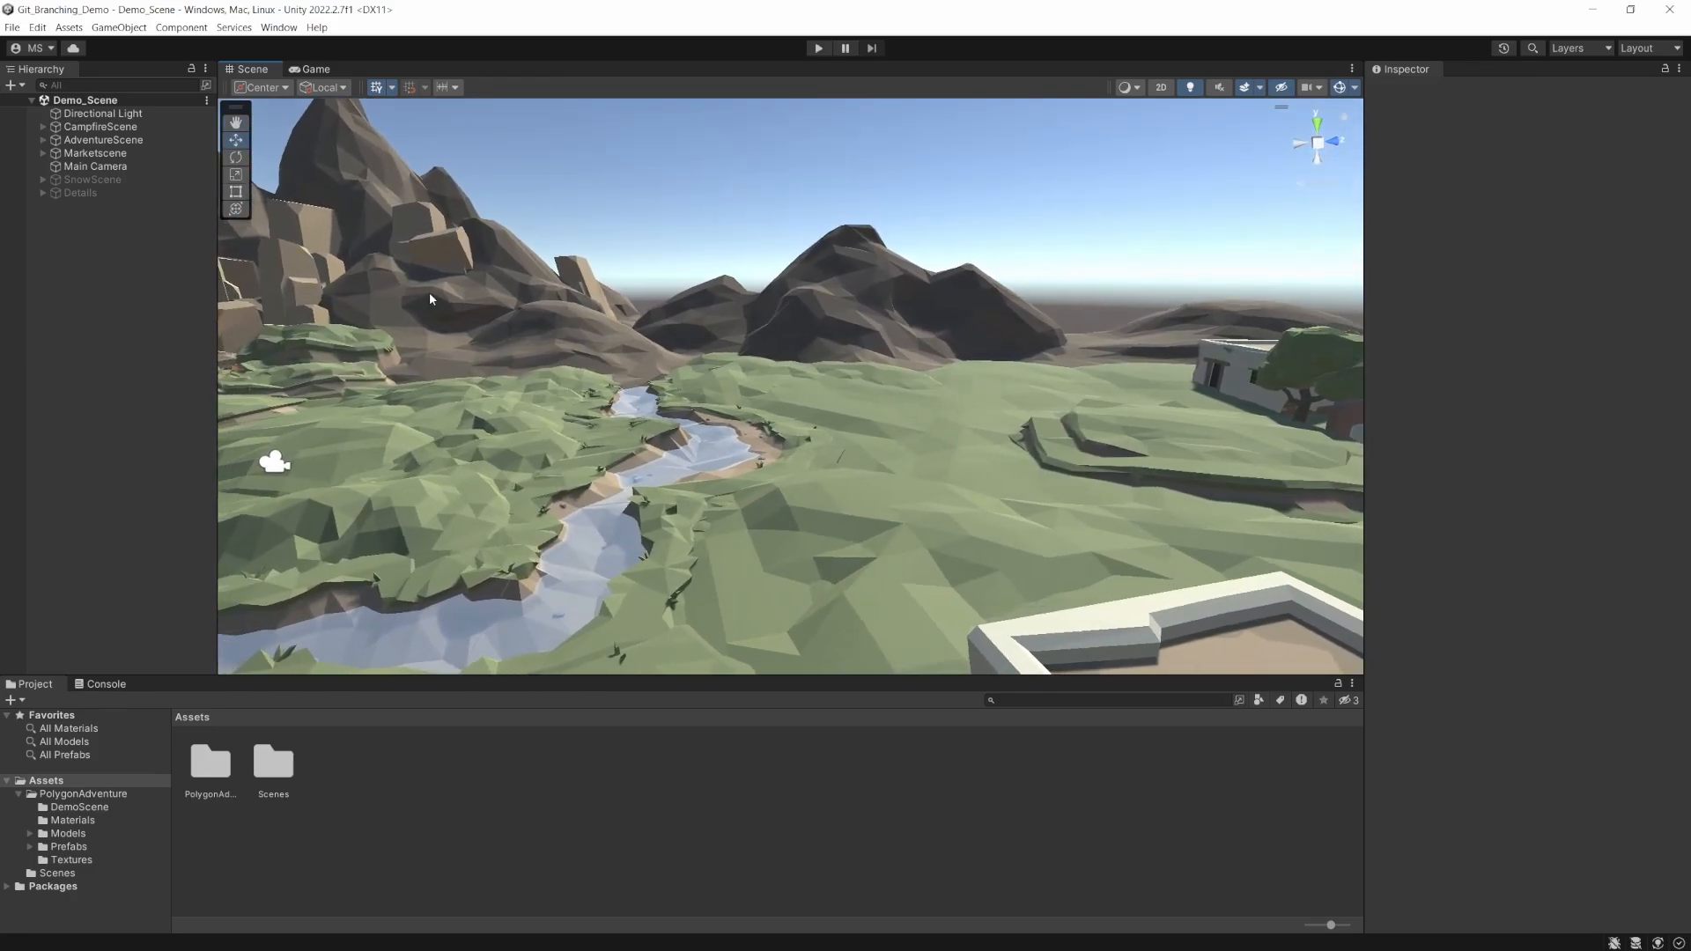
pyautogui.moveTo(127, 181)
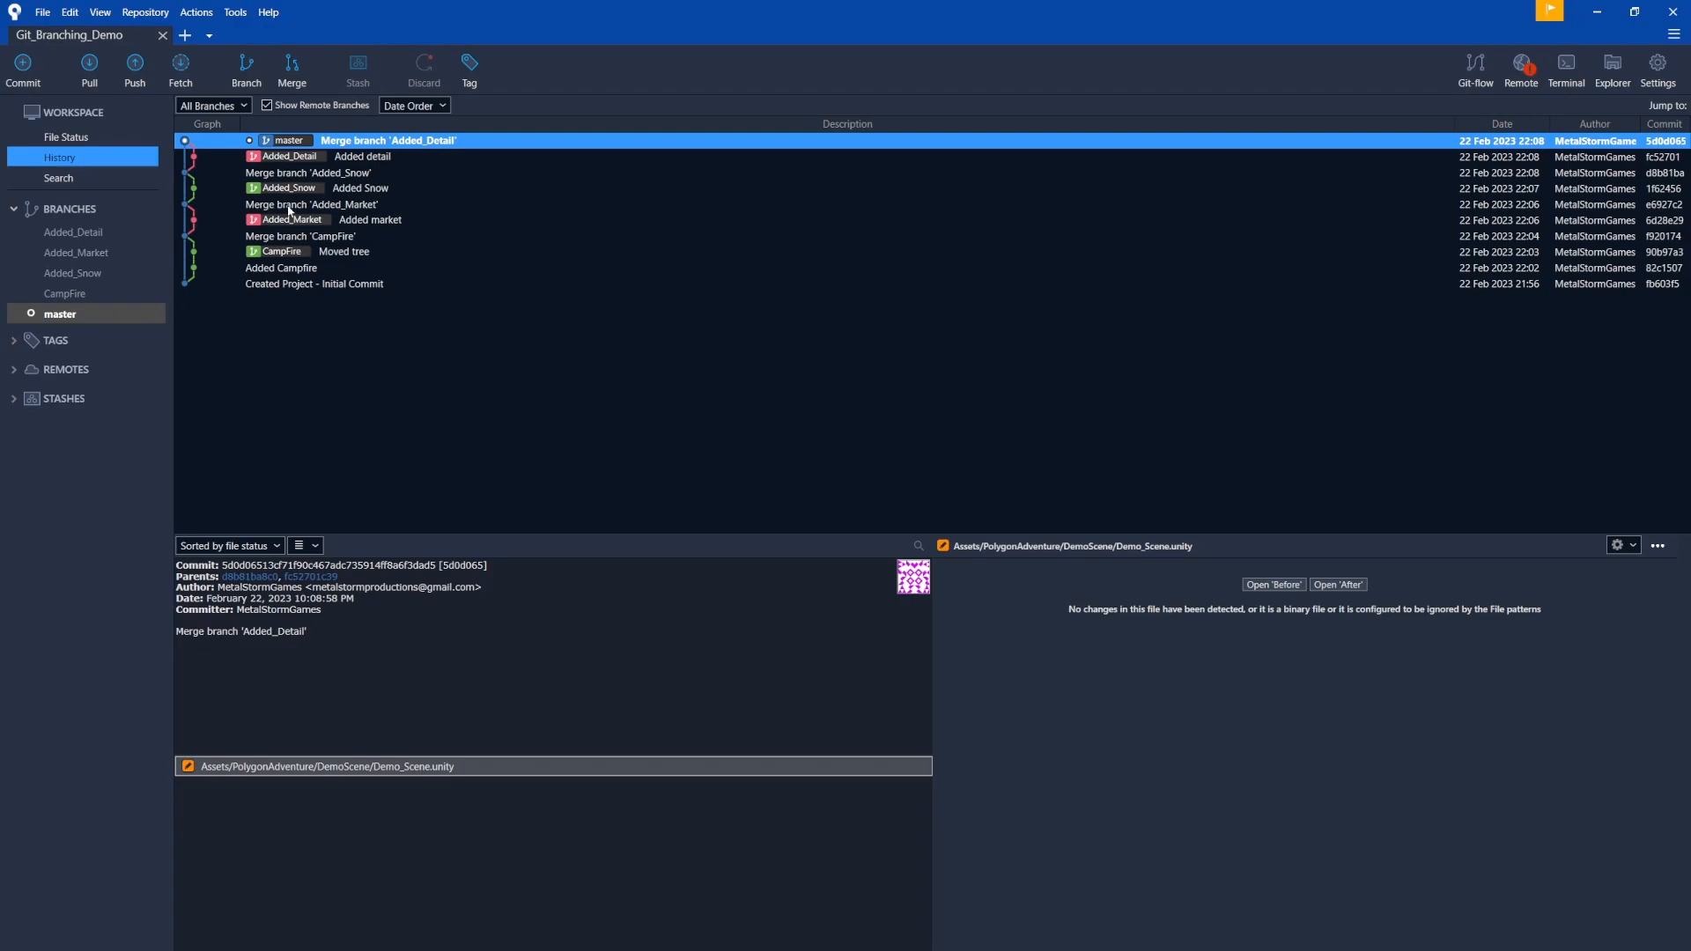
pyautogui.moveTo(310, 258)
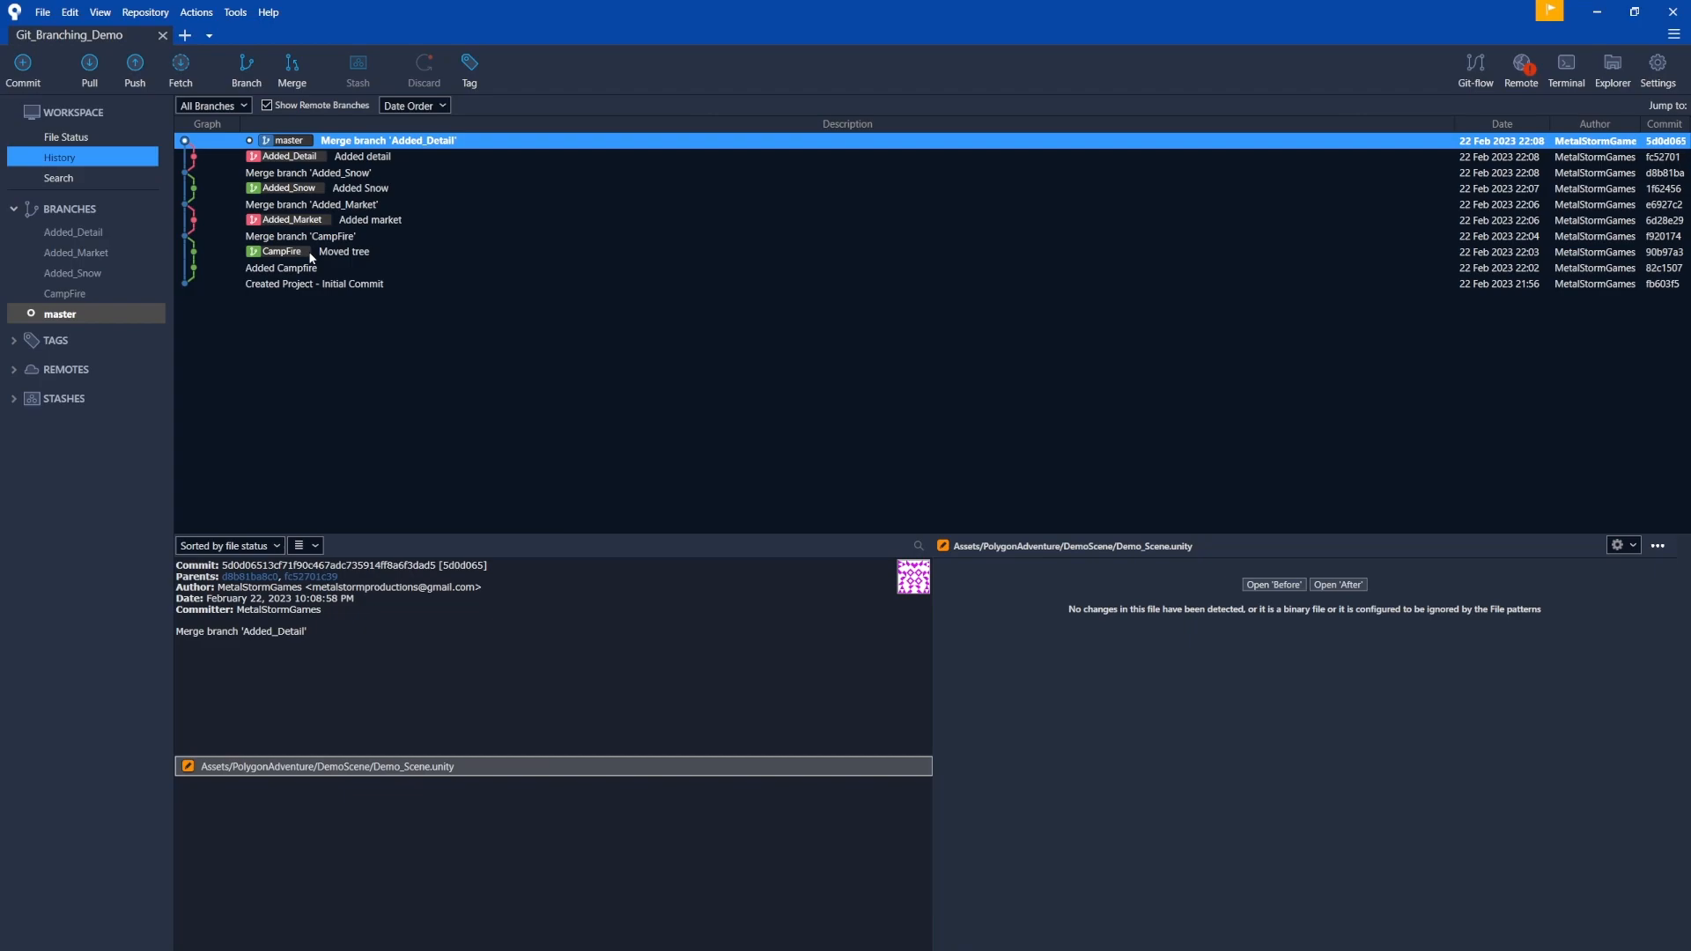
pyautogui.moveTo(241, 253)
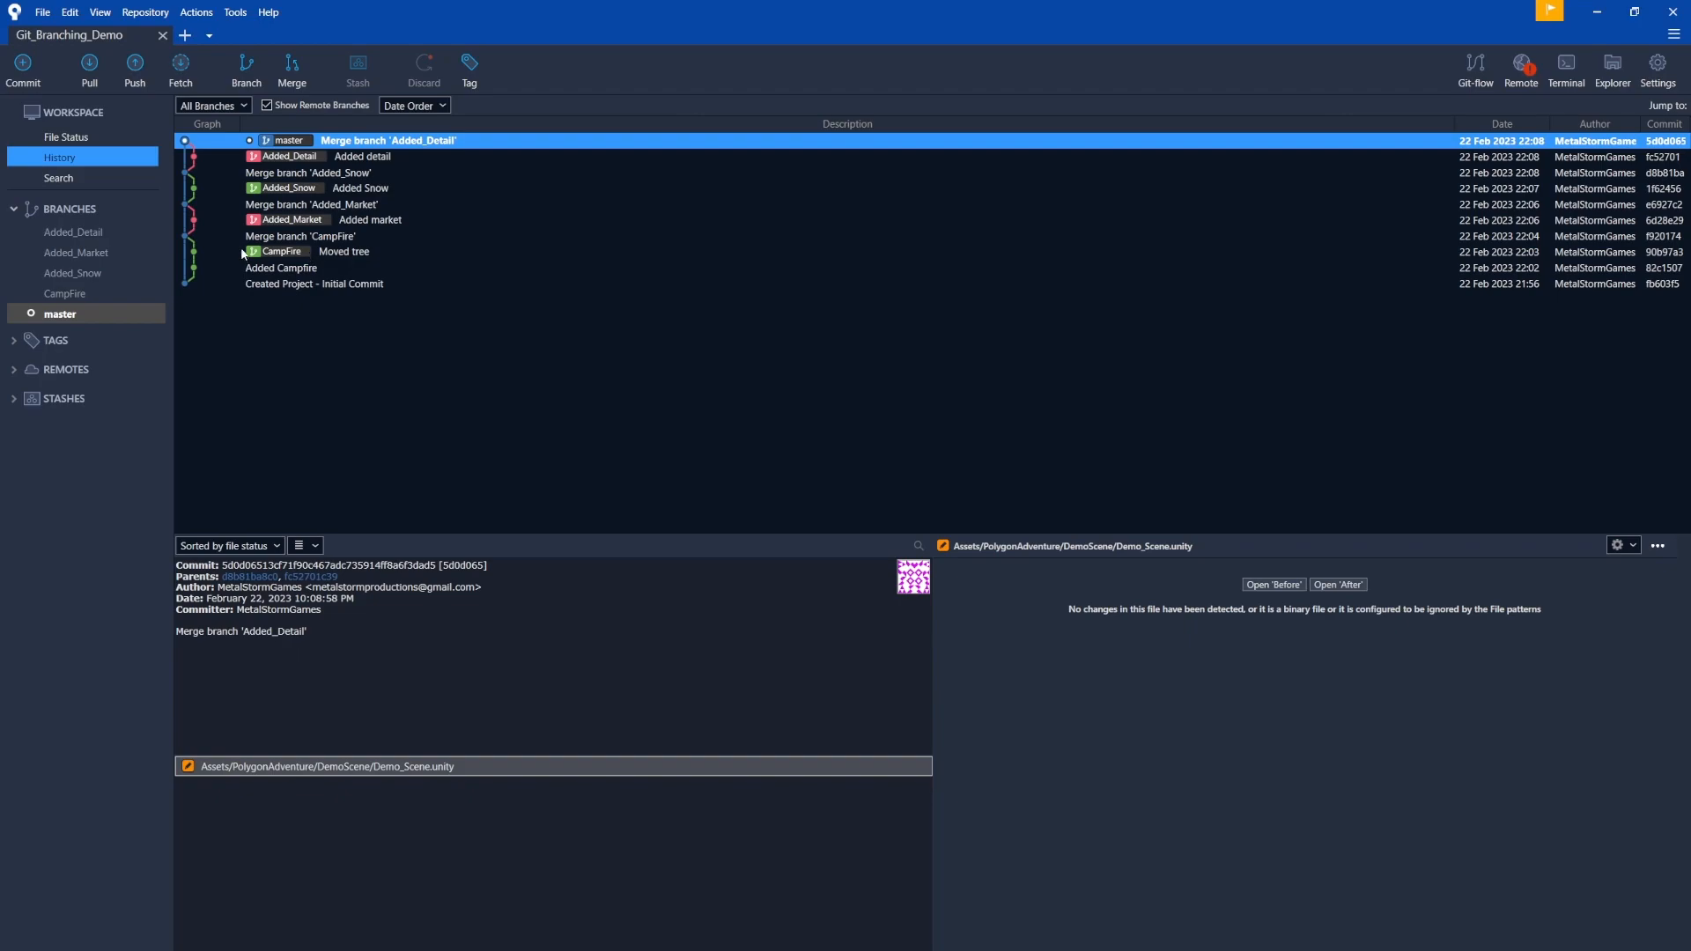
pyautogui.moveTo(421, 322)
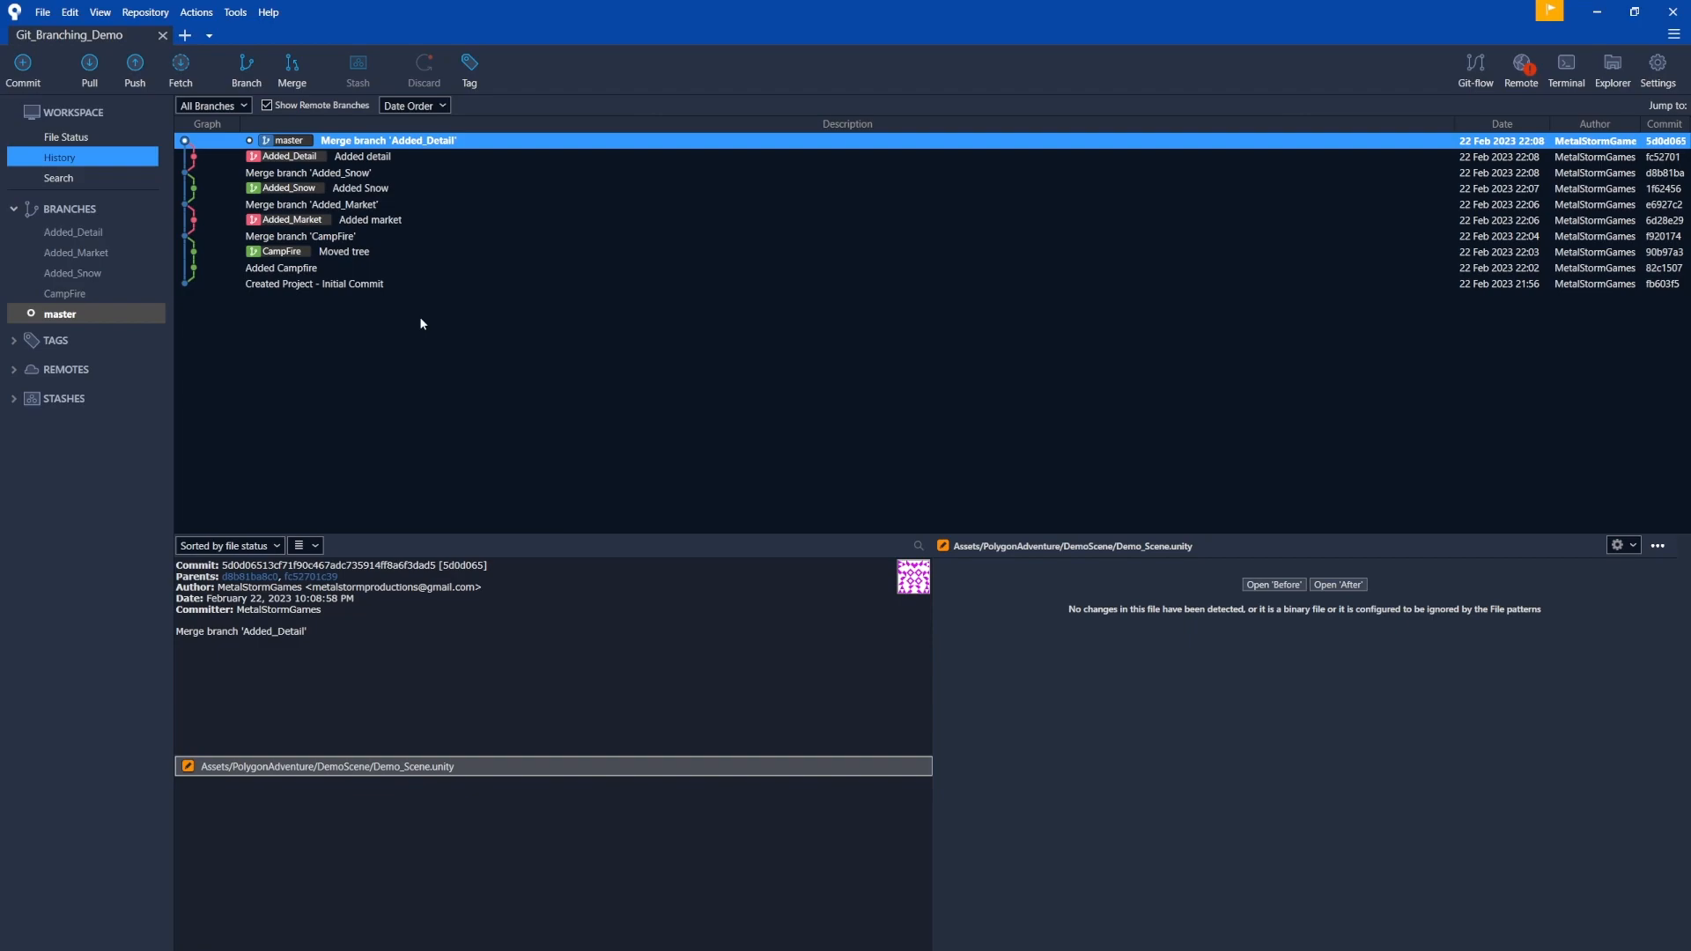
pyautogui.moveTo(361, 265)
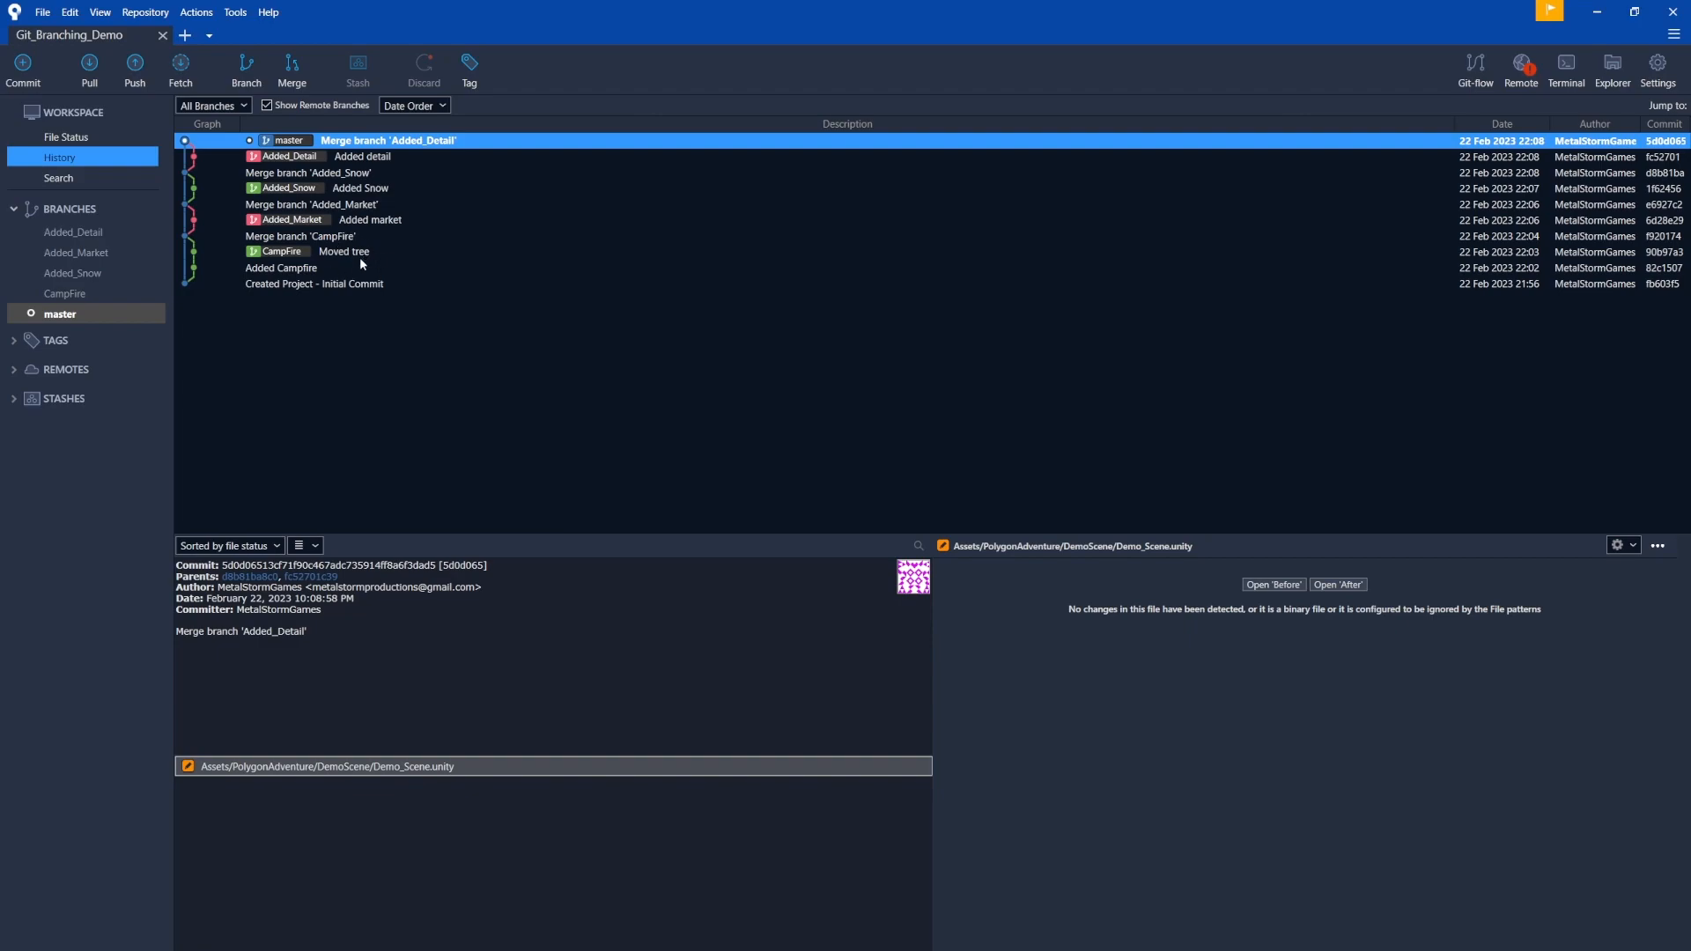
pyautogui.moveTo(340, 257)
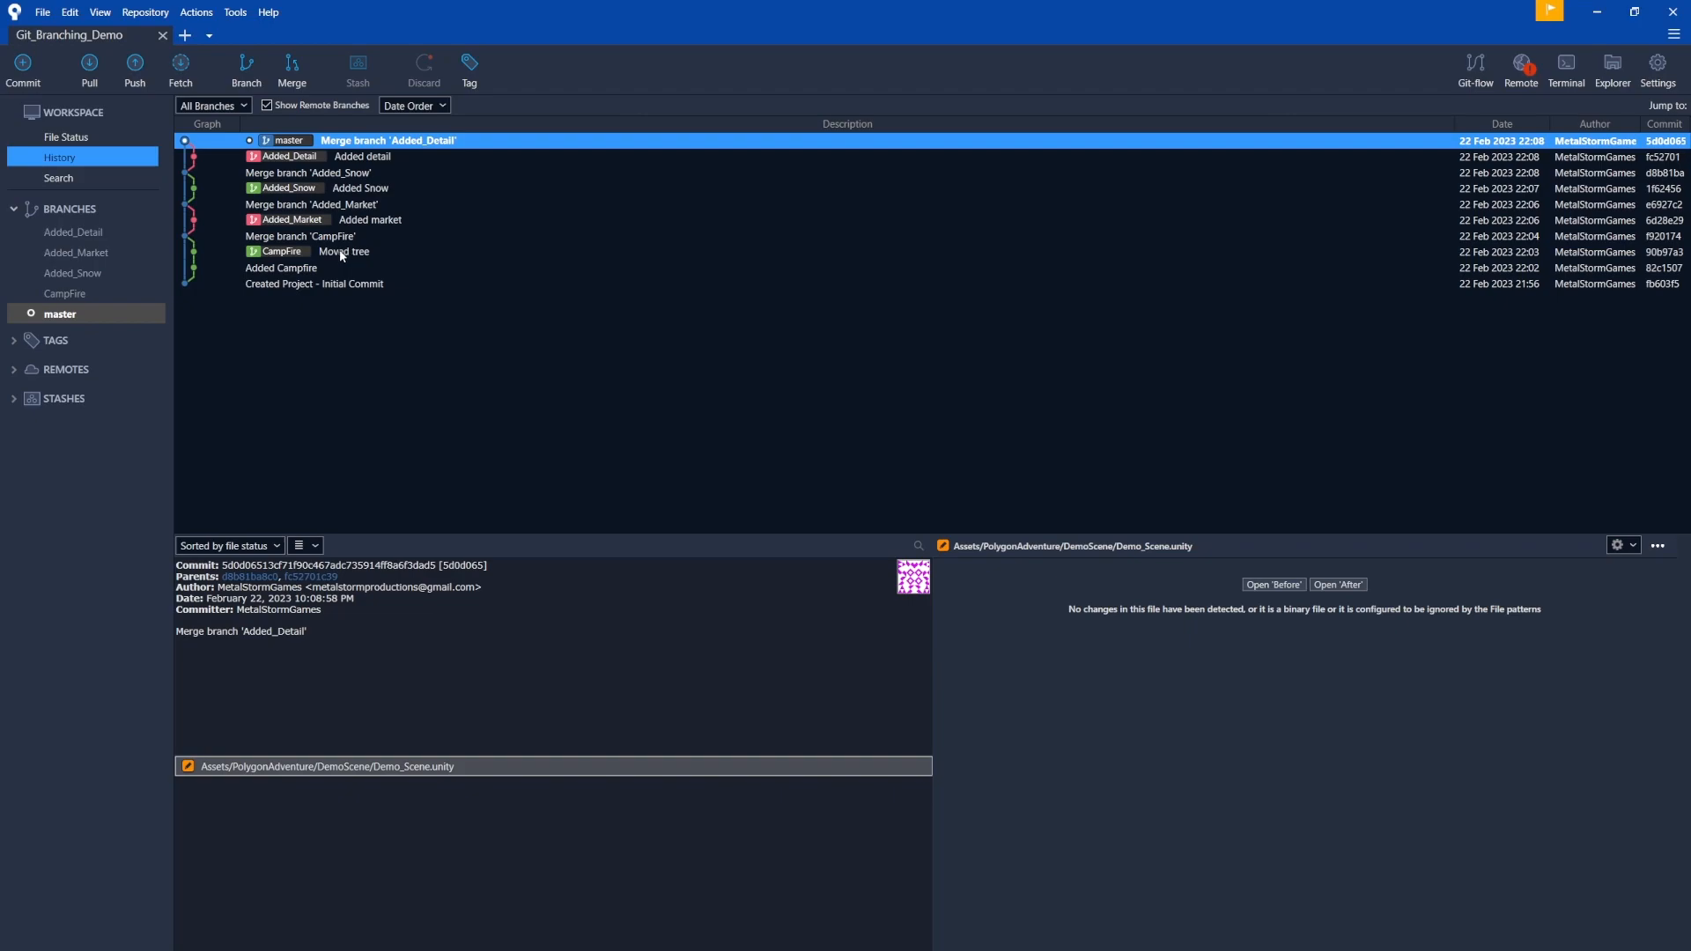
pyautogui.moveTo(368, 259)
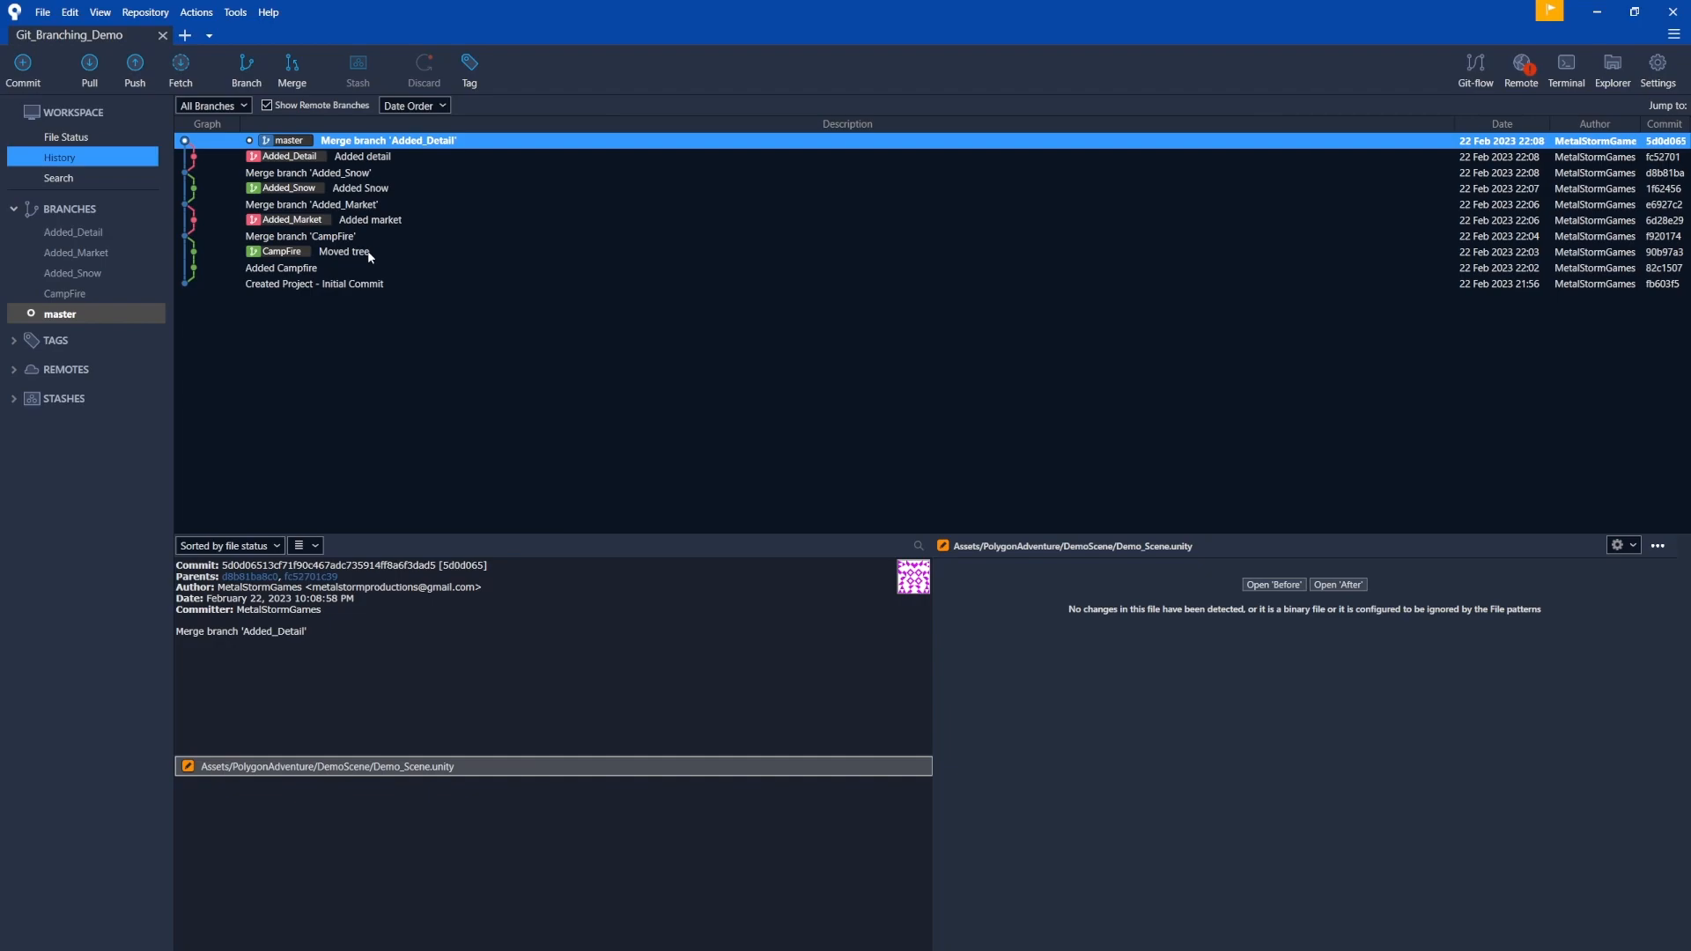
pyautogui.moveTo(310, 215)
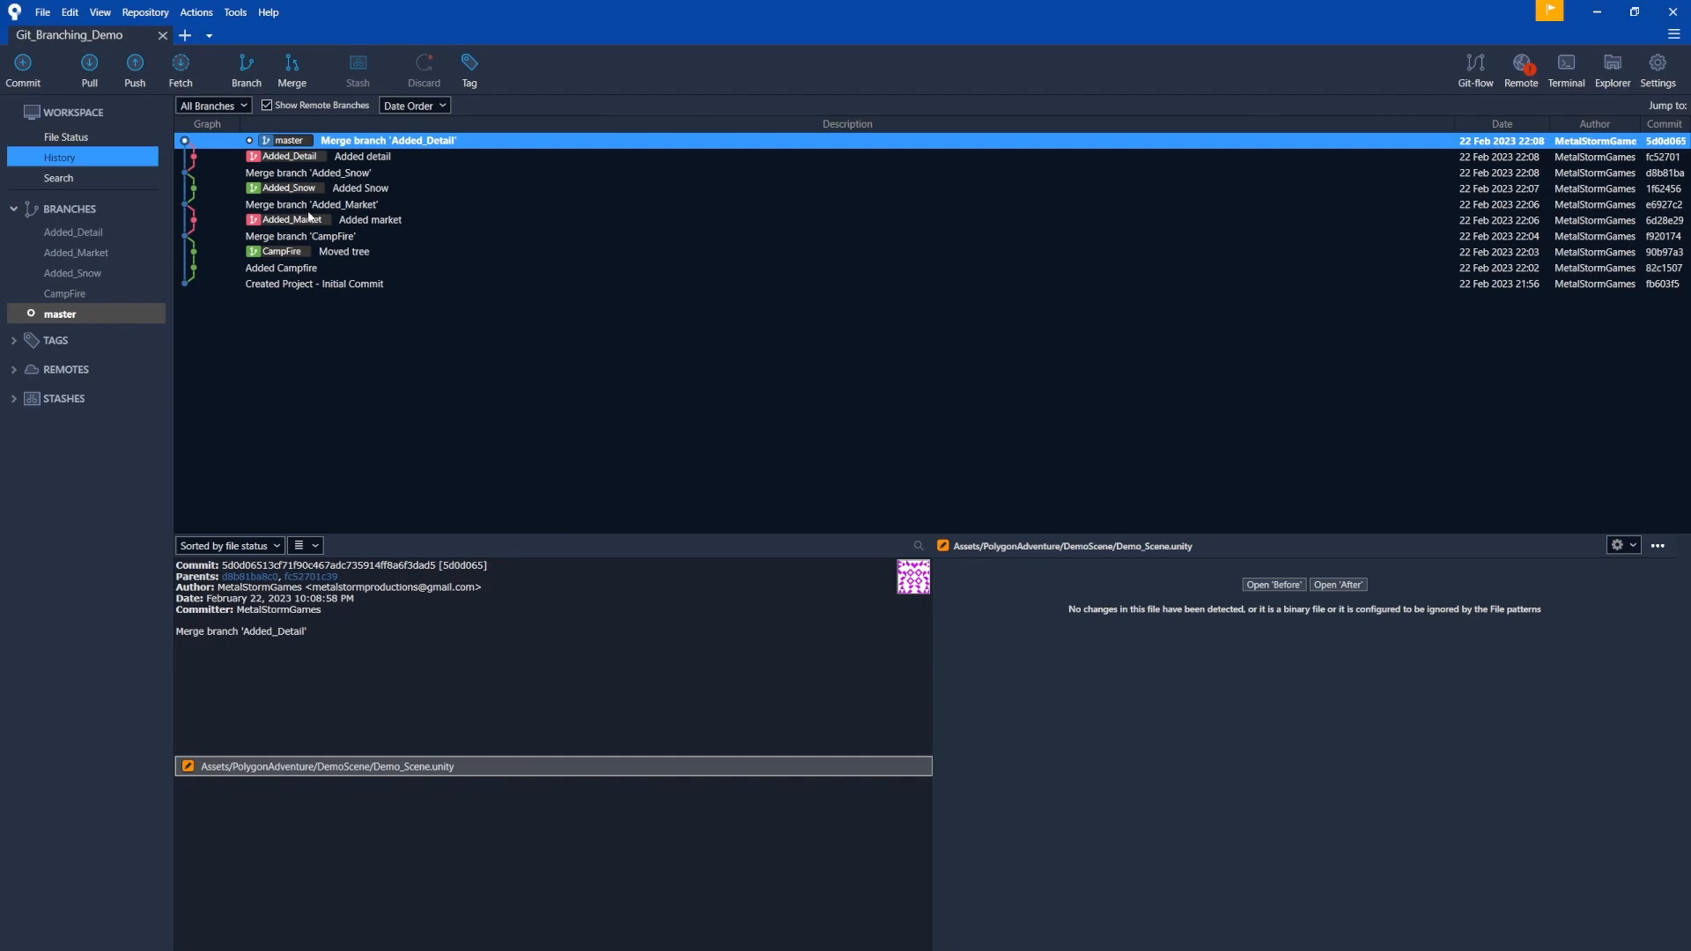
pyautogui.moveTo(333, 406)
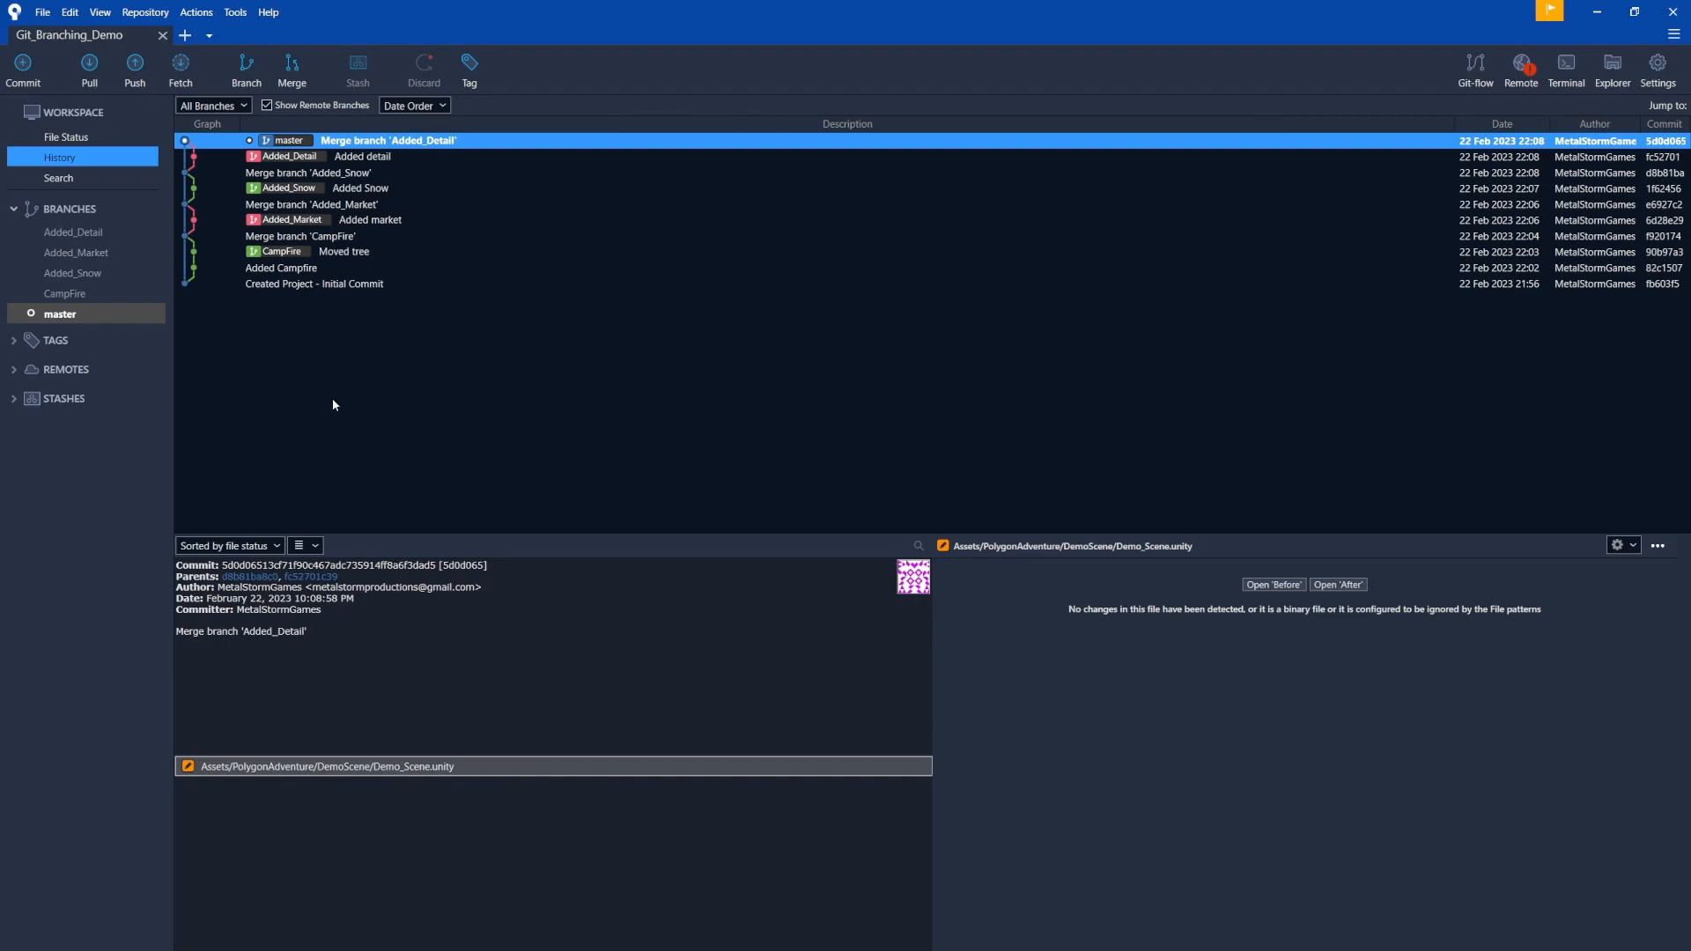
pyautogui.moveTo(338, 284)
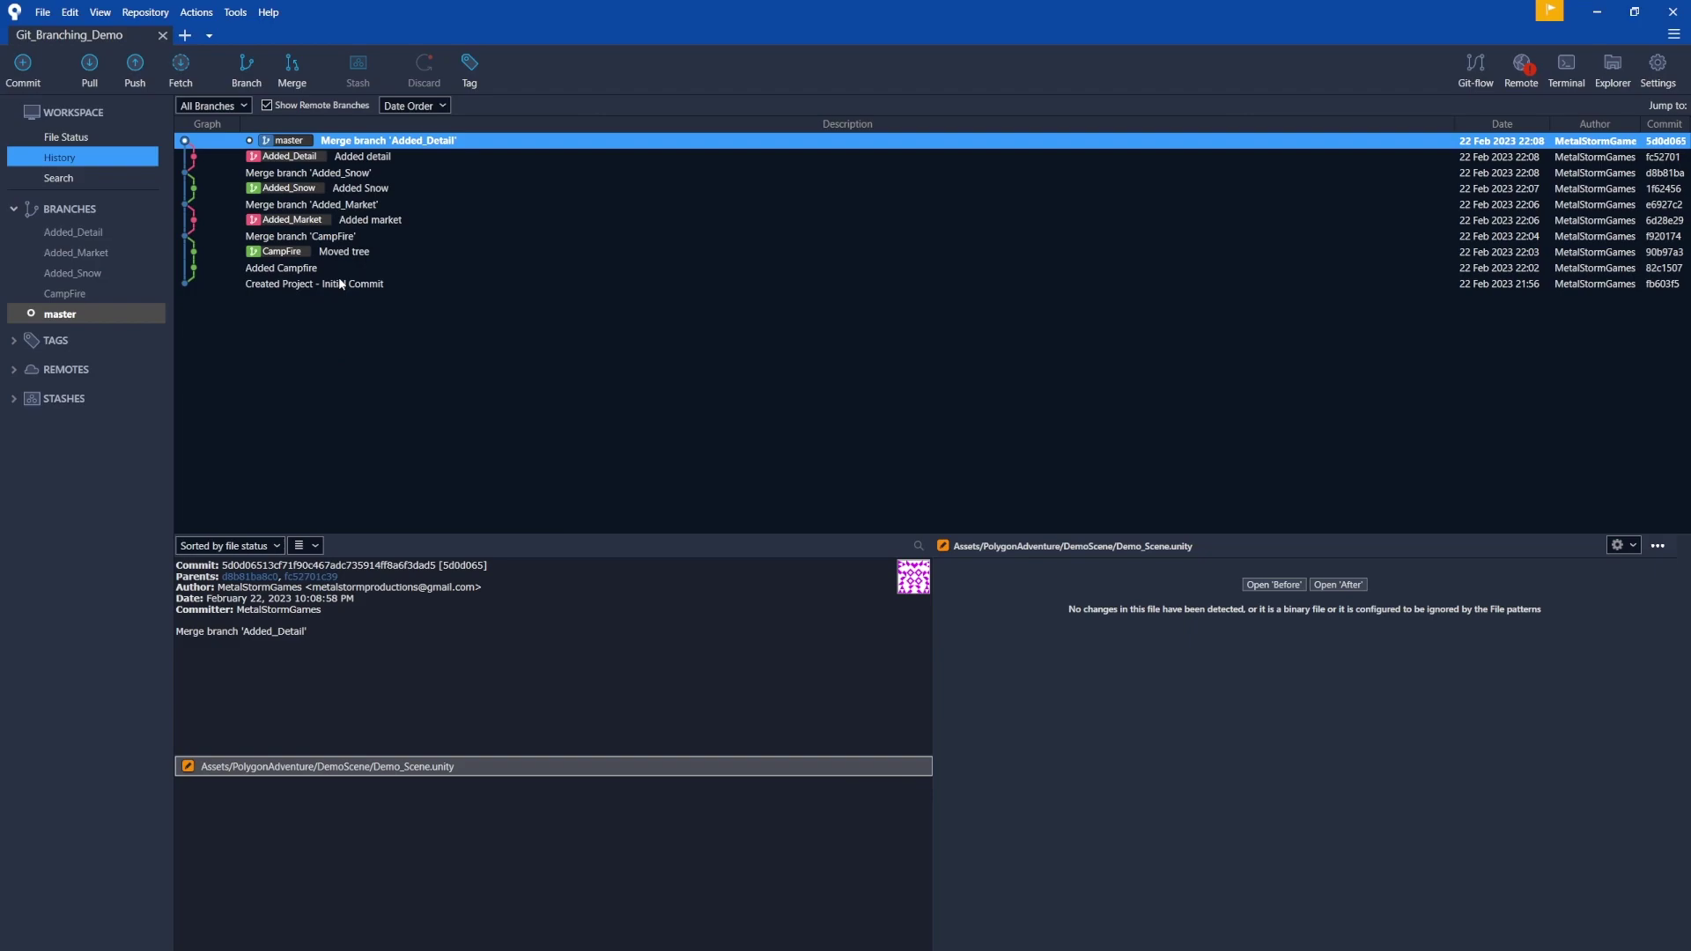
pyautogui.moveTo(353, 329)
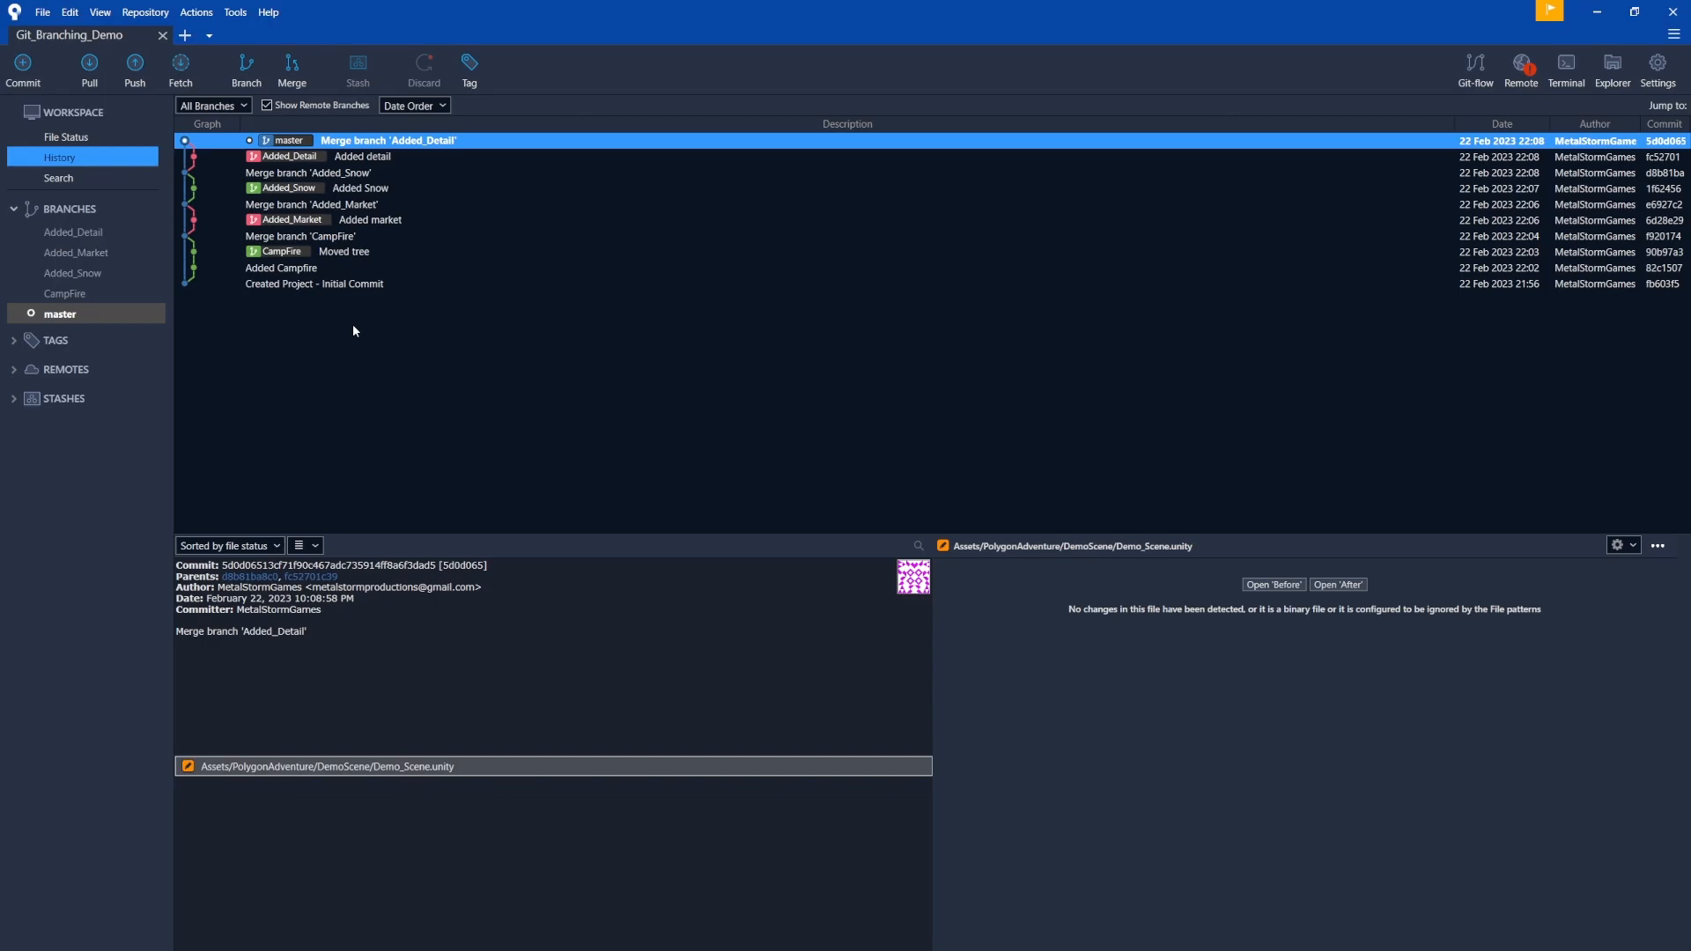
pyautogui.moveTo(329, 331)
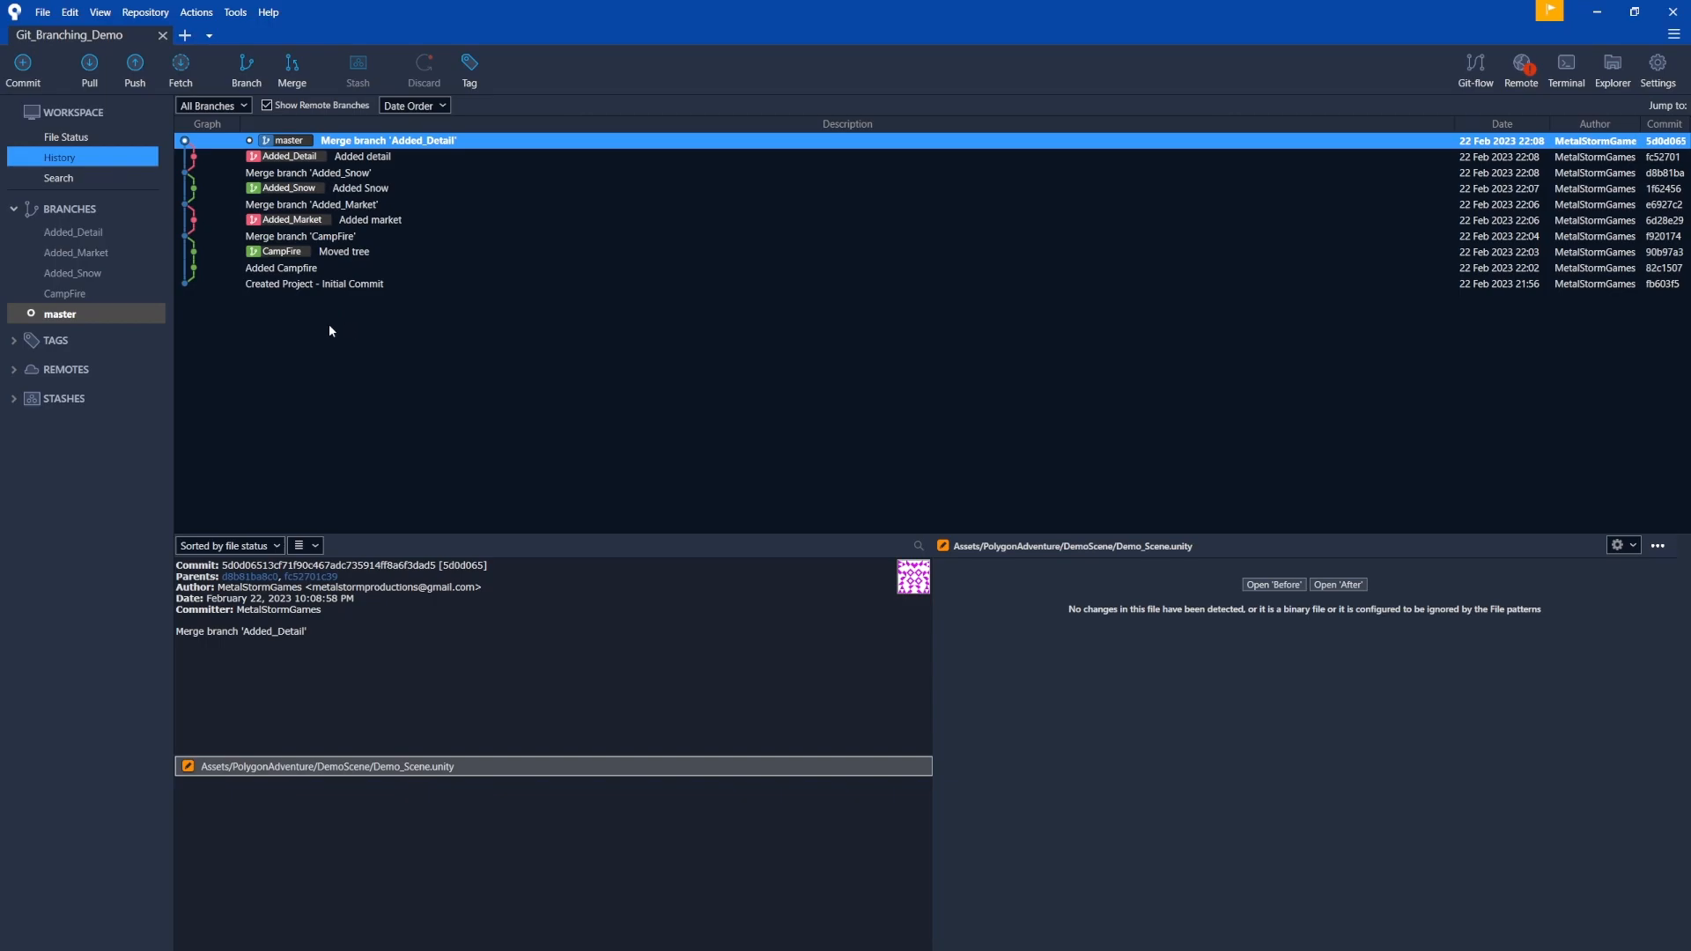